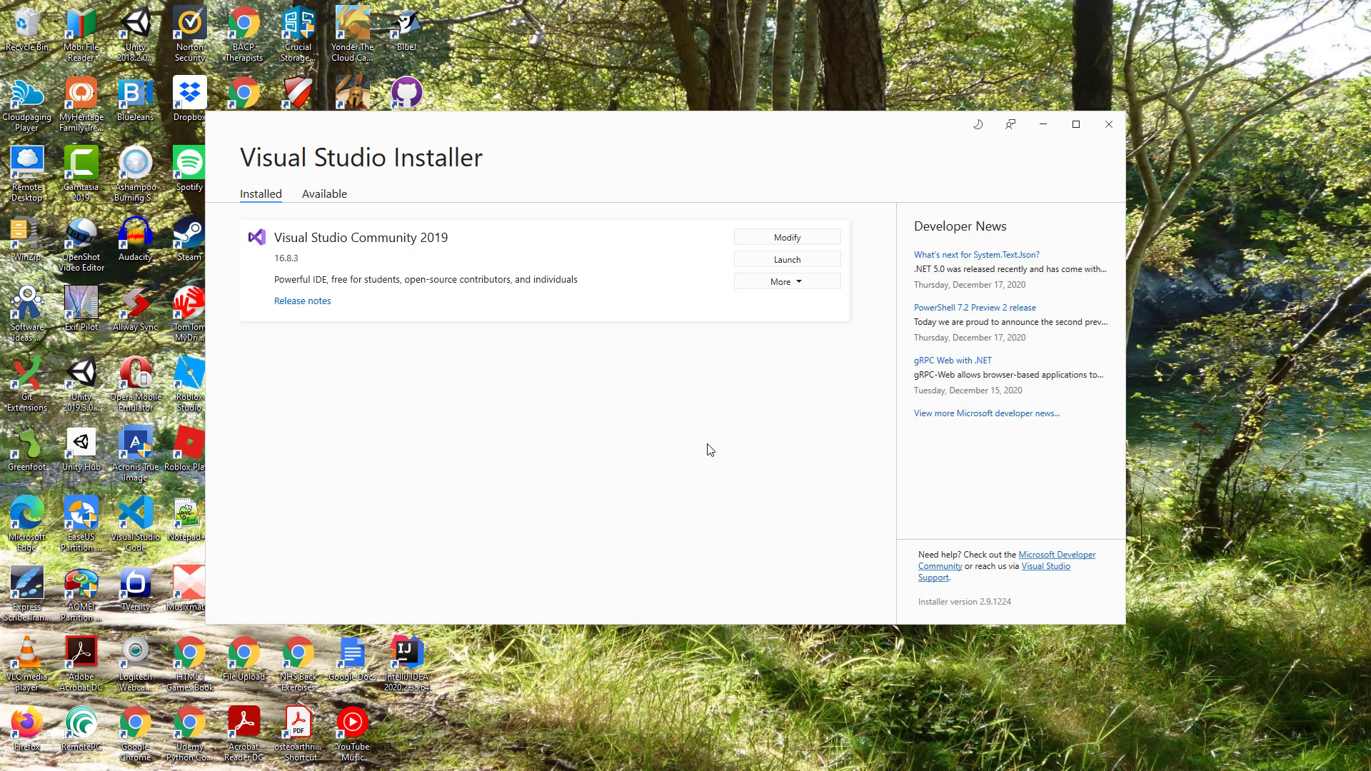
mouse_move(462, 352)
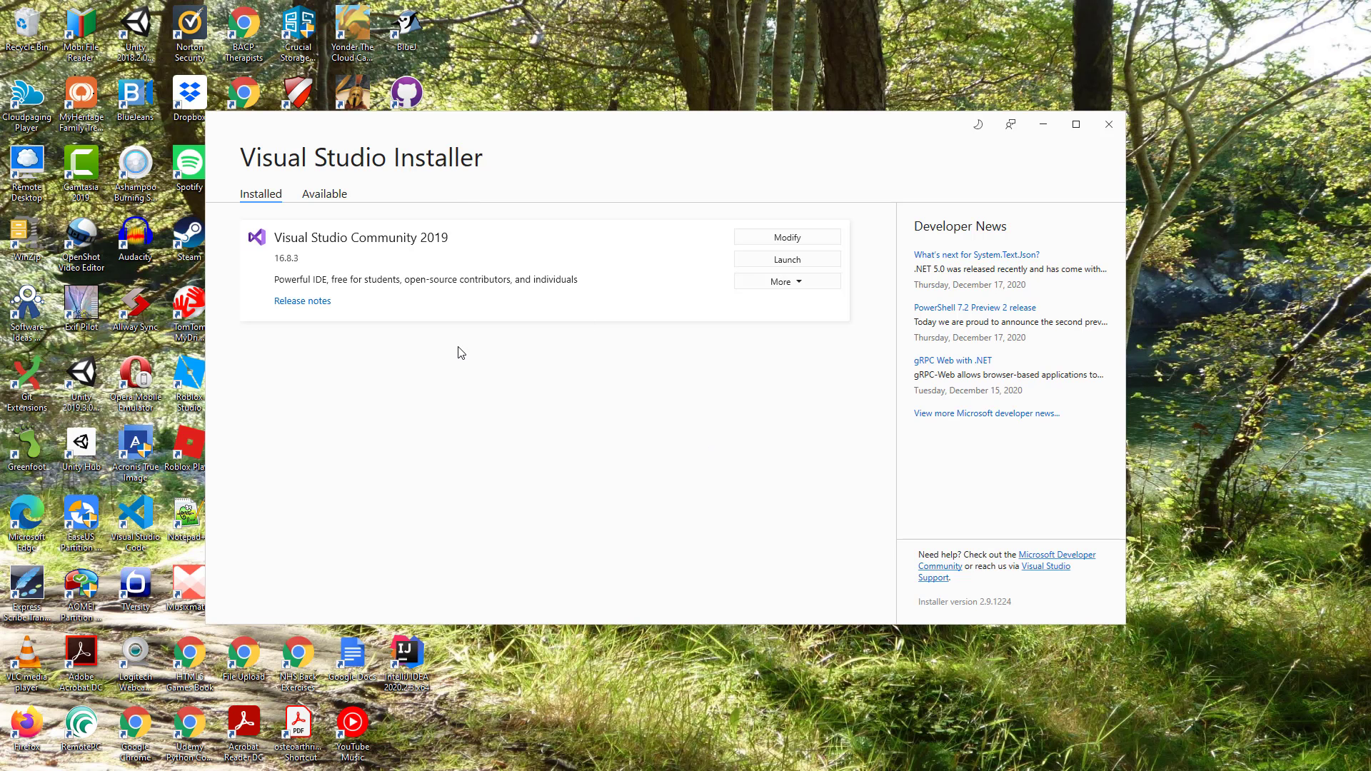
mouse_move(441, 263)
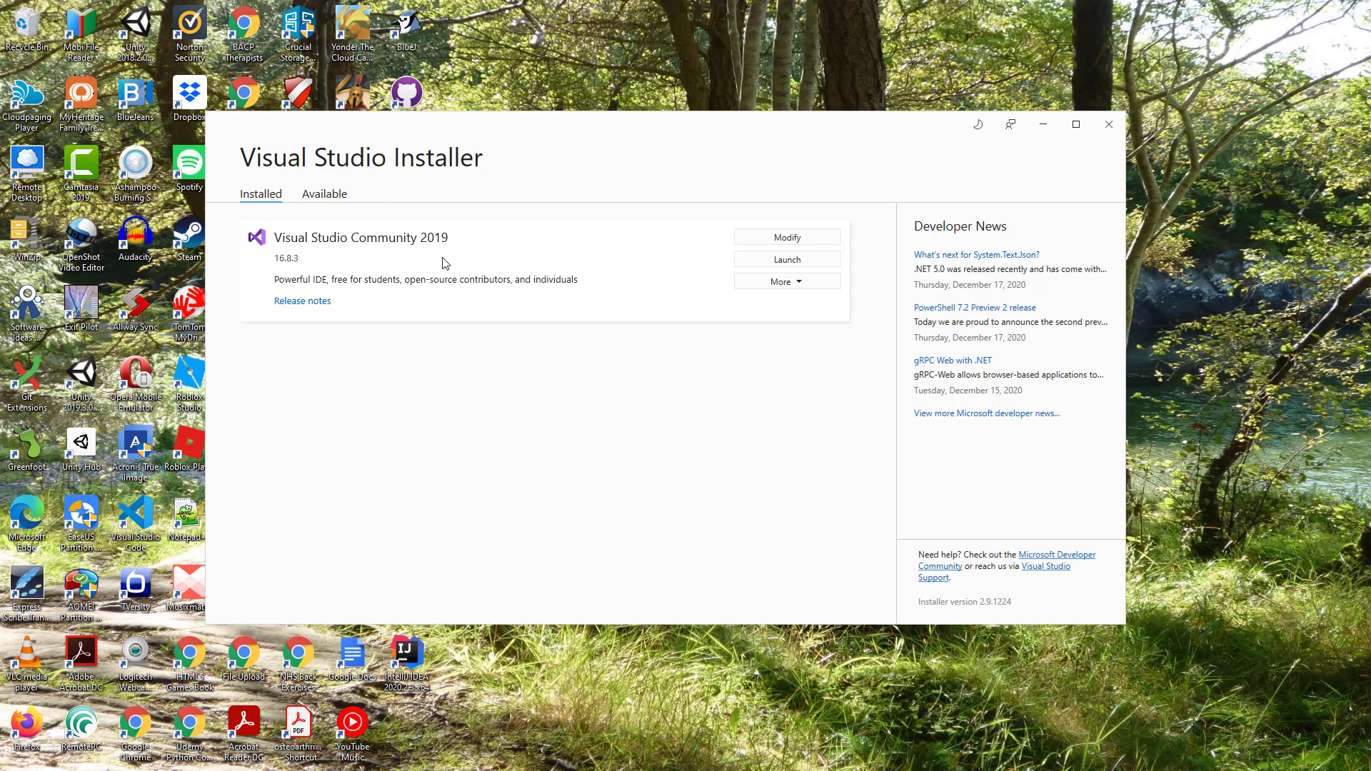
mouse_move(563, 275)
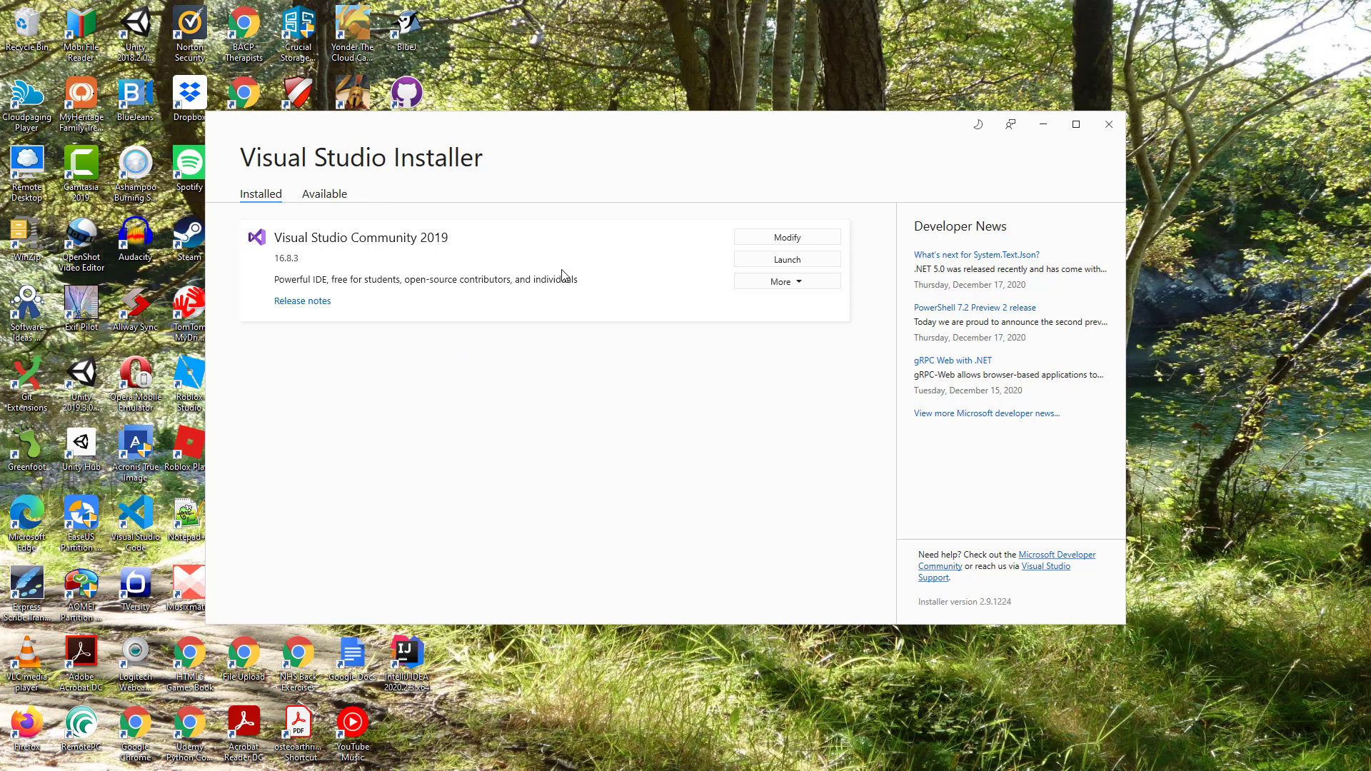
mouse_move(390, 316)
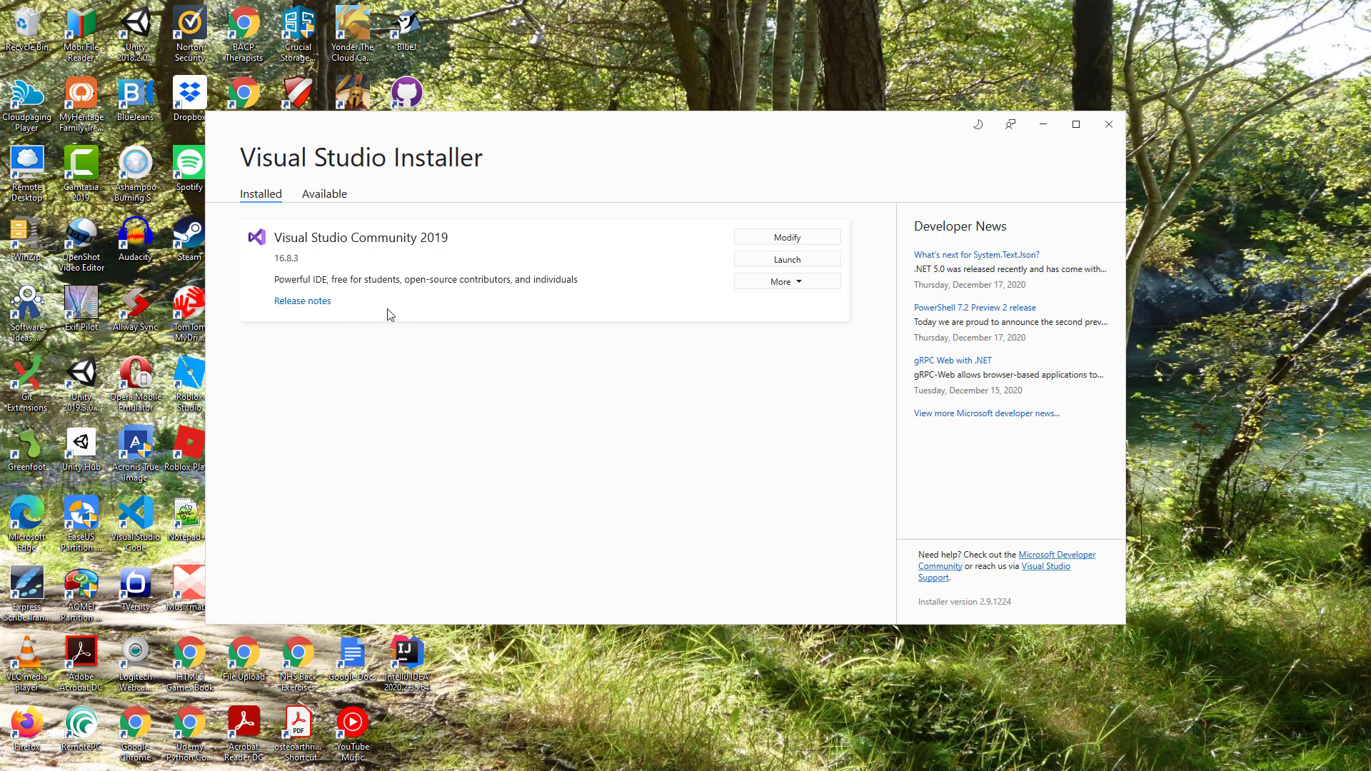
mouse_move(457, 162)
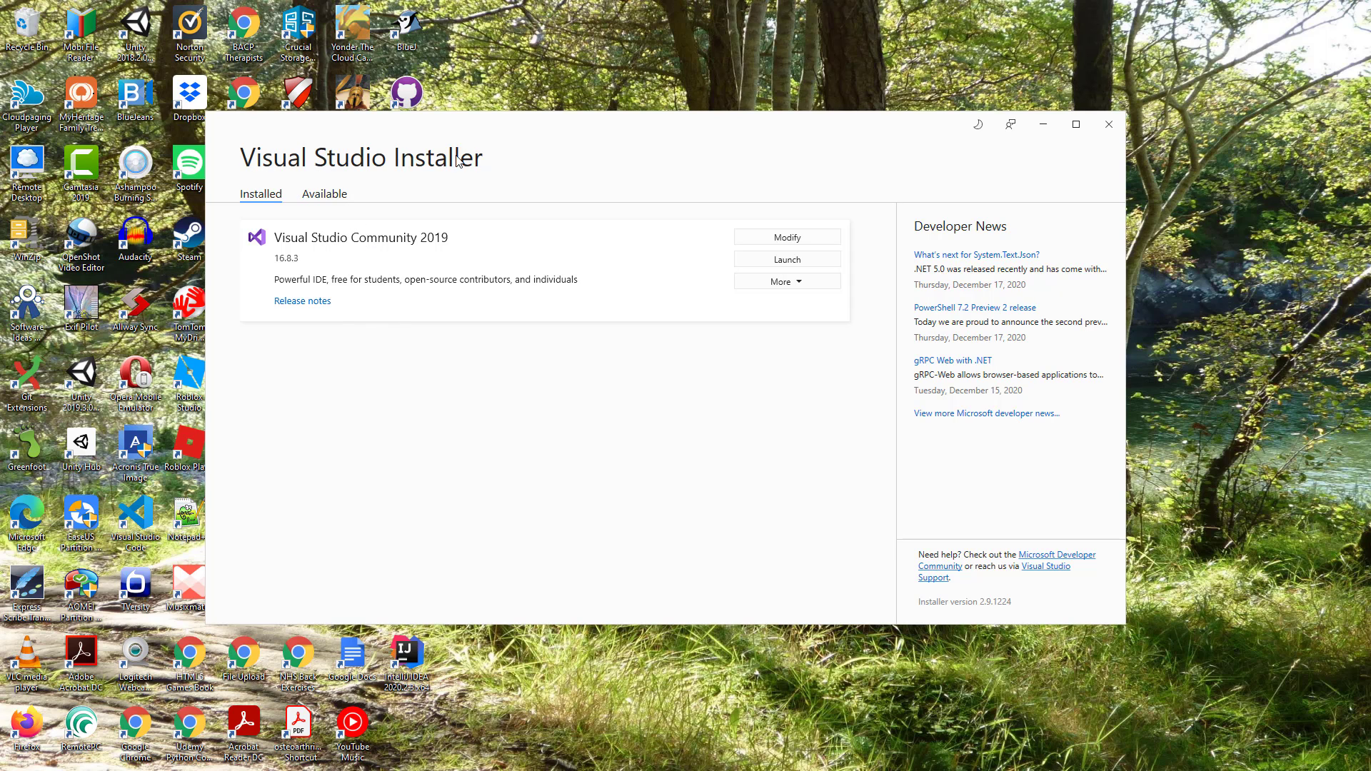
mouse_move(477, 279)
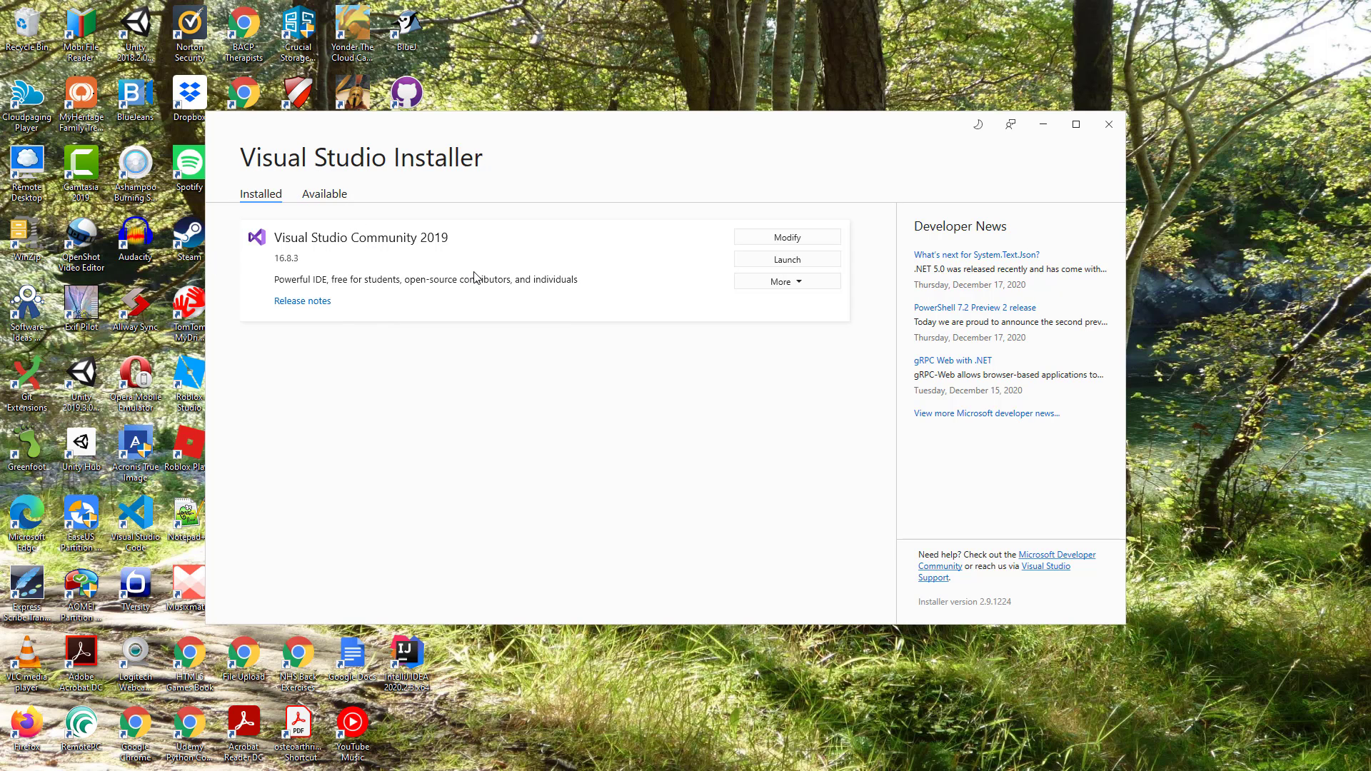
mouse_move(285, 276)
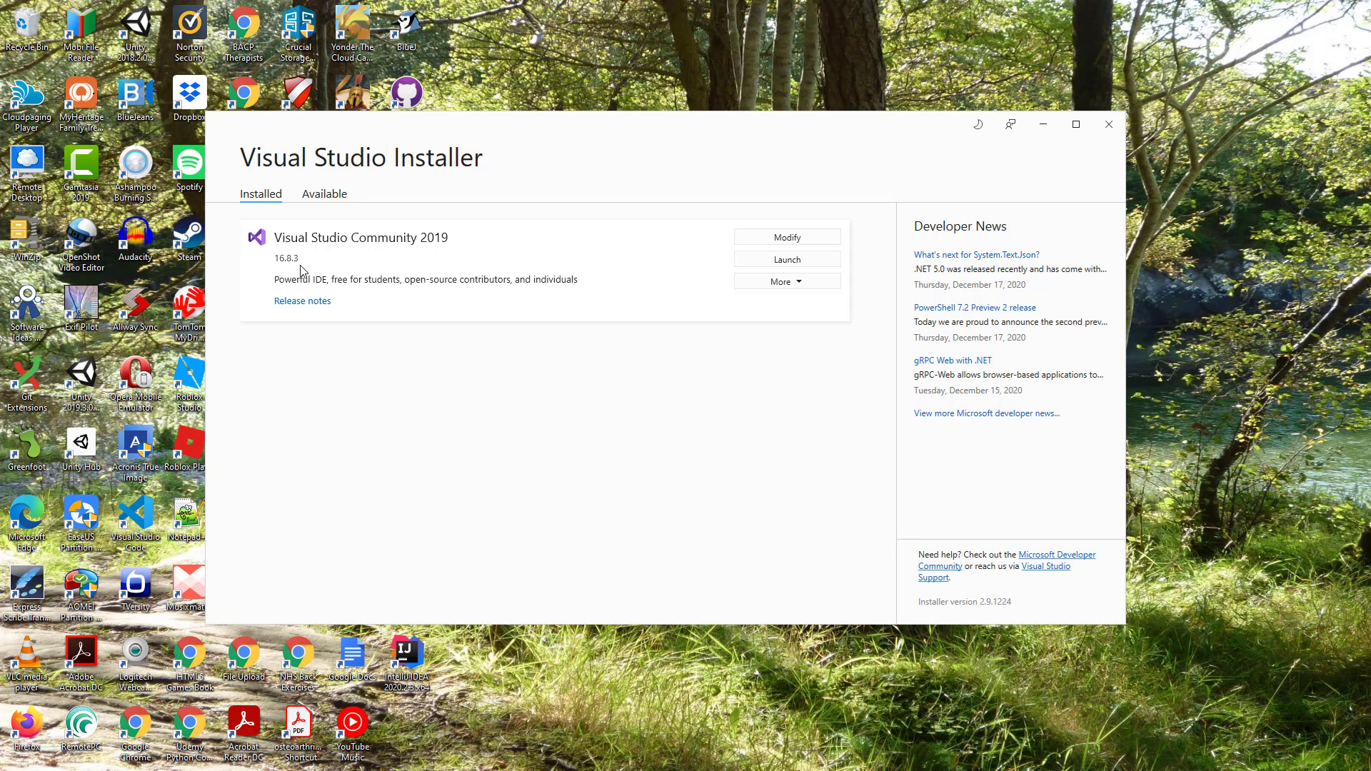
Modify the installation, toggling .NET desktop development off and back on, and review the workloads list
click(786, 237)
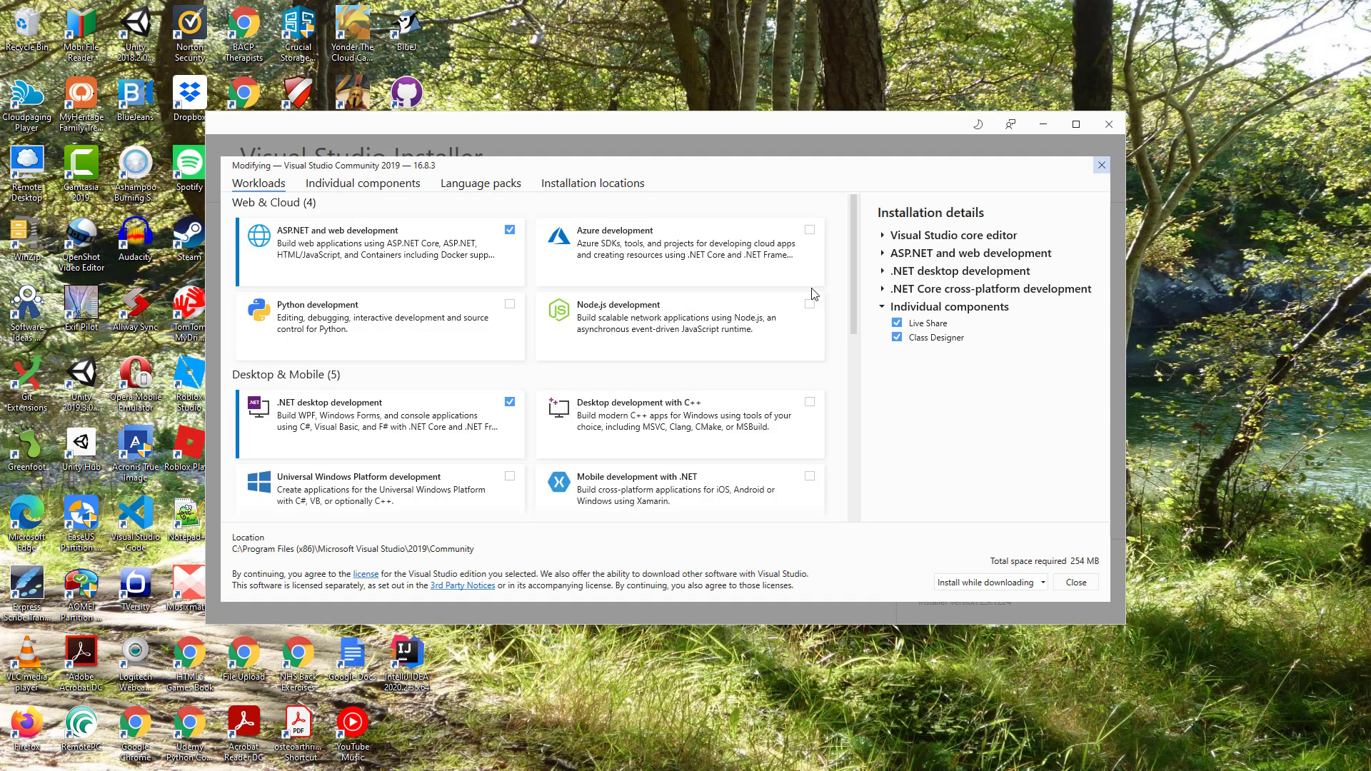
mouse_move(315, 434)
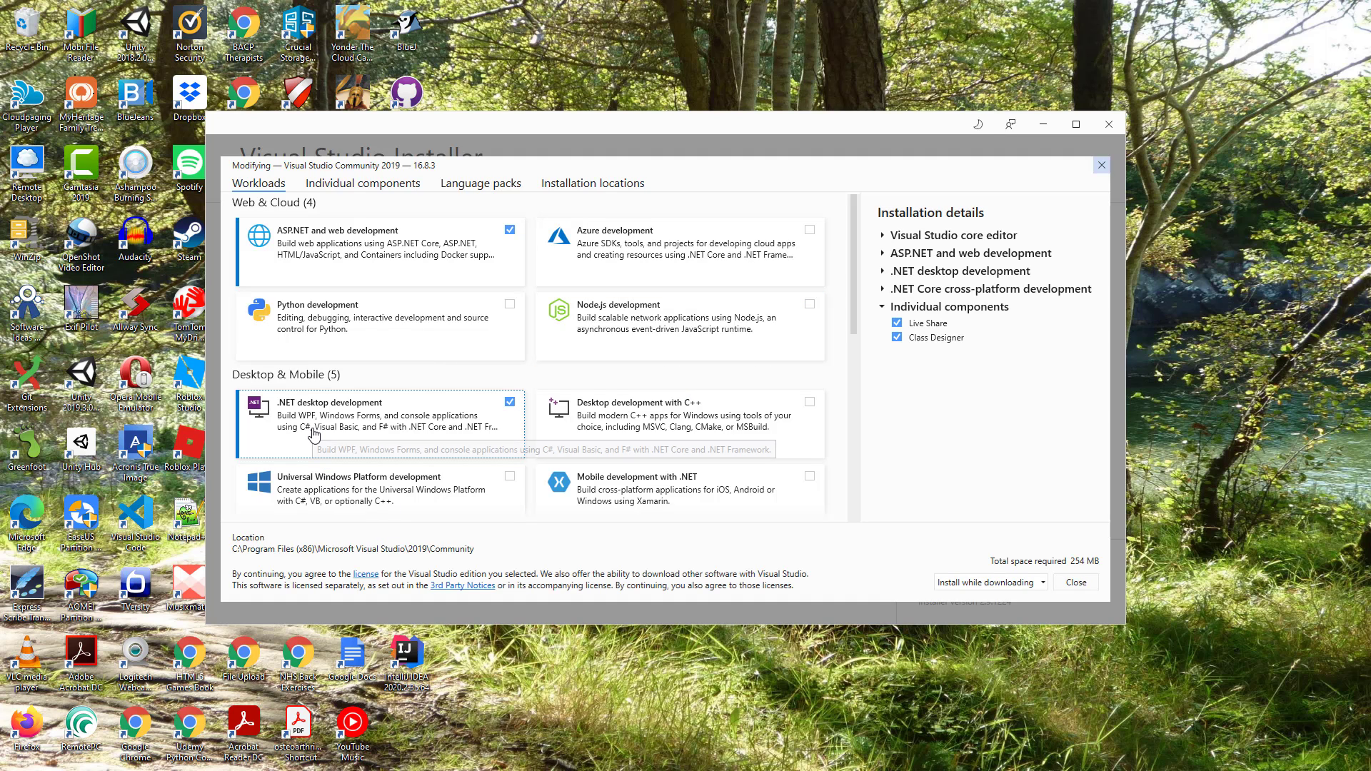
click(508, 401)
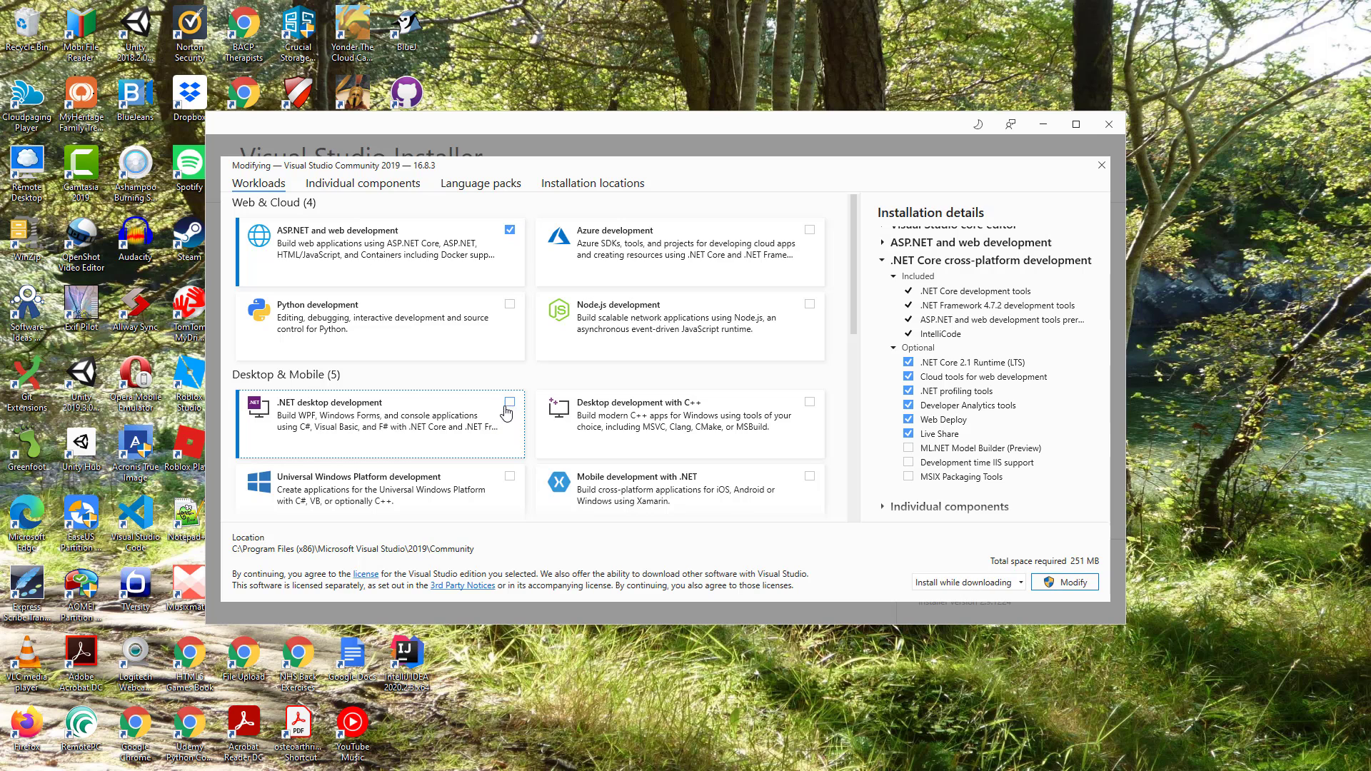
click(509, 404)
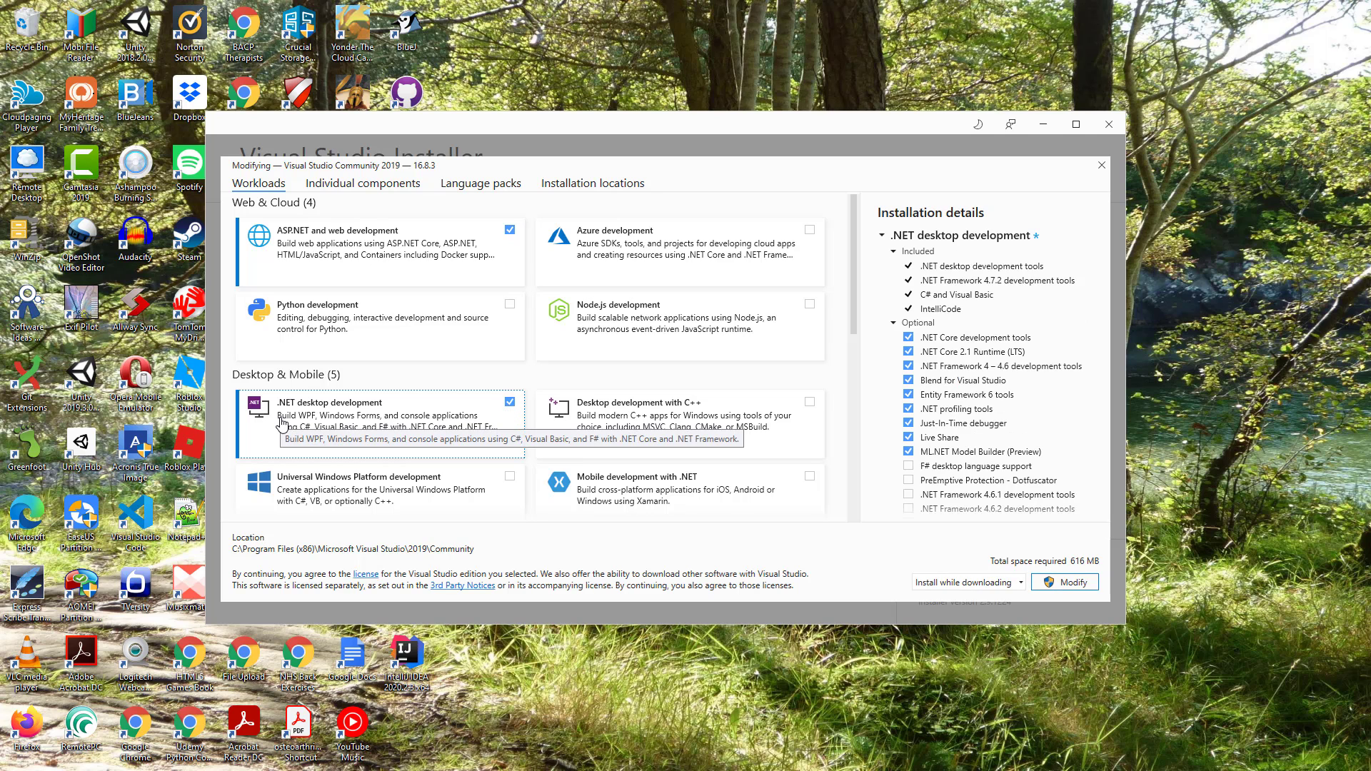
mouse_move(355, 451)
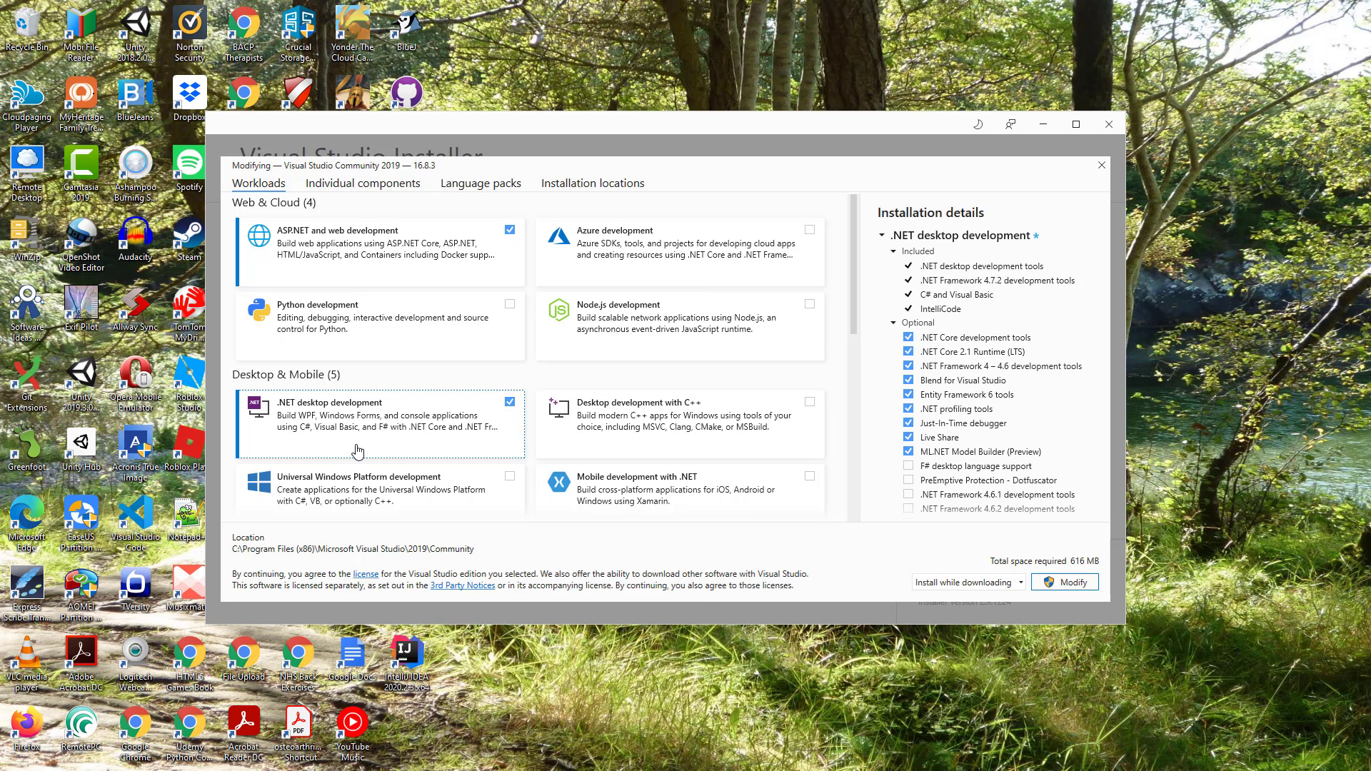
mouse_move(444, 263)
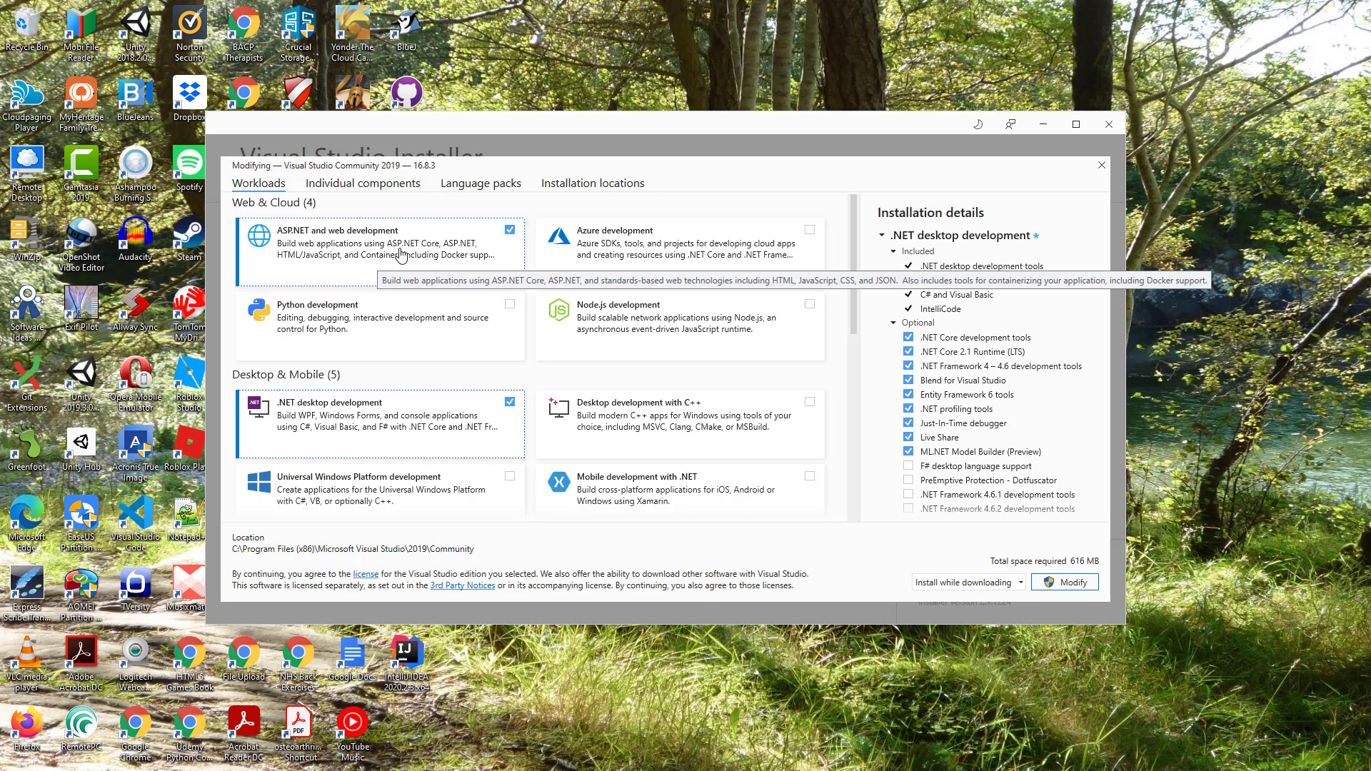
mouse_move(434, 258)
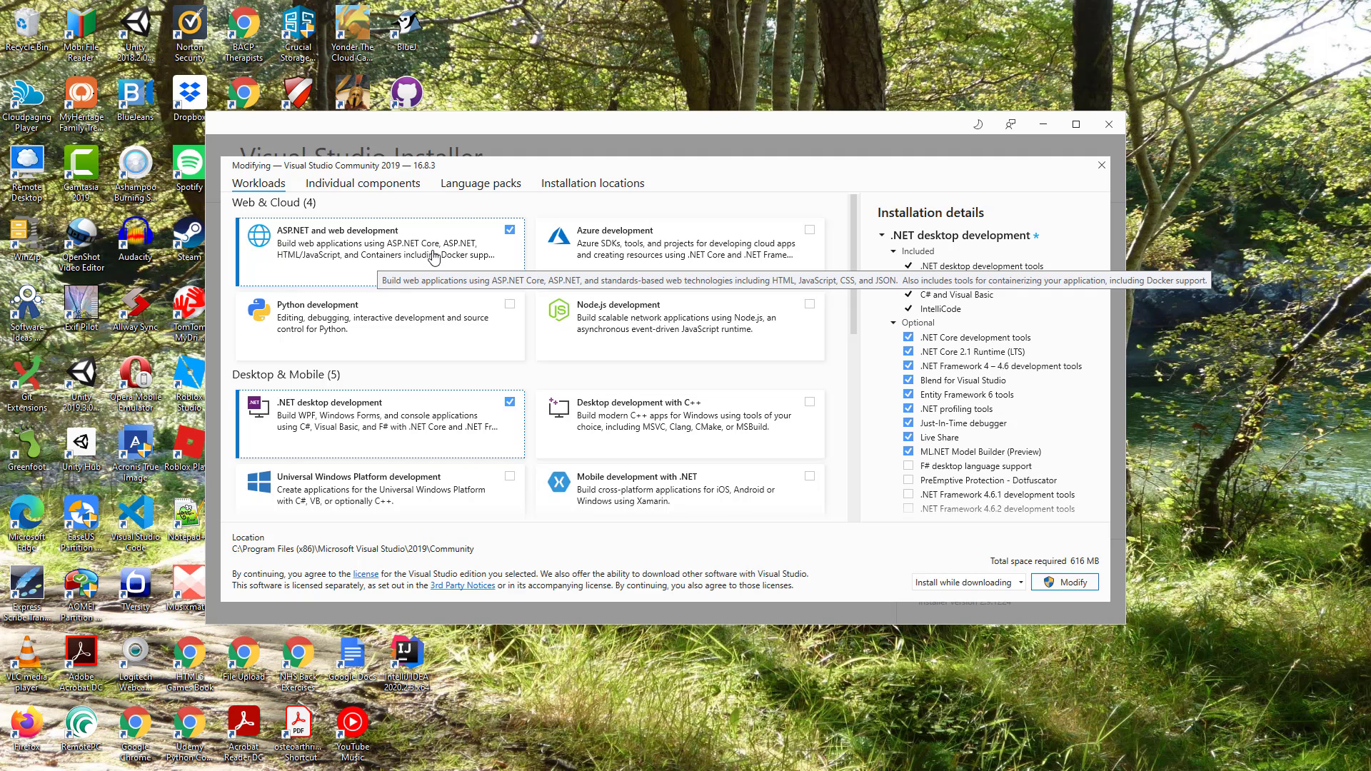
scroll(down, 3)
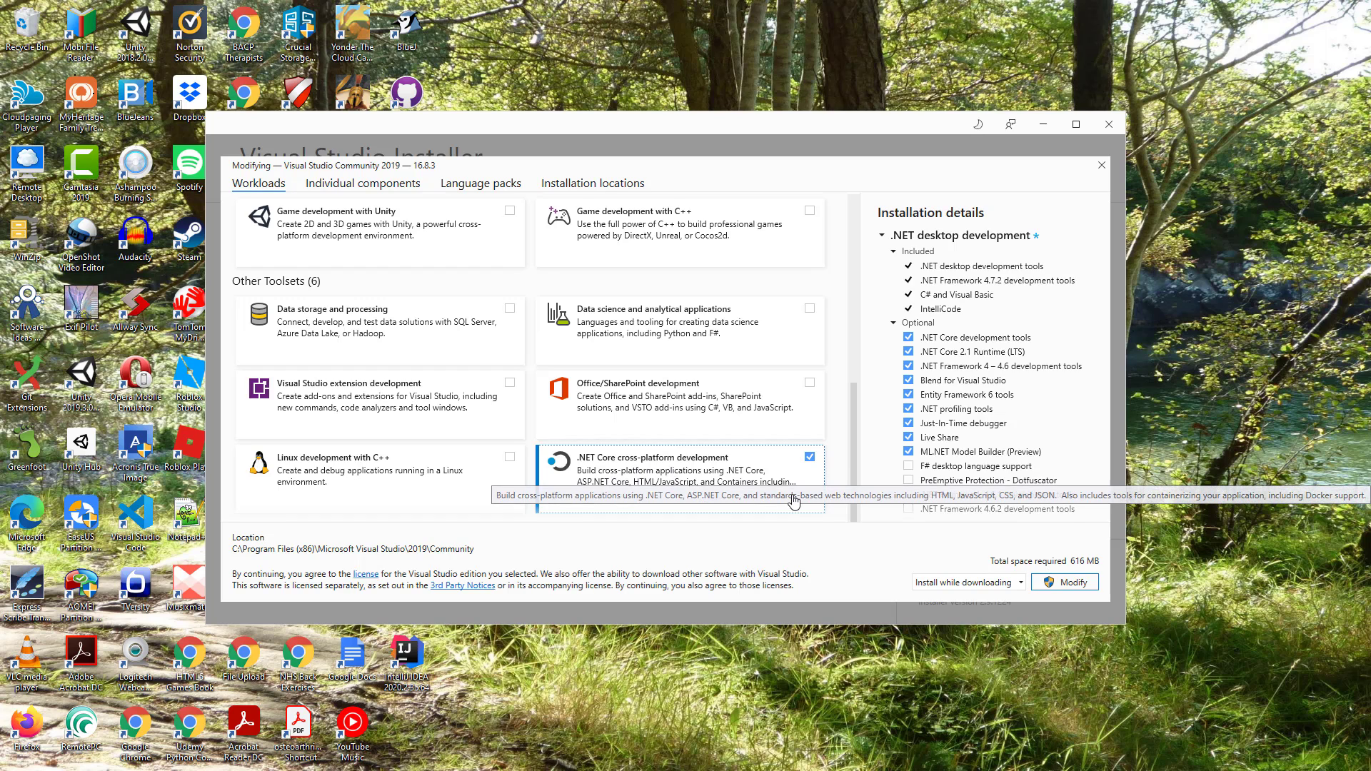
mouse_move(823, 505)
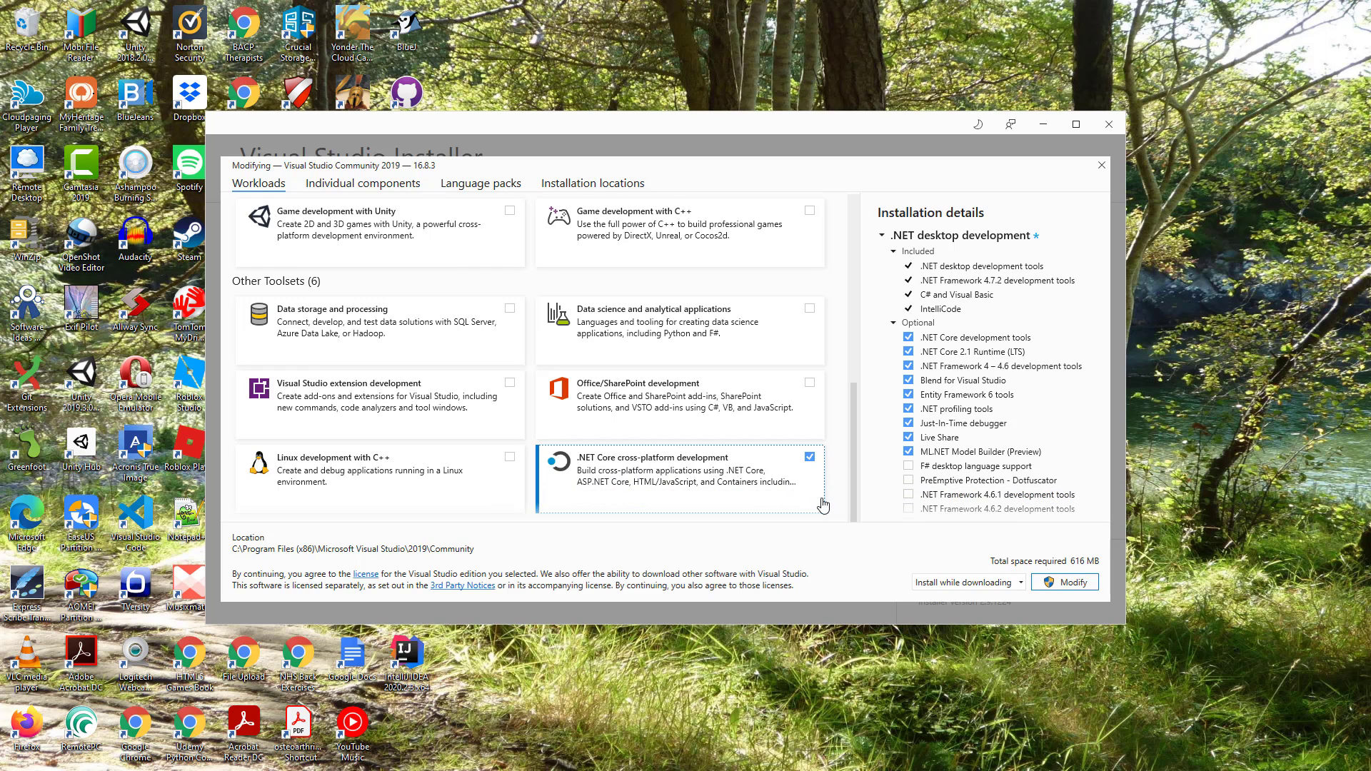
mouse_move(813, 490)
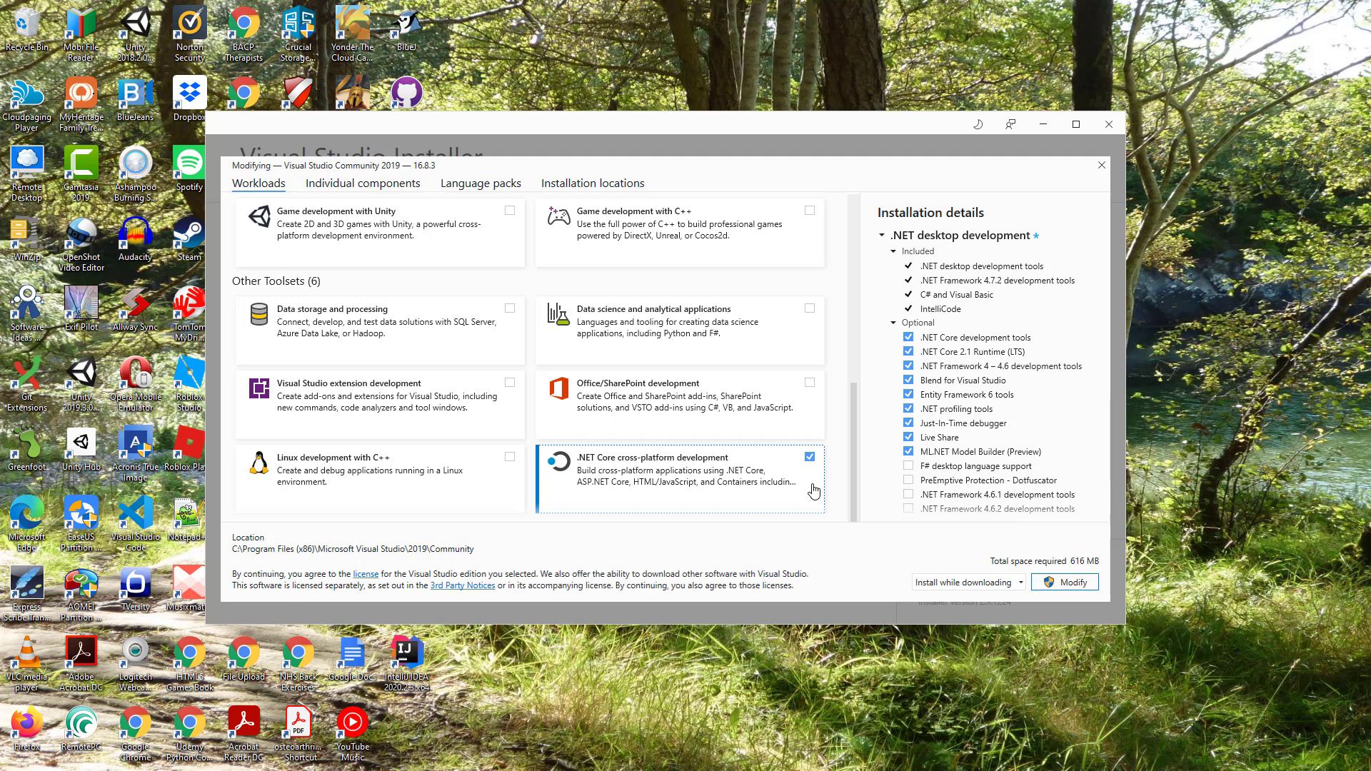
scroll(up, 3)
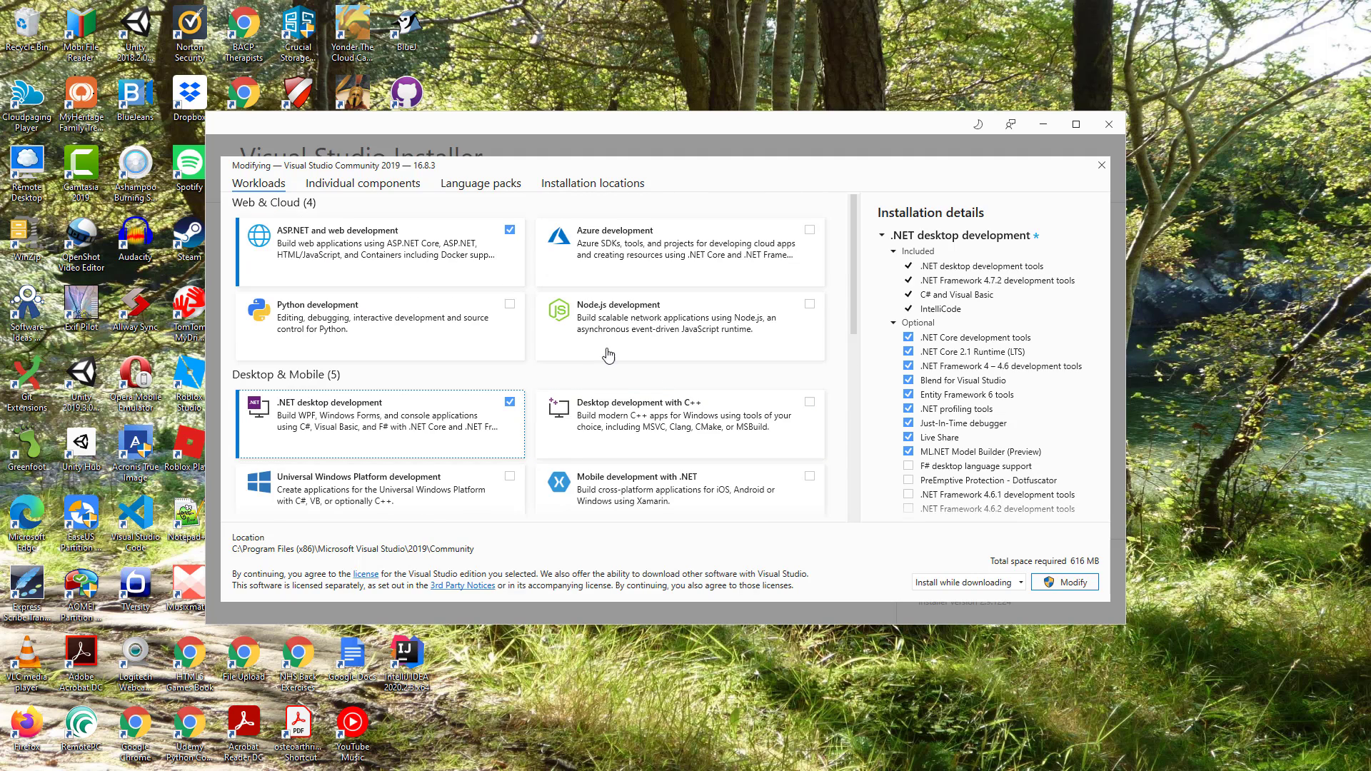
Show the Individual components list and look through the .NET, cloud and code-tool sections
click(361, 183)
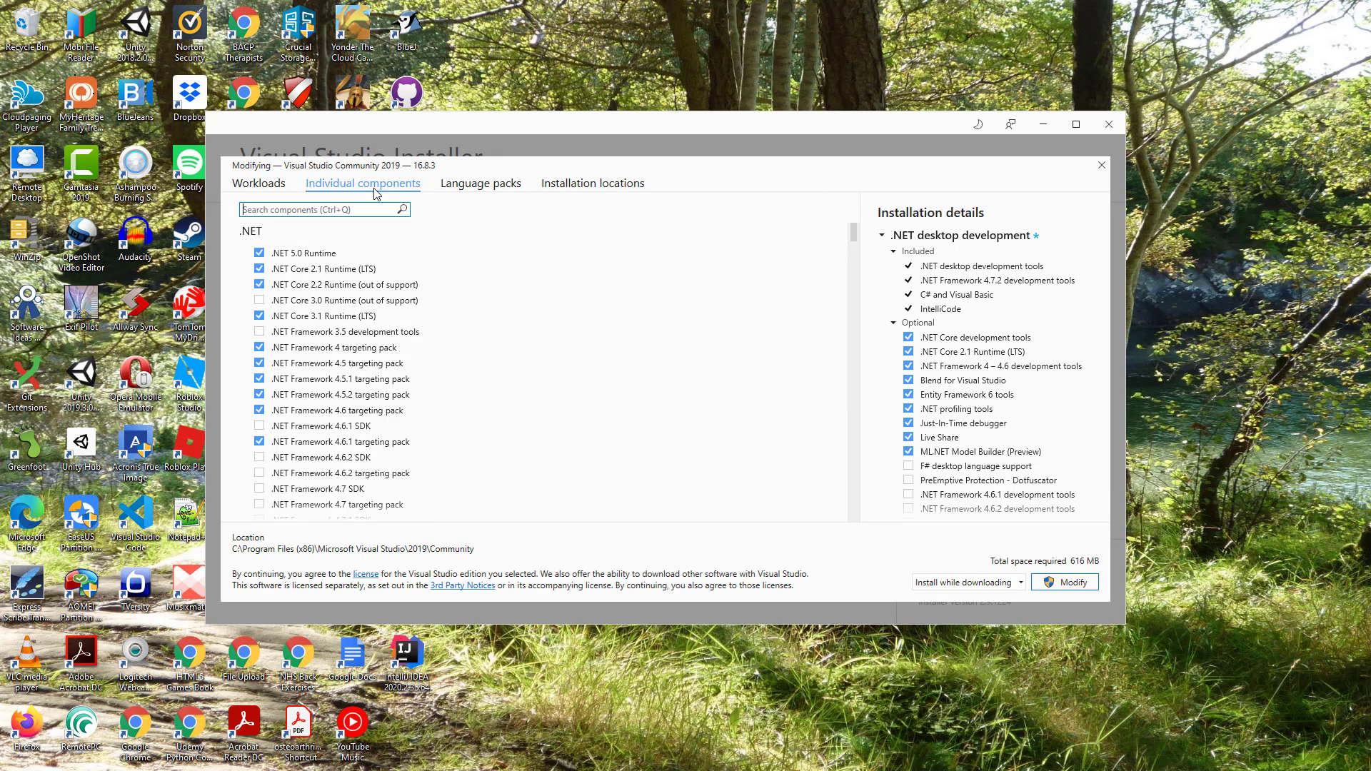
scroll(down, 3)
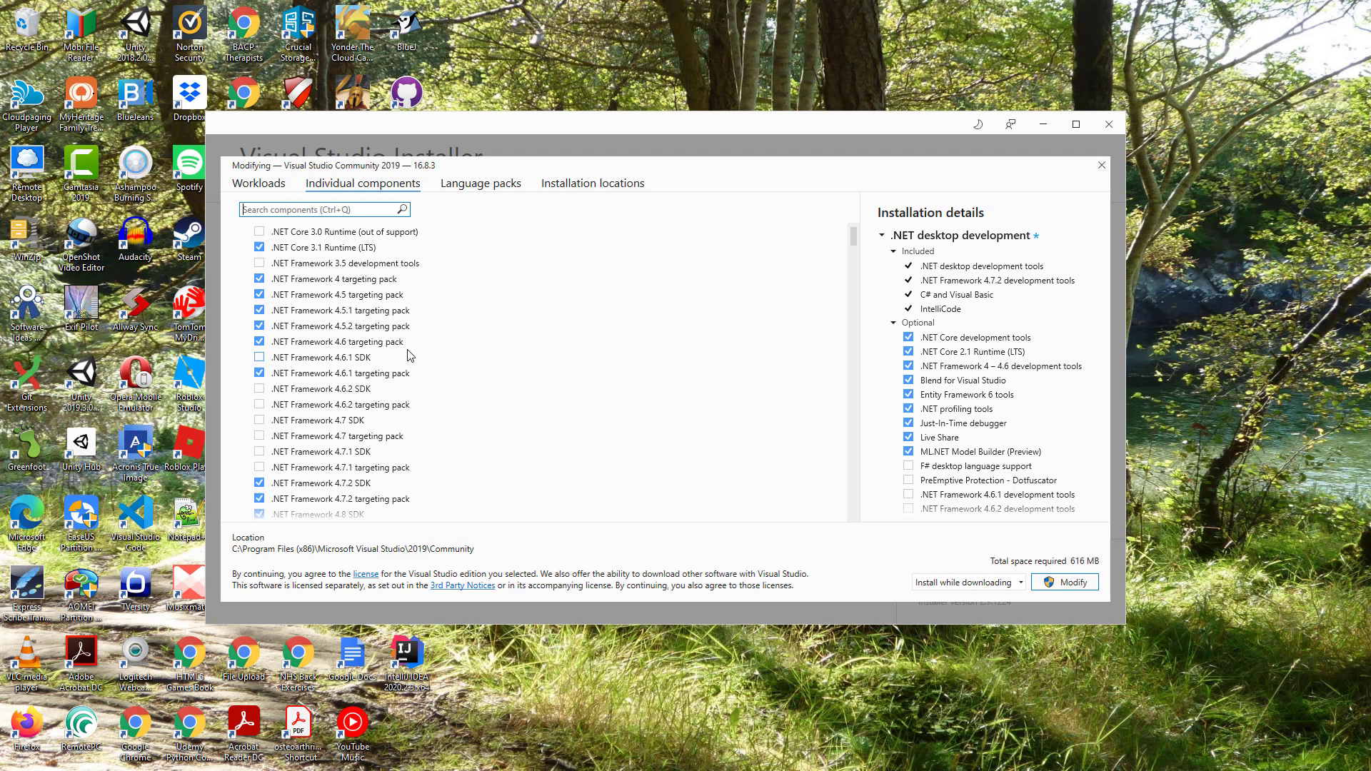
scroll(down, 3)
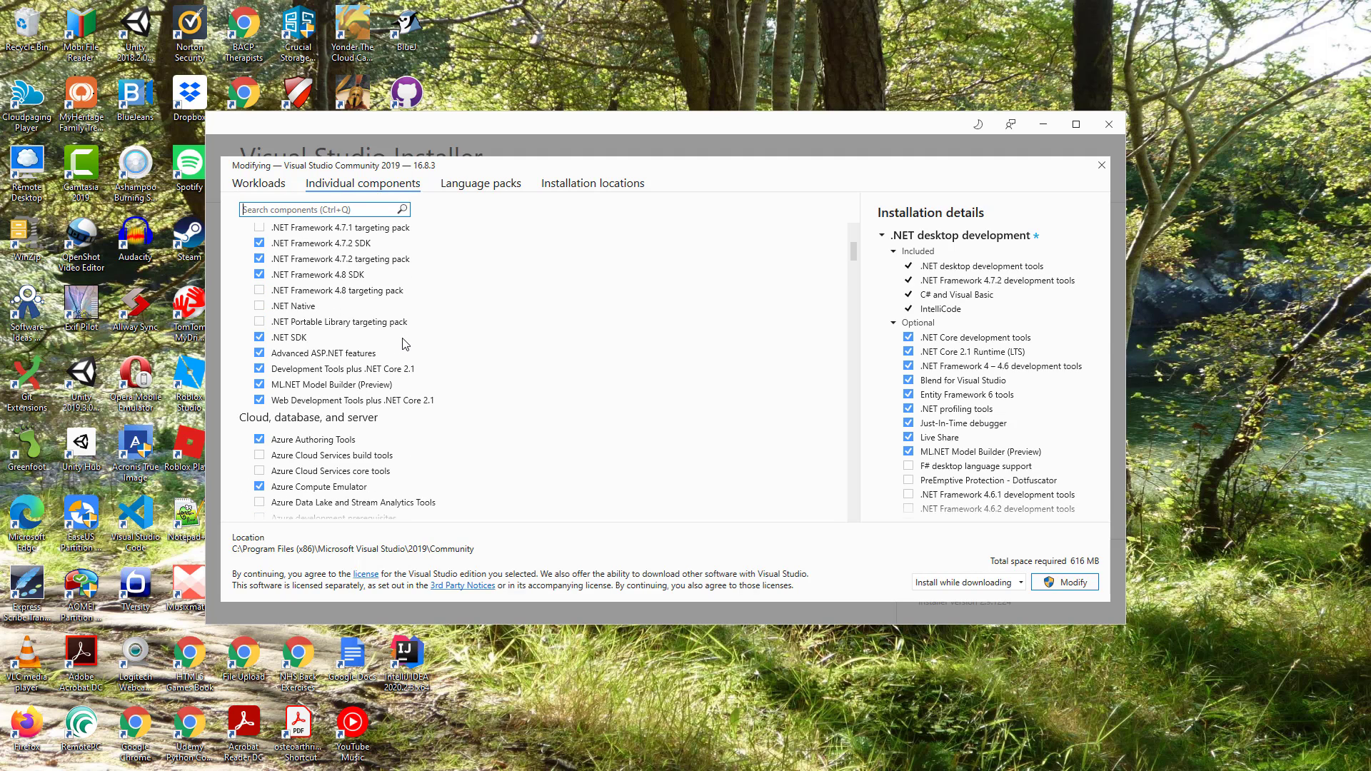
scroll(down, 3)
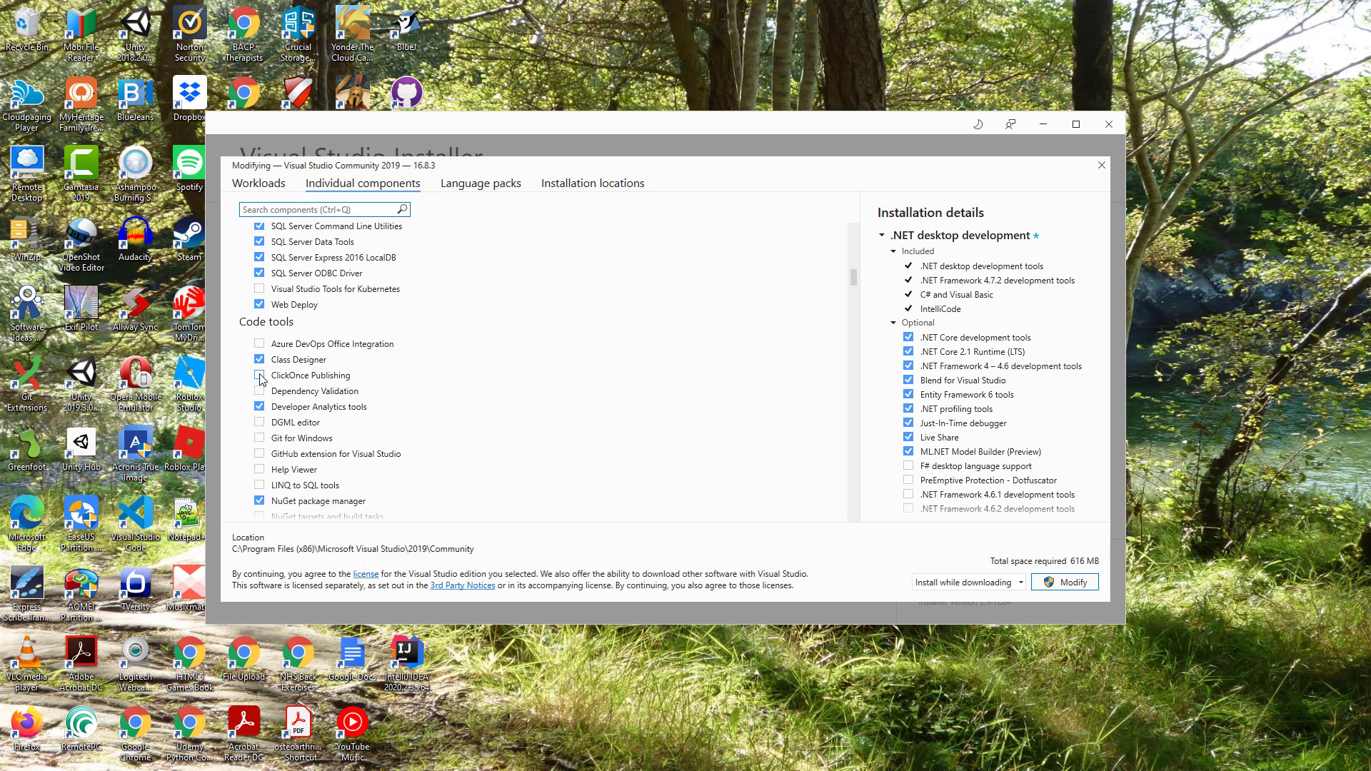
mouse_move(344, 377)
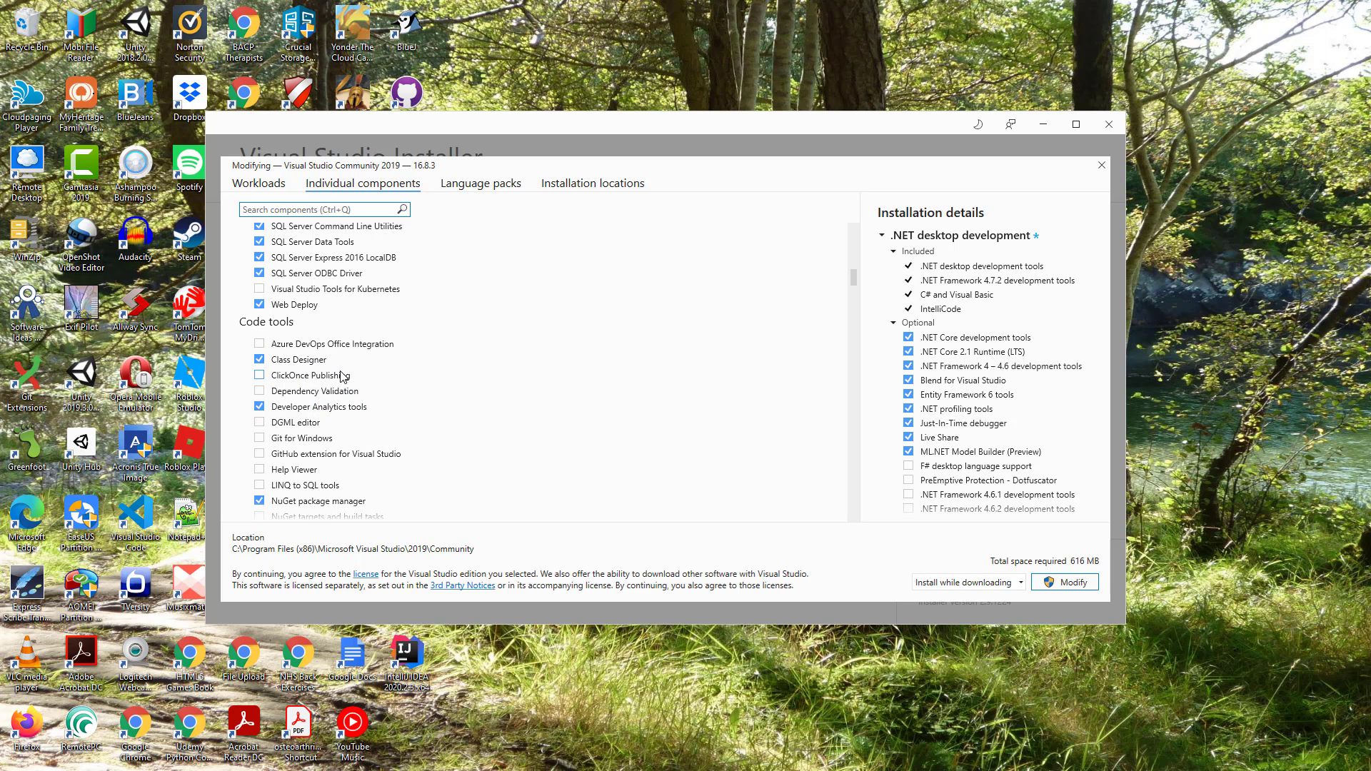
mouse_move(309, 361)
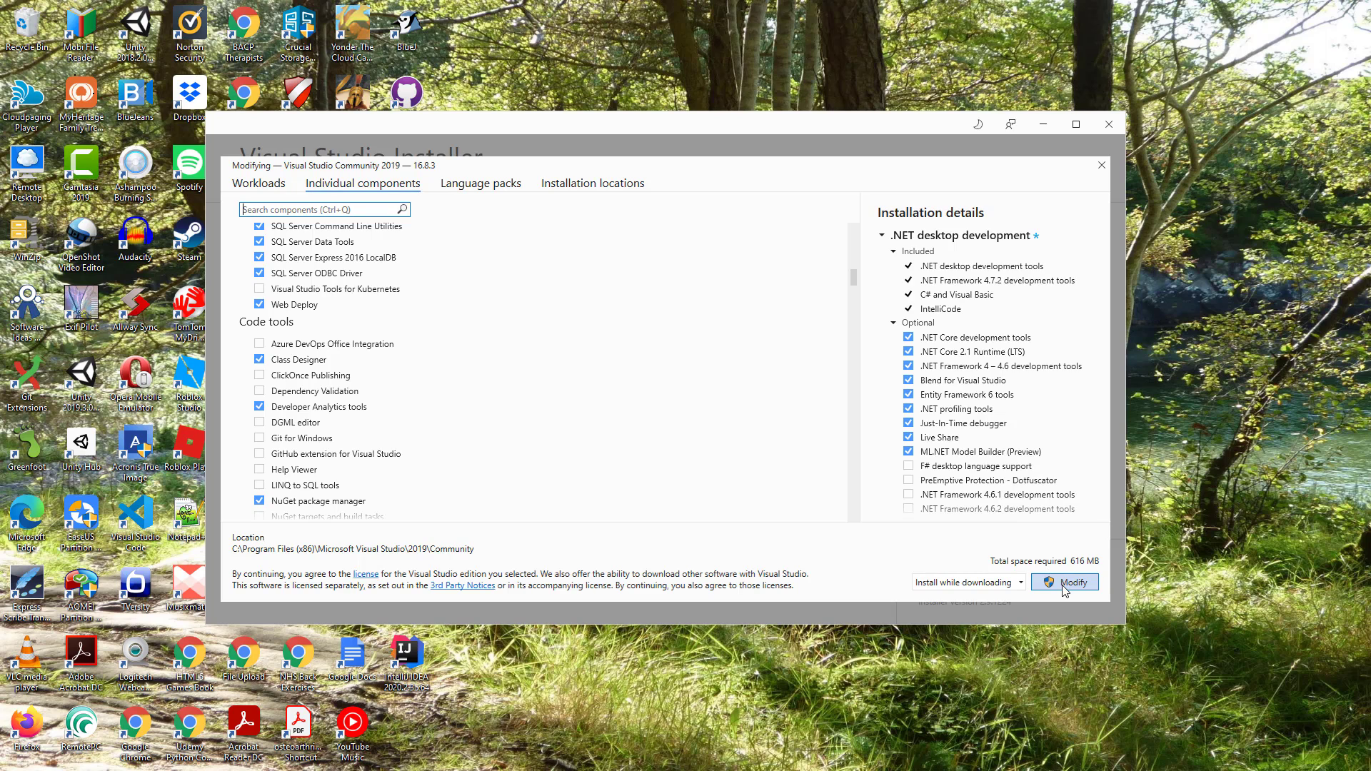
mouse_move(1007, 533)
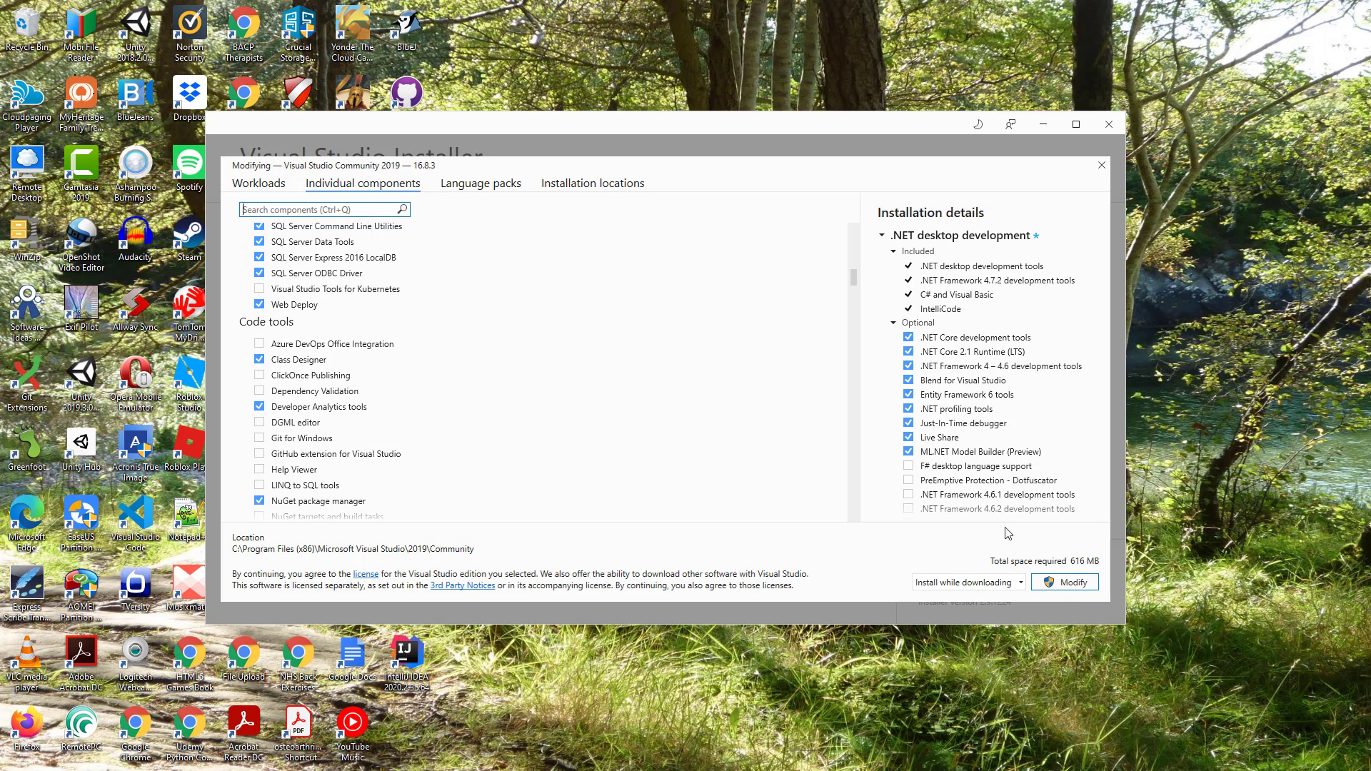
mouse_move(537, 290)
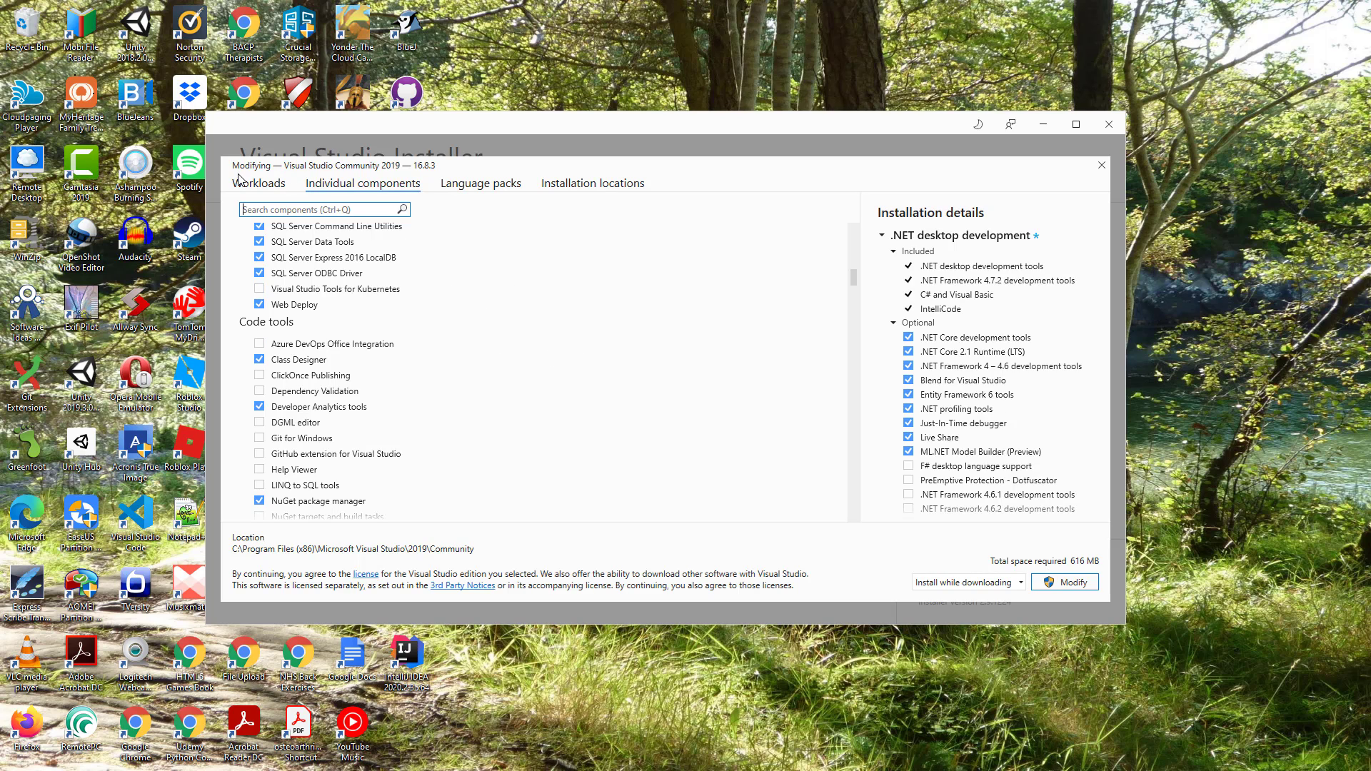
mouse_move(335, 357)
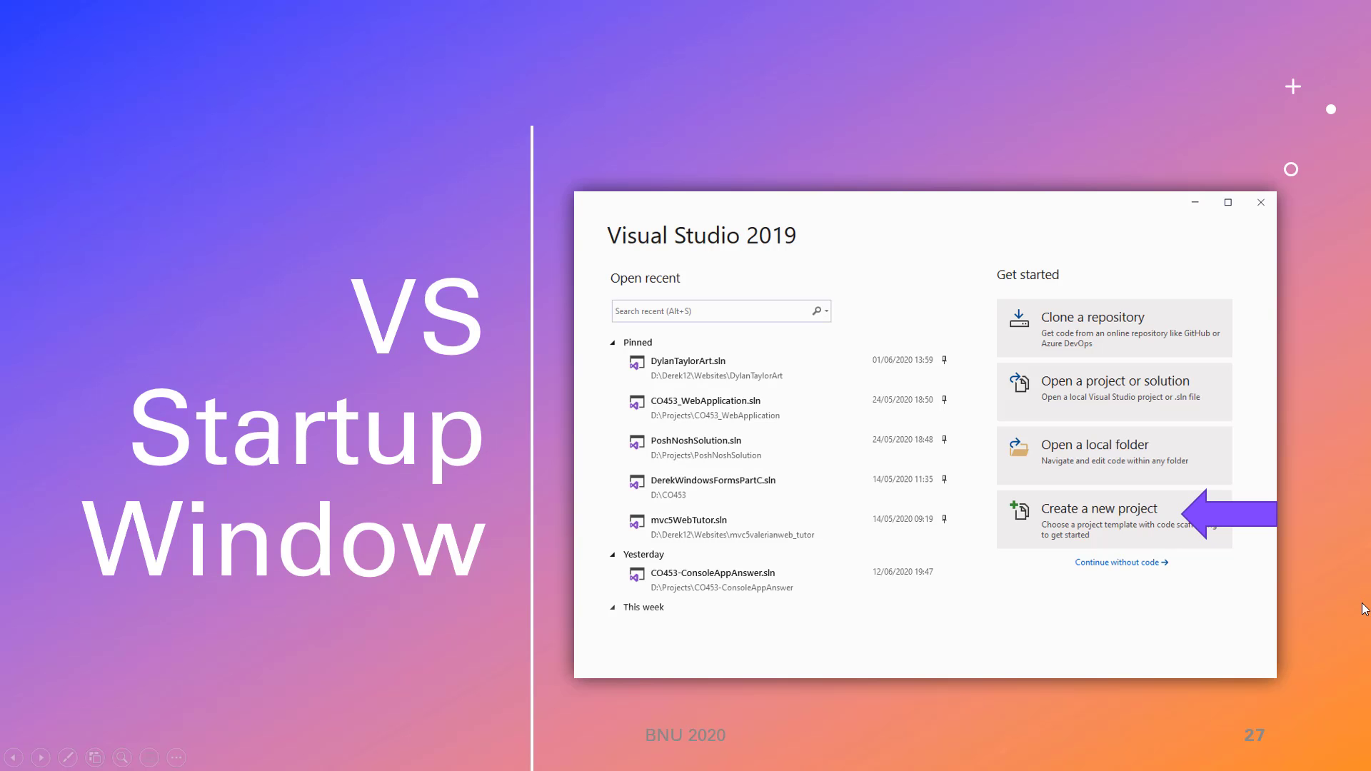
mouse_move(881, 252)
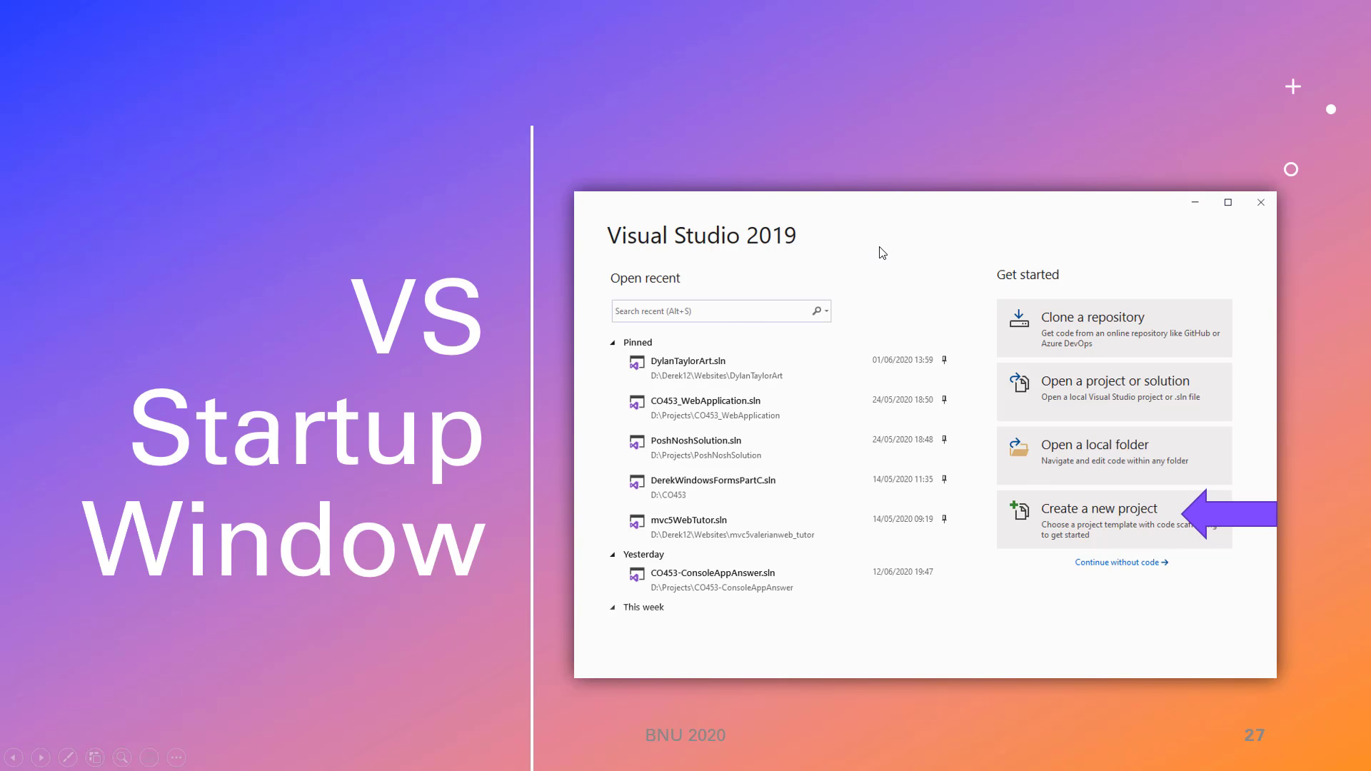
mouse_move(737, 370)
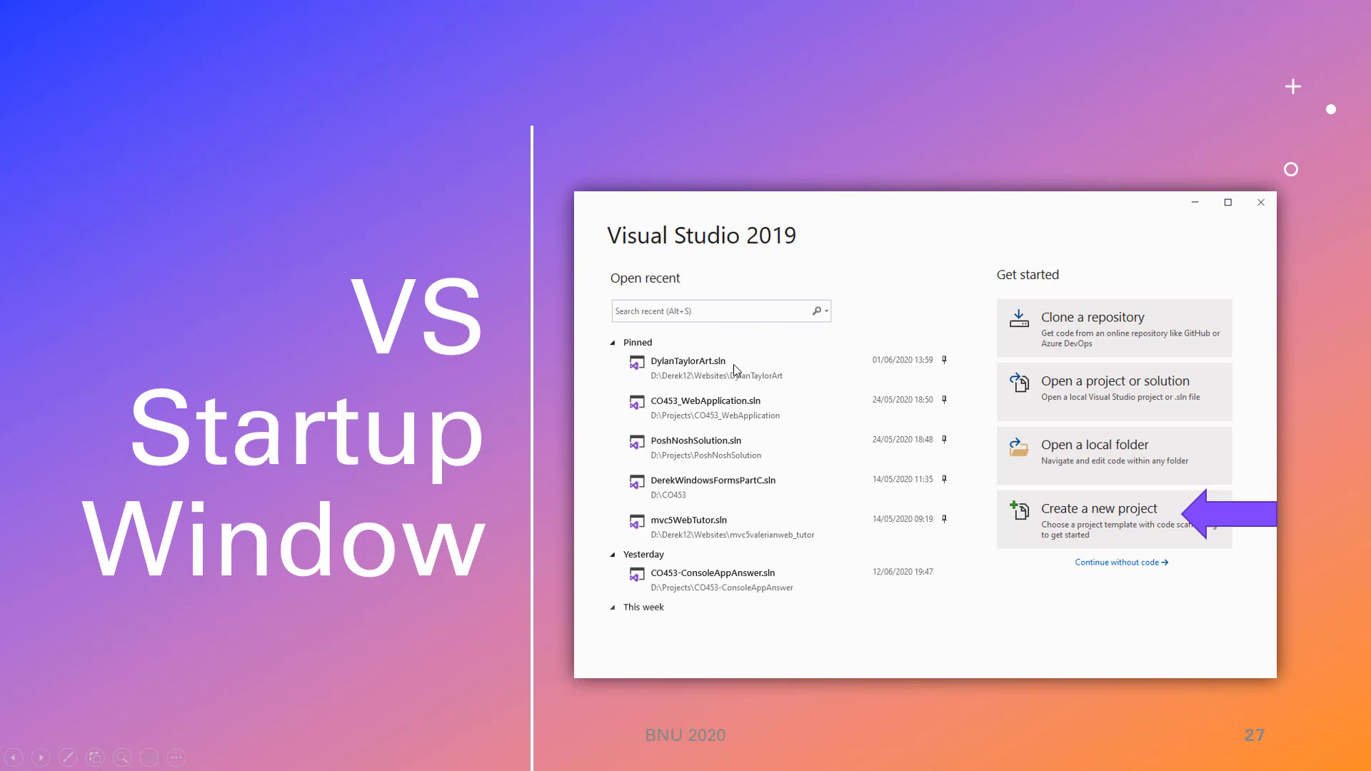
mouse_move(1085, 297)
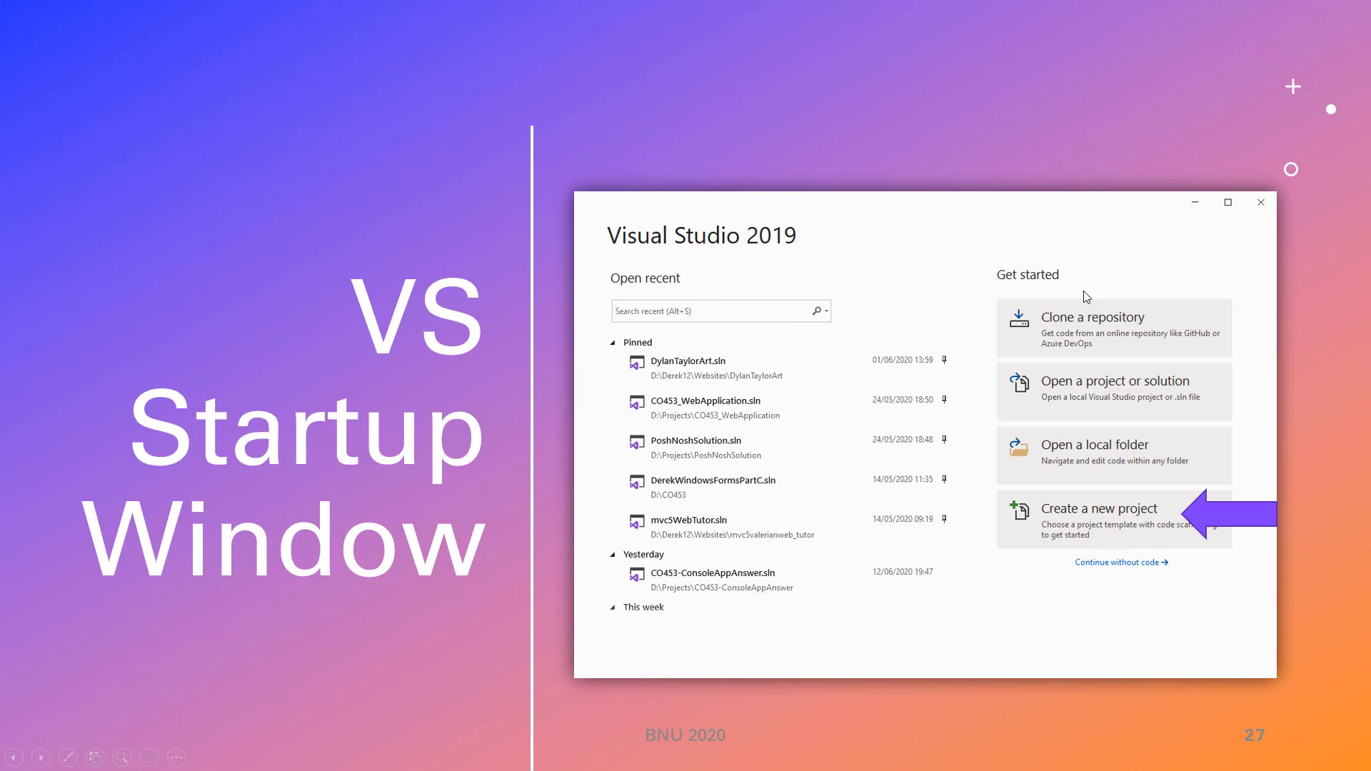
mouse_move(1096, 389)
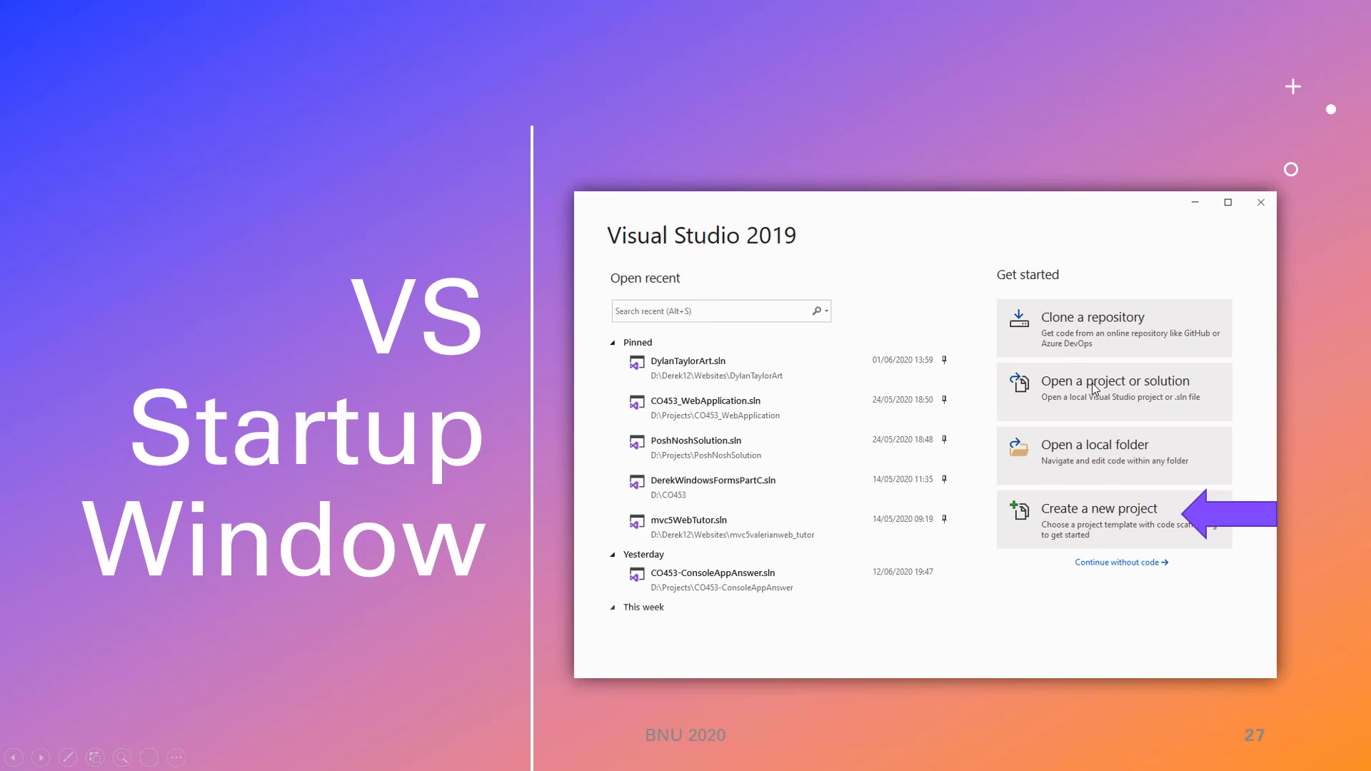
mouse_move(1024, 330)
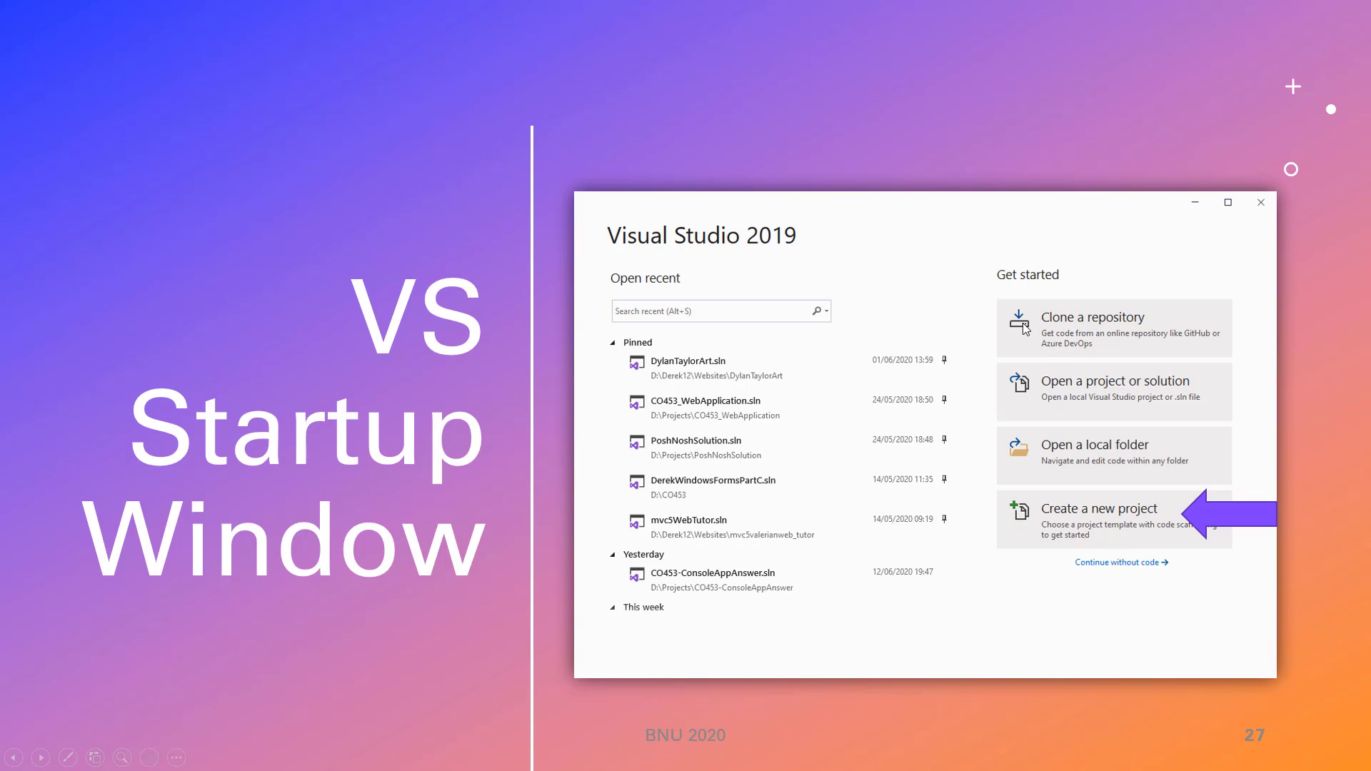
mouse_move(1103, 336)
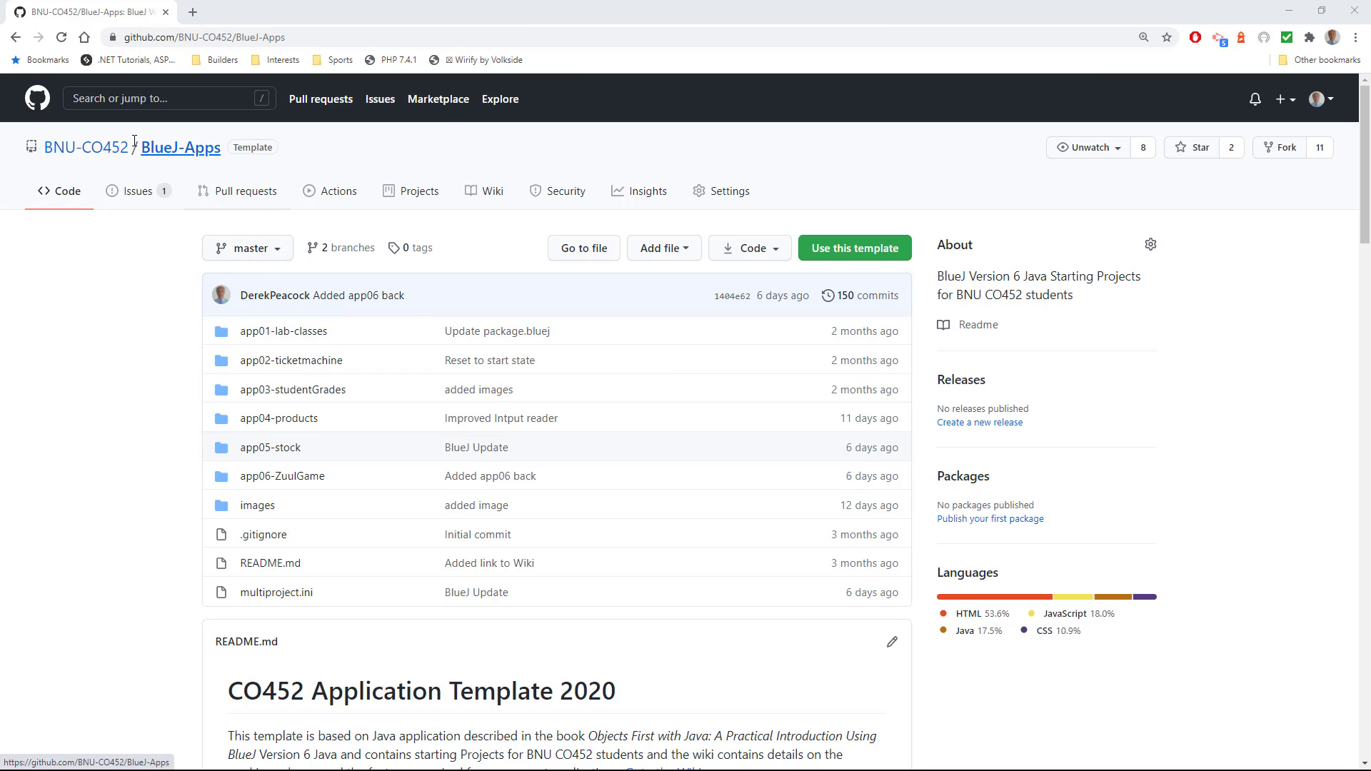
Go to the BNU-CO453/ConsoleApps15 repository from the recent repositories list
click(166, 99)
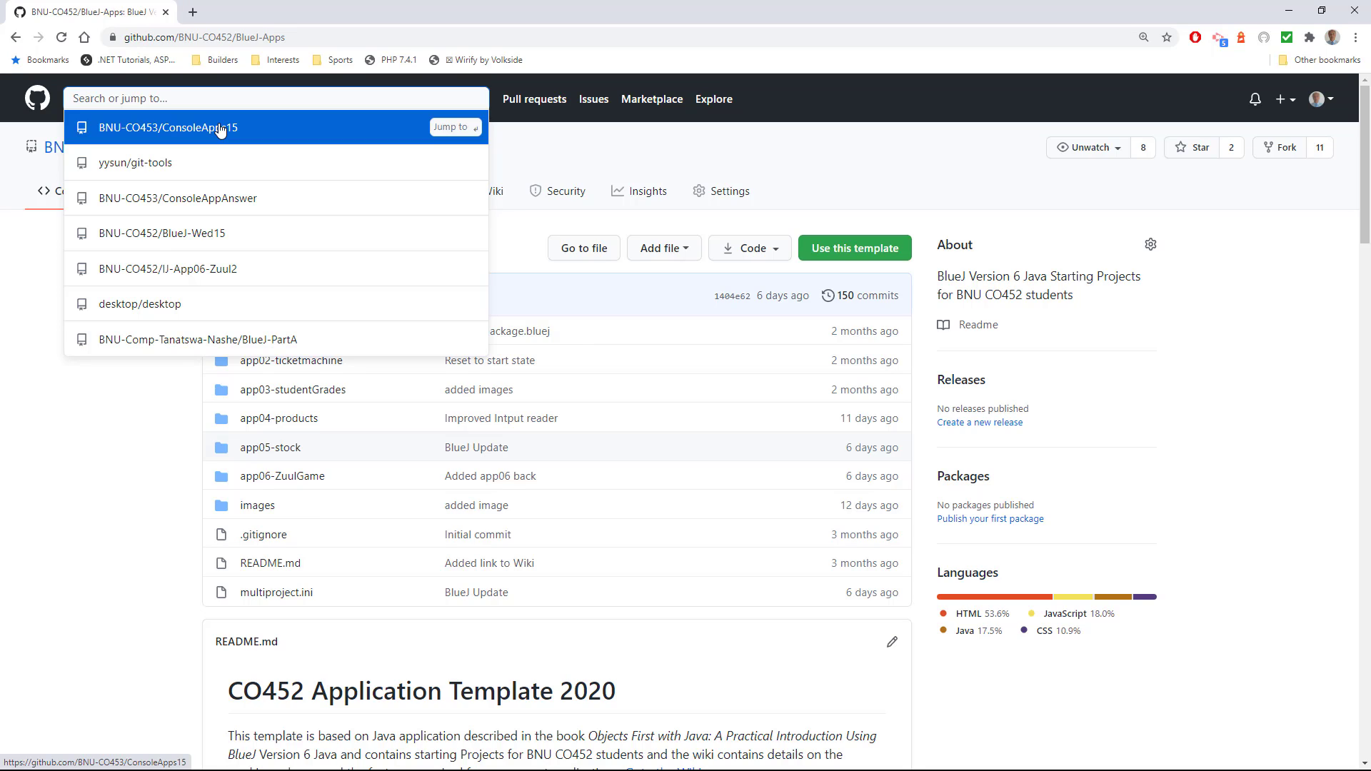
mouse_move(112, 138)
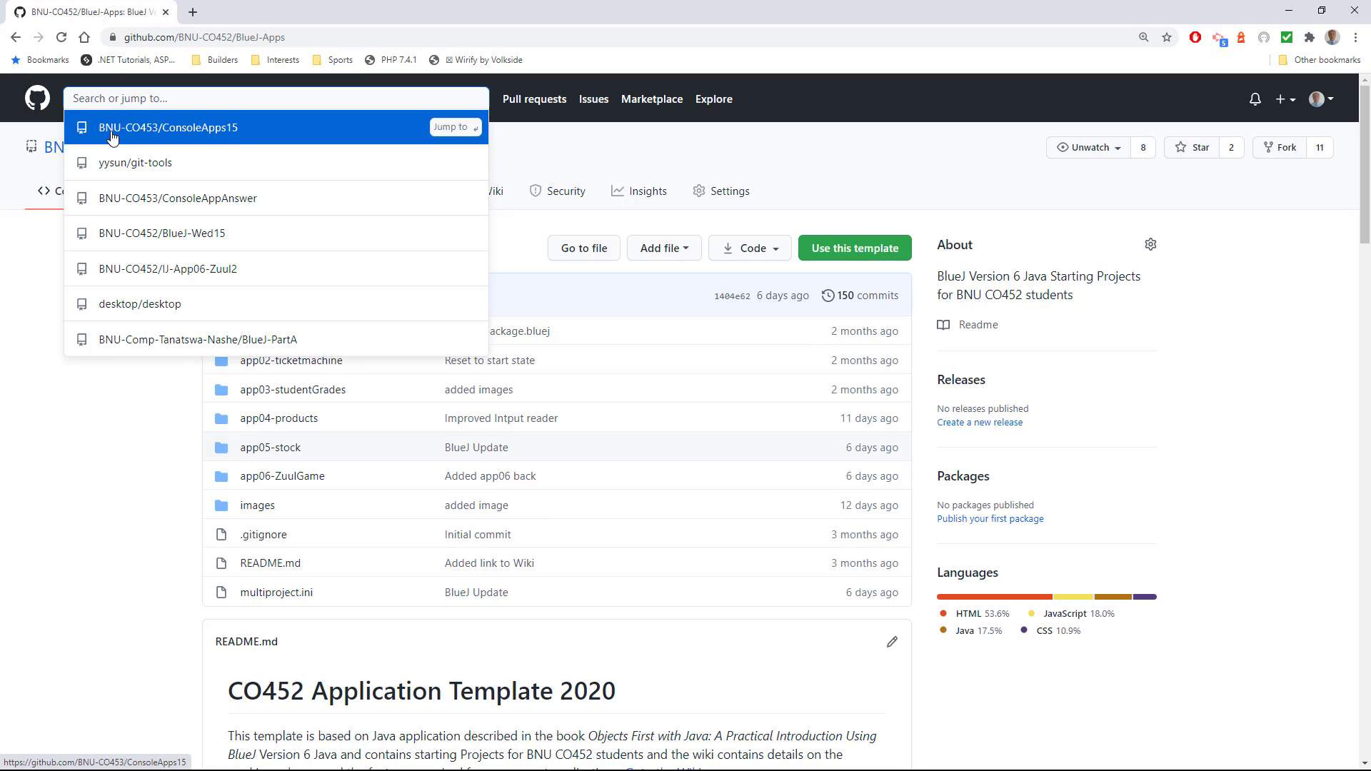
mouse_move(143, 138)
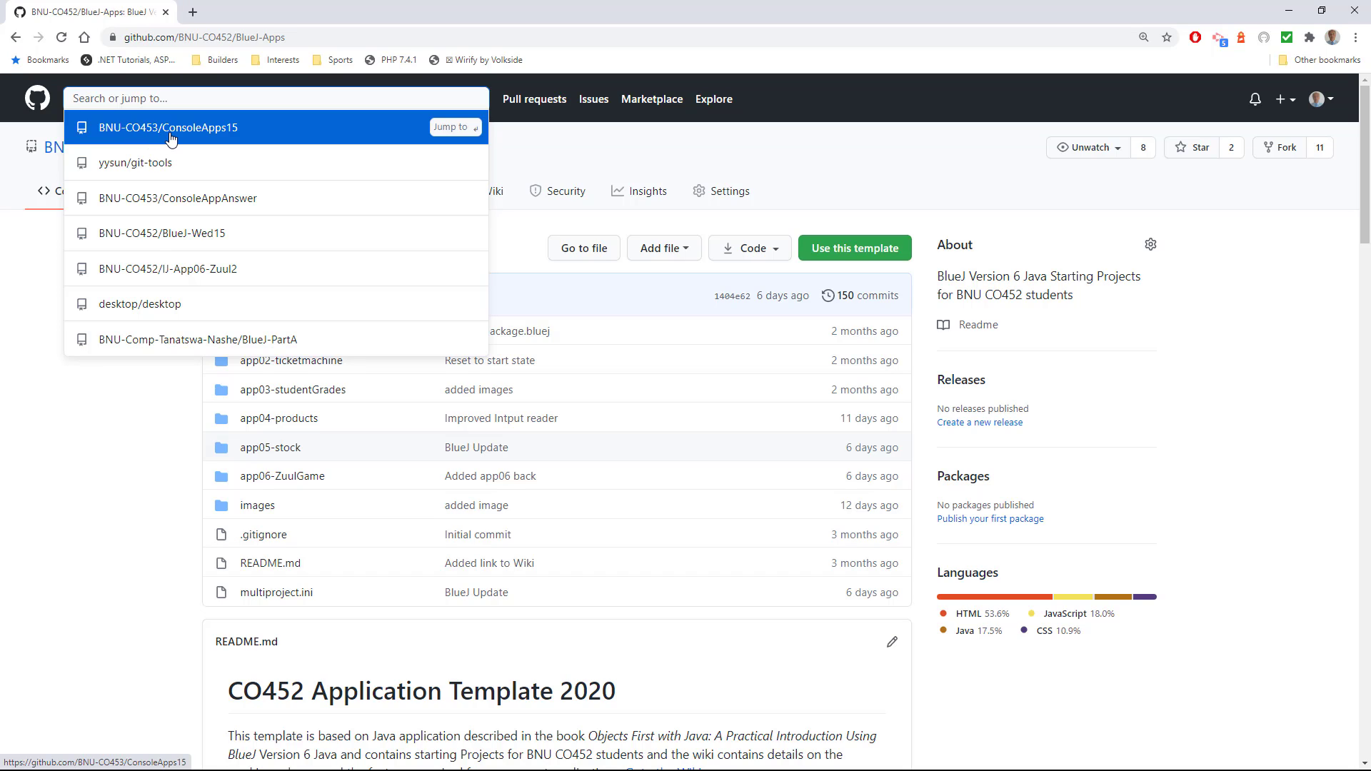
mouse_move(233, 137)
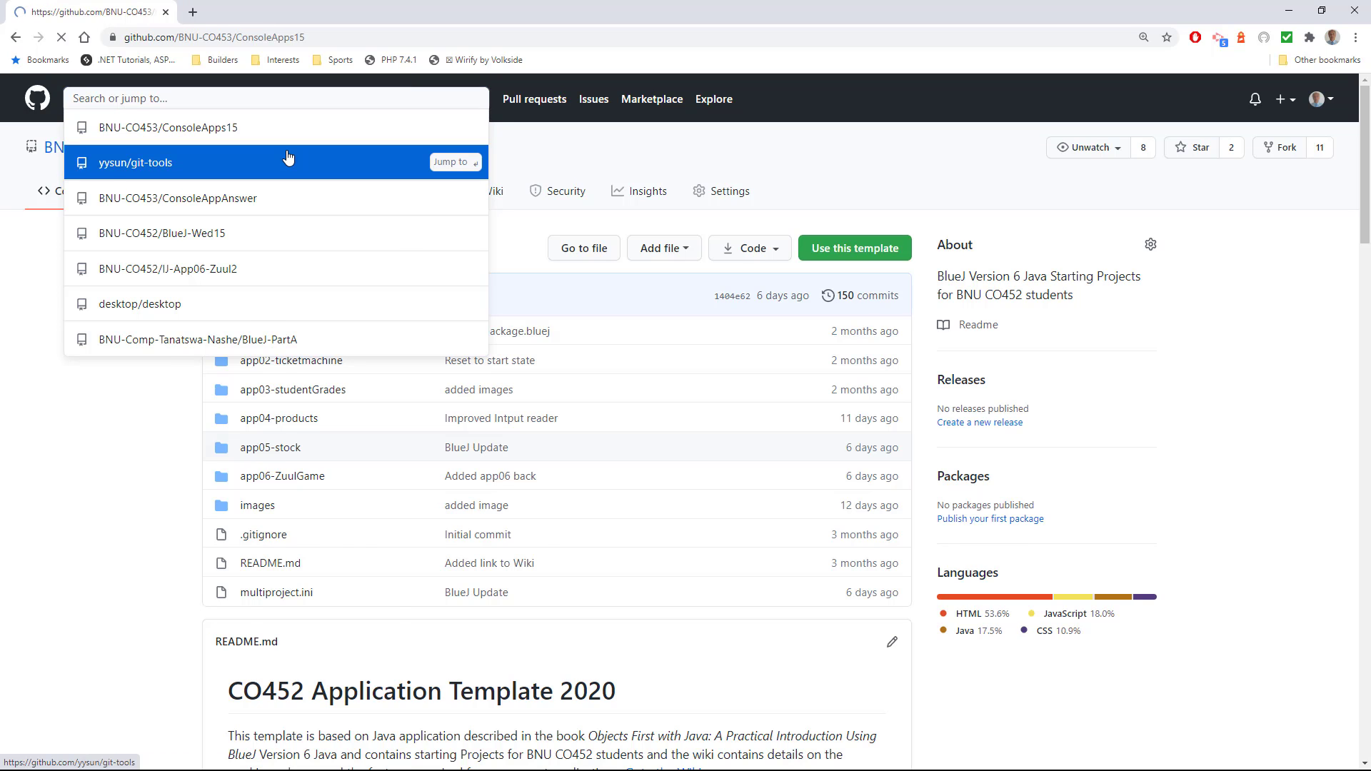
click(168, 127)
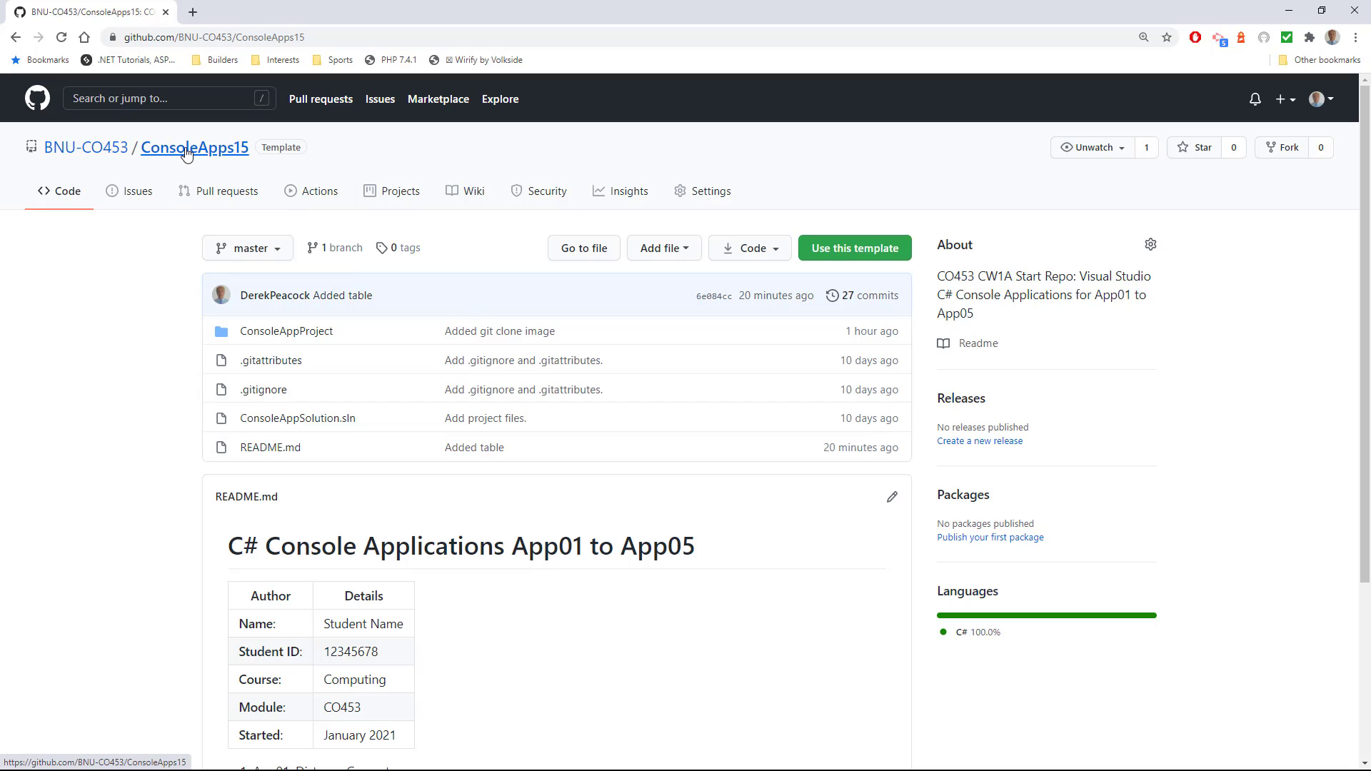
mouse_move(834, 325)
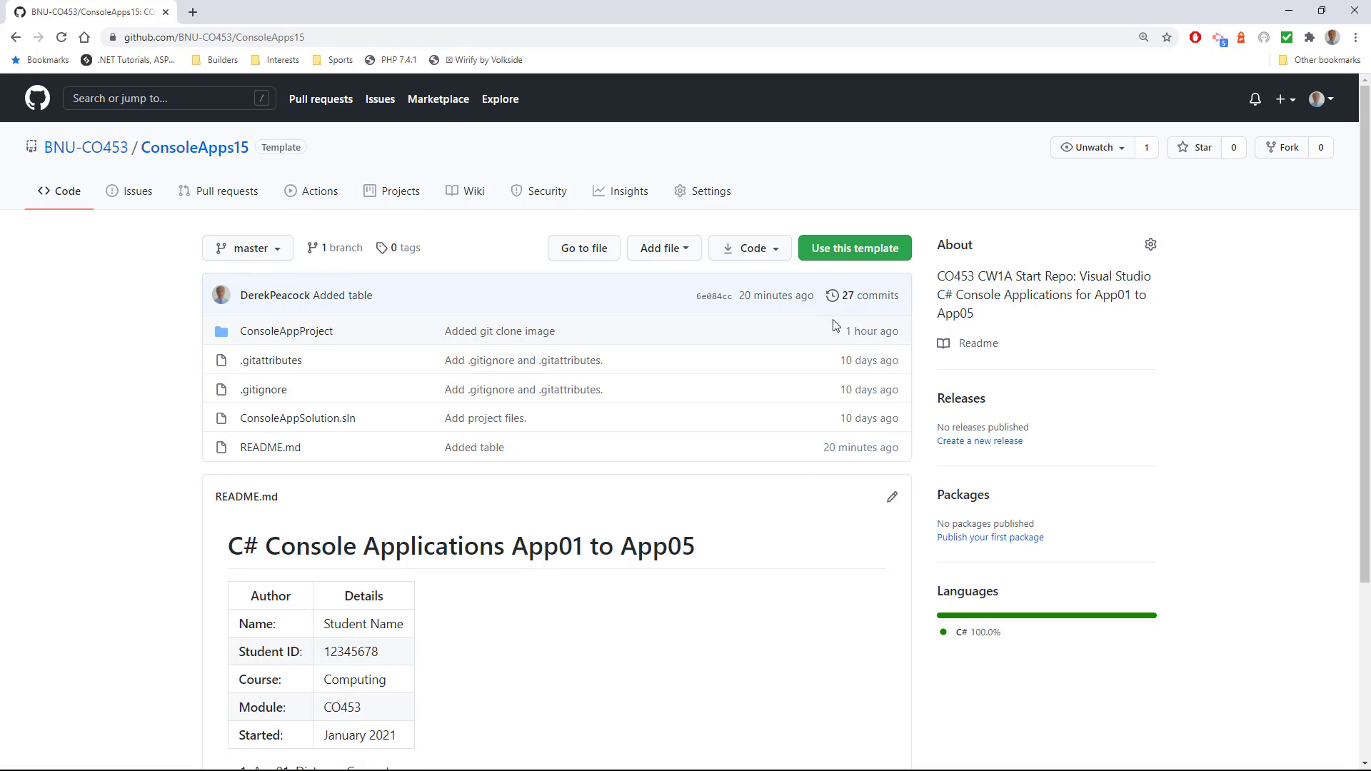
mouse_move(854, 248)
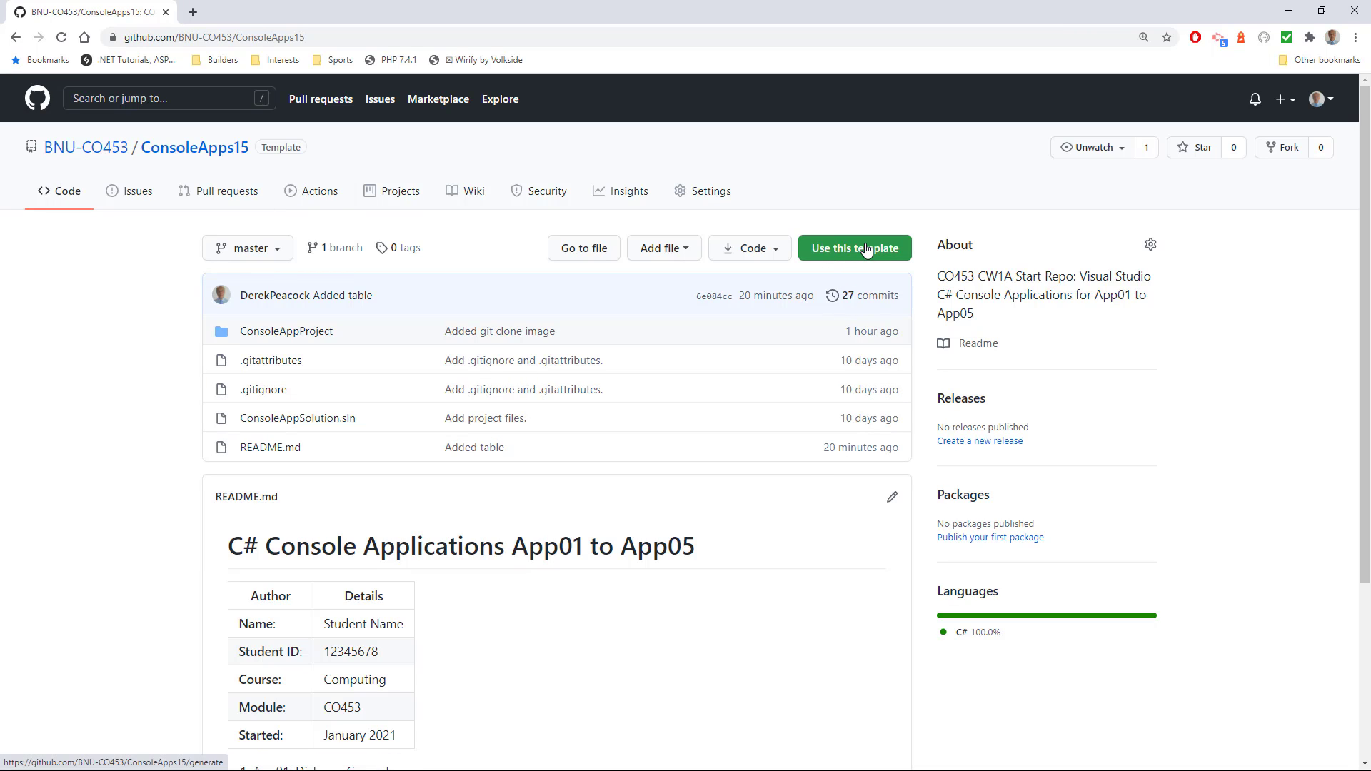
mouse_move(813, 314)
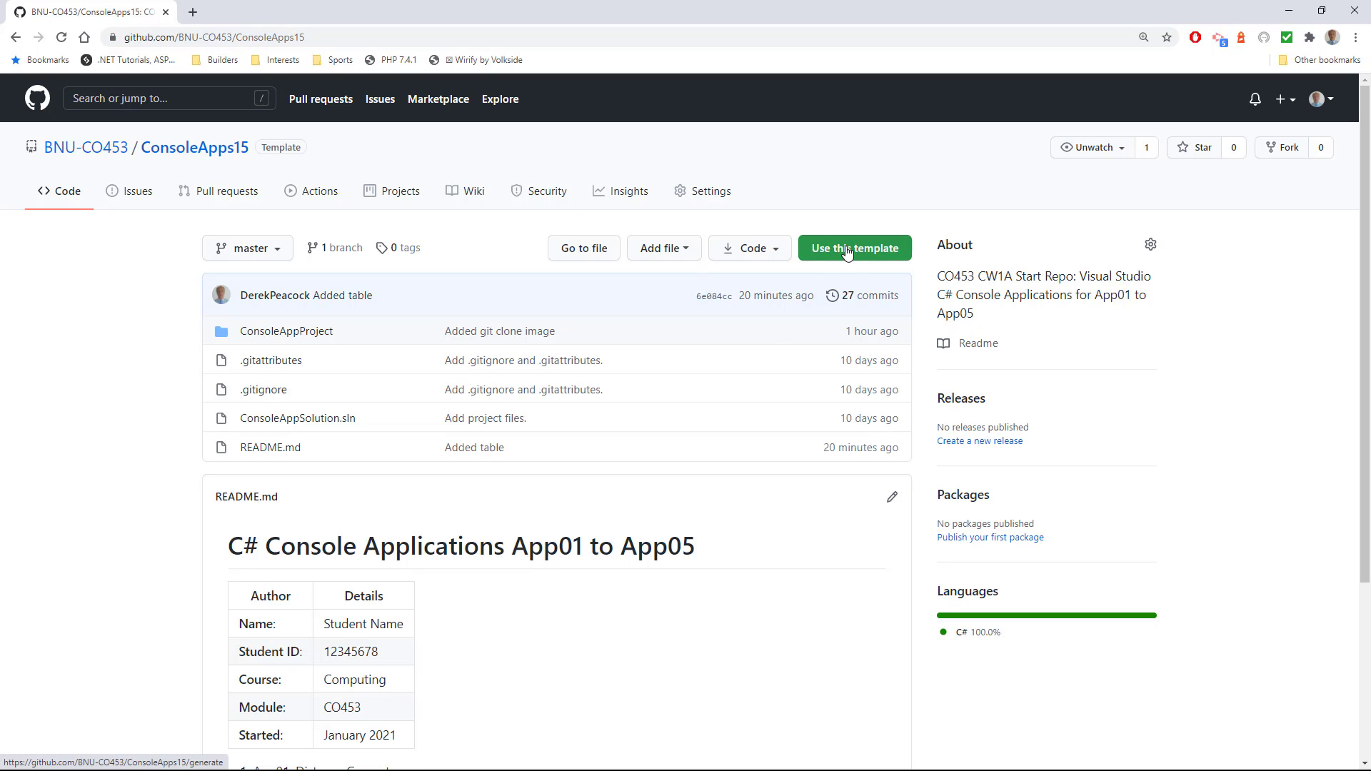
Start a new repository from the template, reviewing owners and keeping the DerekPeacock account
click(854, 247)
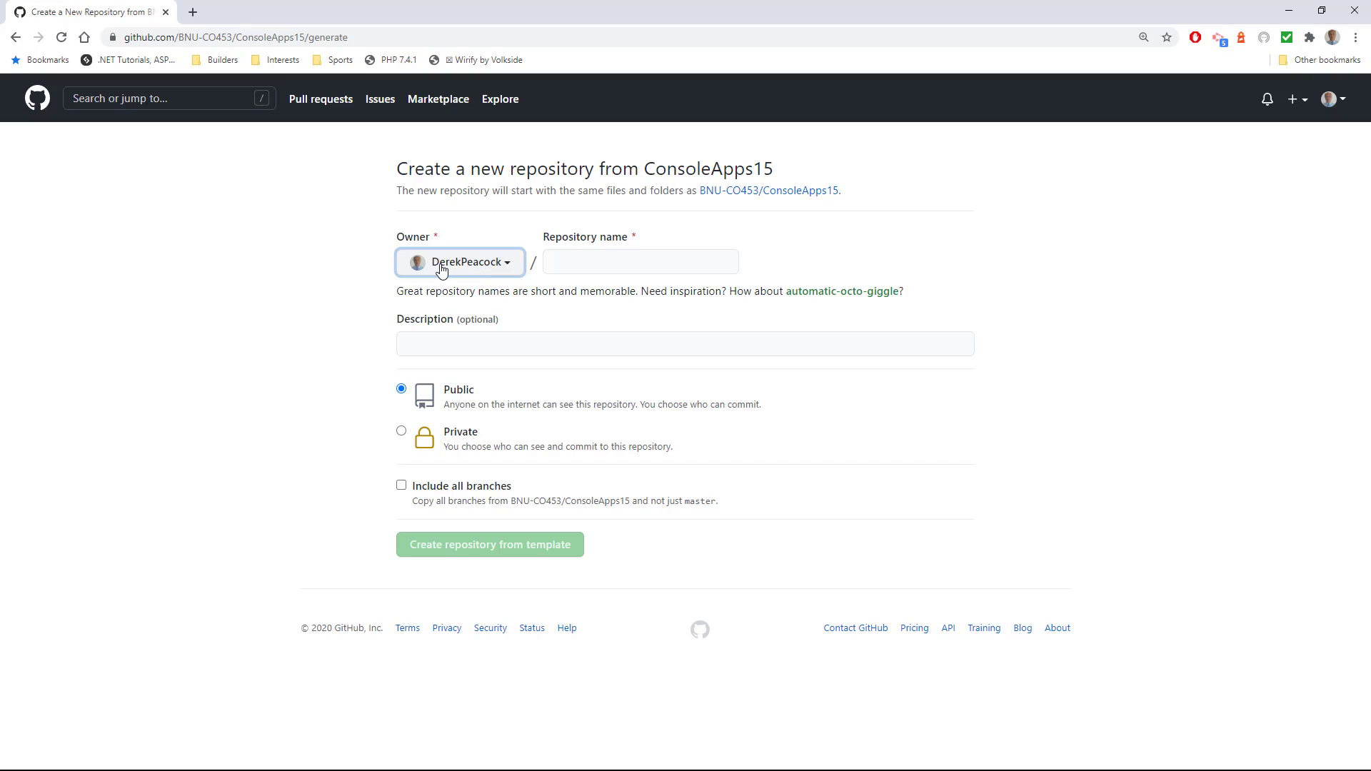
mouse_move(491, 271)
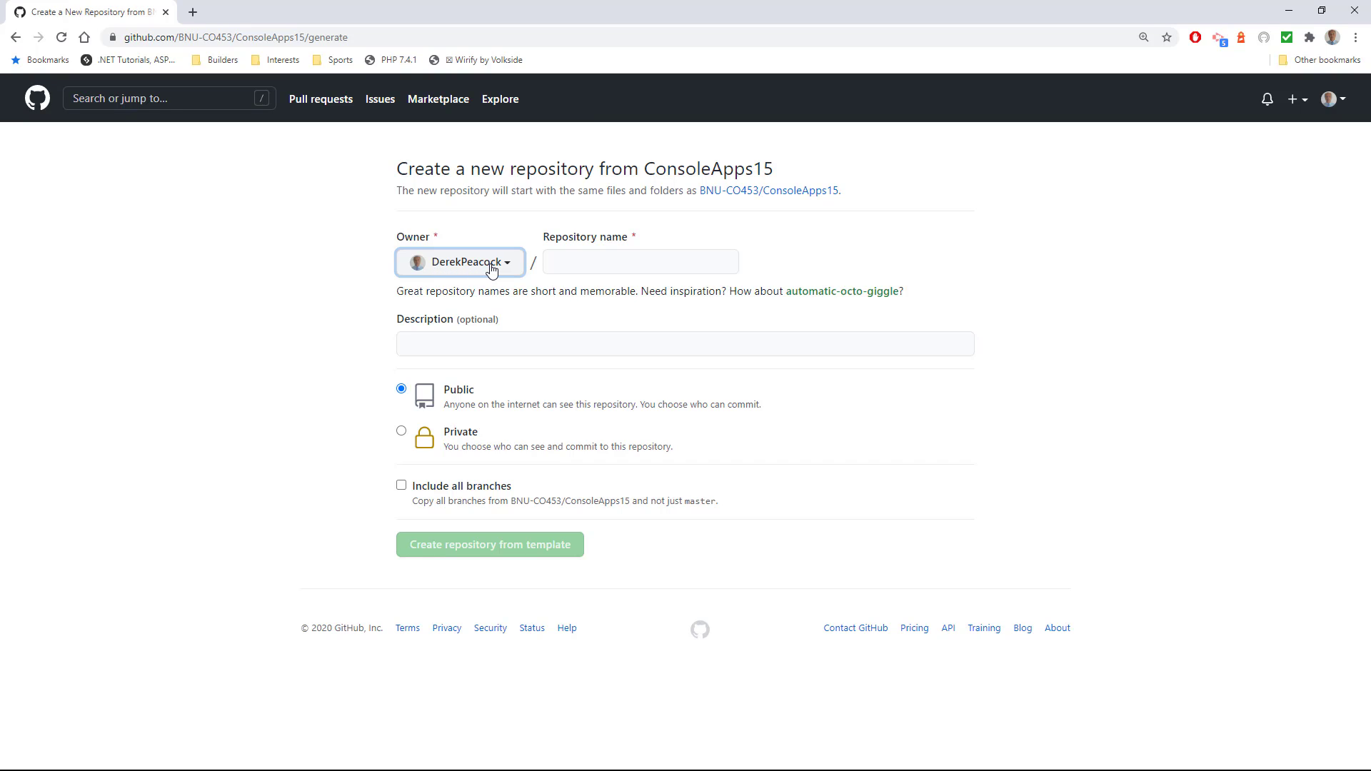
click(459, 263)
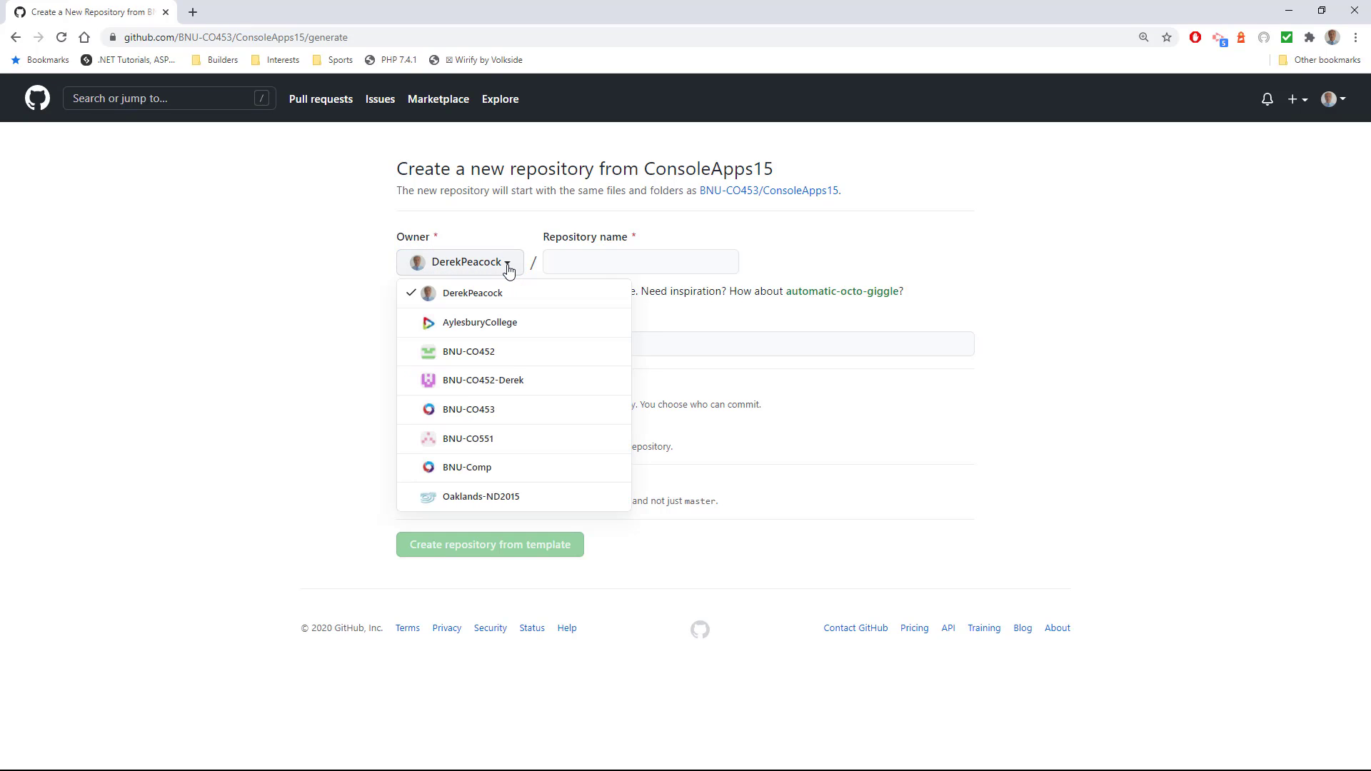
mouse_move(482, 380)
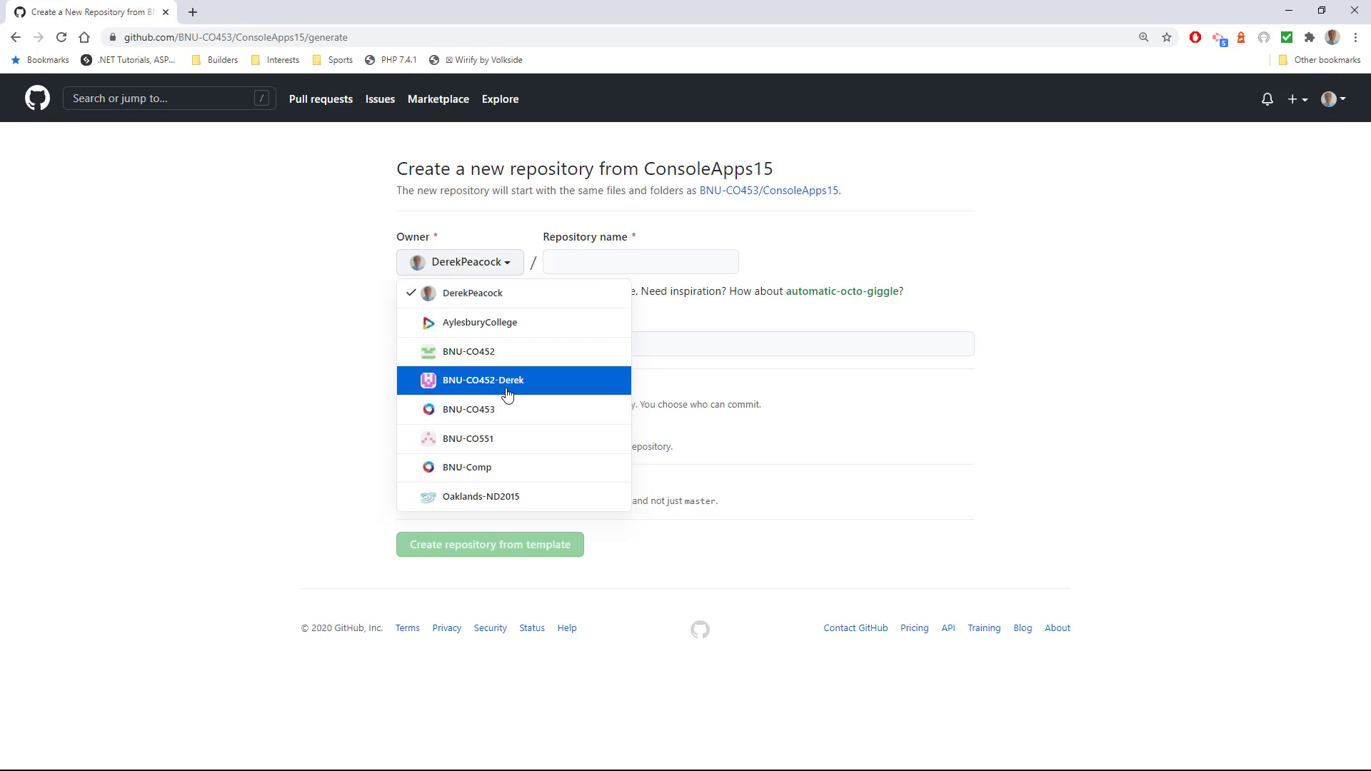
mouse_move(490, 389)
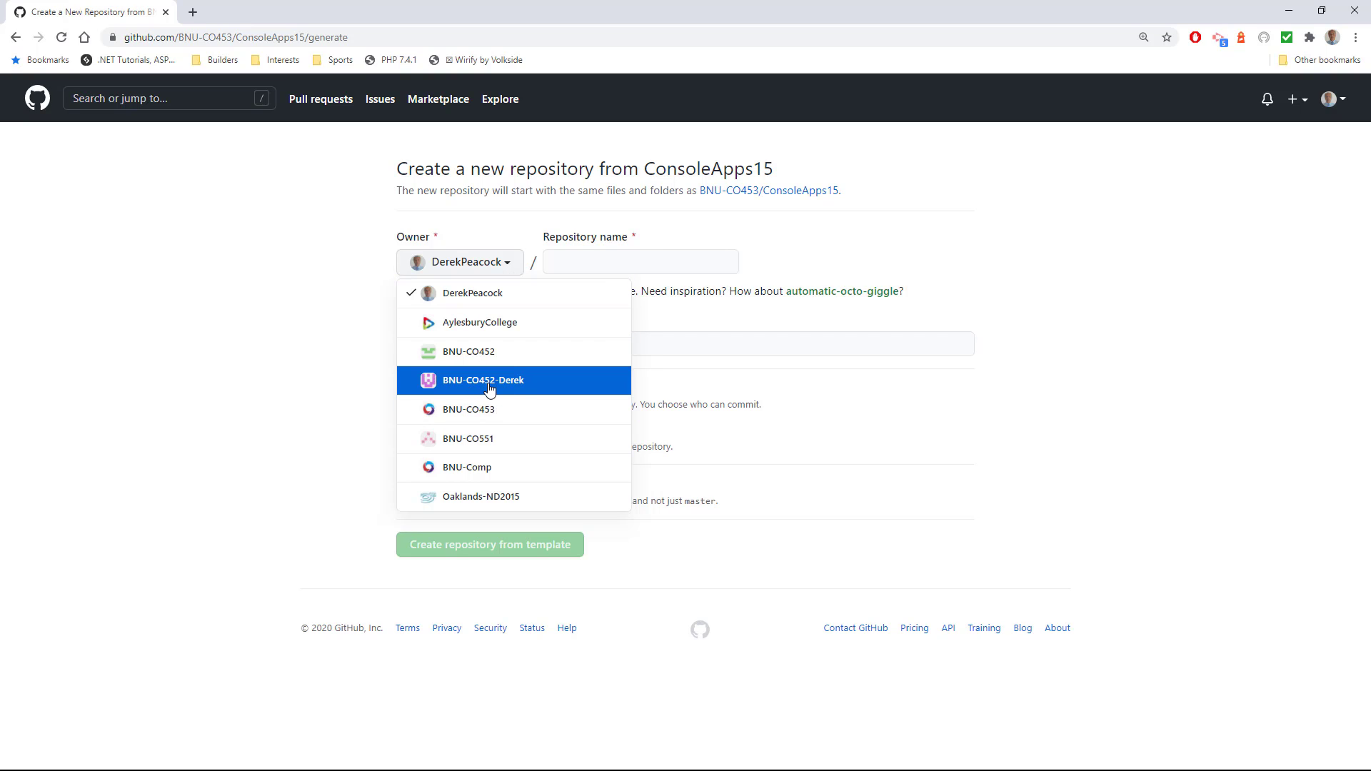
mouse_move(529, 390)
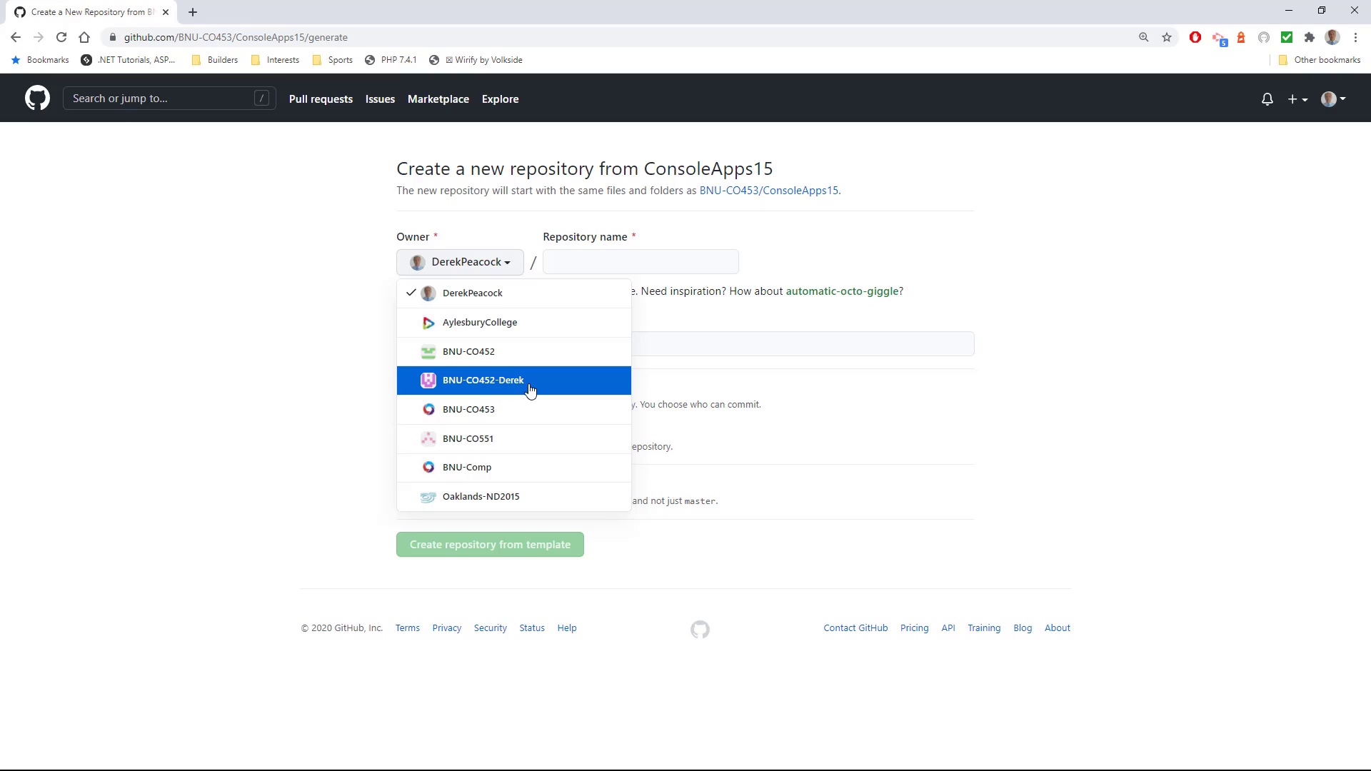
mouse_move(512, 387)
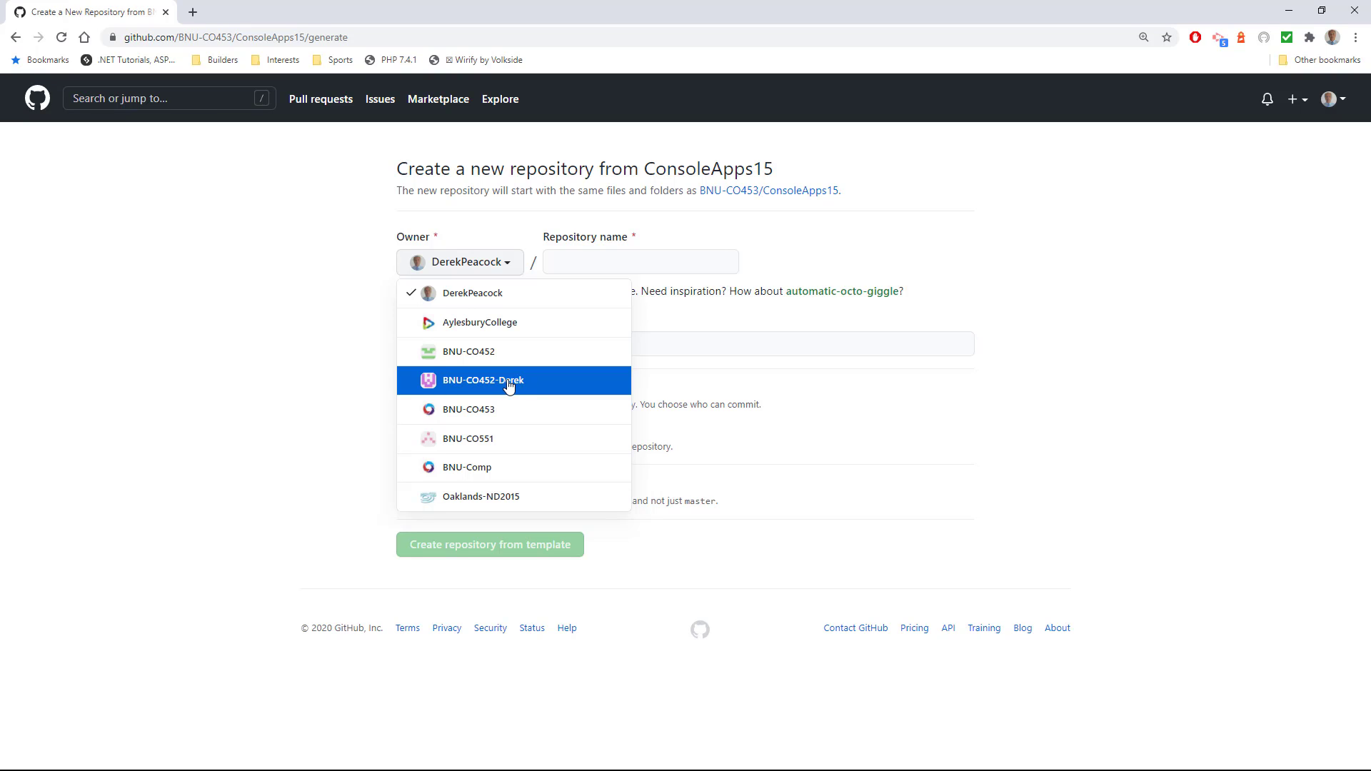
mouse_move(468, 351)
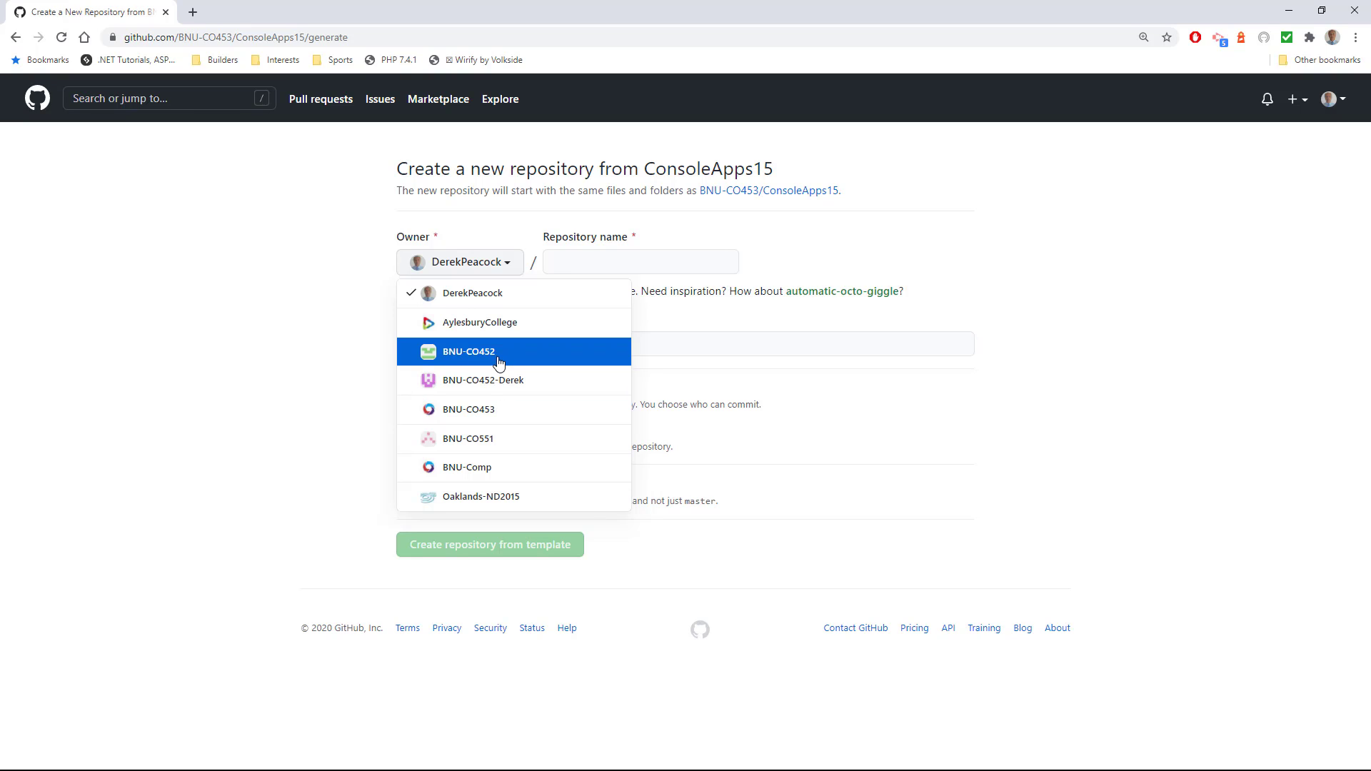
mouse_move(498, 380)
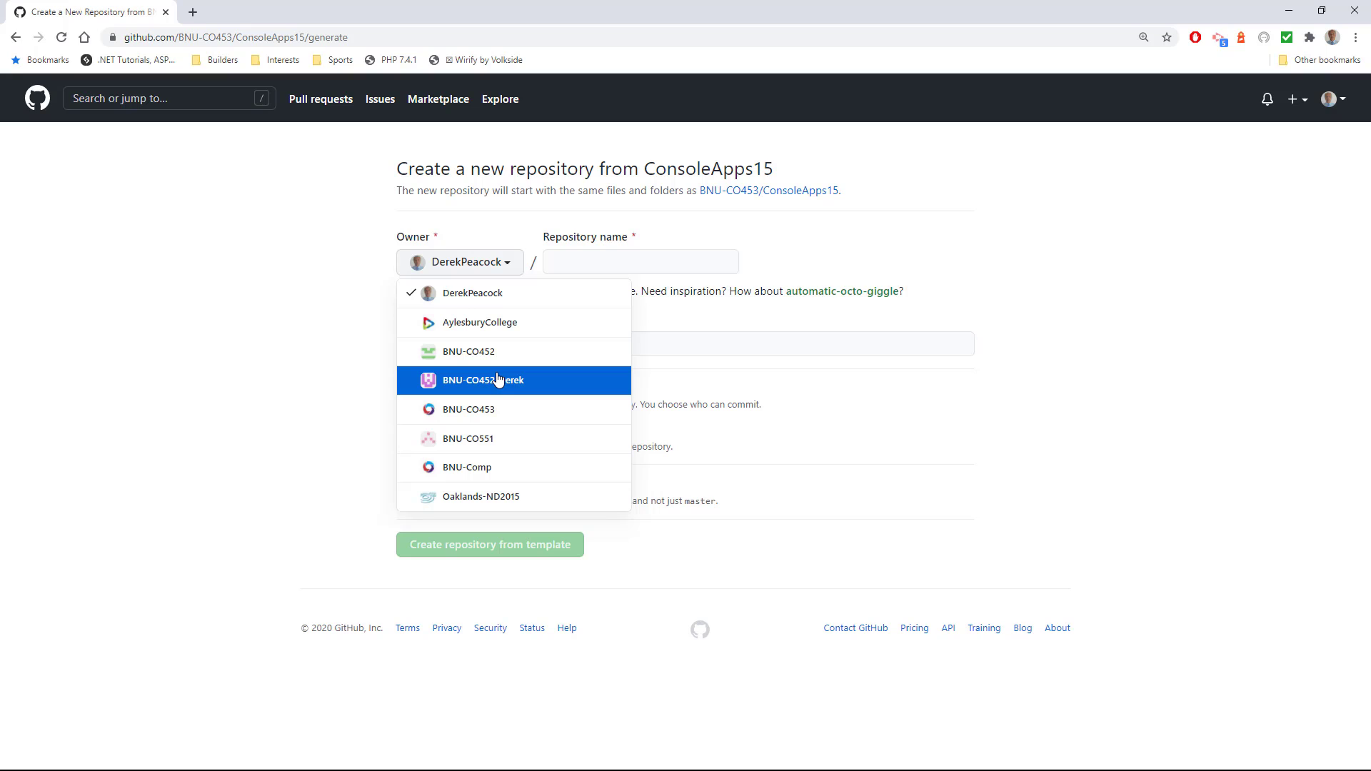
click(473, 293)
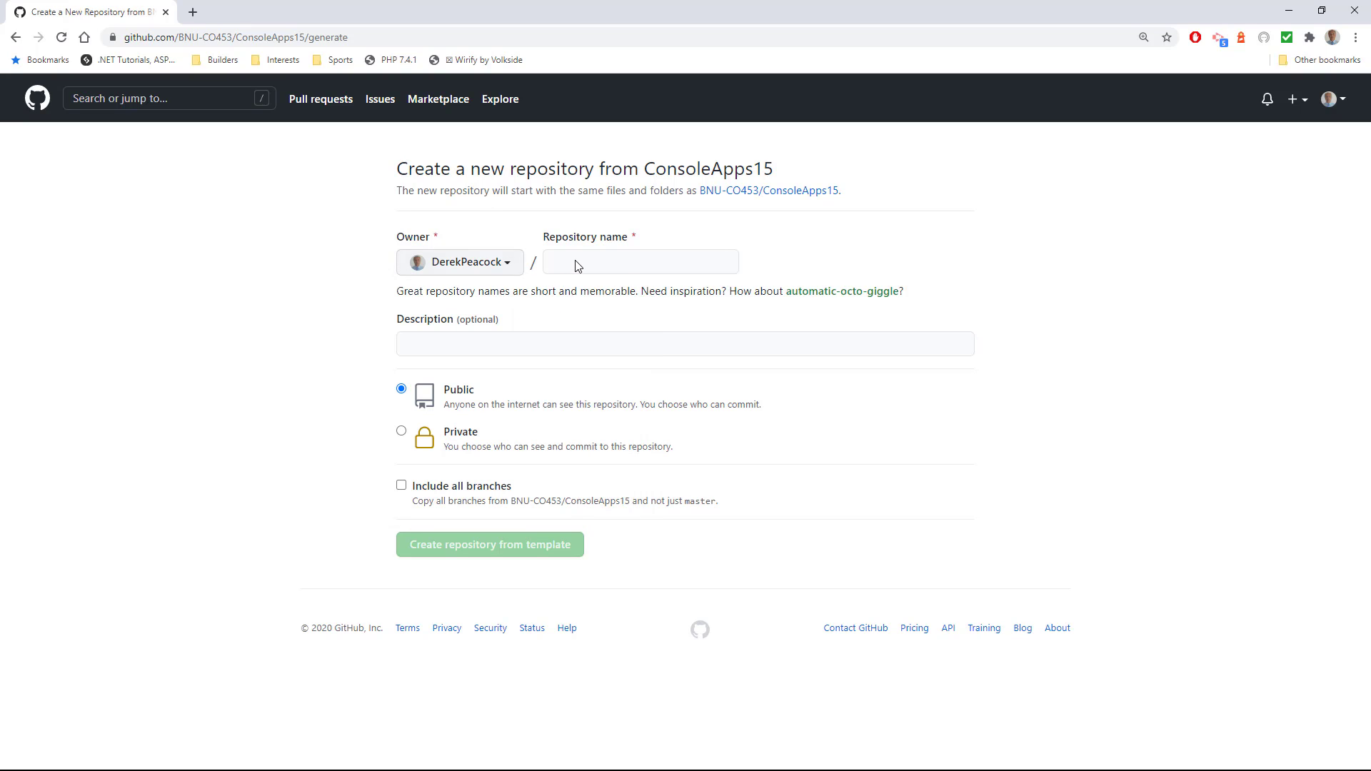
Enter 'VideosConsoleApps15' as the repository name
click(640, 260)
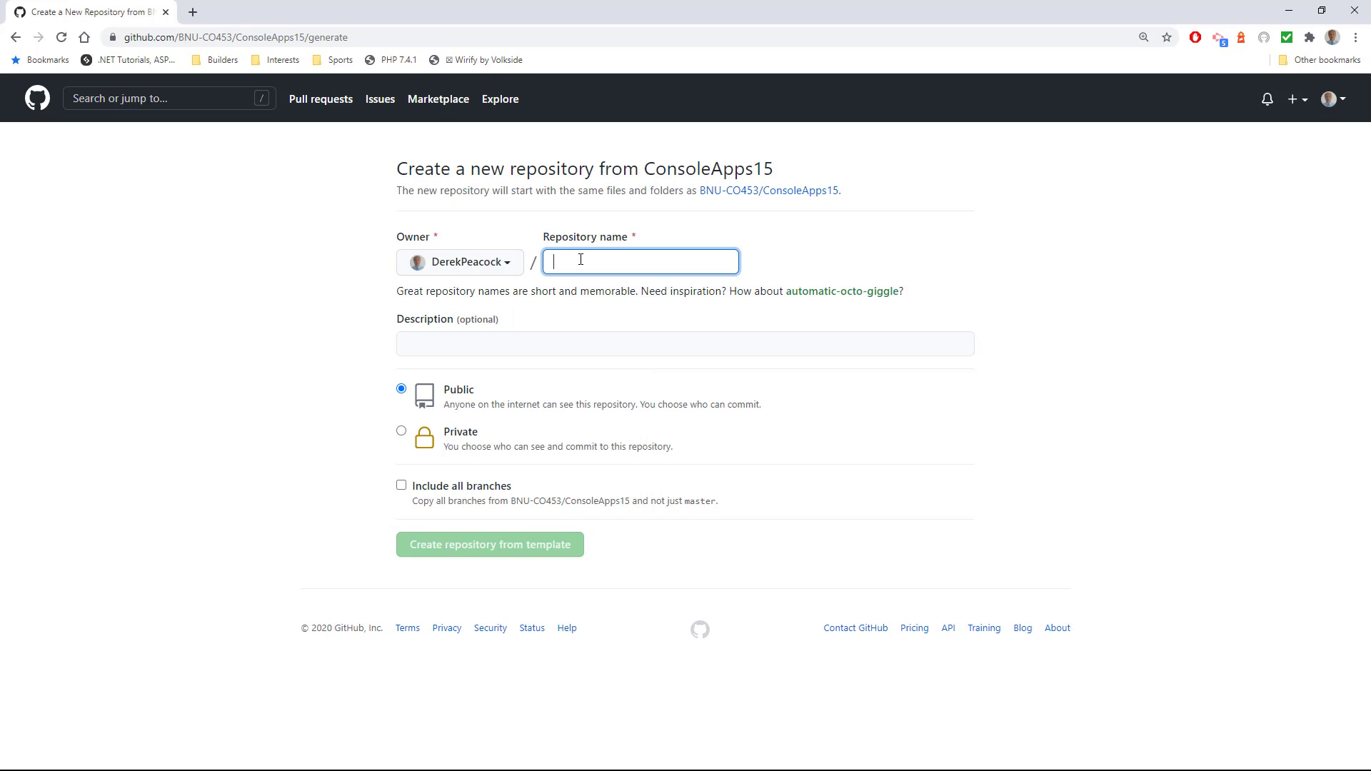
text(C)
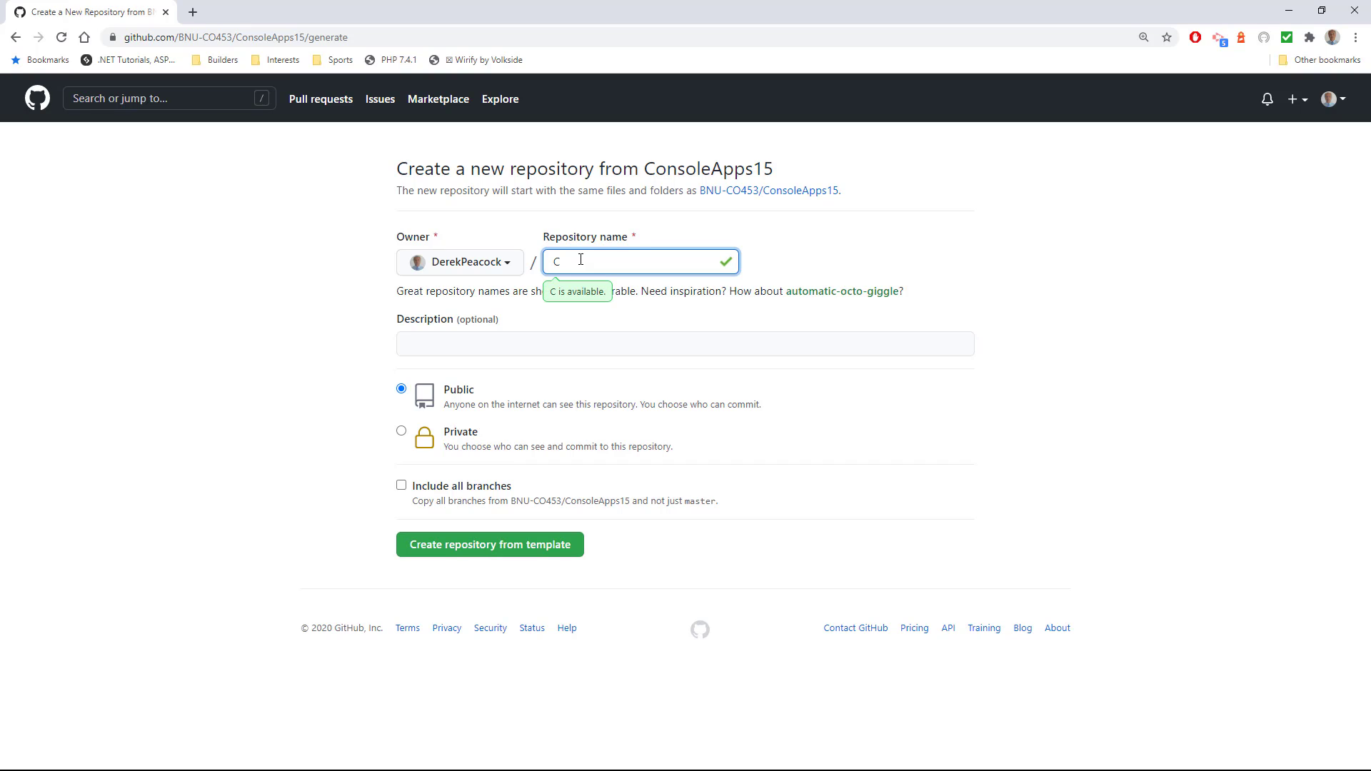
text(onsoleApps1)
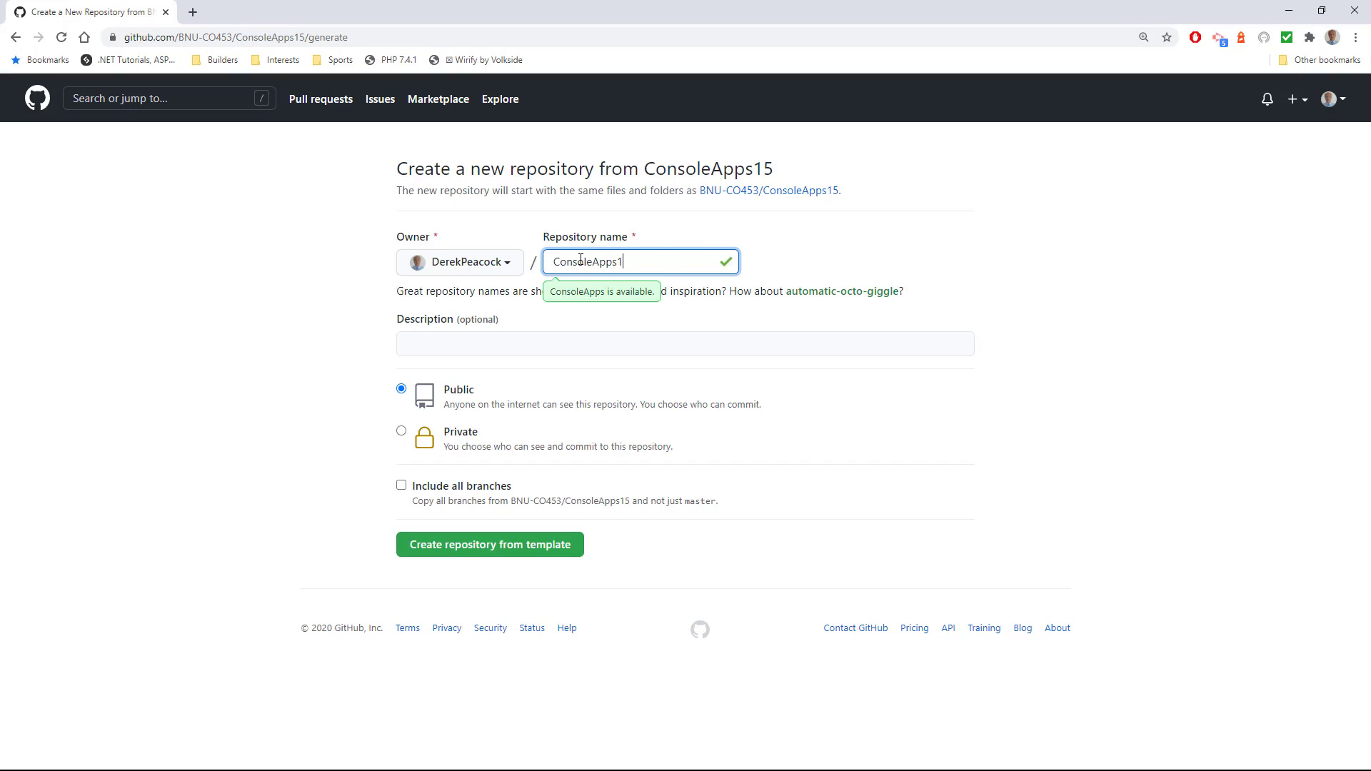
text(5)
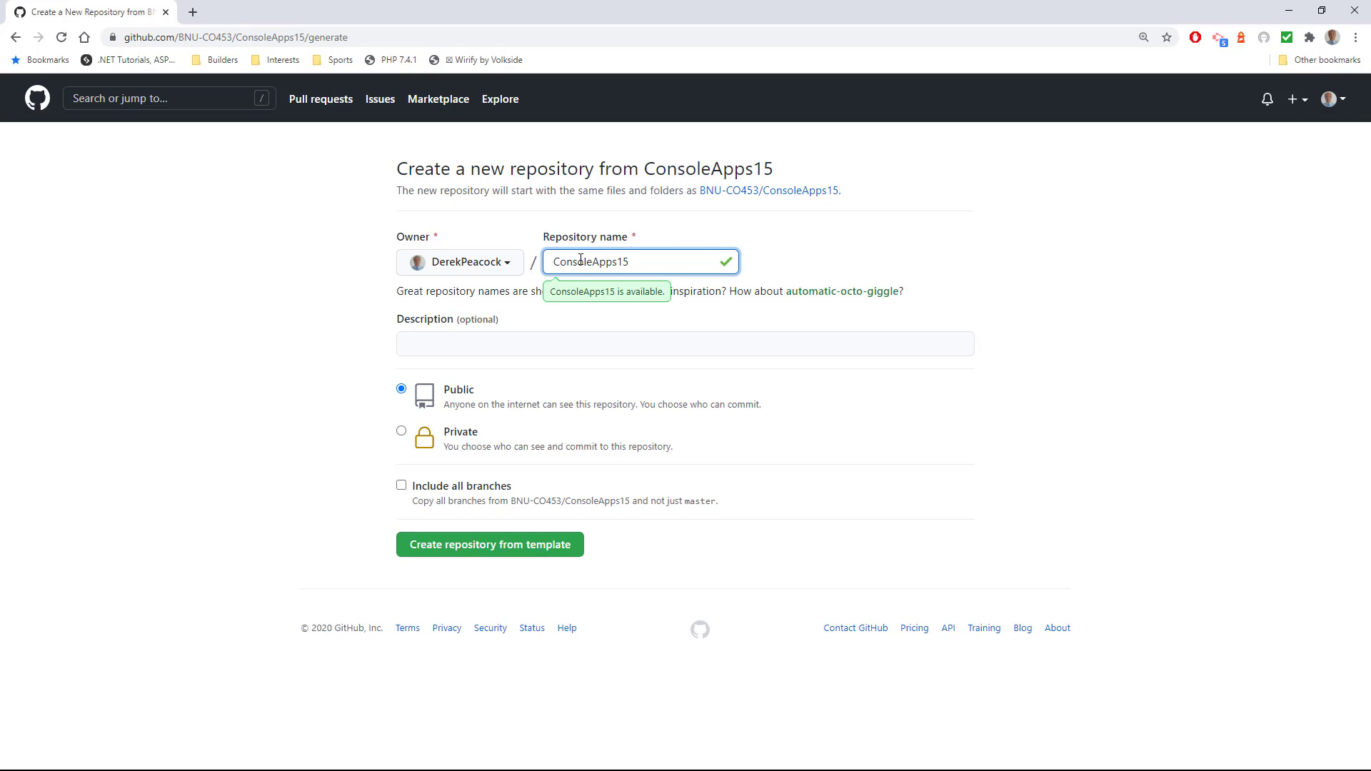
text(Video)
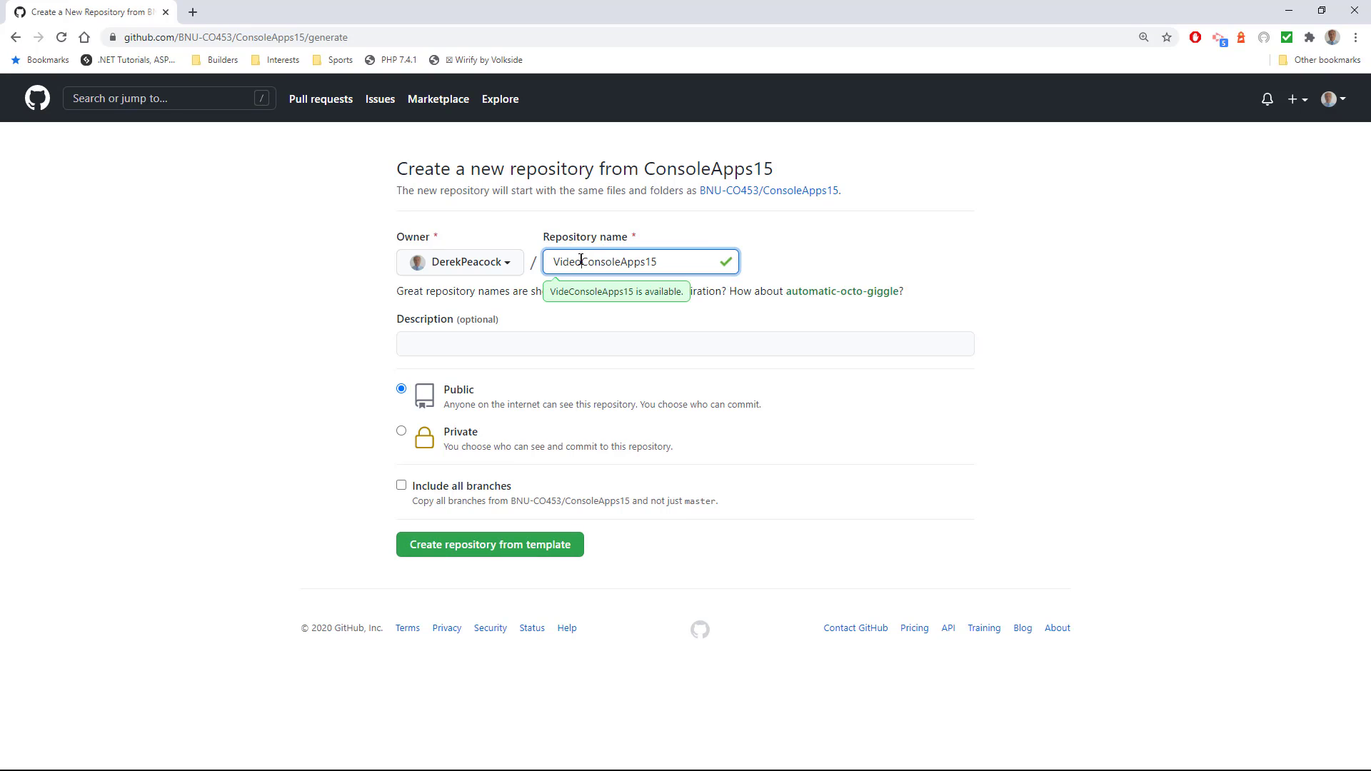
text(s)
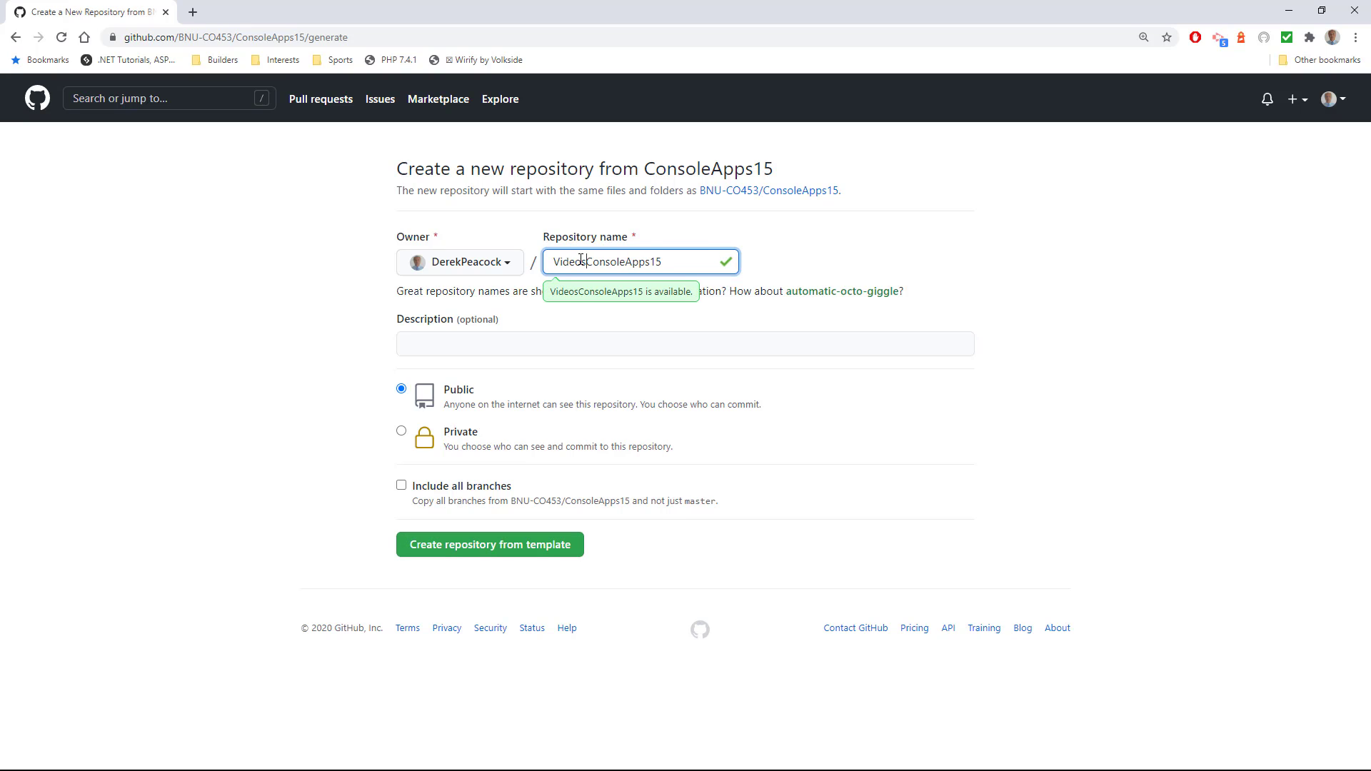
mouse_move(621, 317)
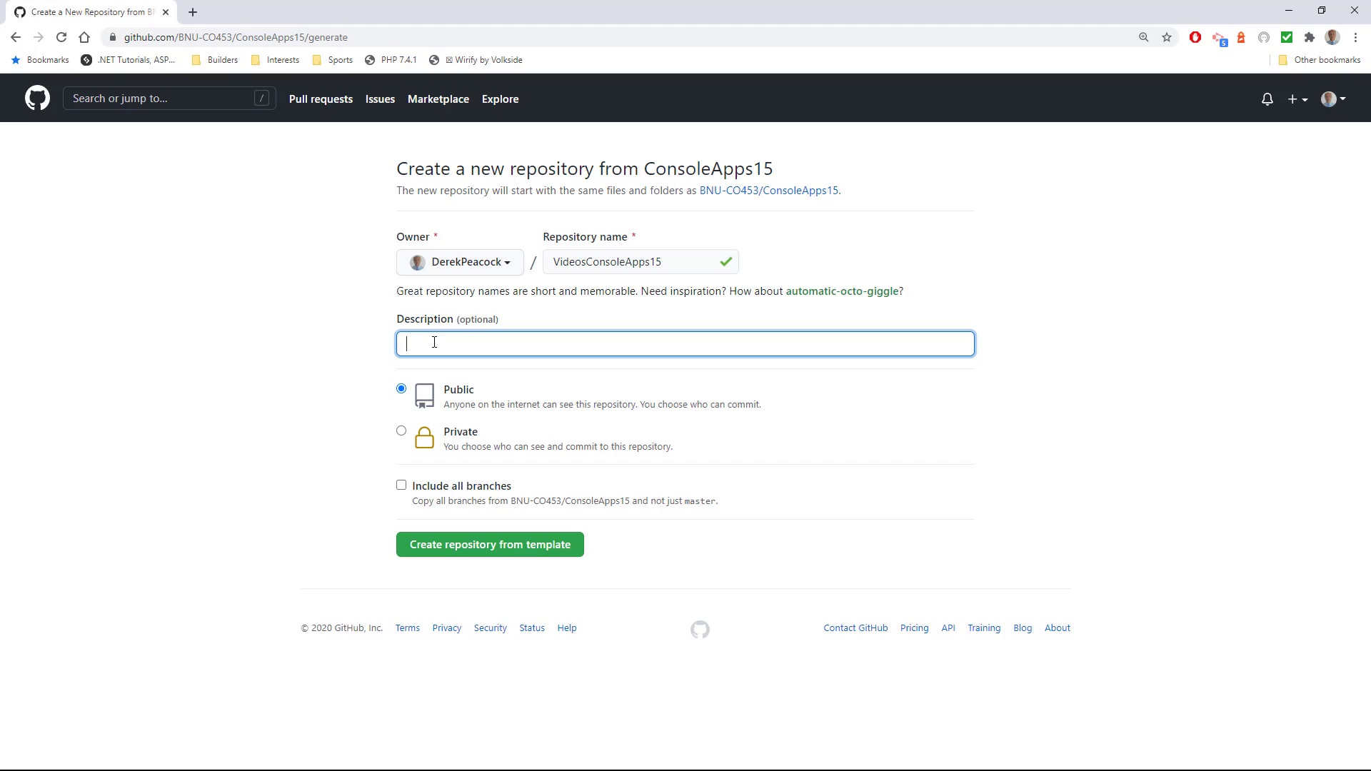
Describe it as 'CO453 Console Applications App01 to App05 used for making the videos'
text(CO453 Console Applications)
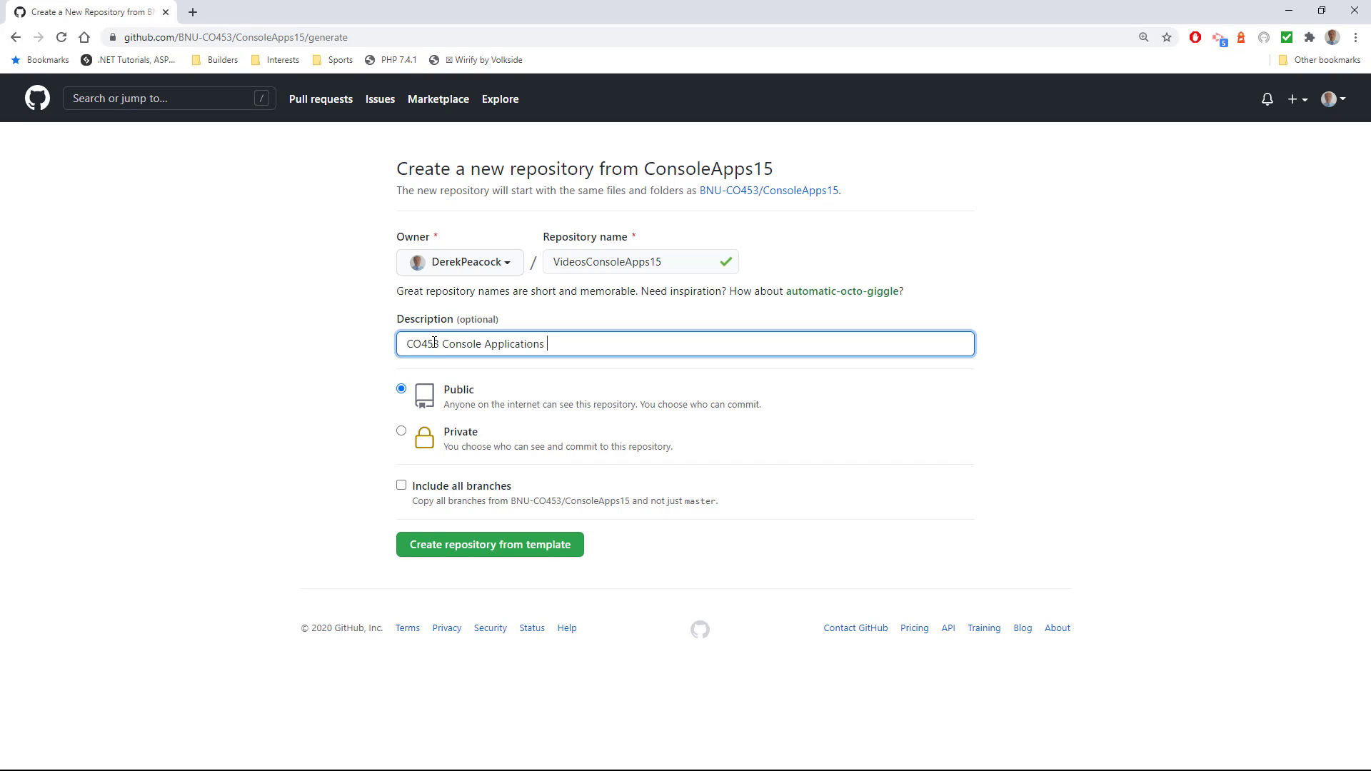
text(App)
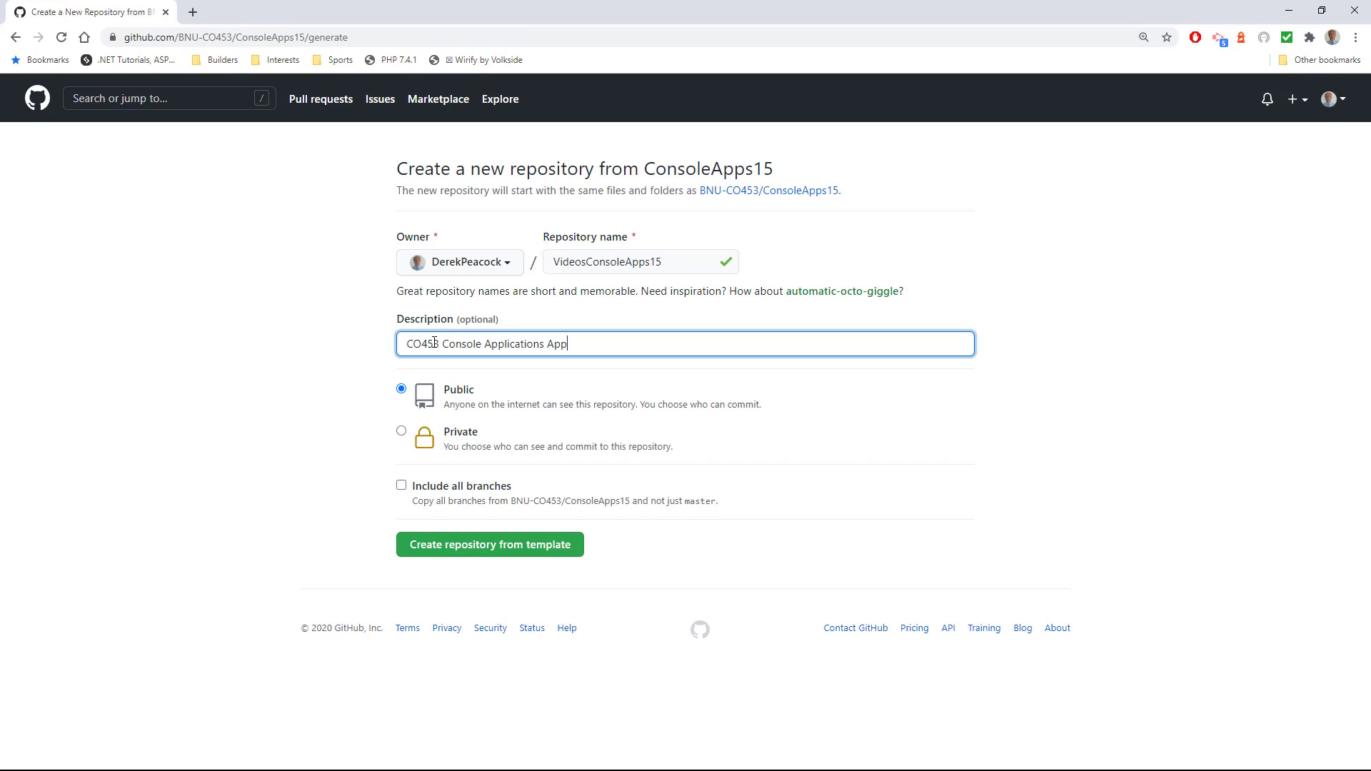
text(01)
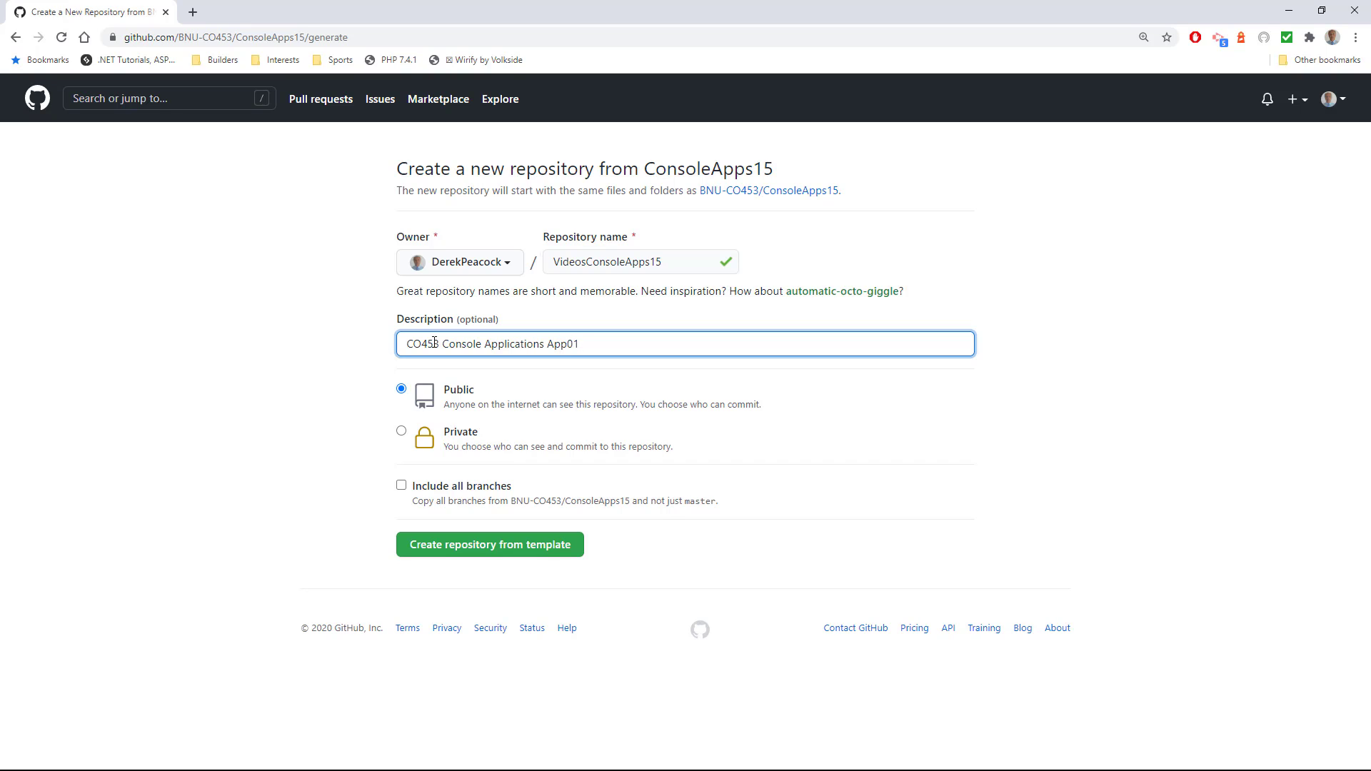
text(to A)
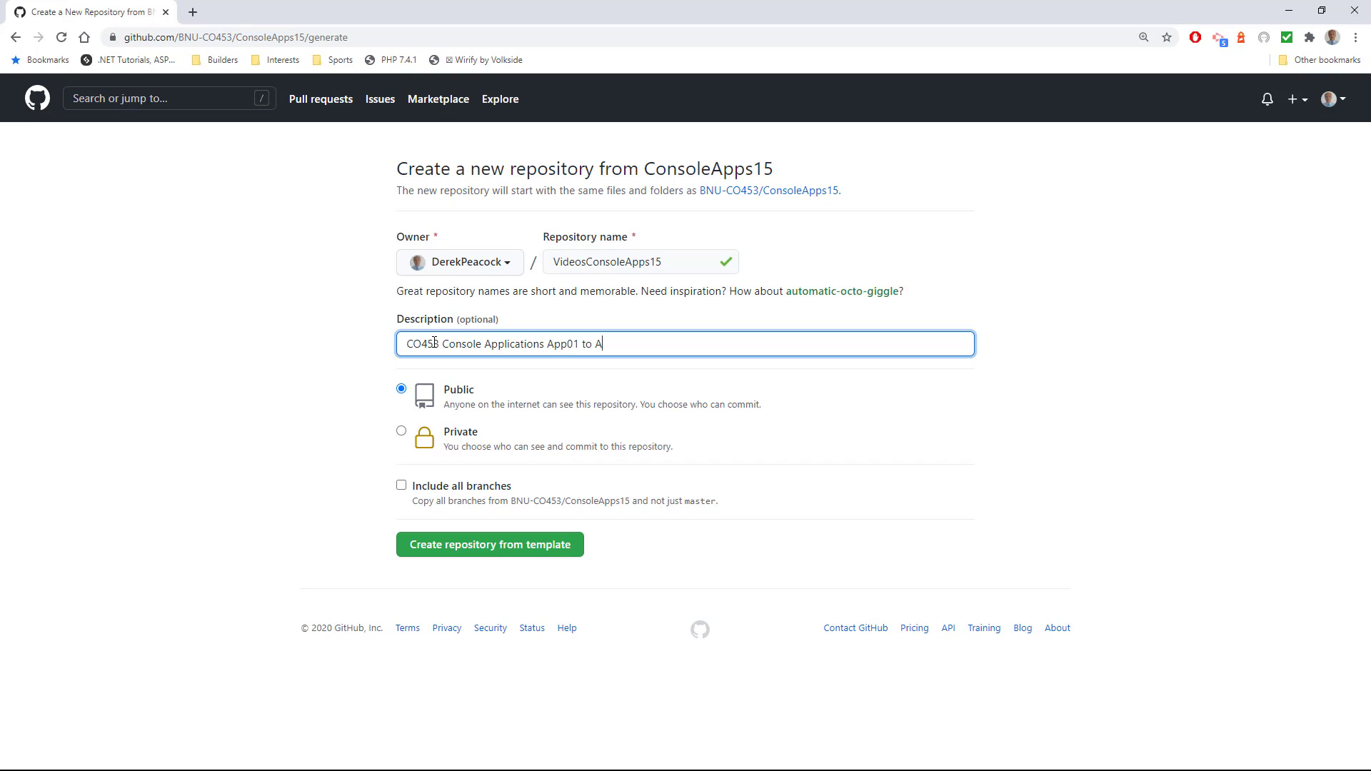
text(pp05)
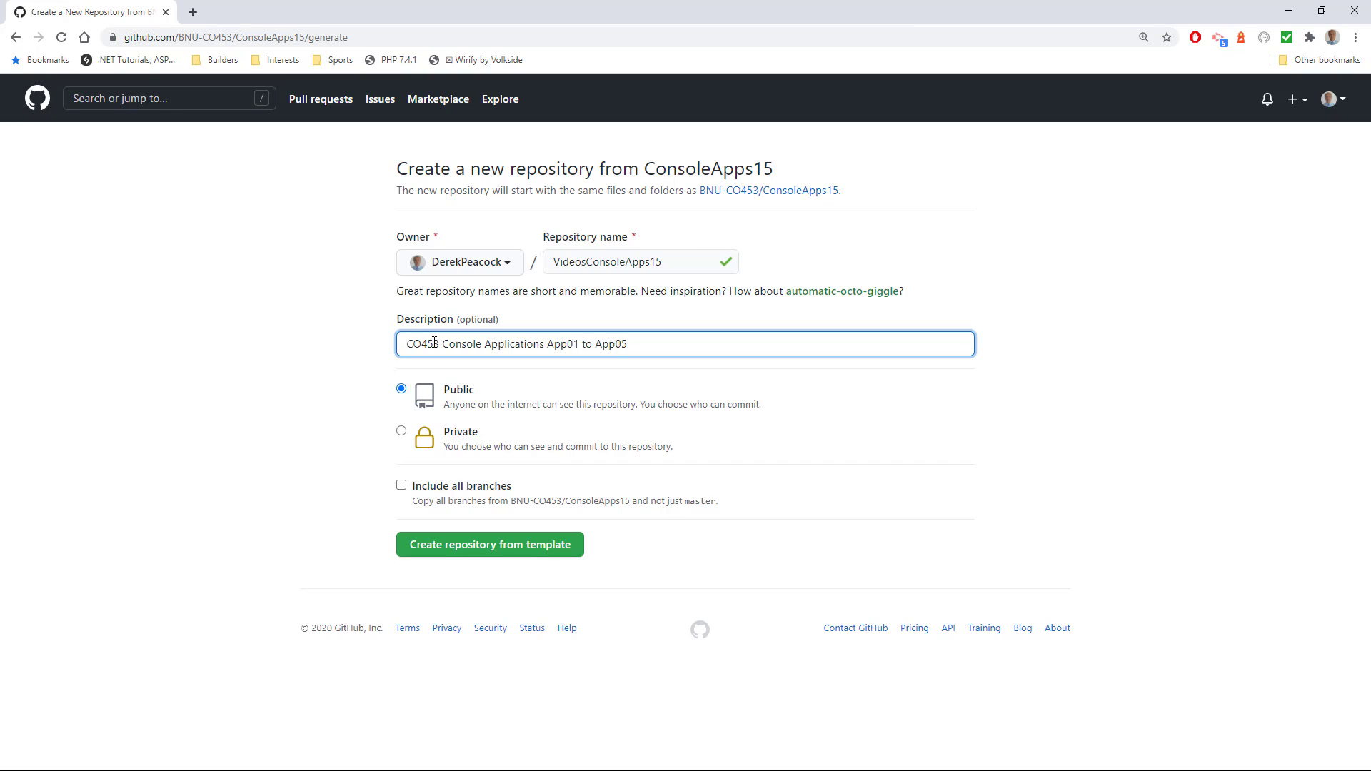
text(used for making the videos)
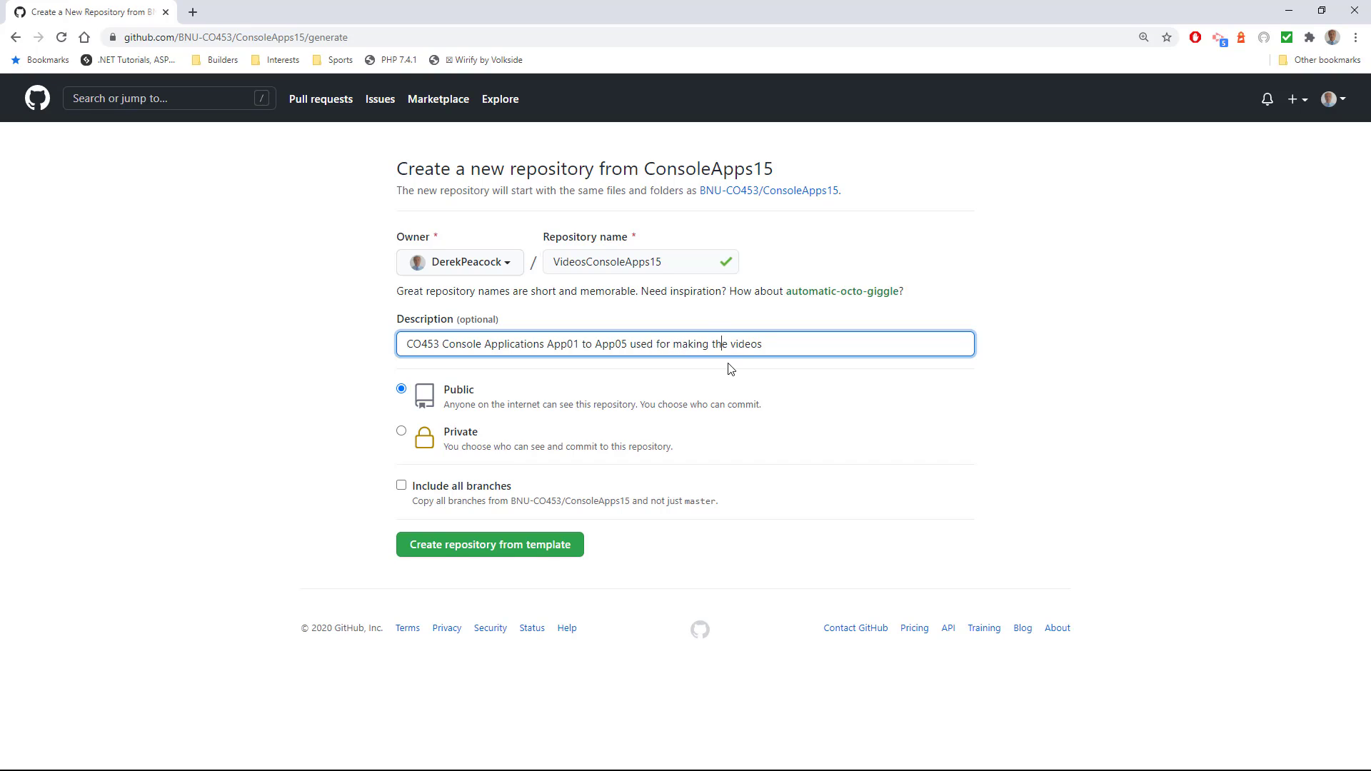
click(289, 351)
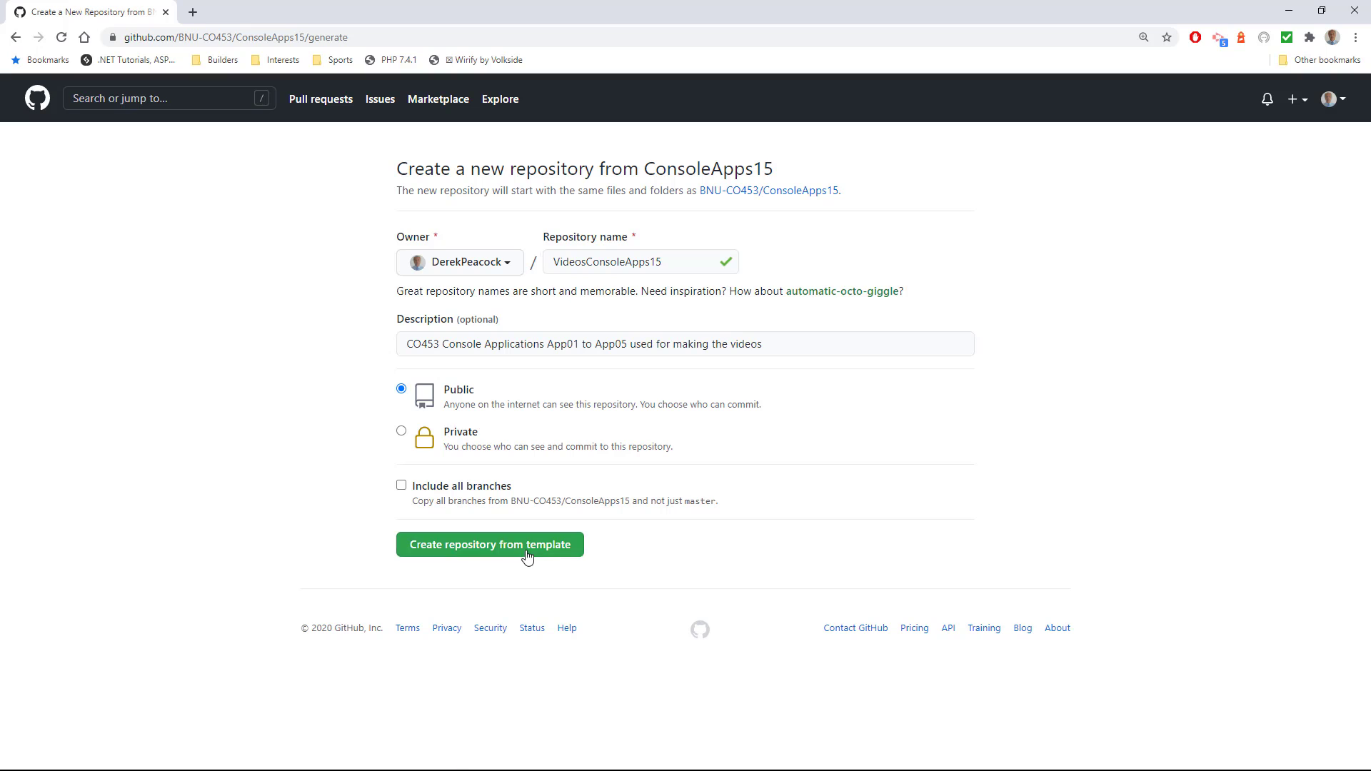
Create the VideosConsoleApps15 repository from the template and enter its ConsoleAppProject folder
click(490, 544)
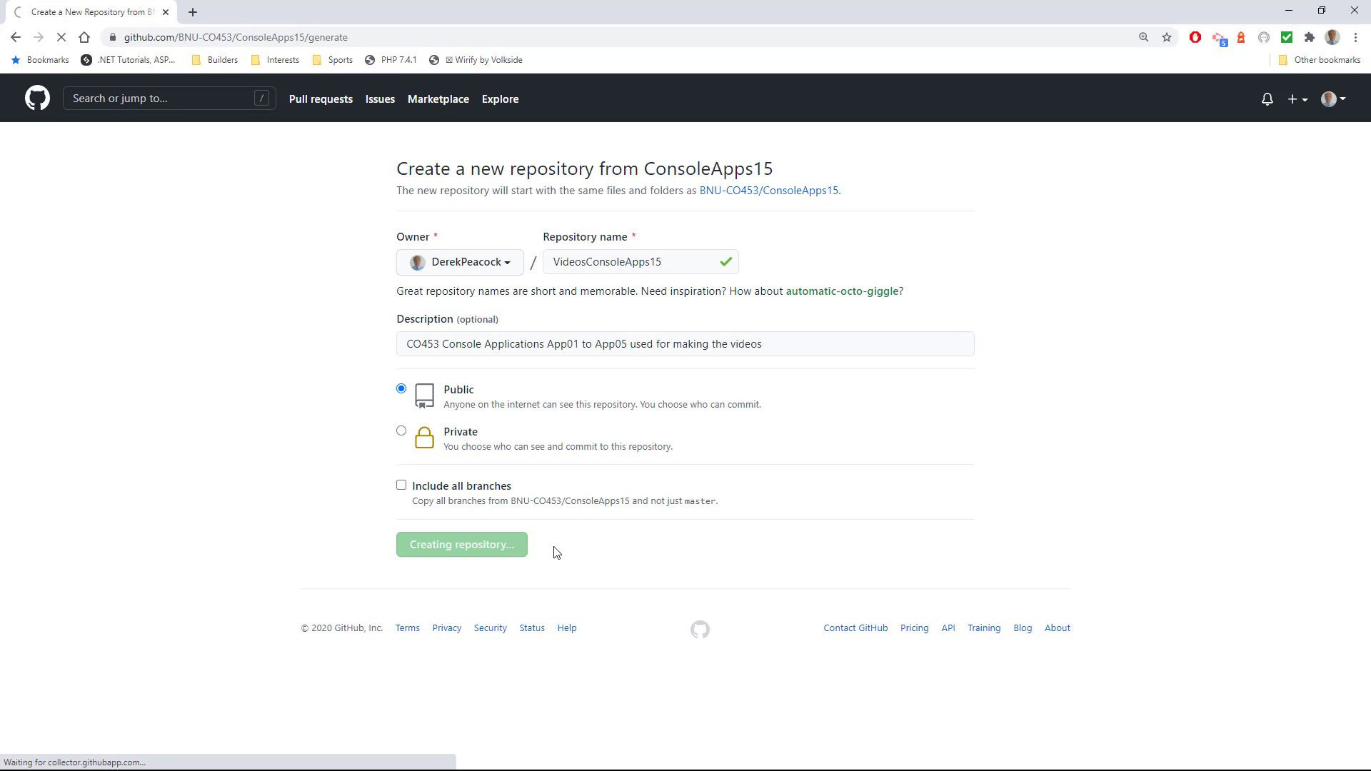
click(462, 544)
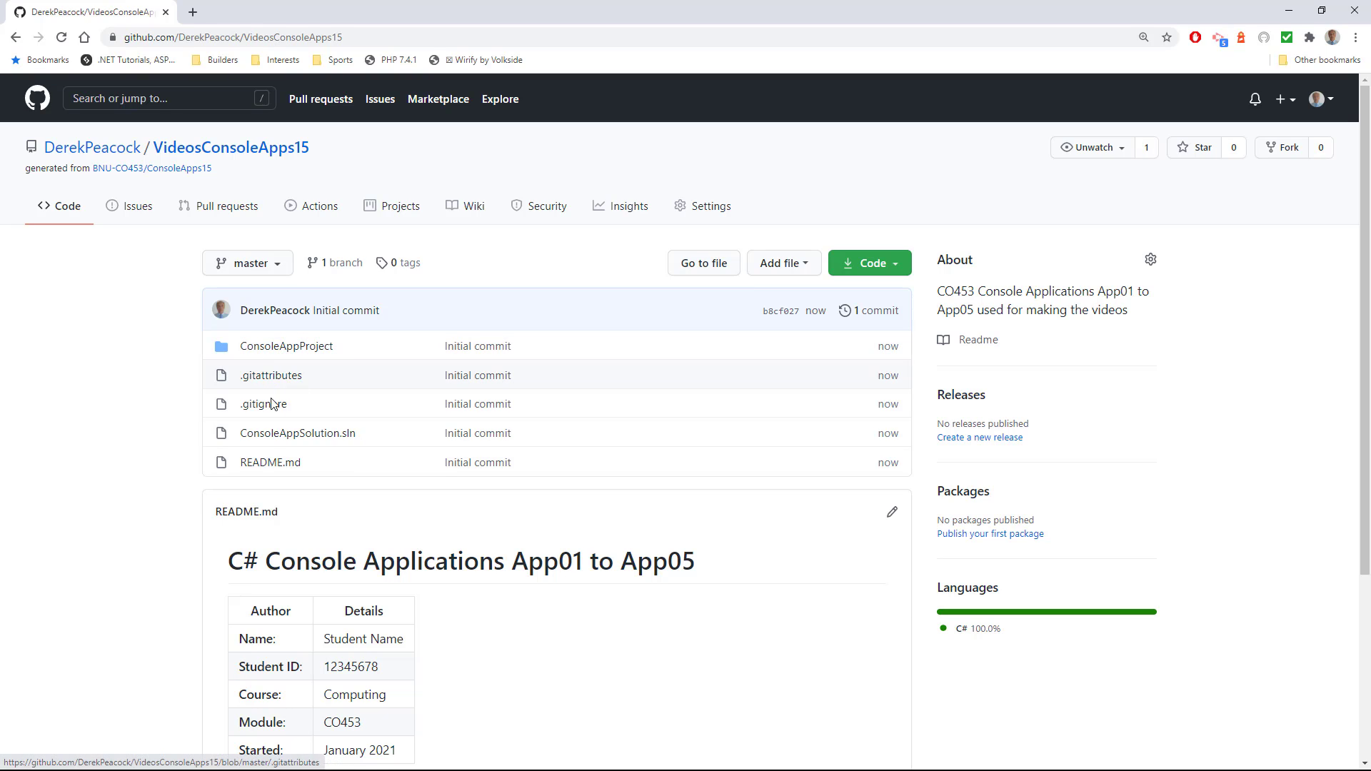
mouse_move(286, 346)
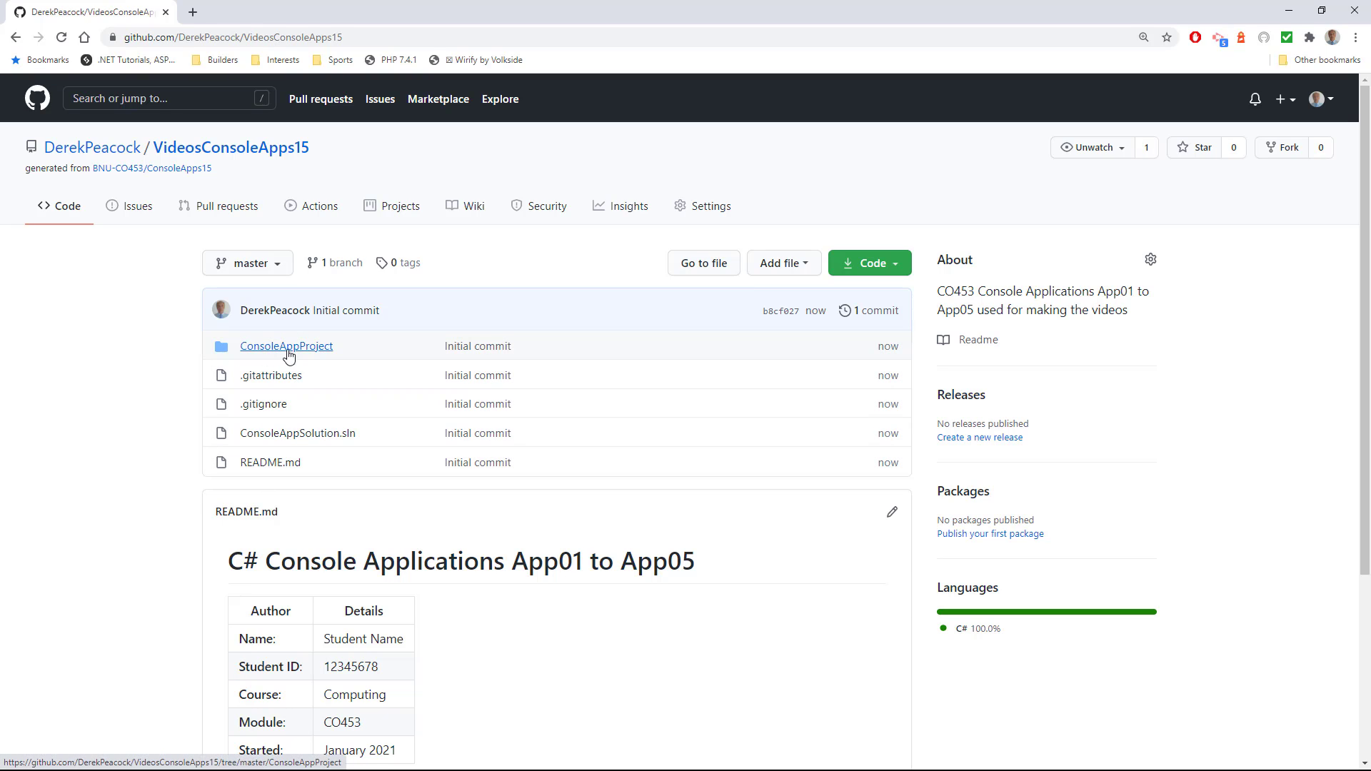
mouse_move(286, 345)
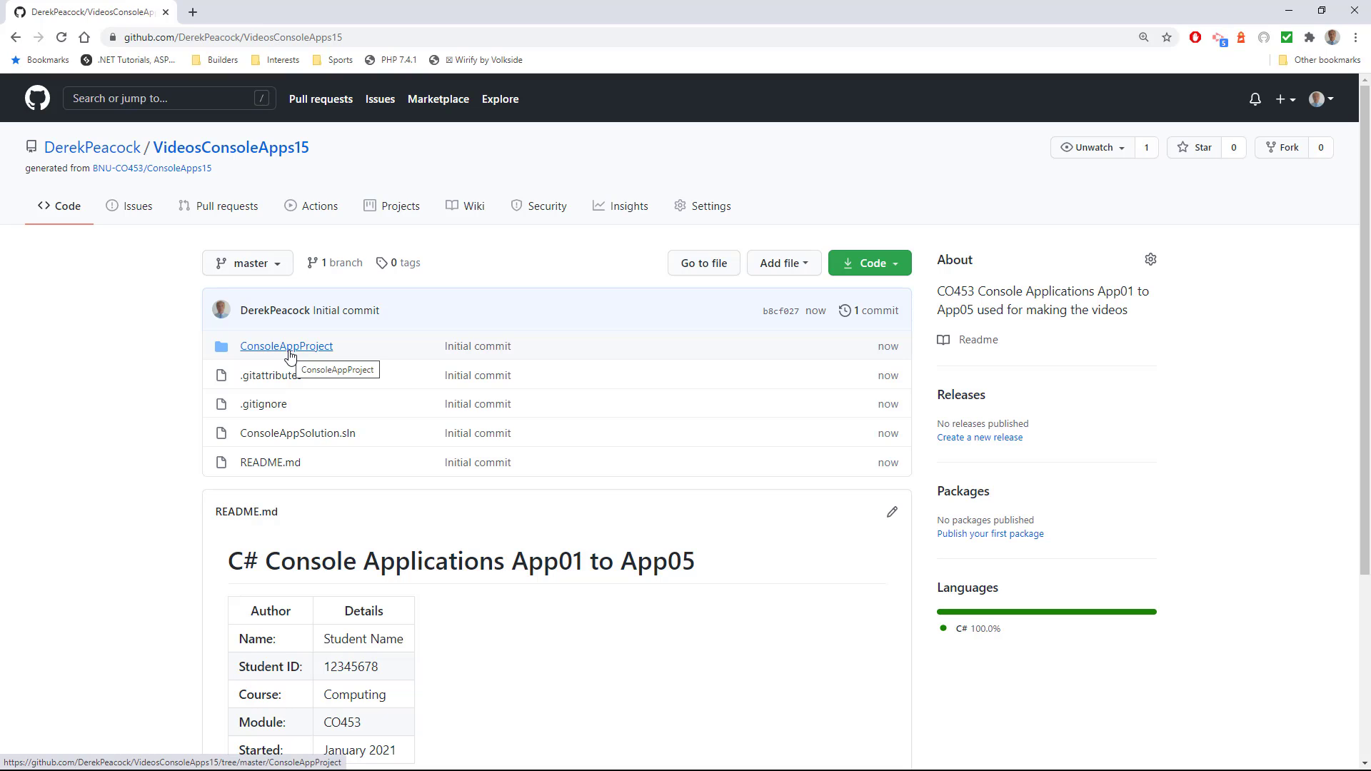
click(285, 346)
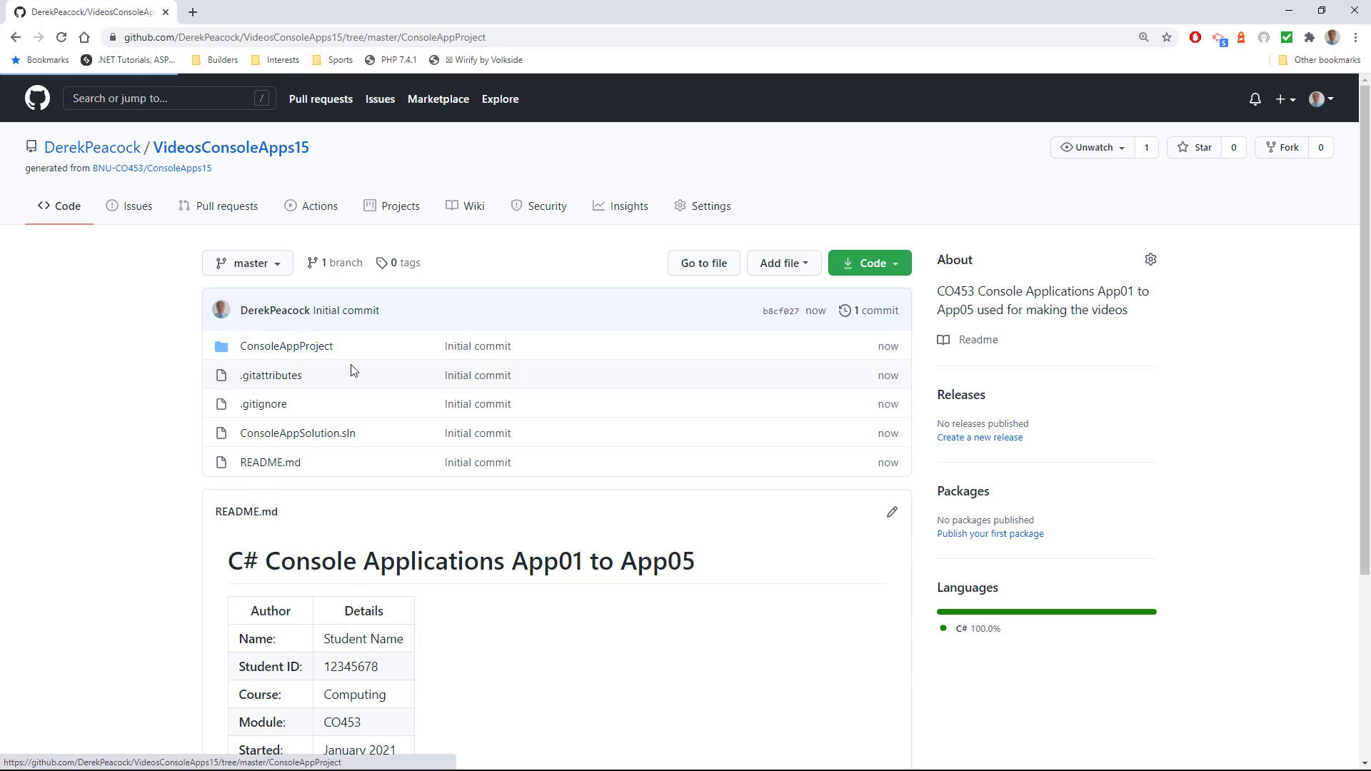
click(286, 346)
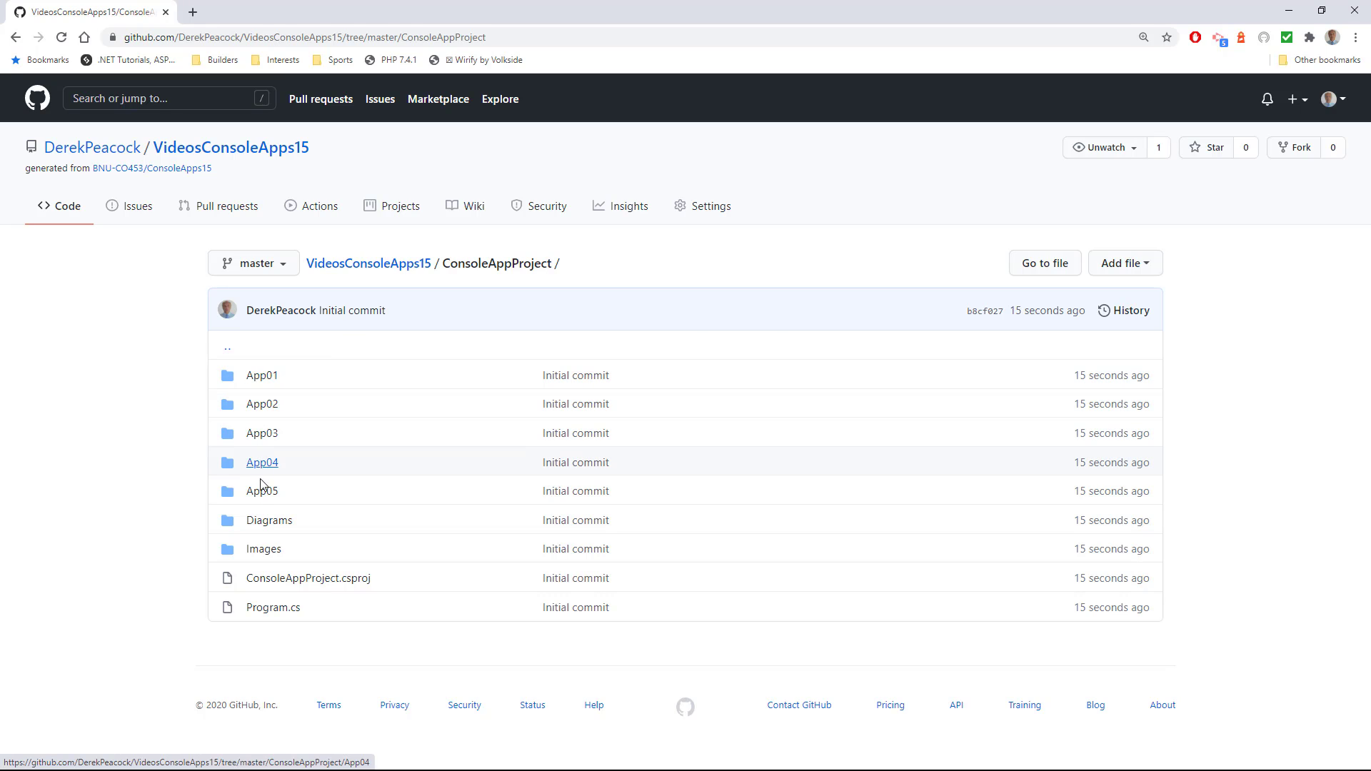
mouse_move(275, 464)
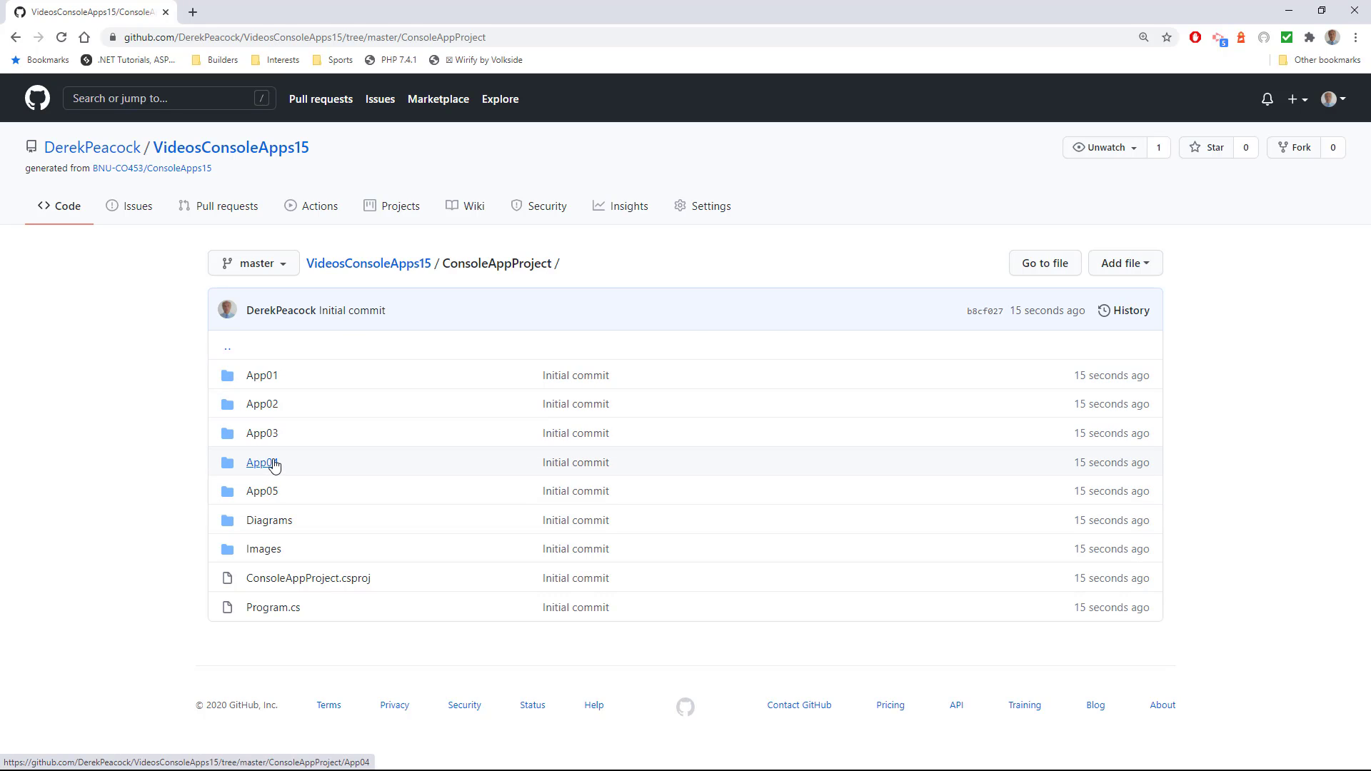
Browse the Diagrams, Images and App01 folders, returning to ConsoleAppProject each time
click(269, 520)
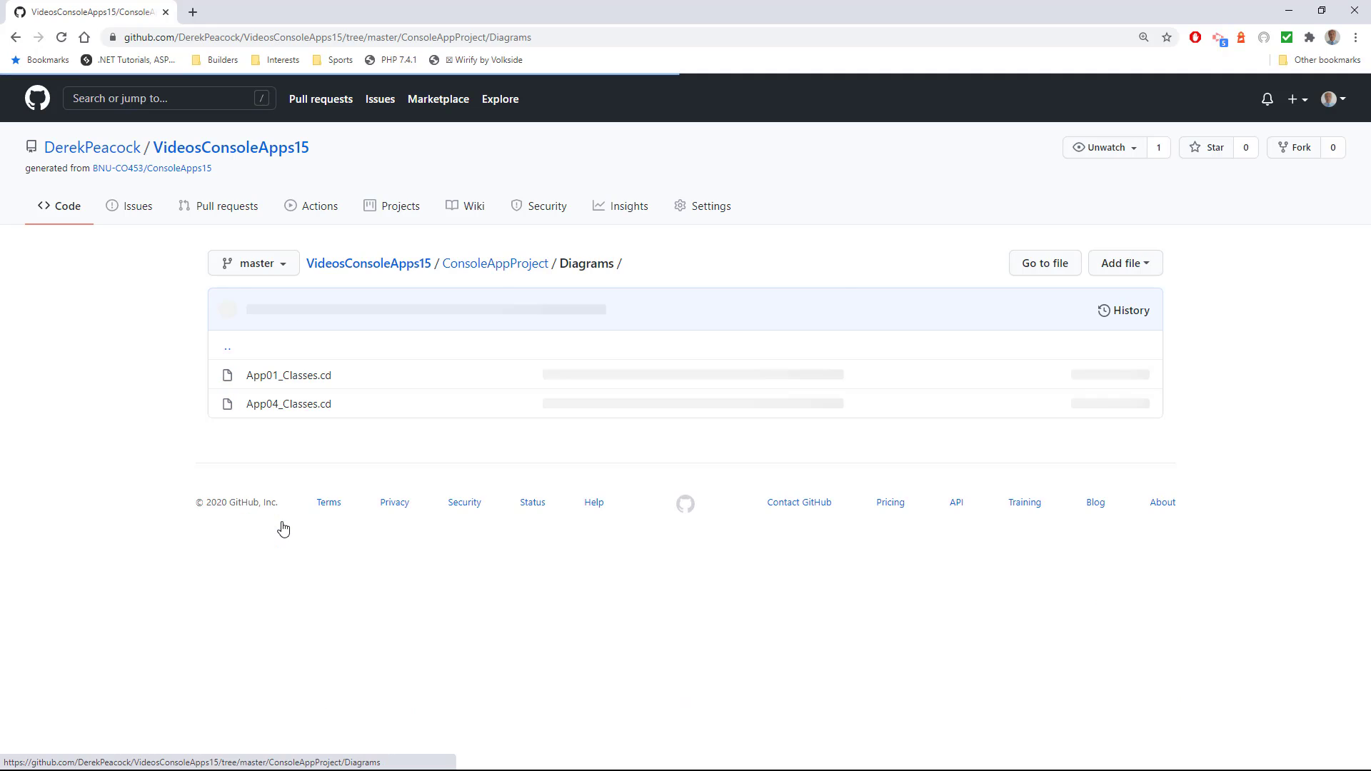
click(14, 37)
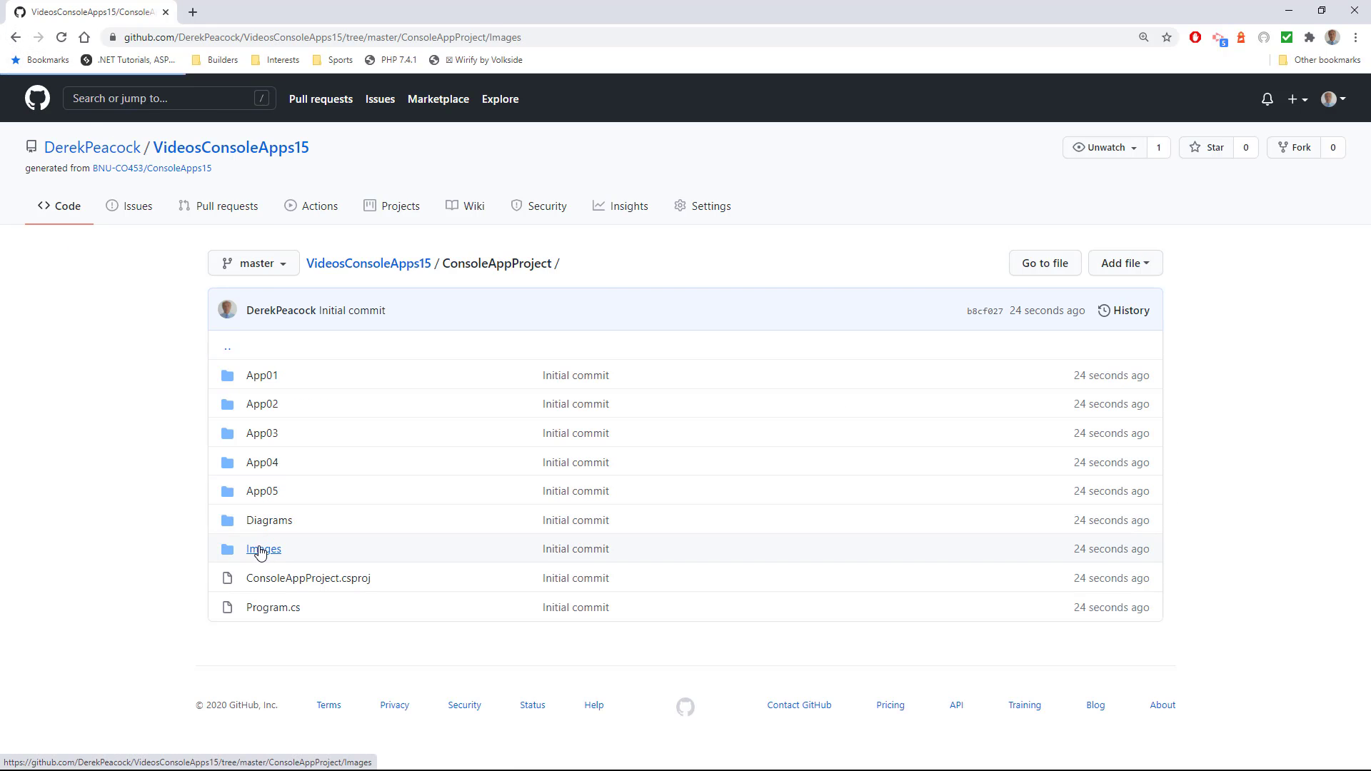
click(263, 549)
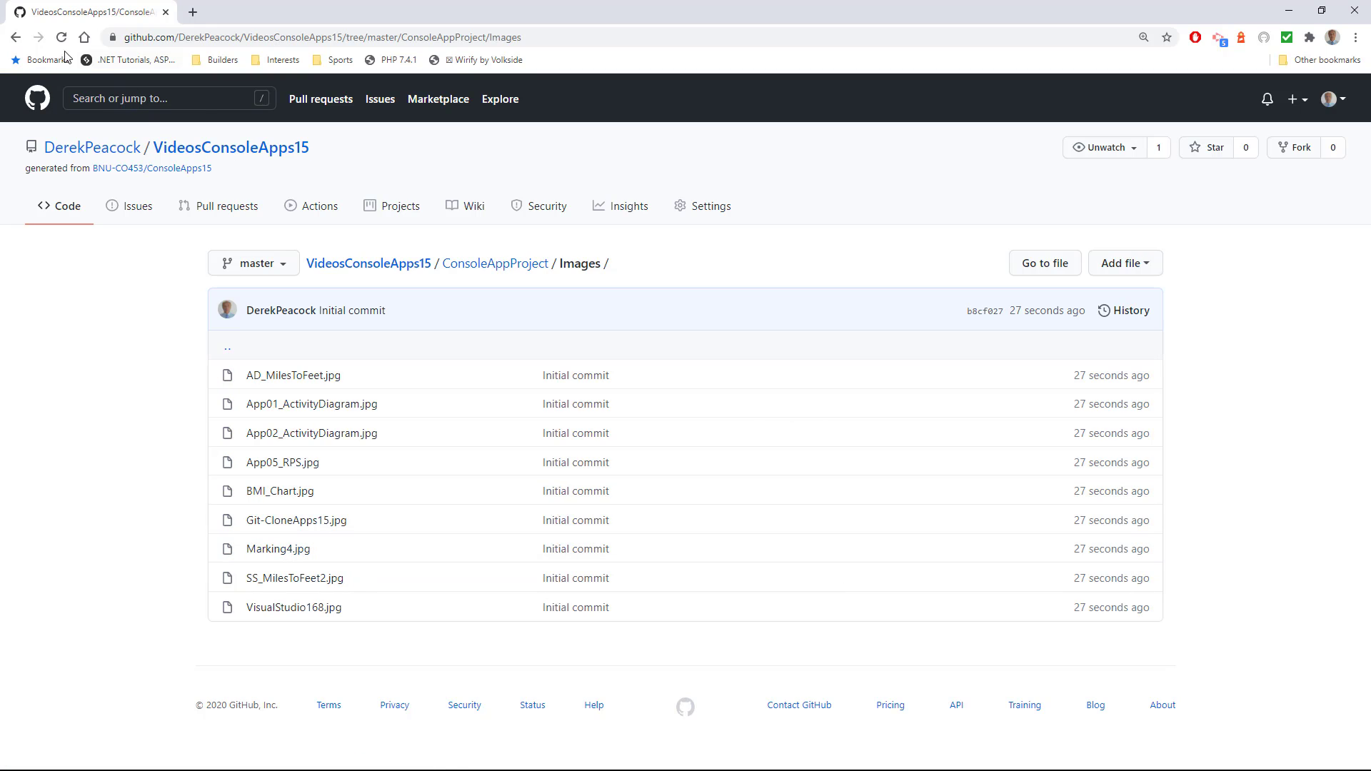
click(496, 263)
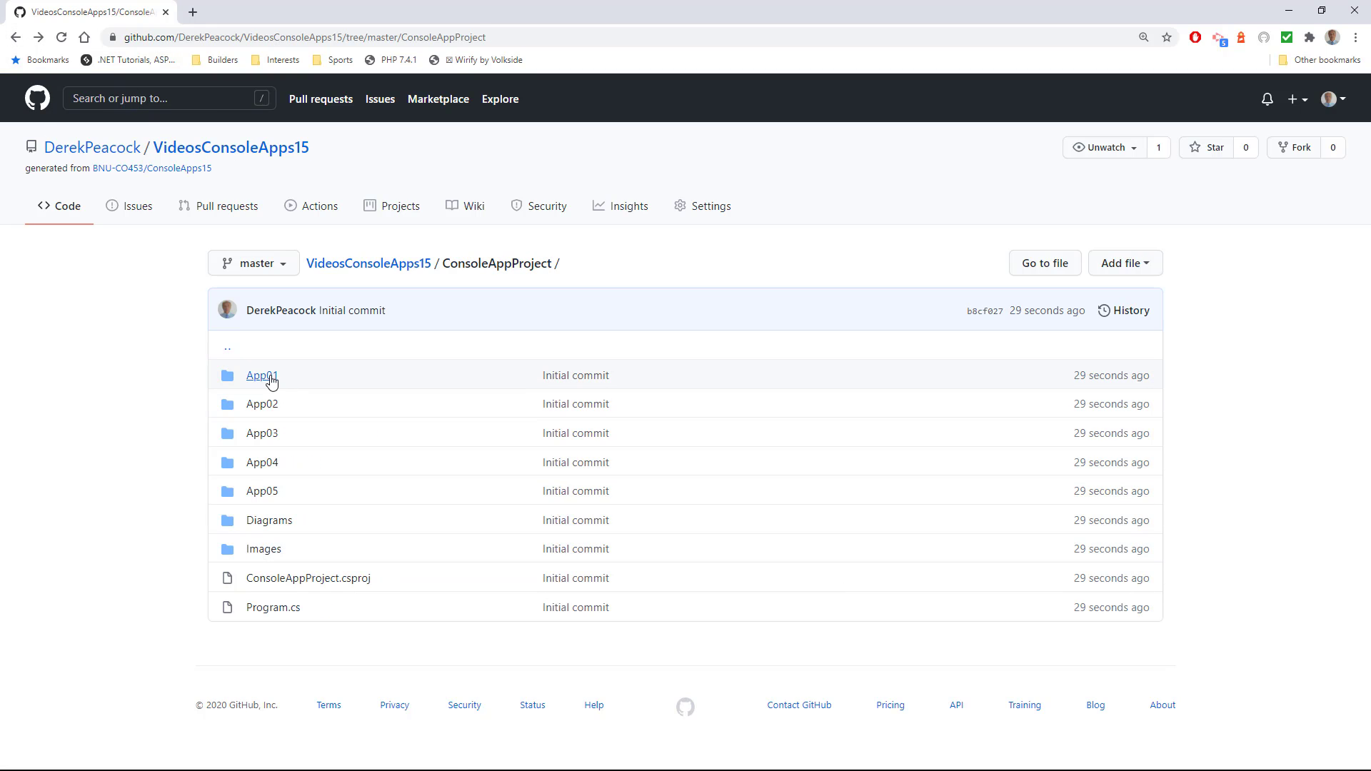
click(260, 376)
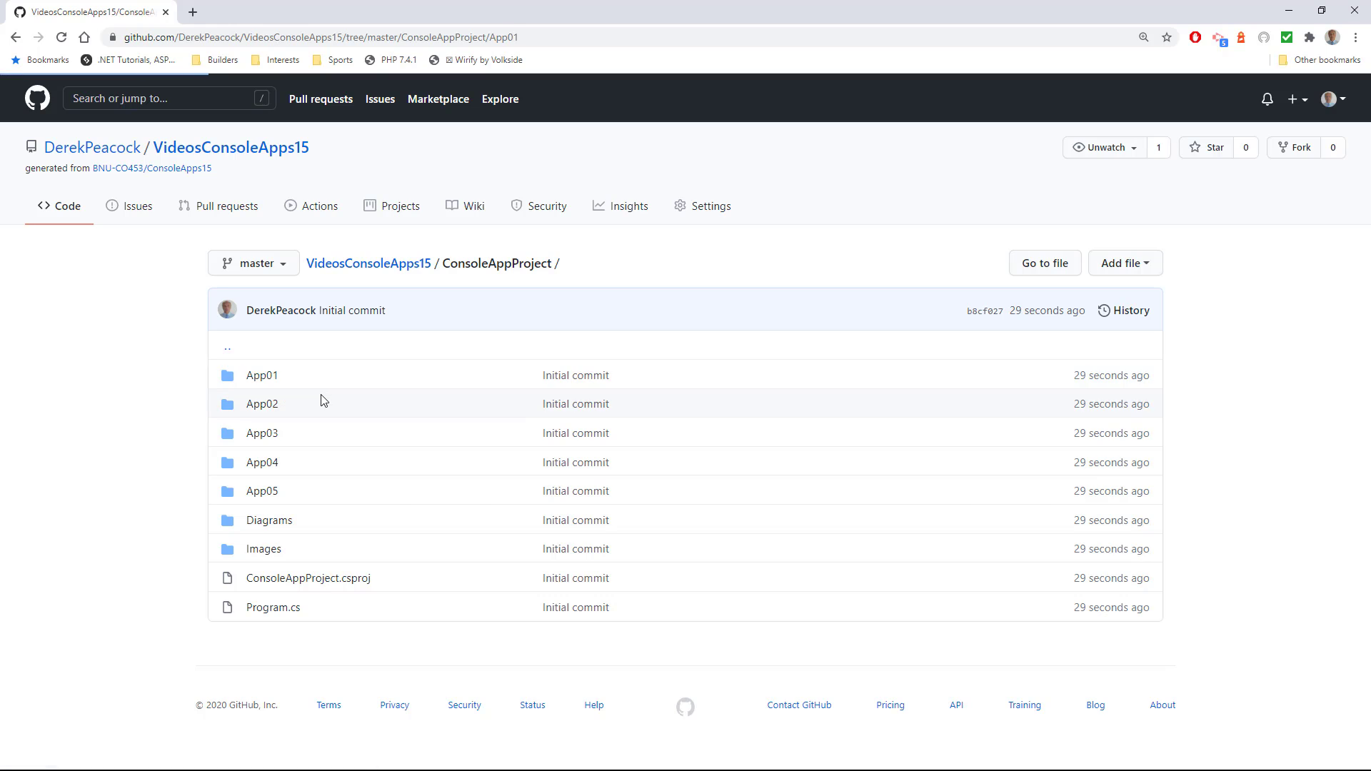
click(262, 375)
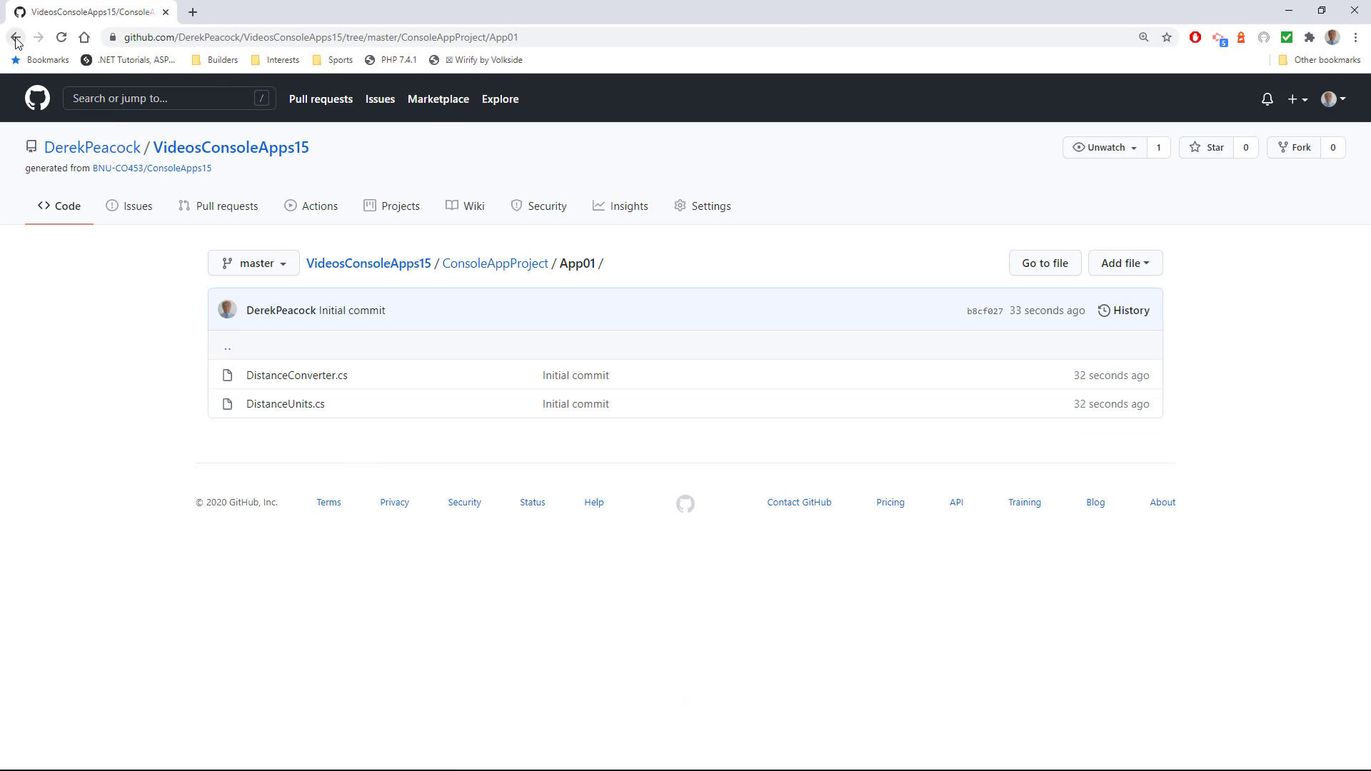
click(16, 37)
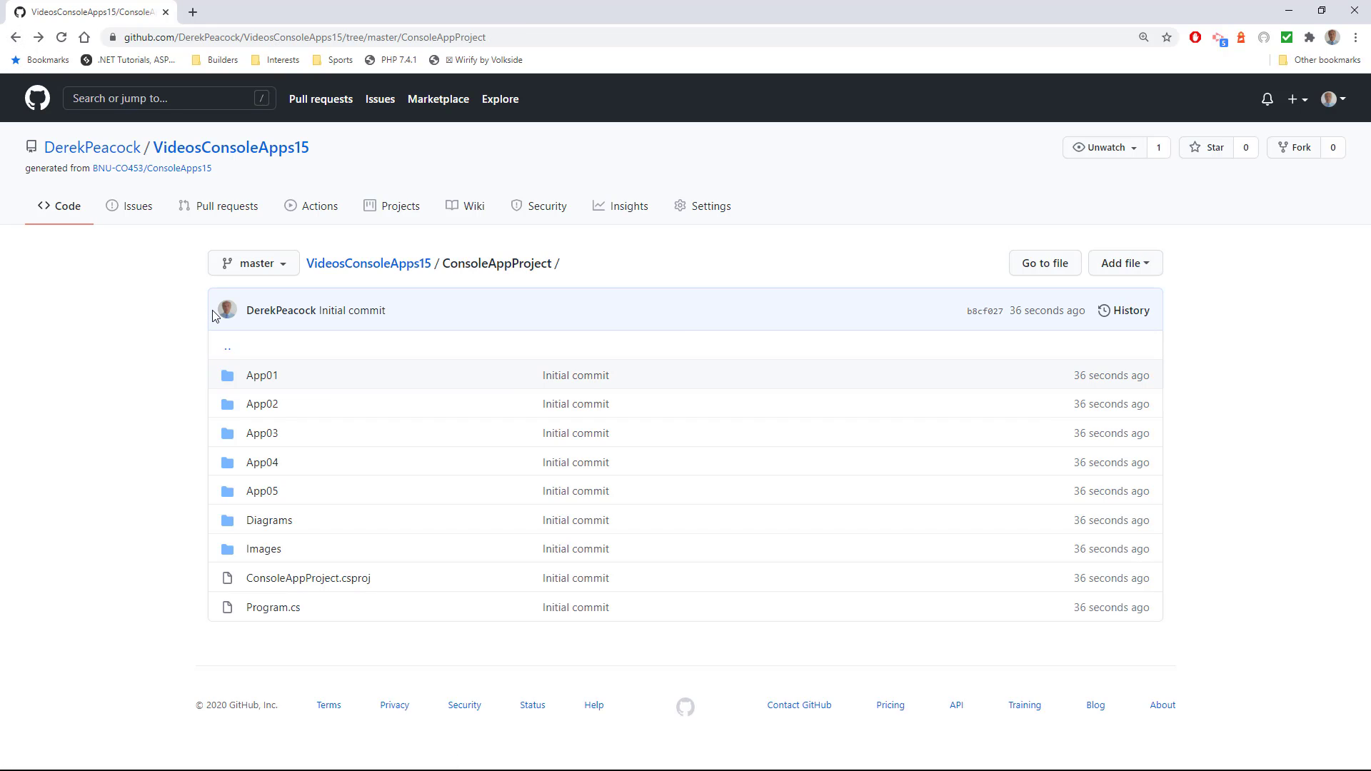
mouse_move(474, 206)
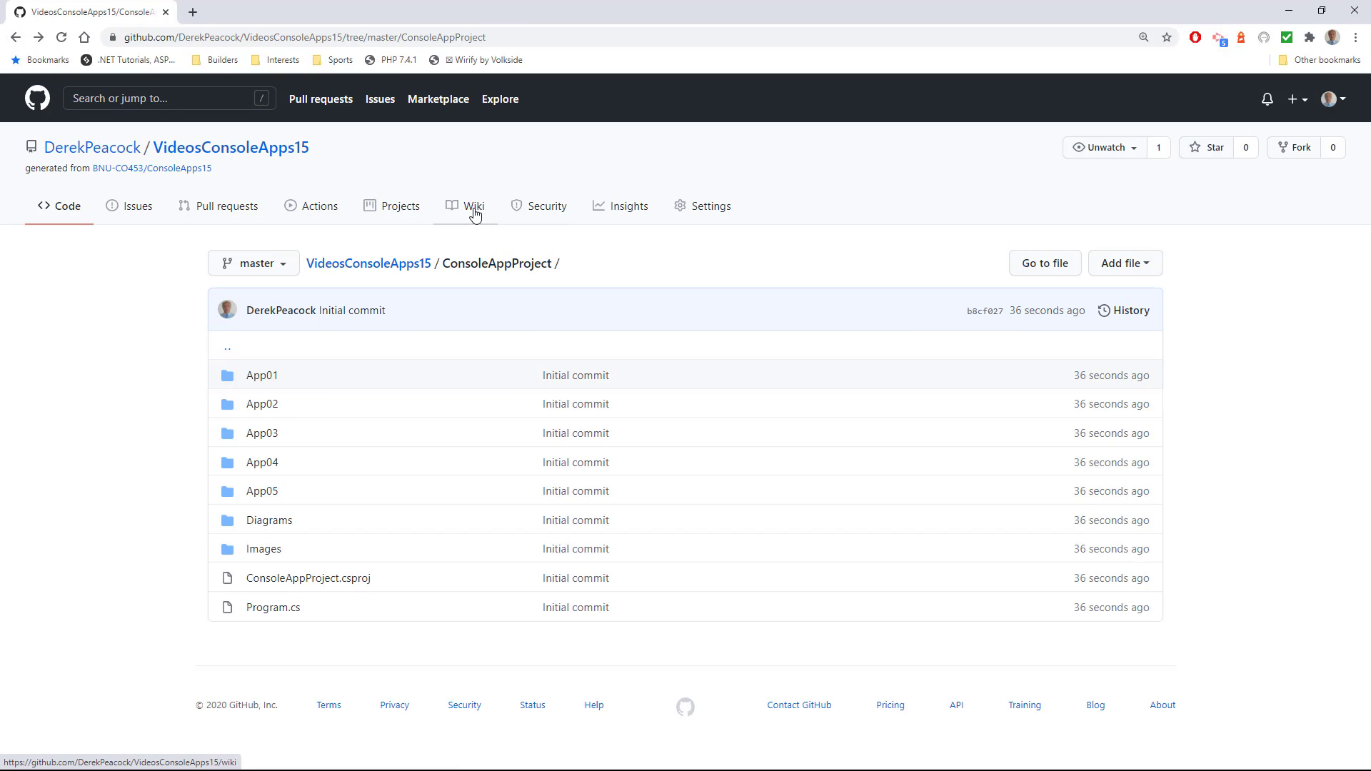
Look at the empty repository wiki, then return to the main code page
click(474, 205)
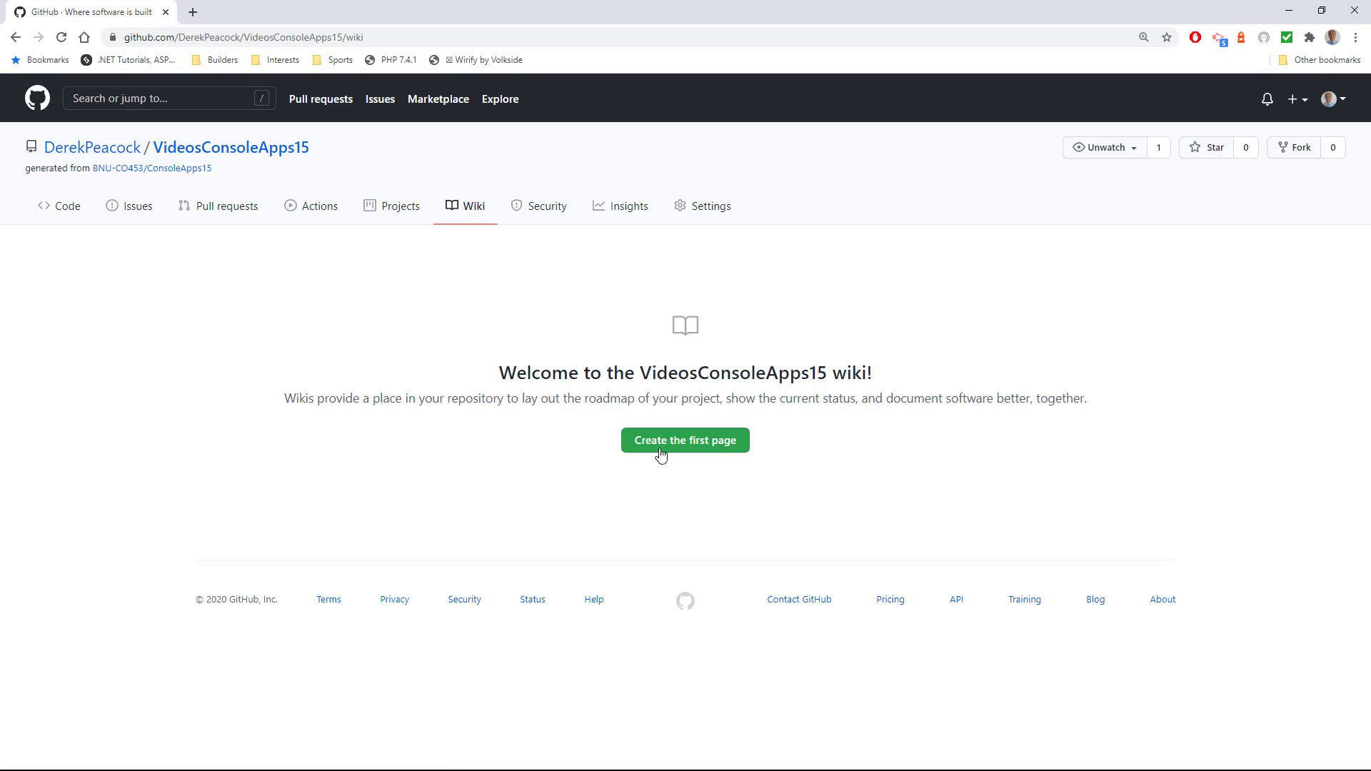
mouse_move(549, 354)
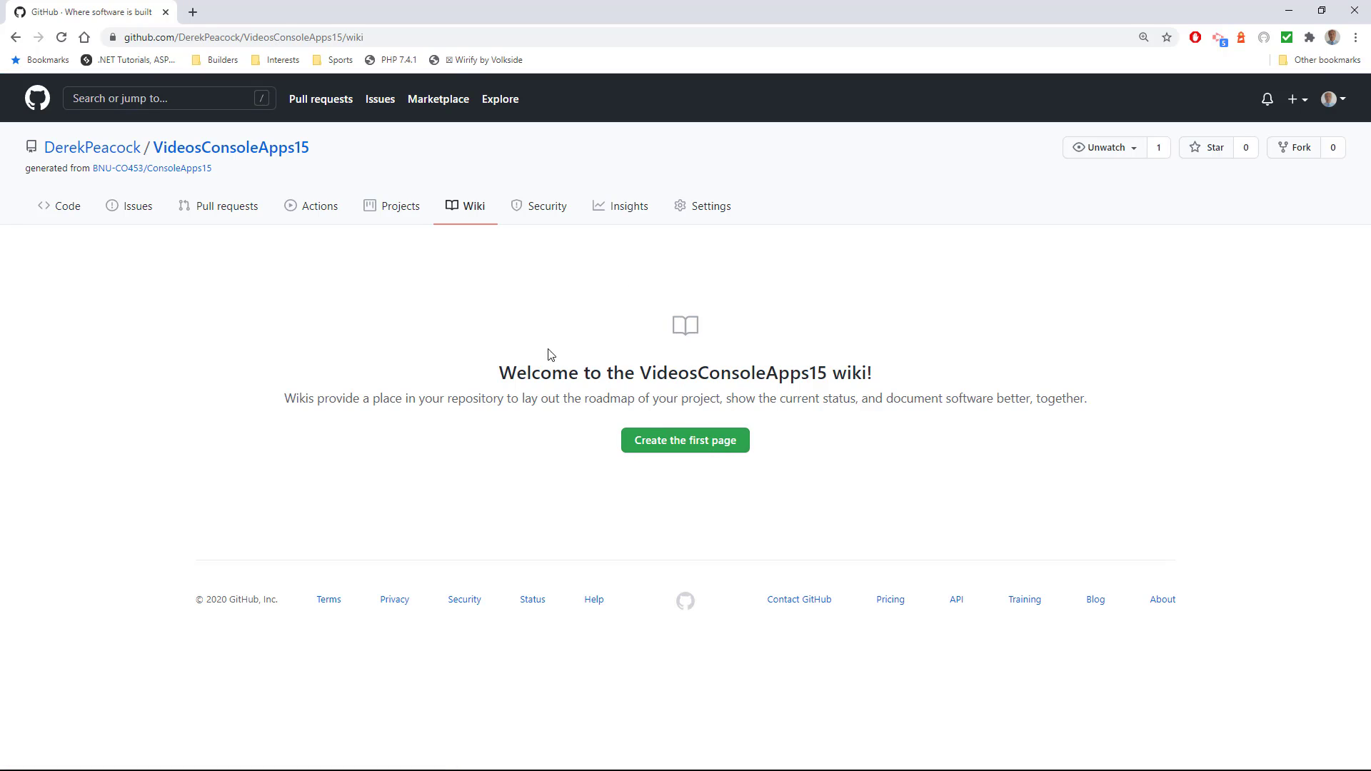
mouse_move(668, 440)
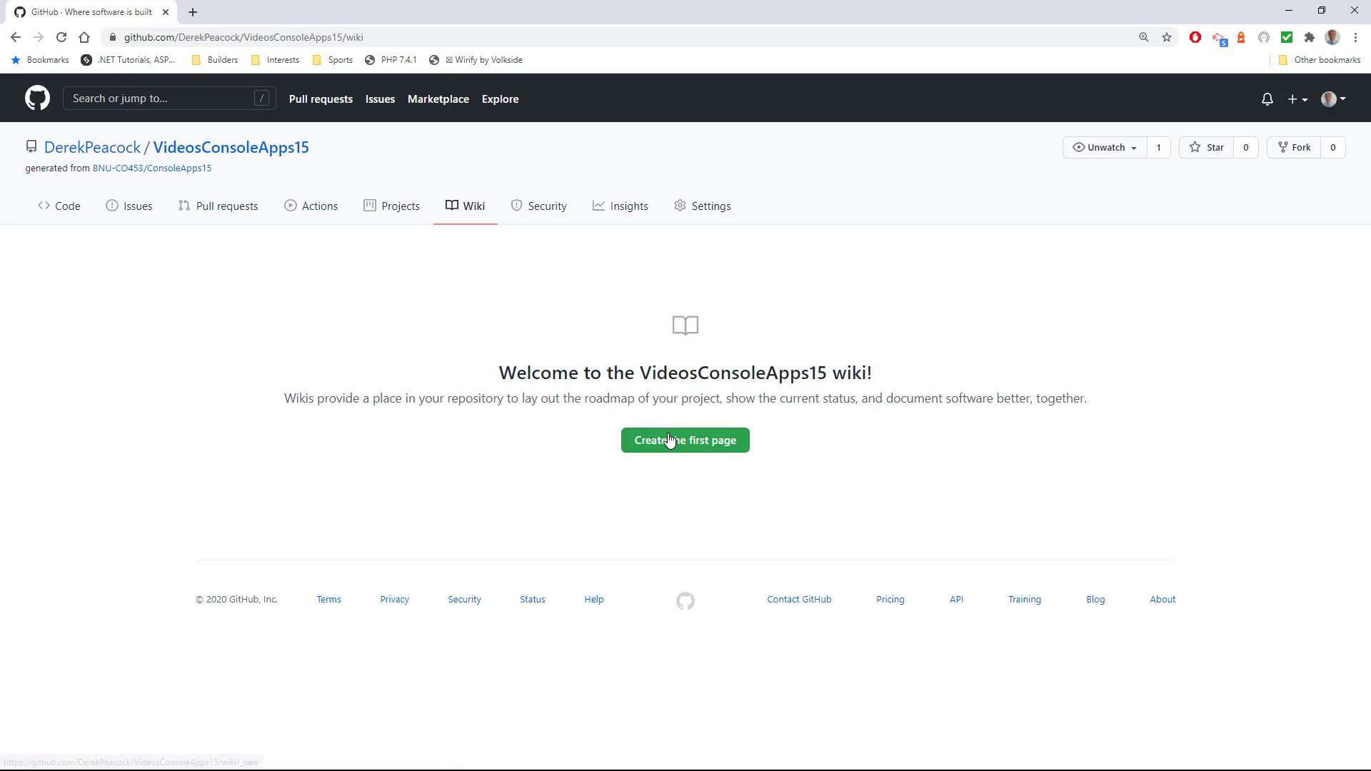
mouse_move(667, 369)
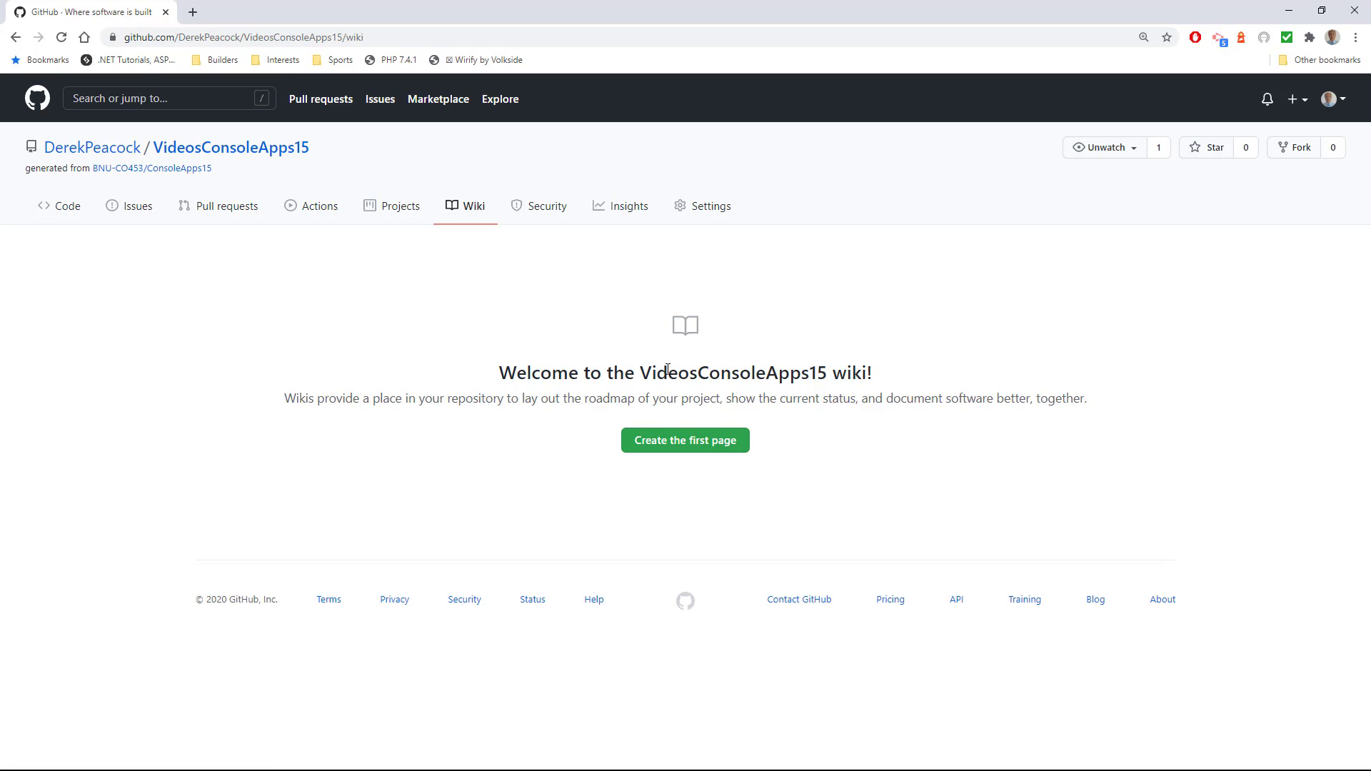
click(67, 206)
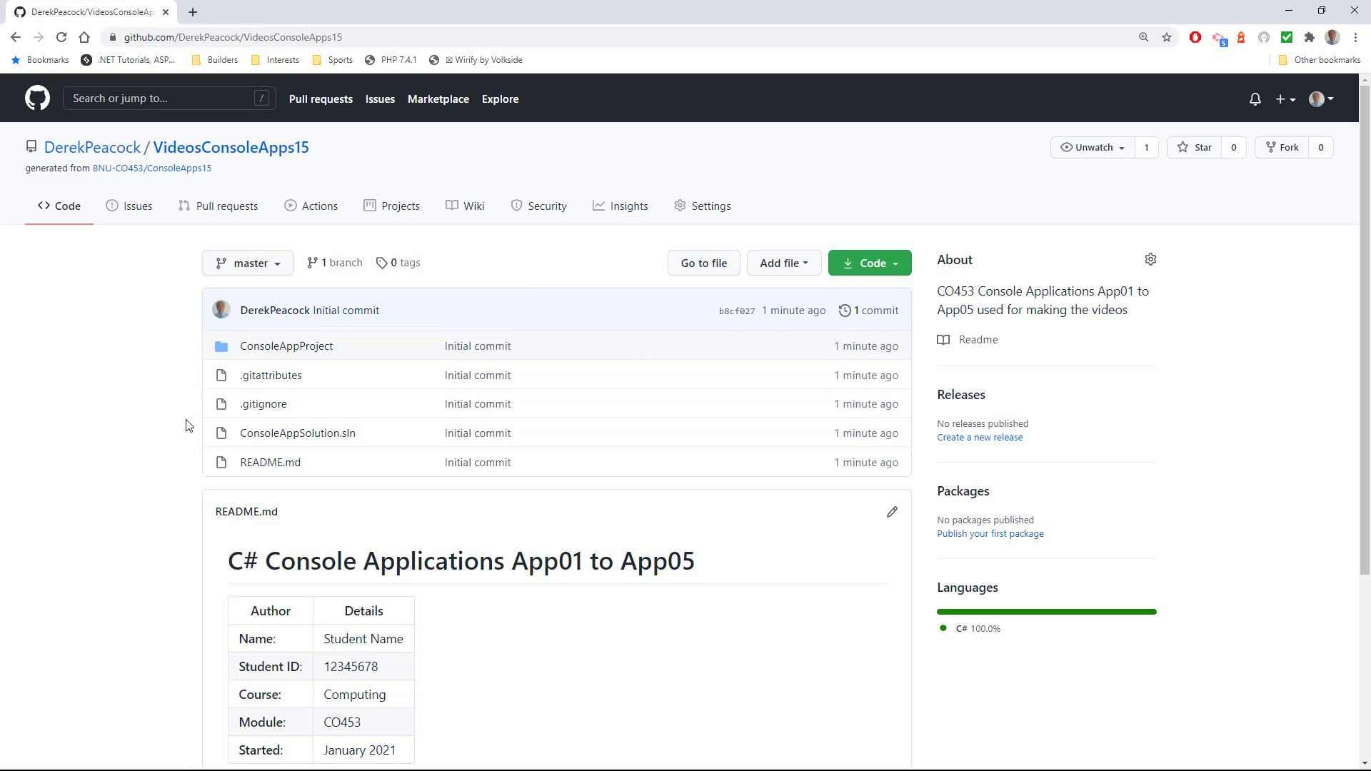
mouse_move(407, 313)
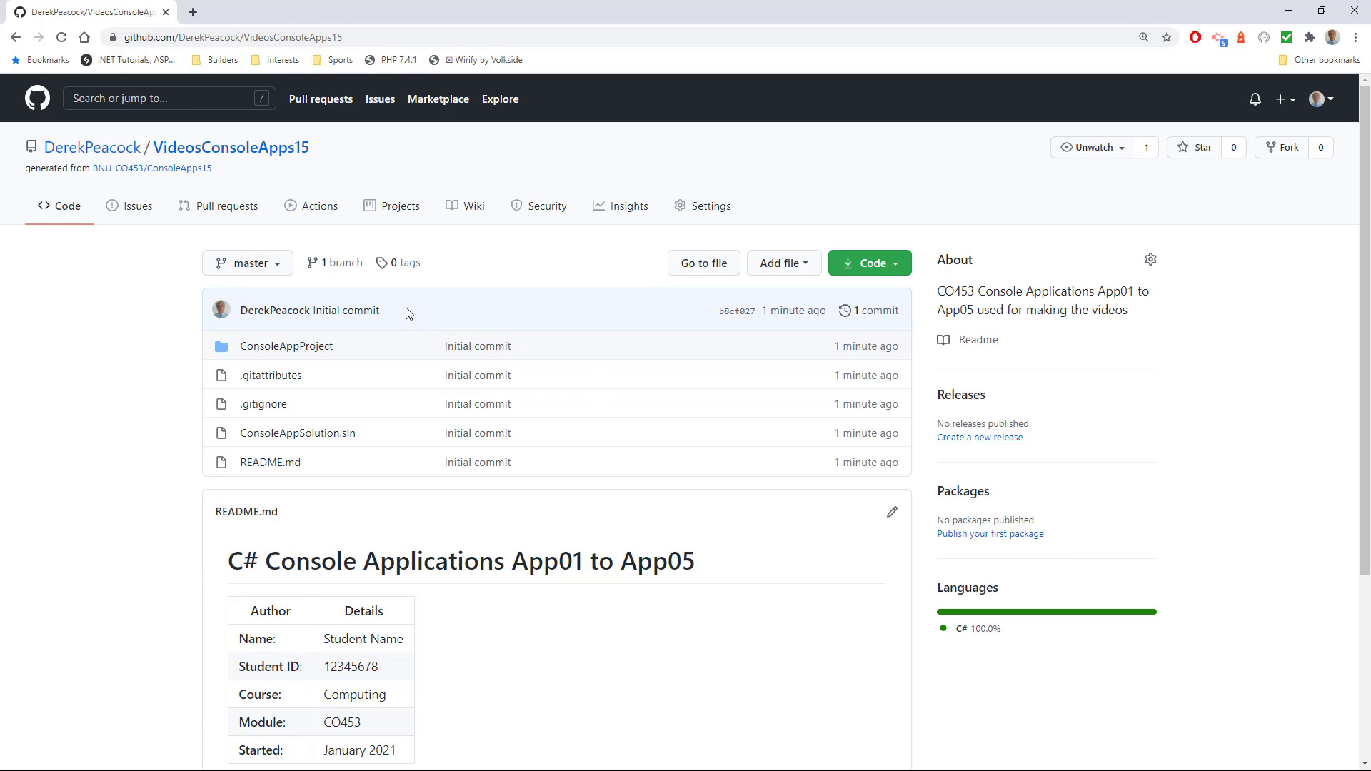
mouse_move(512, 303)
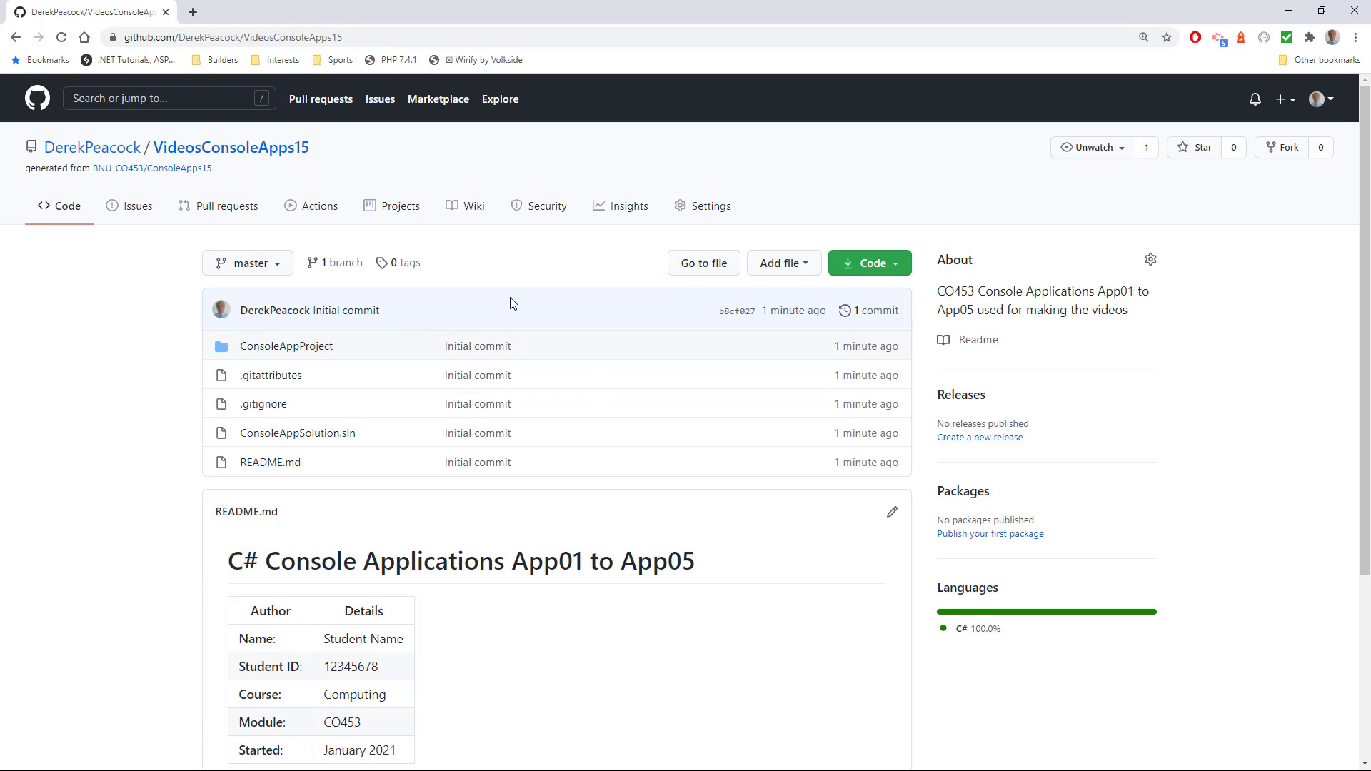
mouse_move(383, 373)
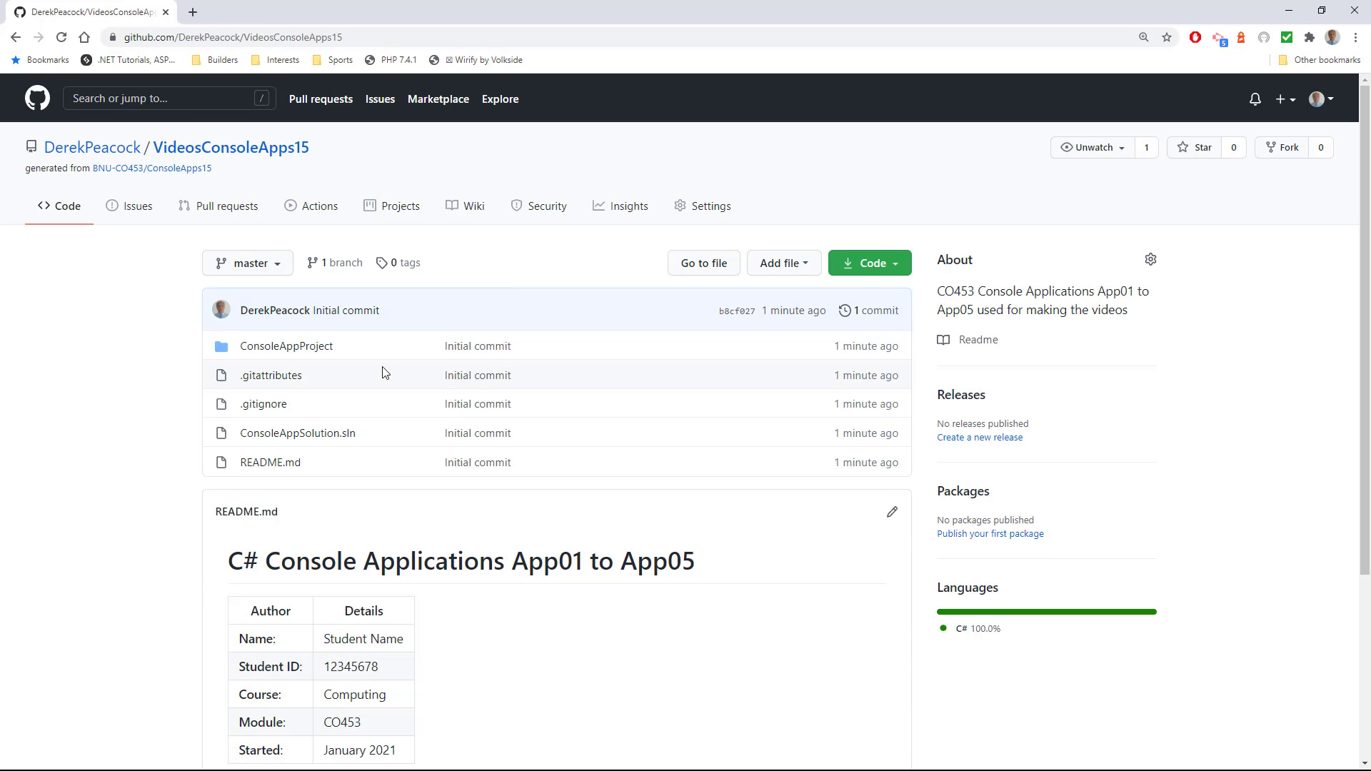
mouse_move(371, 490)
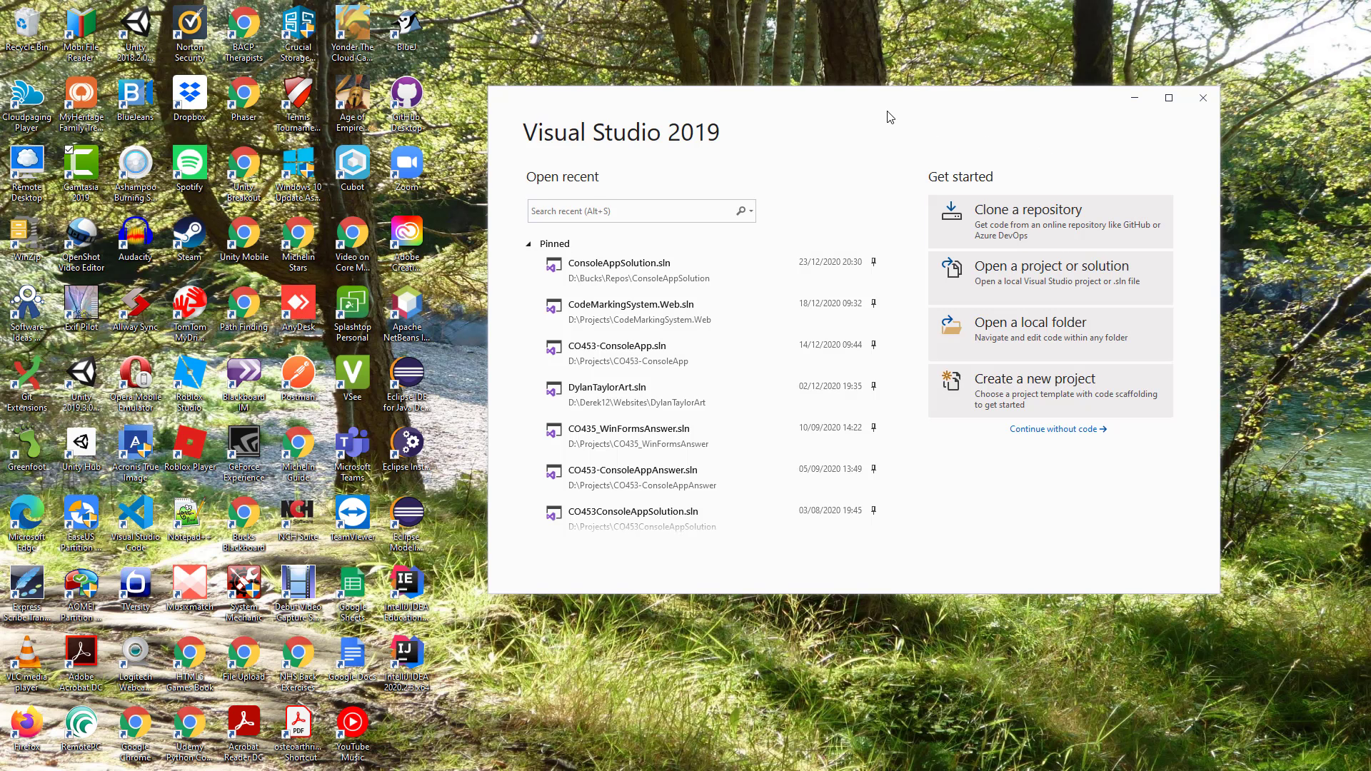
mouse_move(1019, 232)
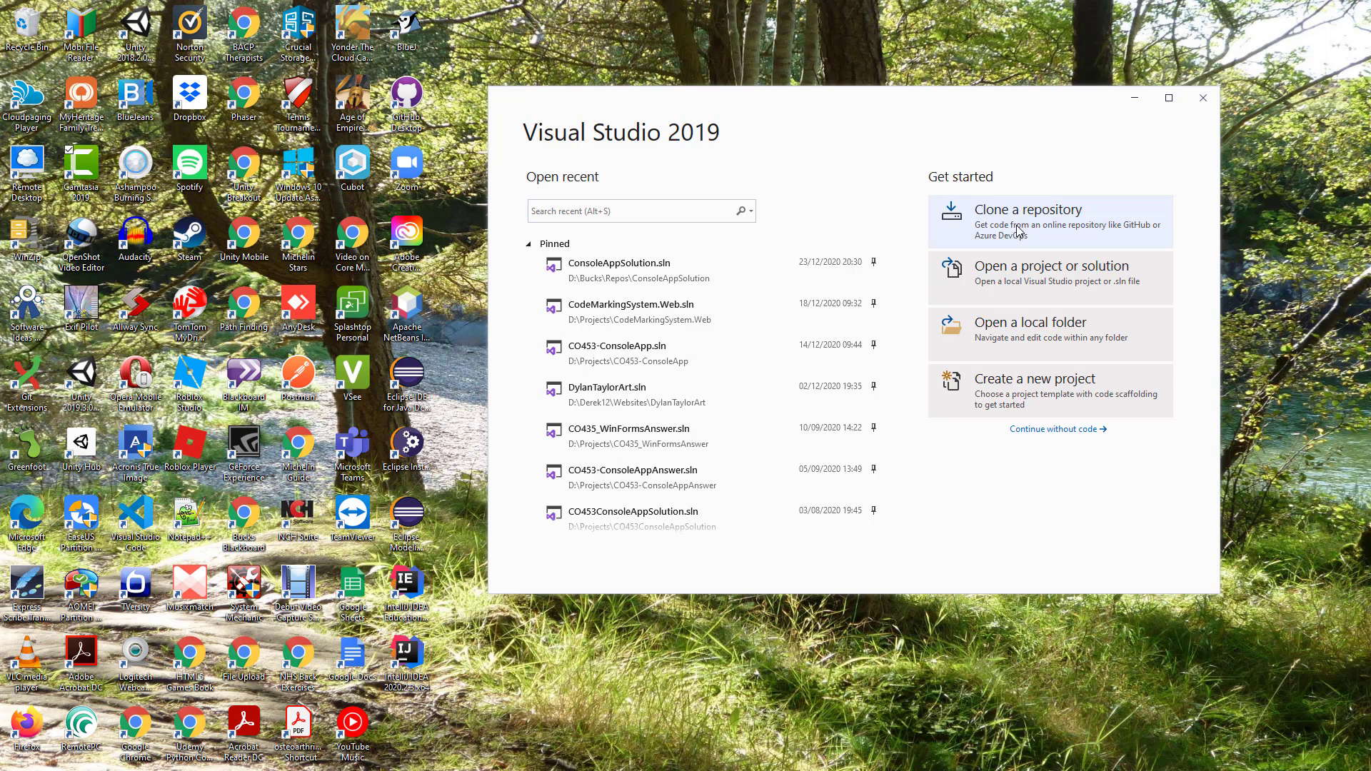
Start cloning a repository and list the GitHub account's repositories
click(1028, 220)
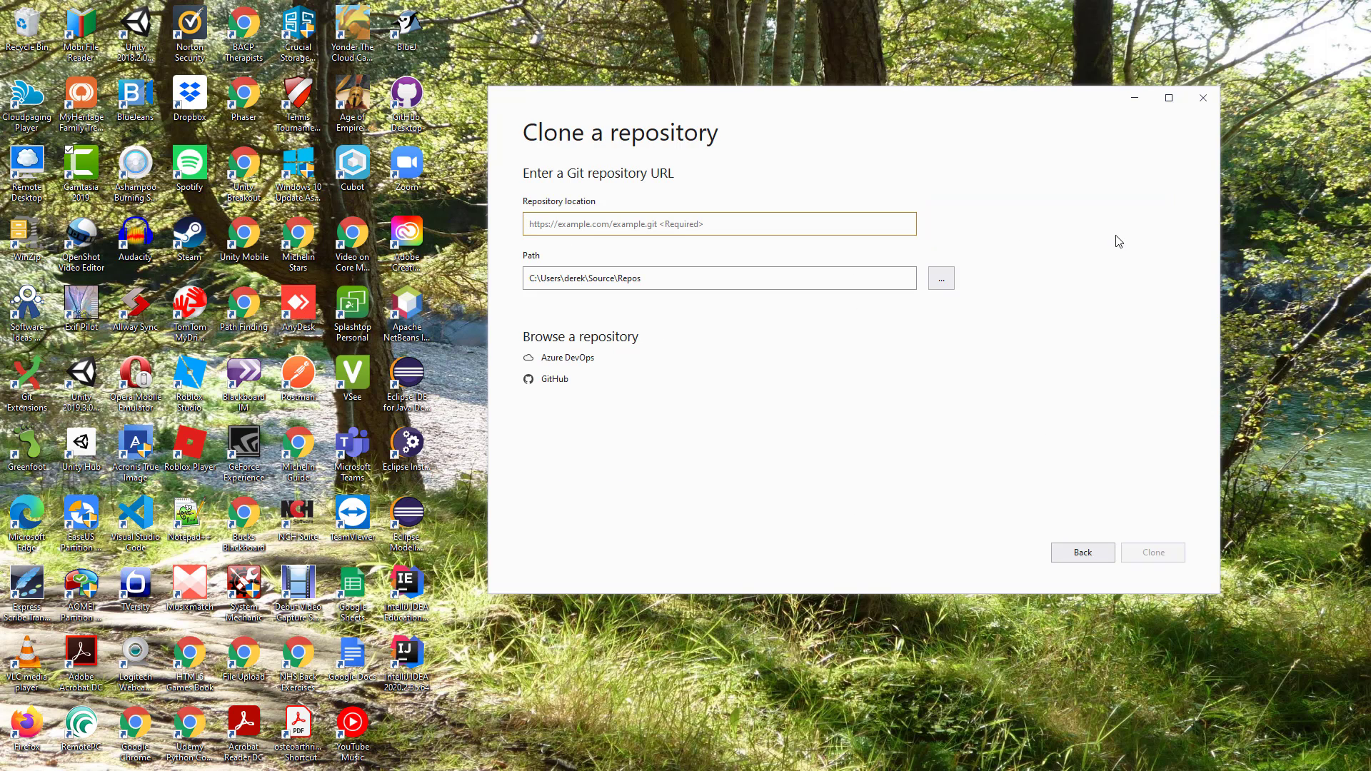
mouse_move(556, 405)
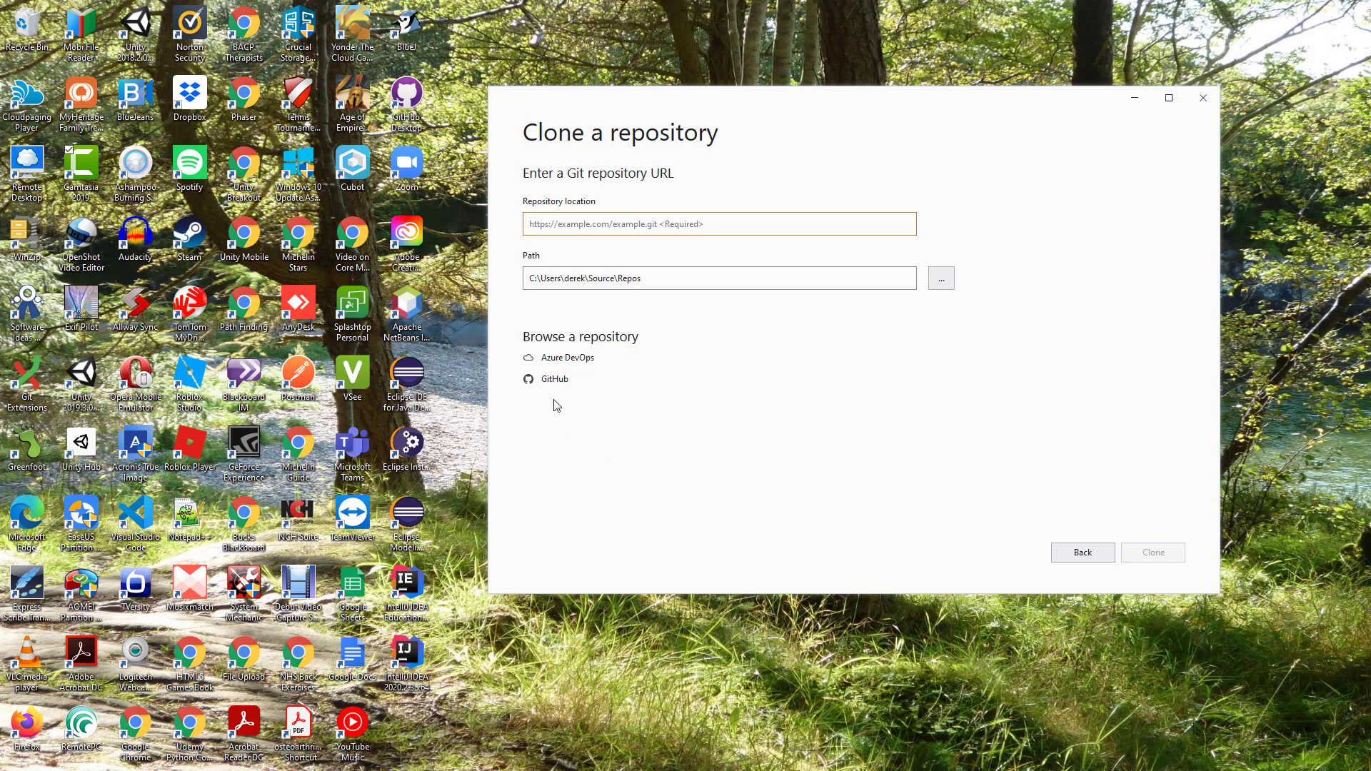
mouse_move(554, 380)
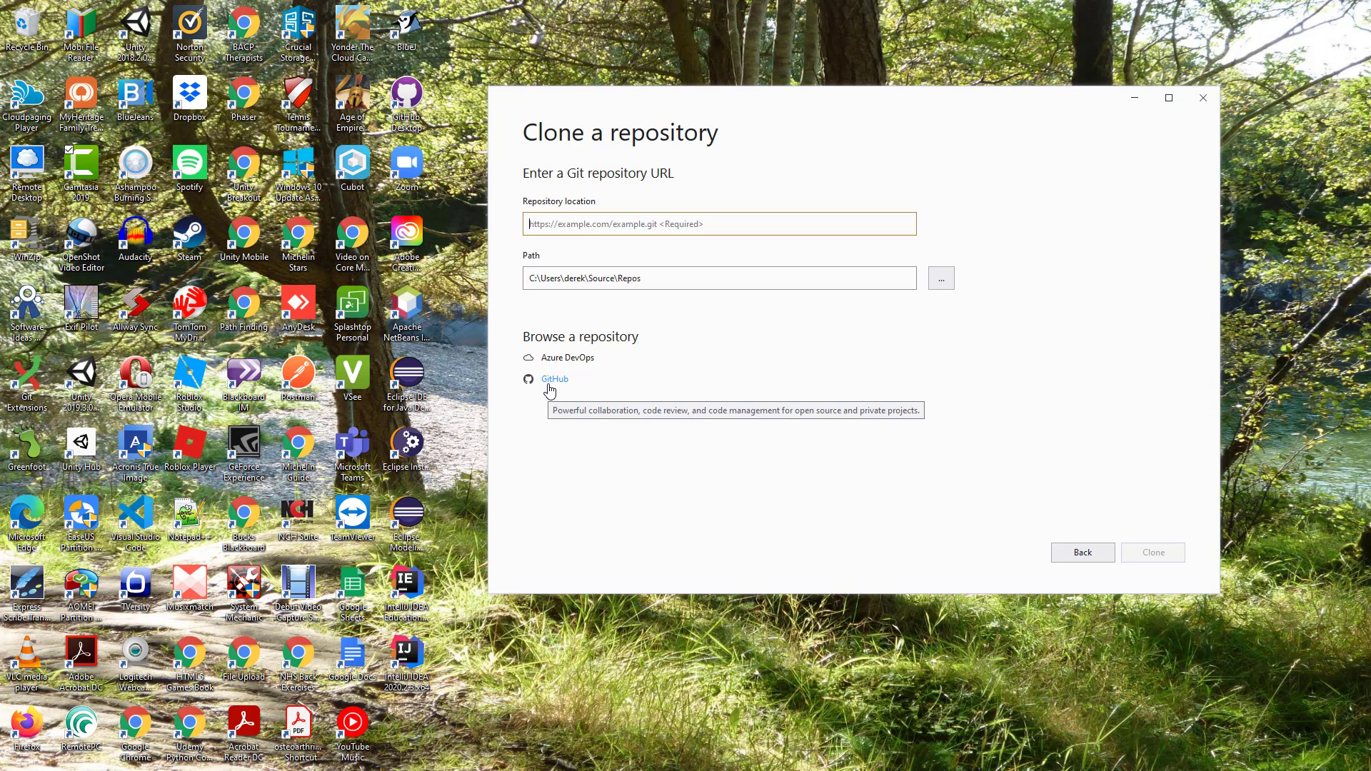
mouse_move(557, 317)
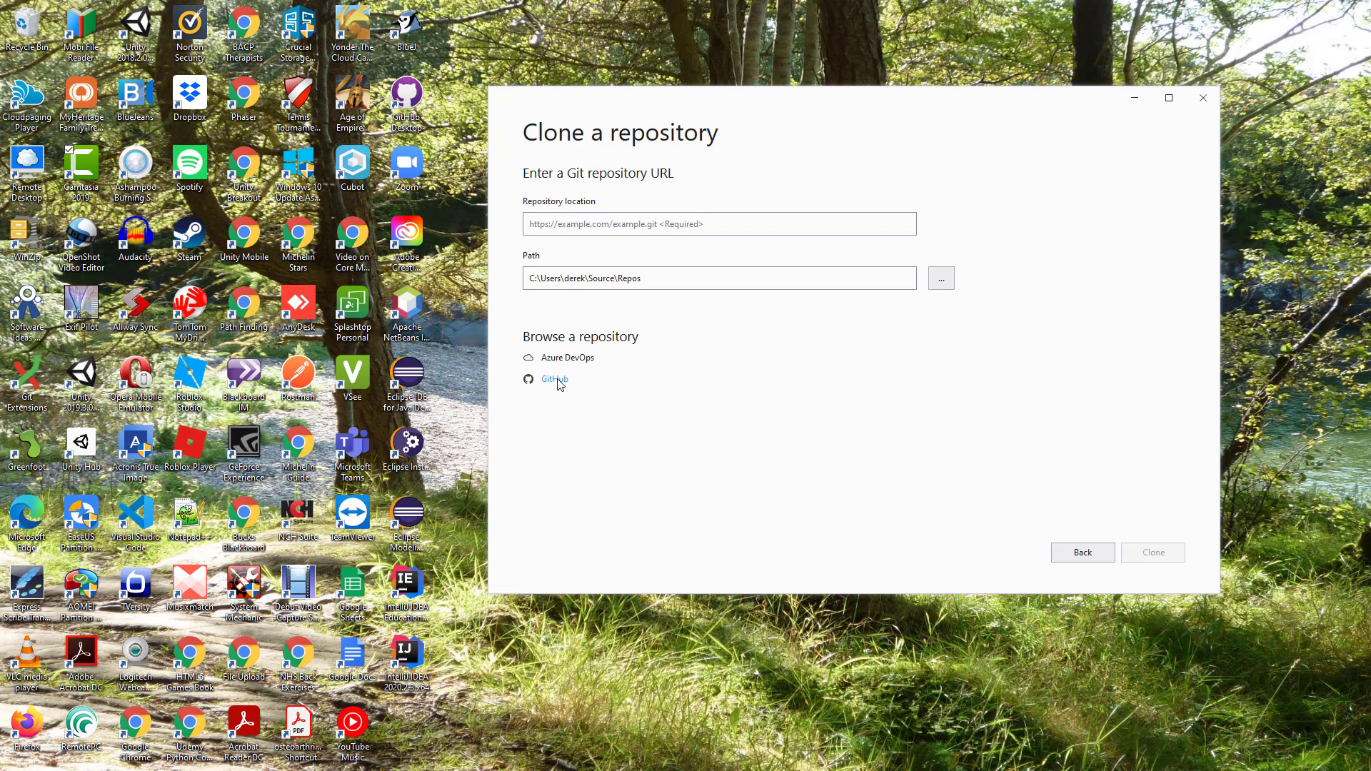
click(554, 378)
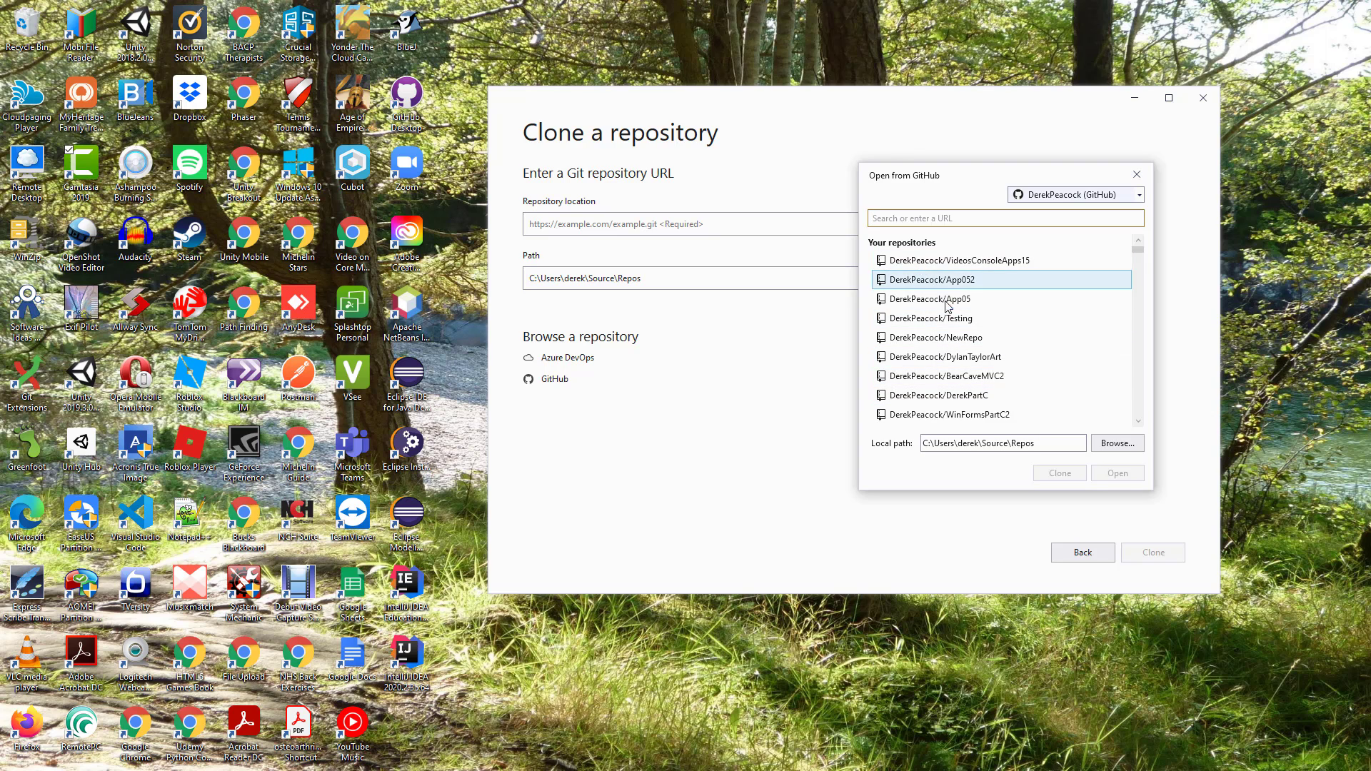
Filter the repository list by 'videos' to select DerekPeacock/VideosConsoleApps15
click(1004, 217)
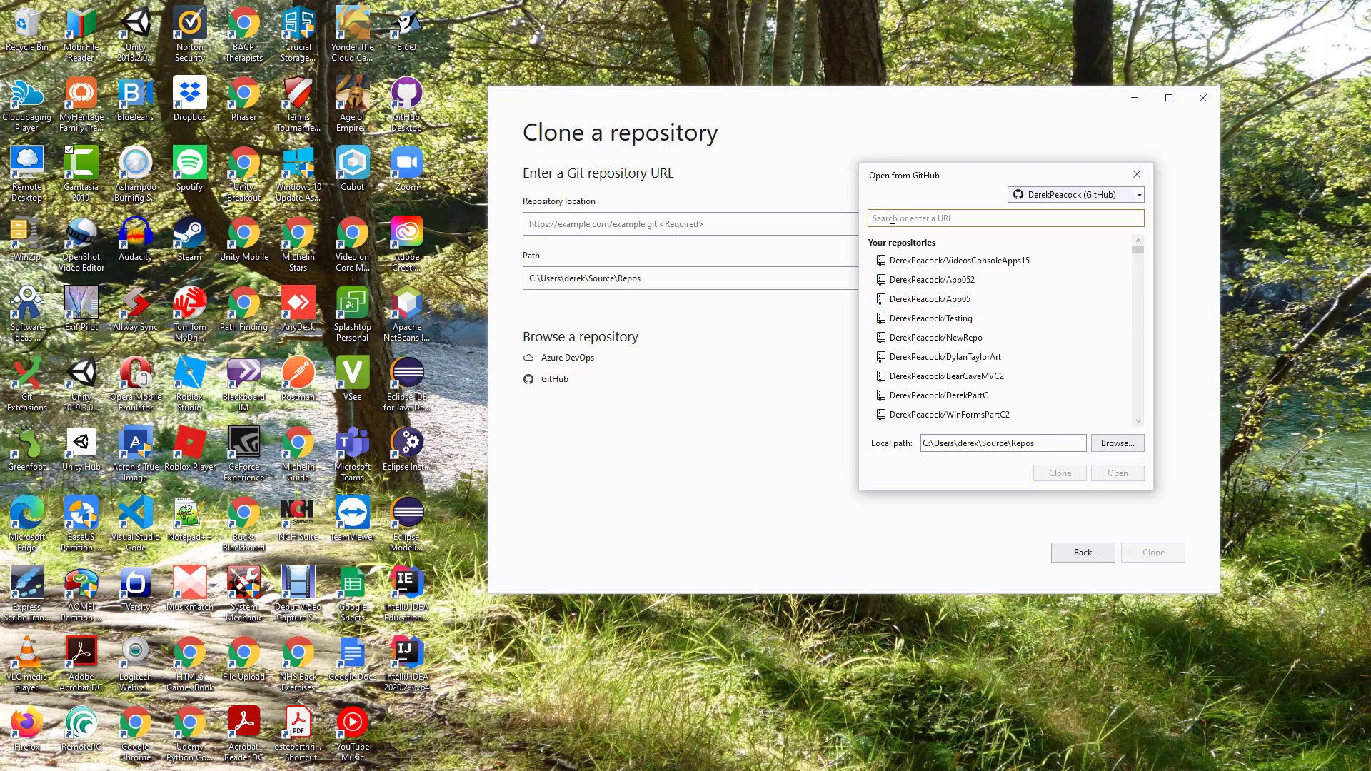
mouse_move(1017, 204)
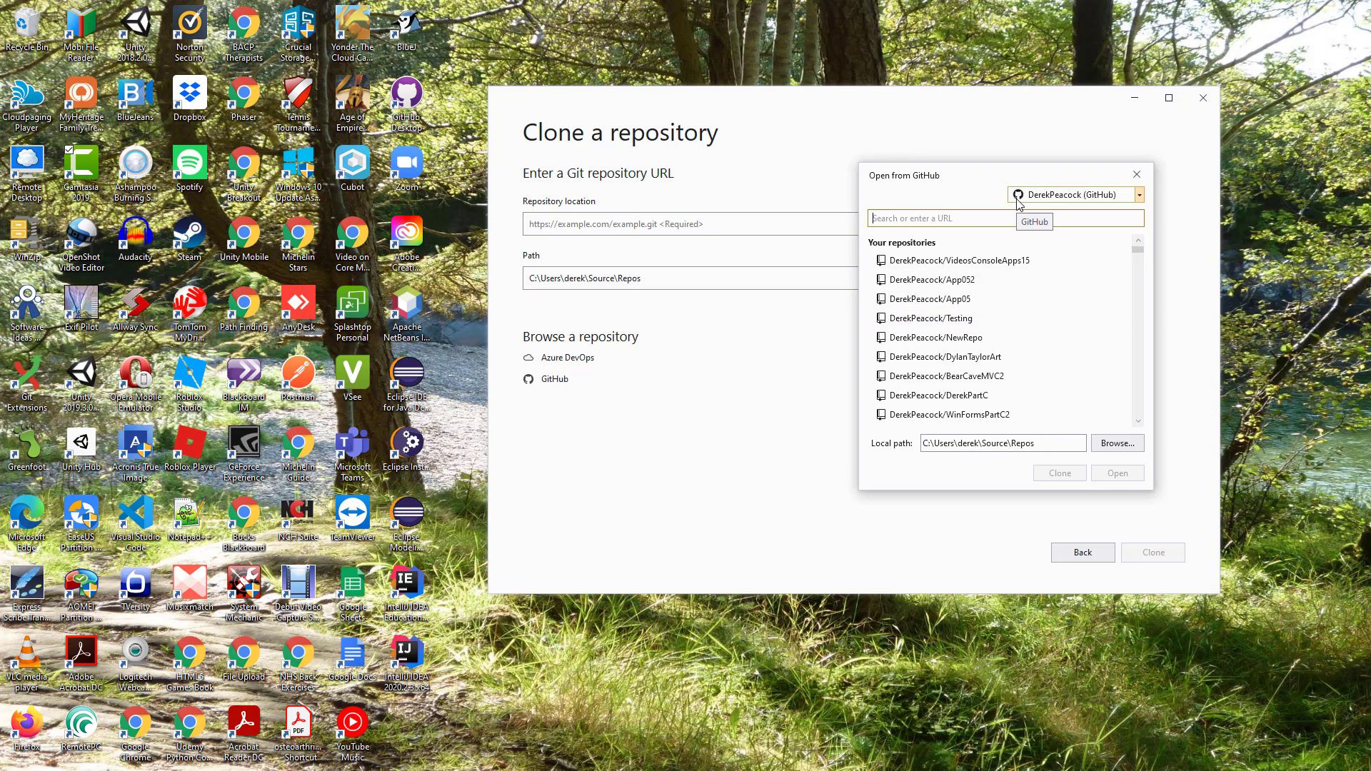
text(vi)
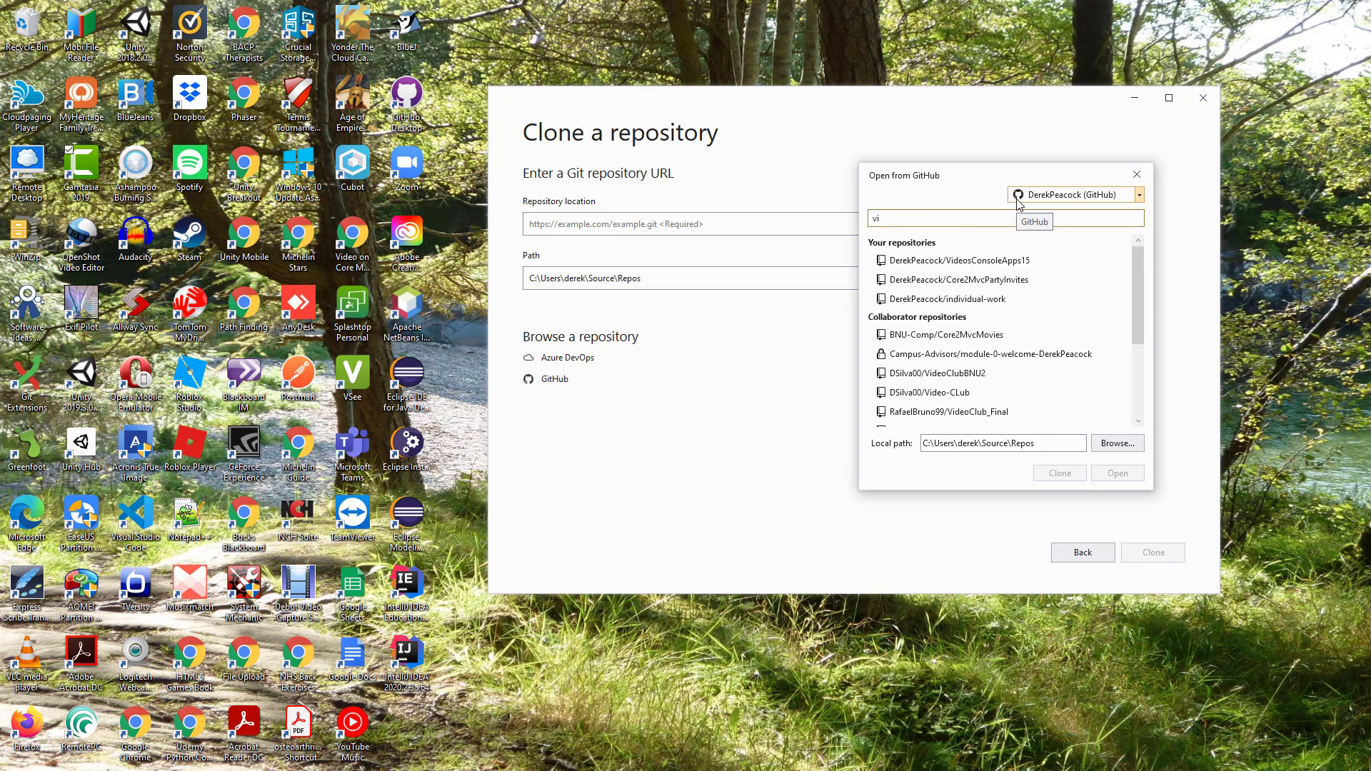
text(deos)
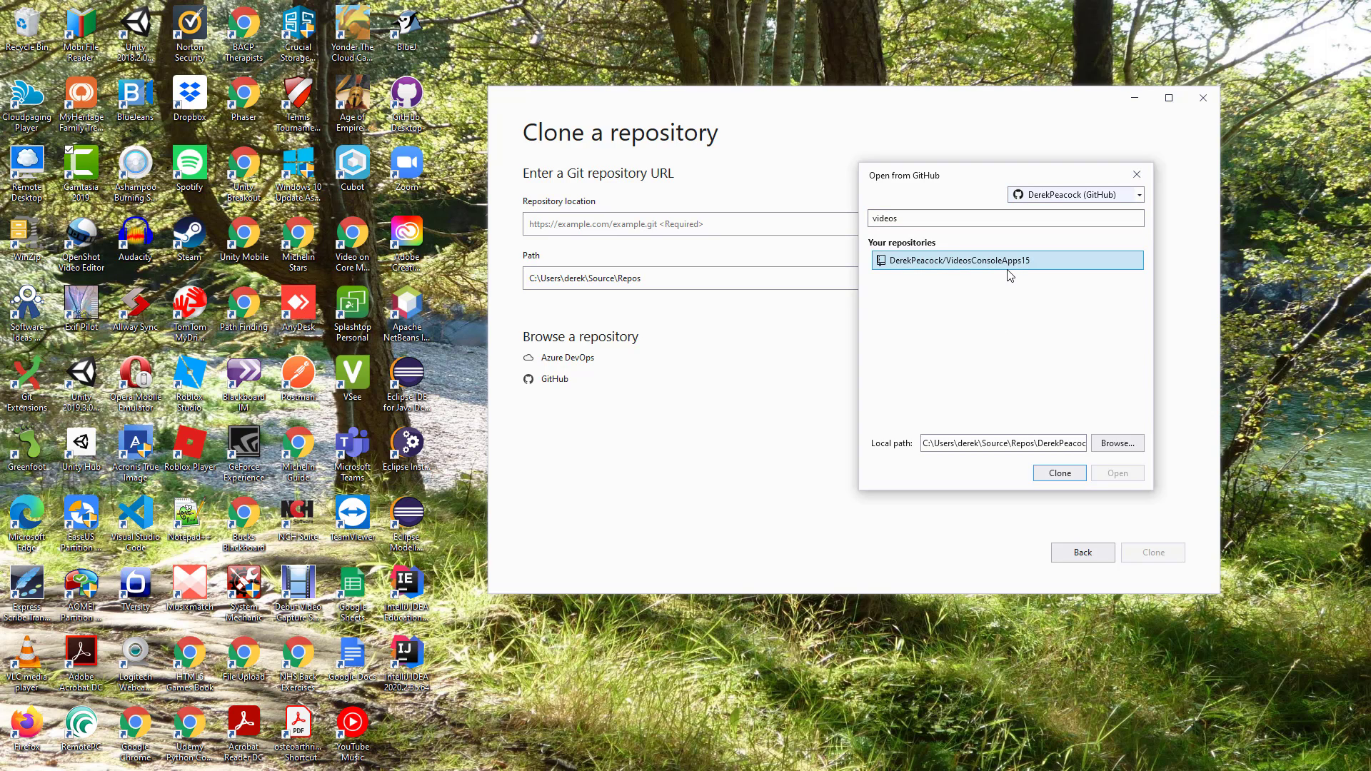
mouse_move(1013, 275)
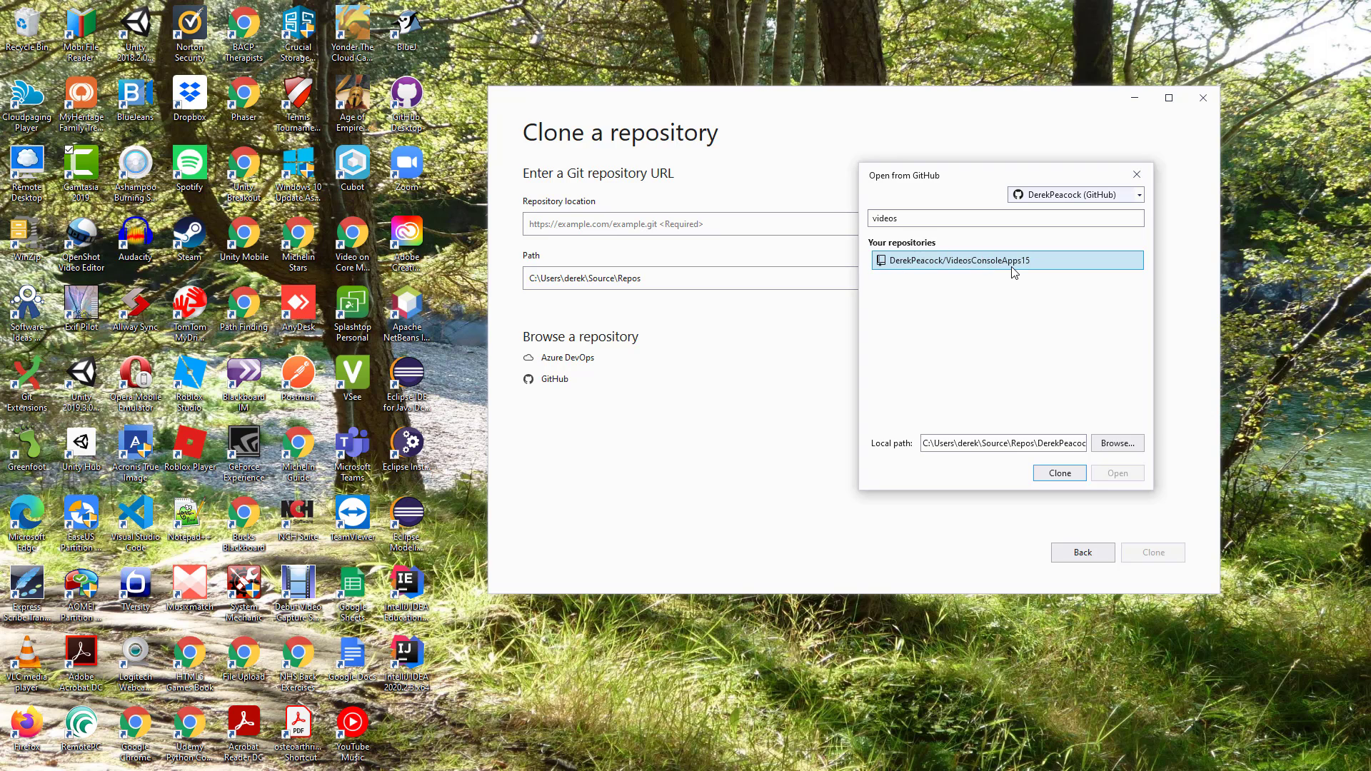
mouse_move(933, 450)
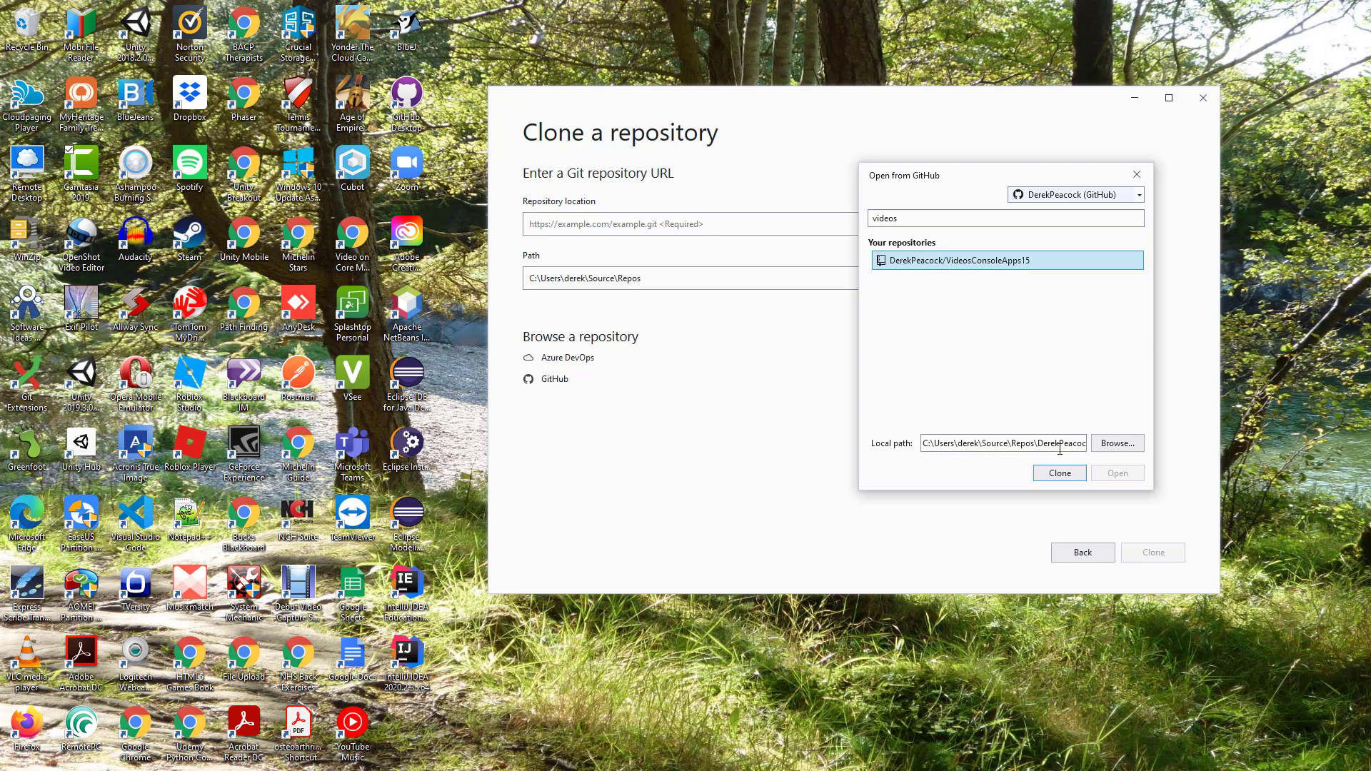
Browse to D:\Bucks\Repos so the clone path becomes D:\Bucks\Repos\VideosConsoleApps15
click(1117, 442)
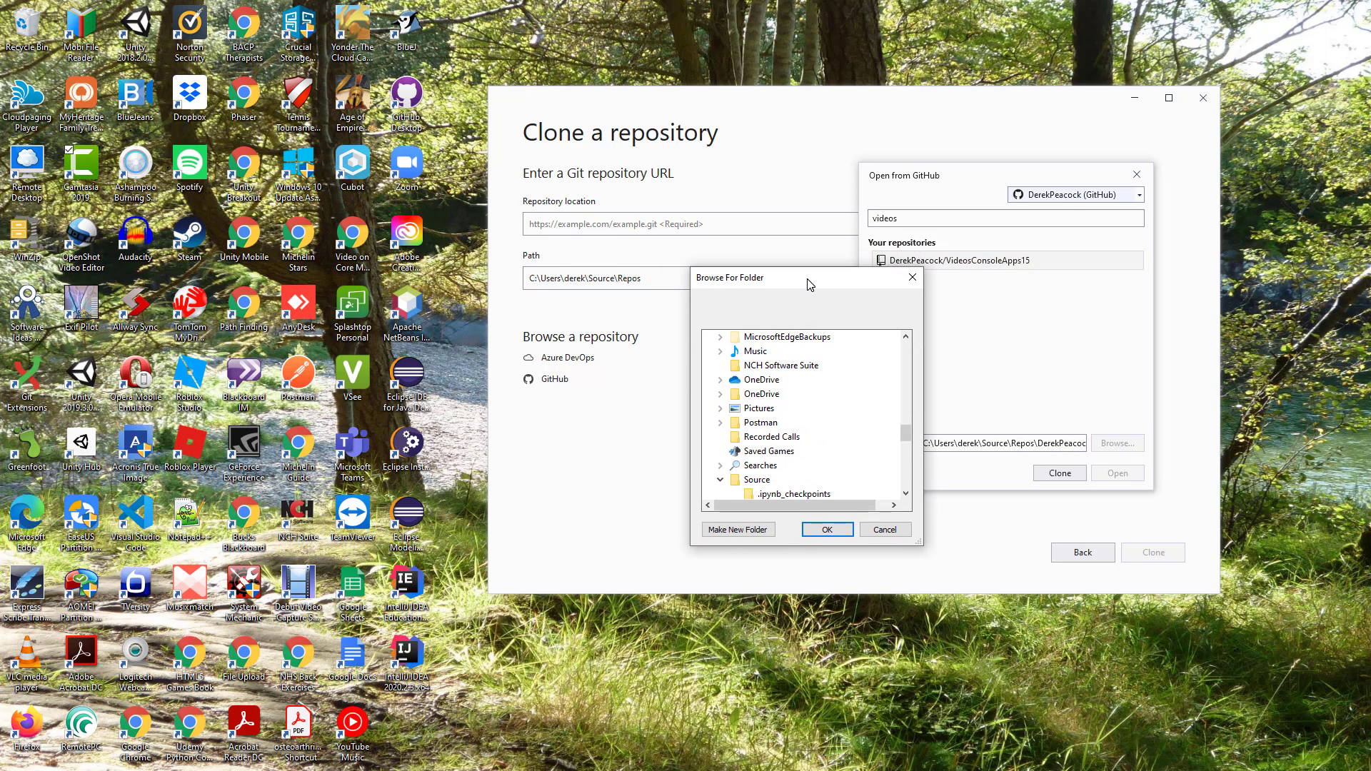
mouse_move(823, 488)
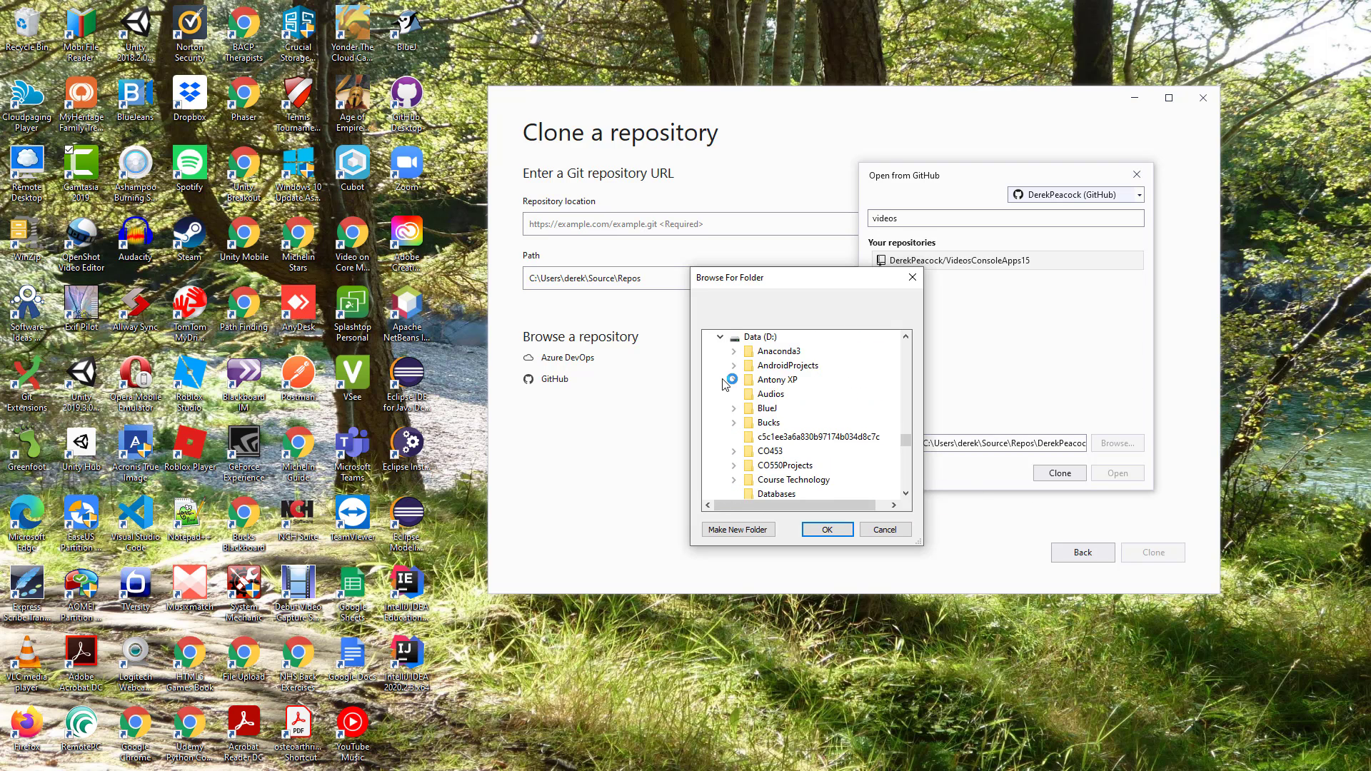
click(747, 437)
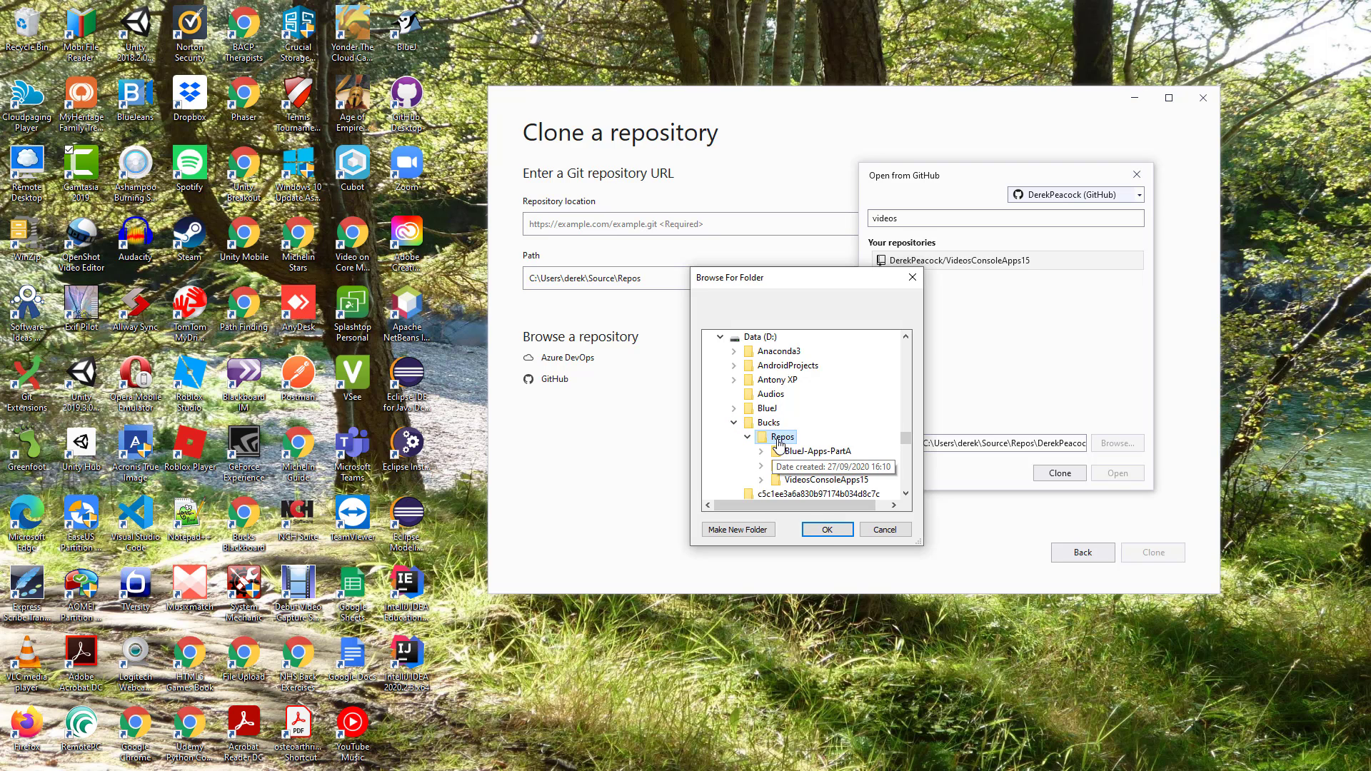
click(827, 528)
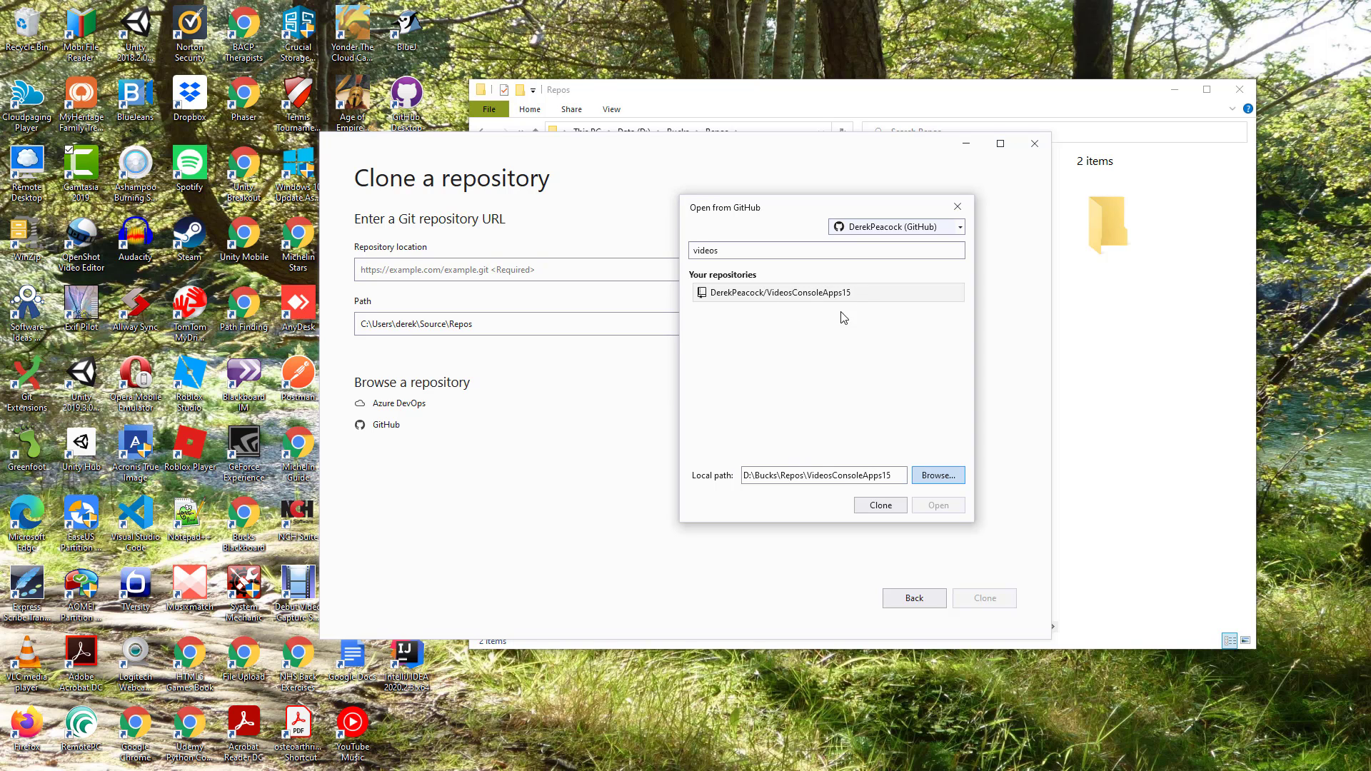
mouse_move(880, 506)
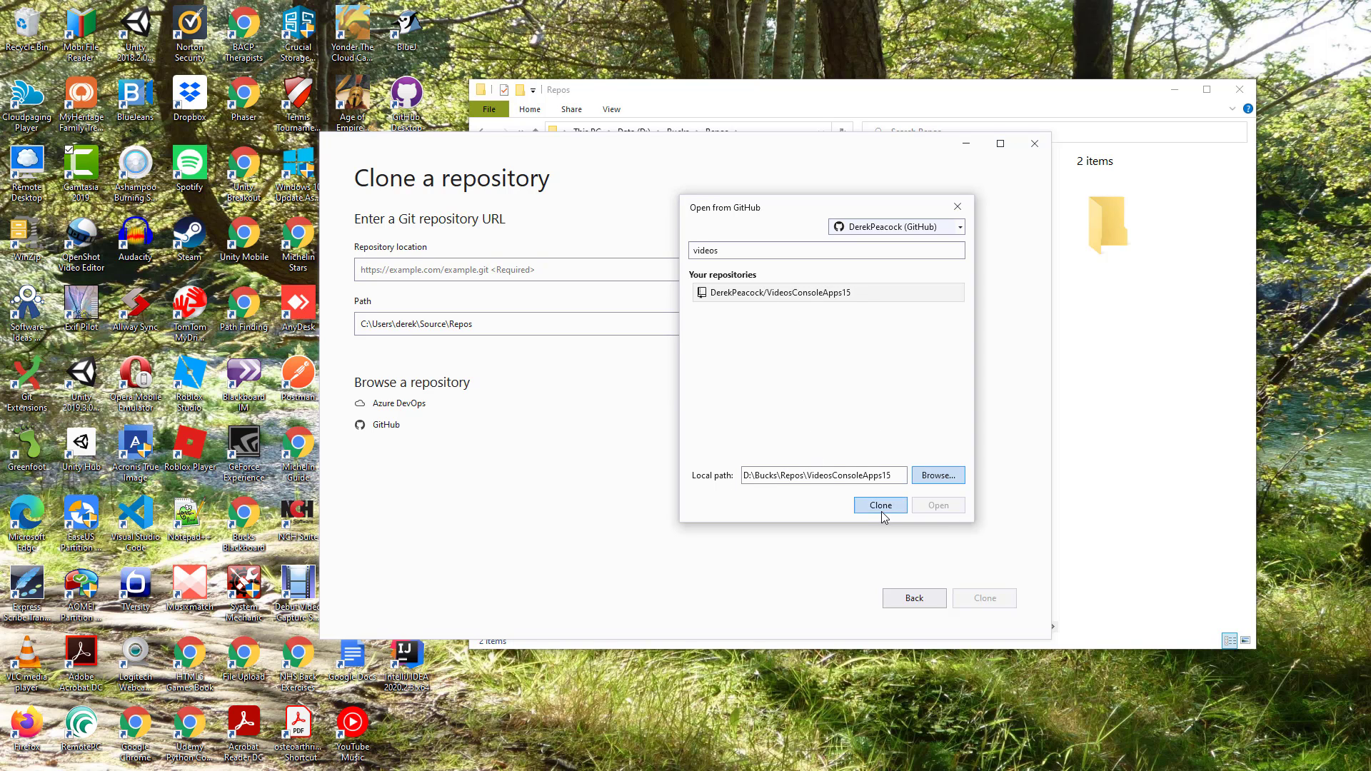
Clone VideosConsoleApps15 and expand ConsoleAppProject to show App01–App05 and Program.cs
click(879, 506)
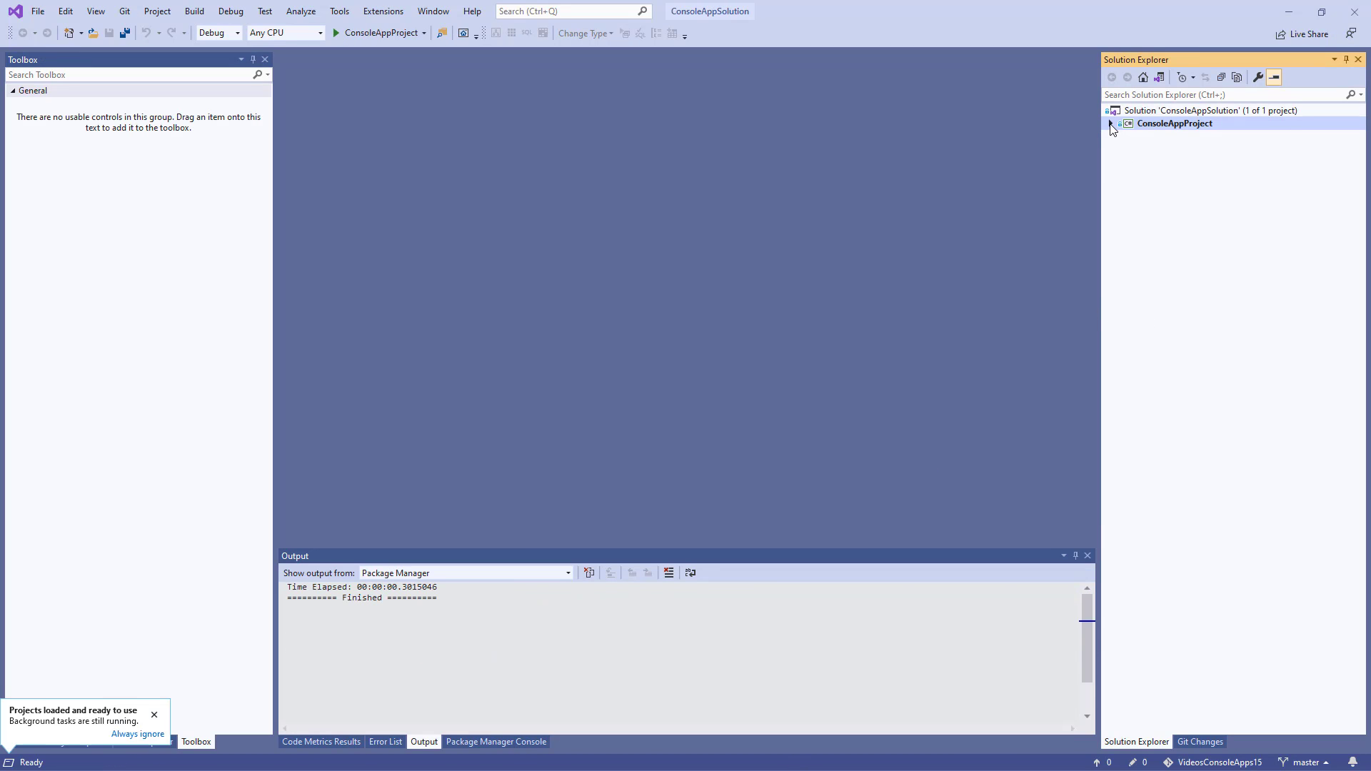
click(1113, 123)
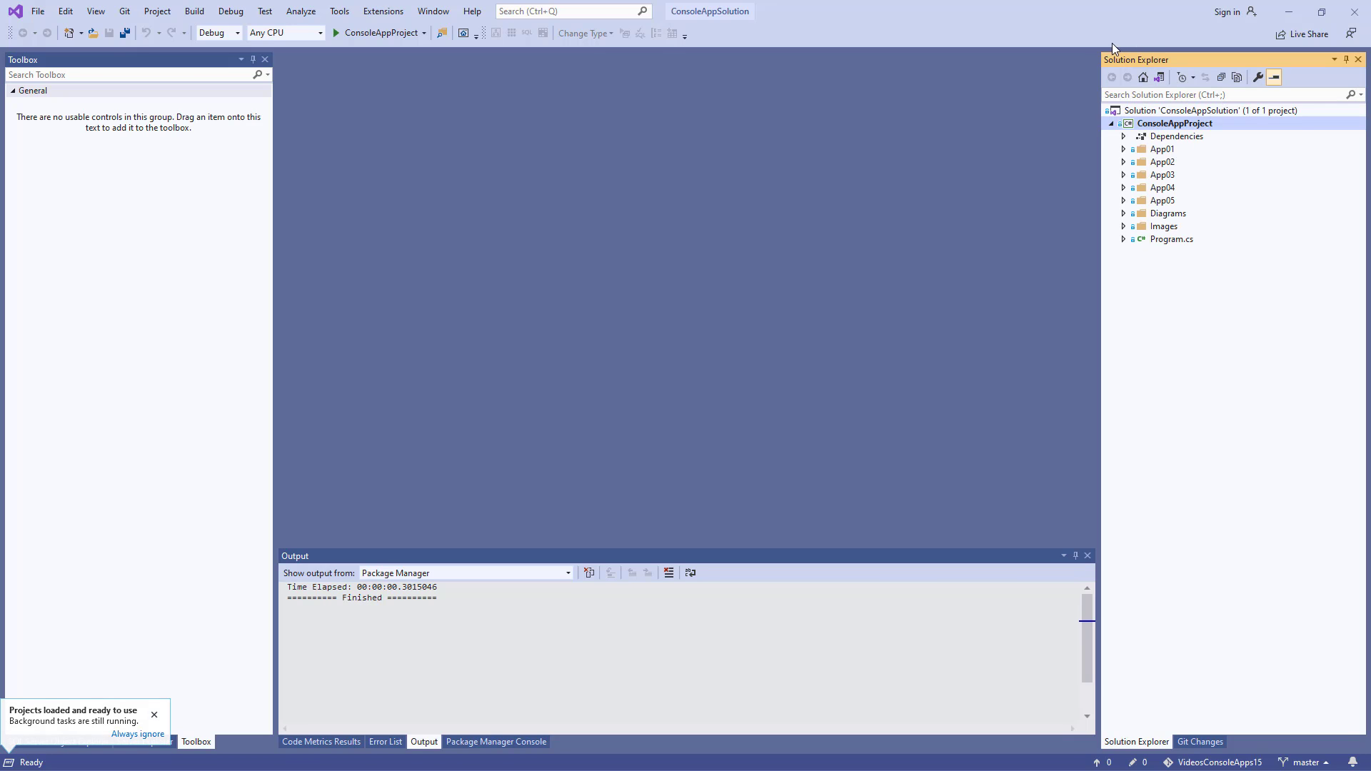
mouse_move(1163, 177)
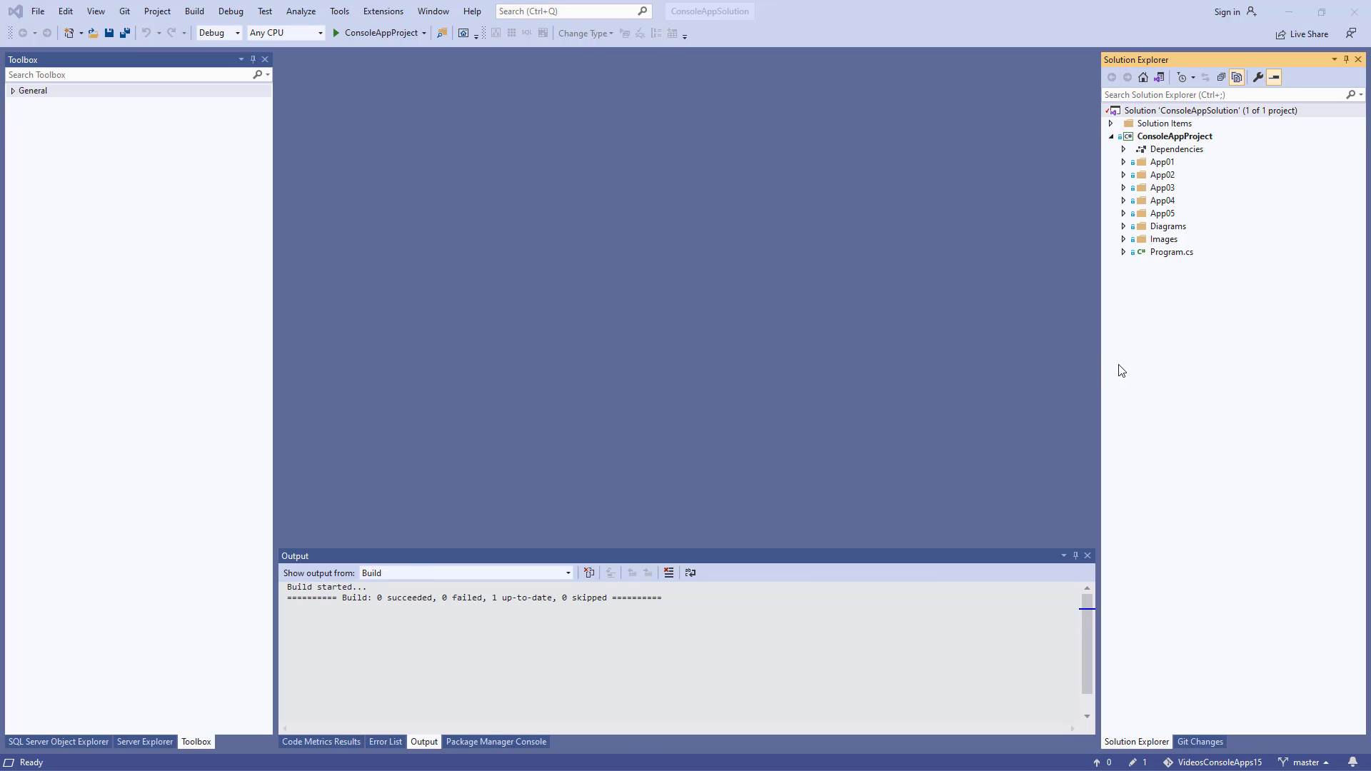
mouse_move(1164, 123)
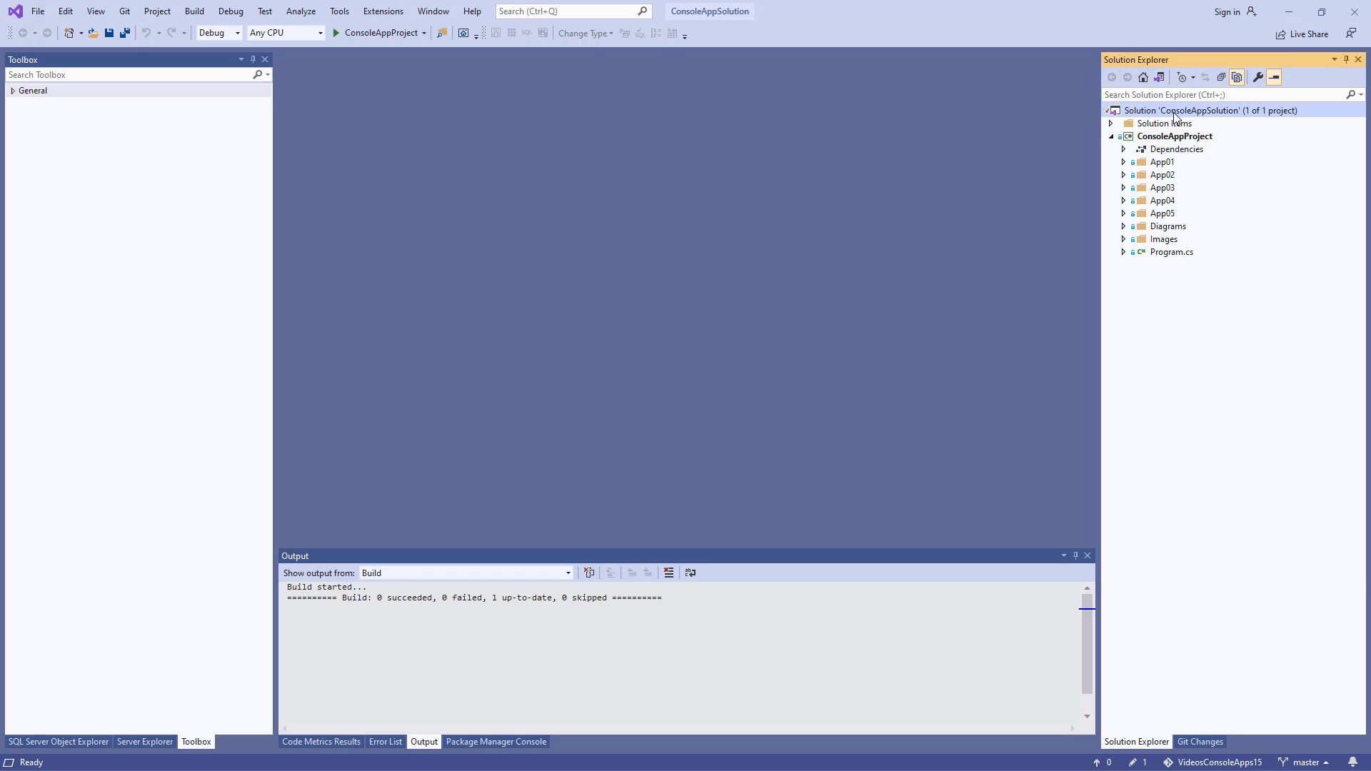
mouse_move(1171, 123)
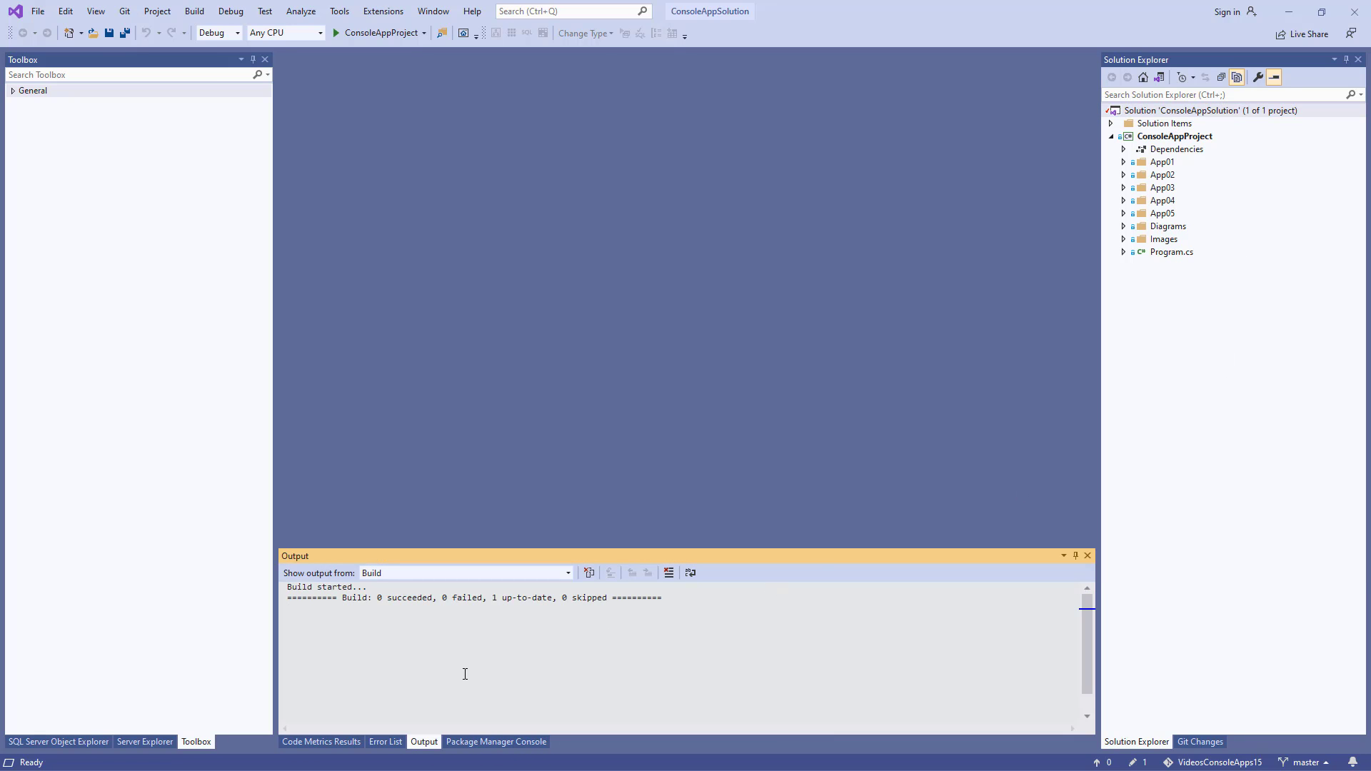
mouse_move(329, 594)
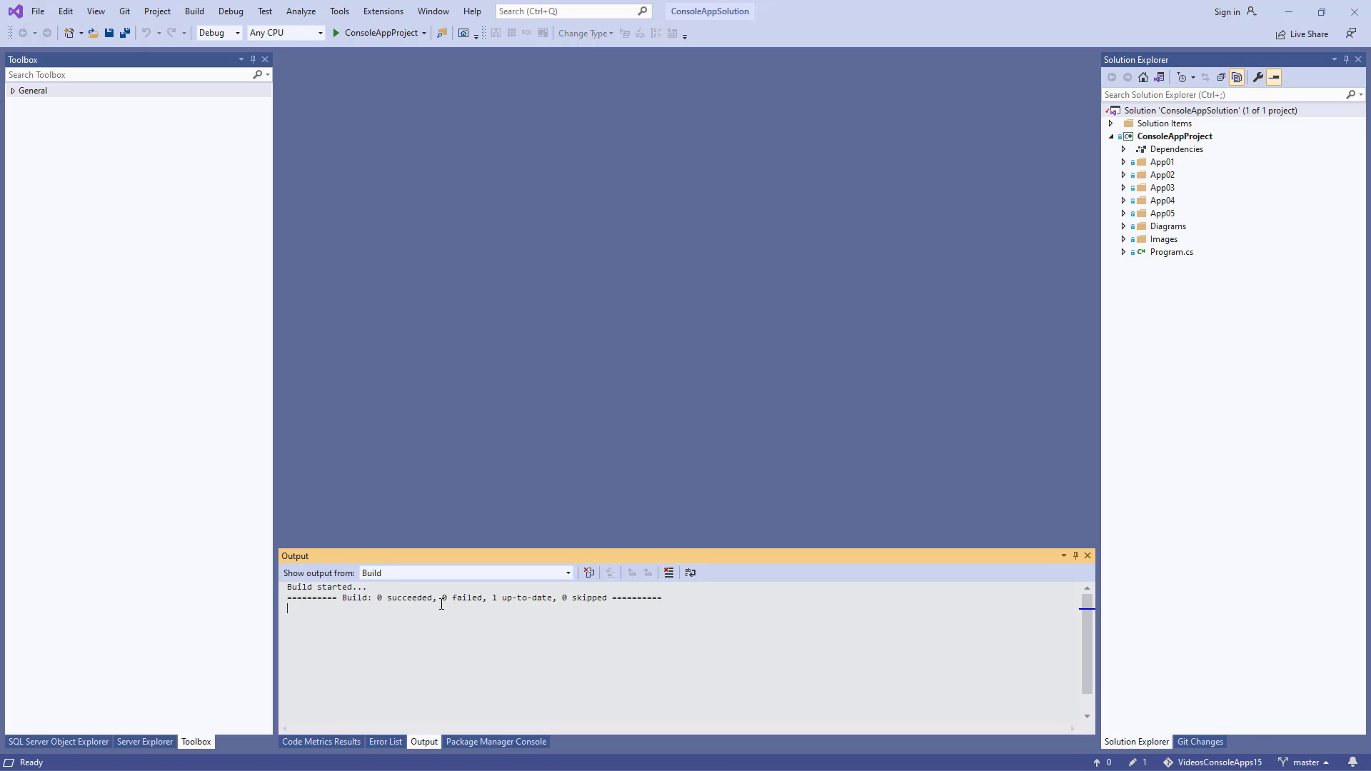
mouse_move(443, 80)
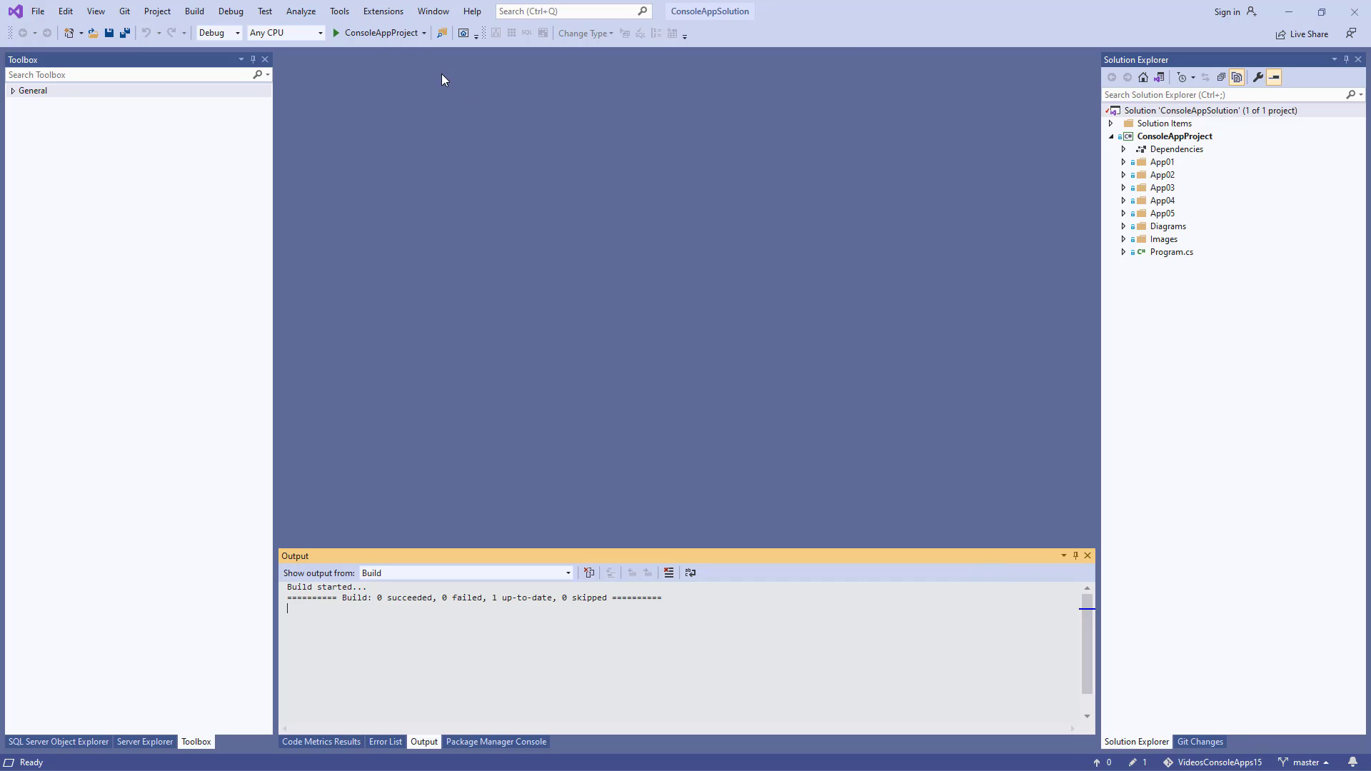
mouse_move(543, 84)
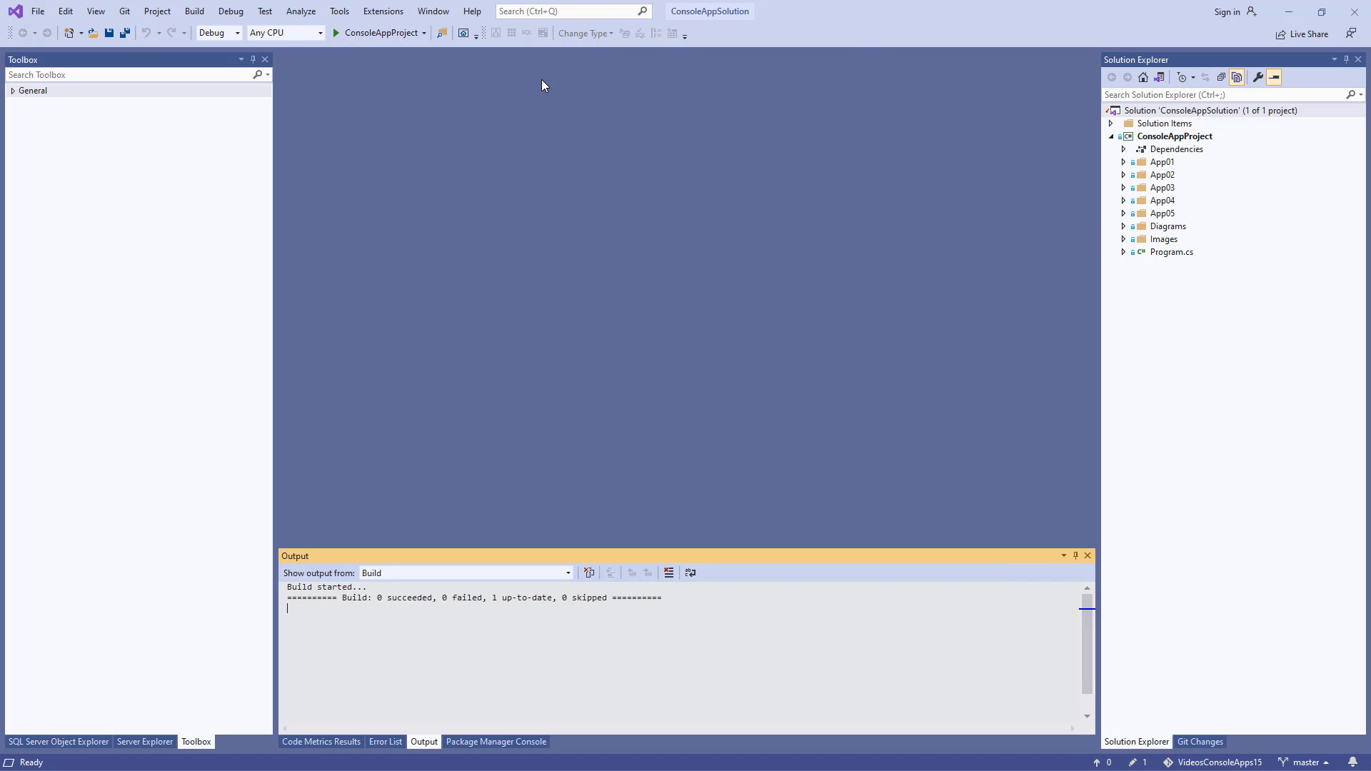
Open Program.cs and run the app, printing the BNU CO453 course title line
click(1171, 251)
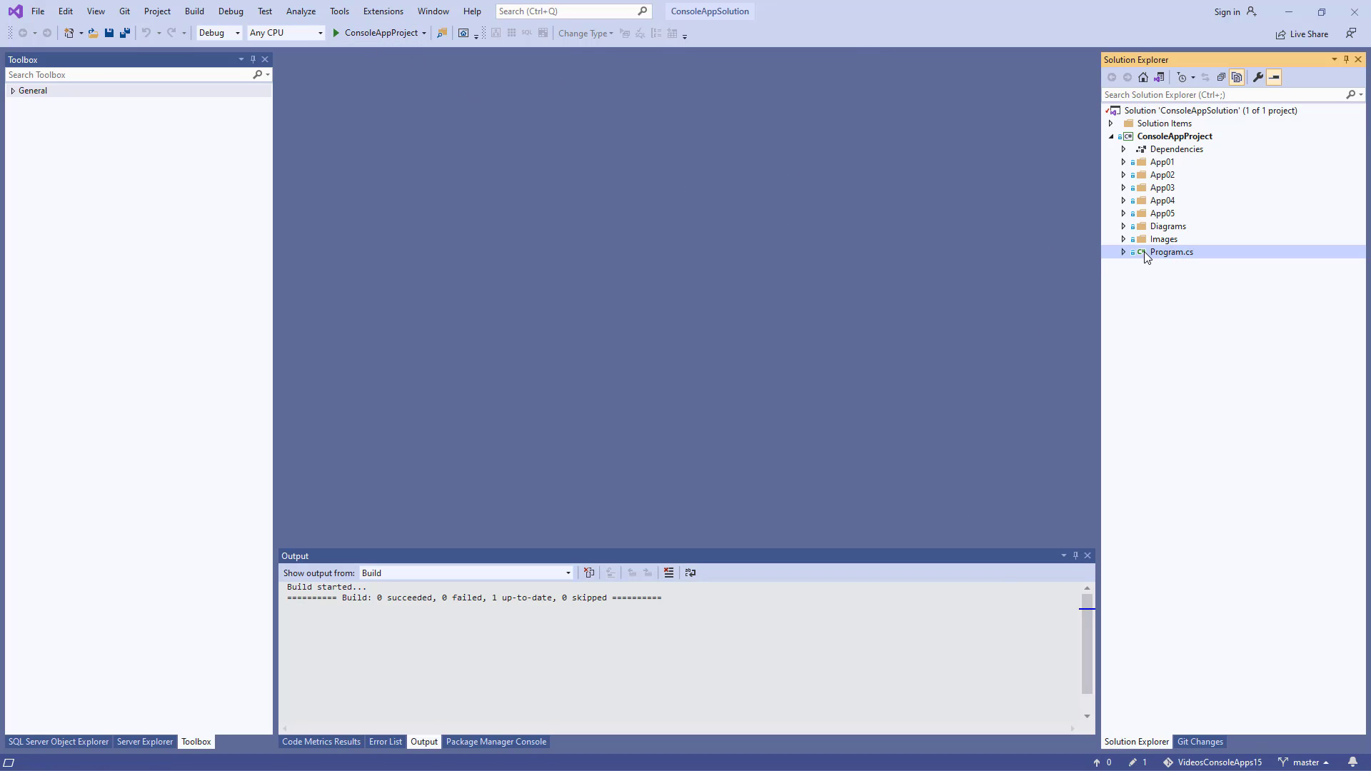
double_click(1171, 252)
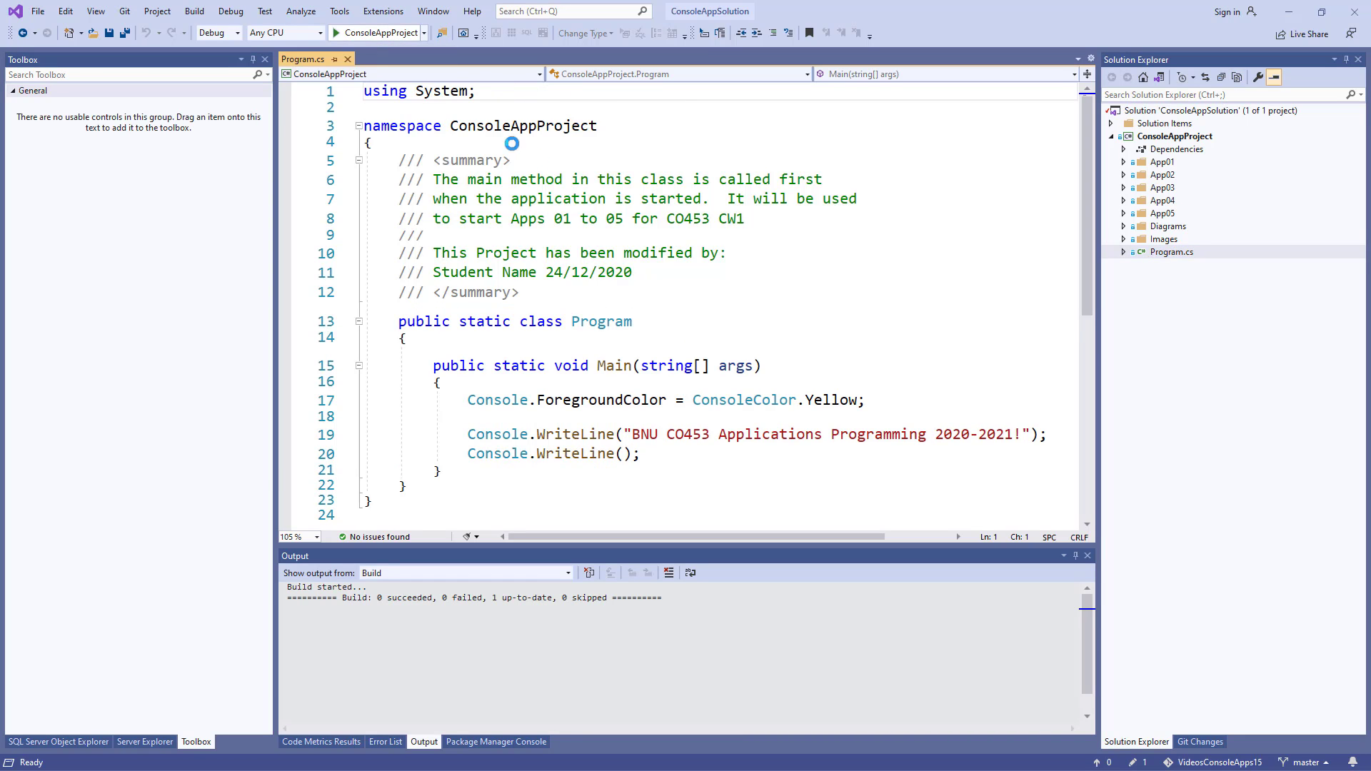
click(358, 33)
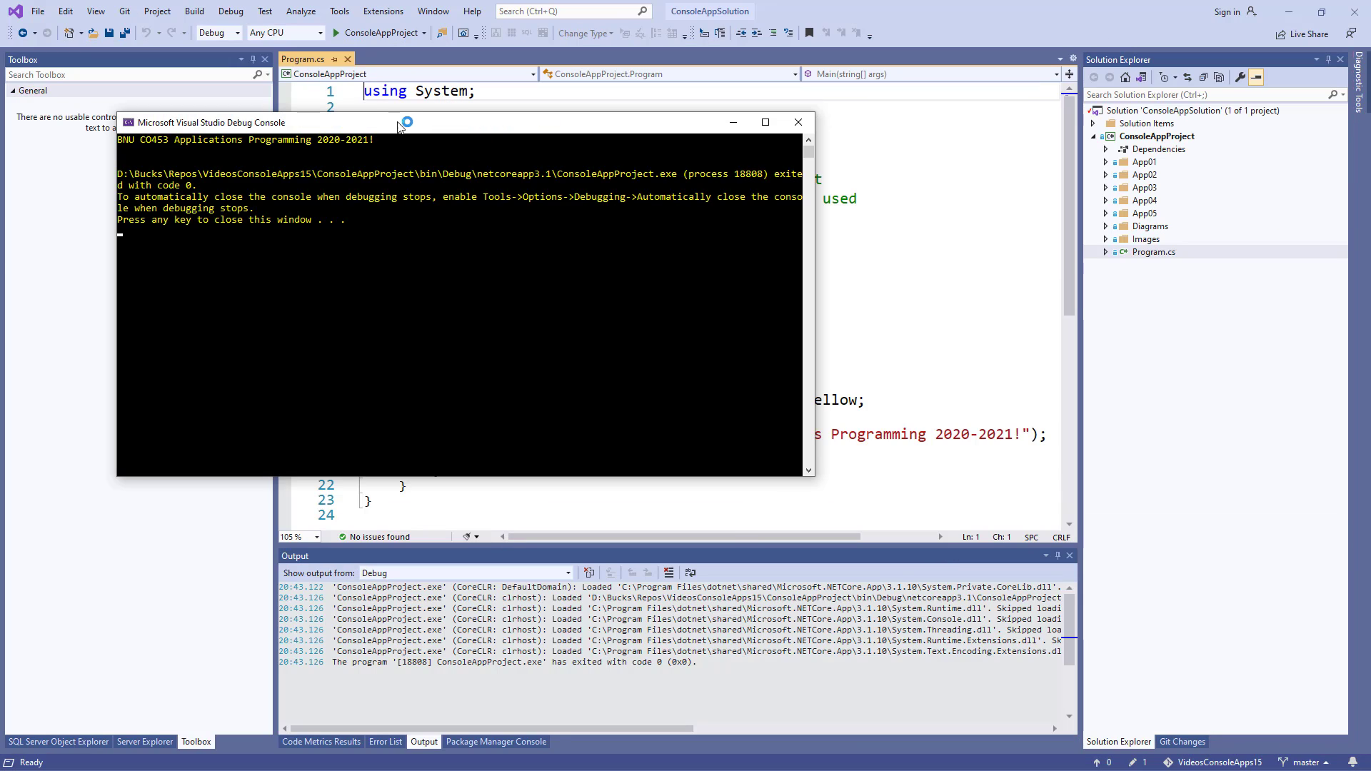
mouse_move(94, 139)
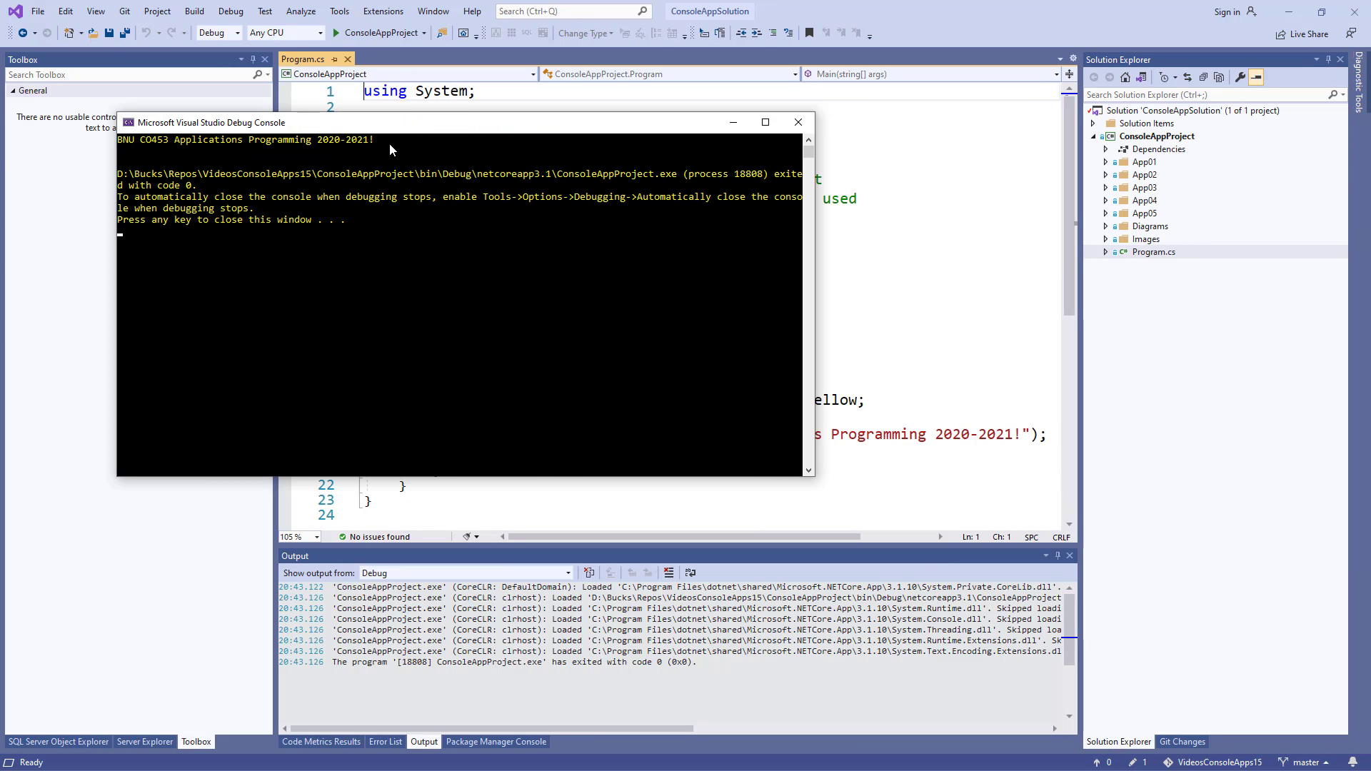
mouse_move(274, 274)
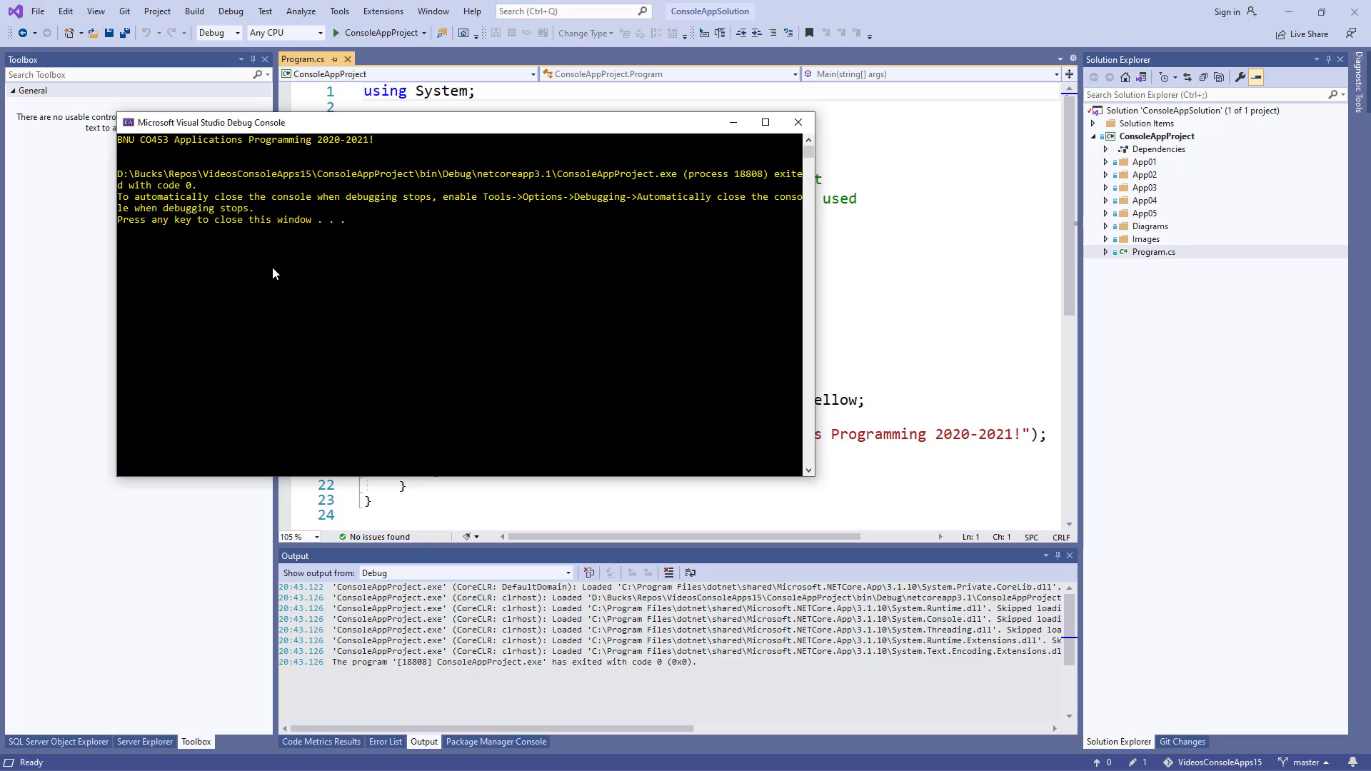
mouse_move(340, 330)
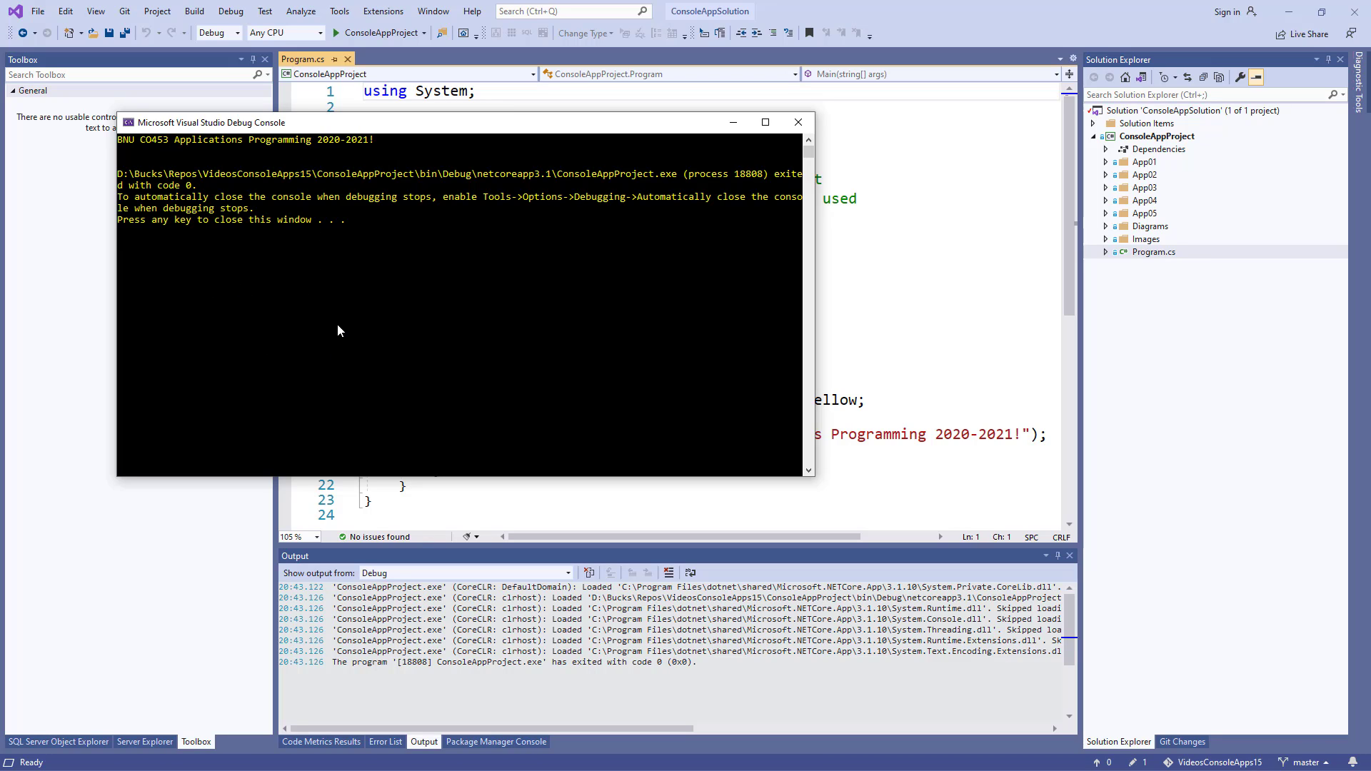
mouse_move(804, 142)
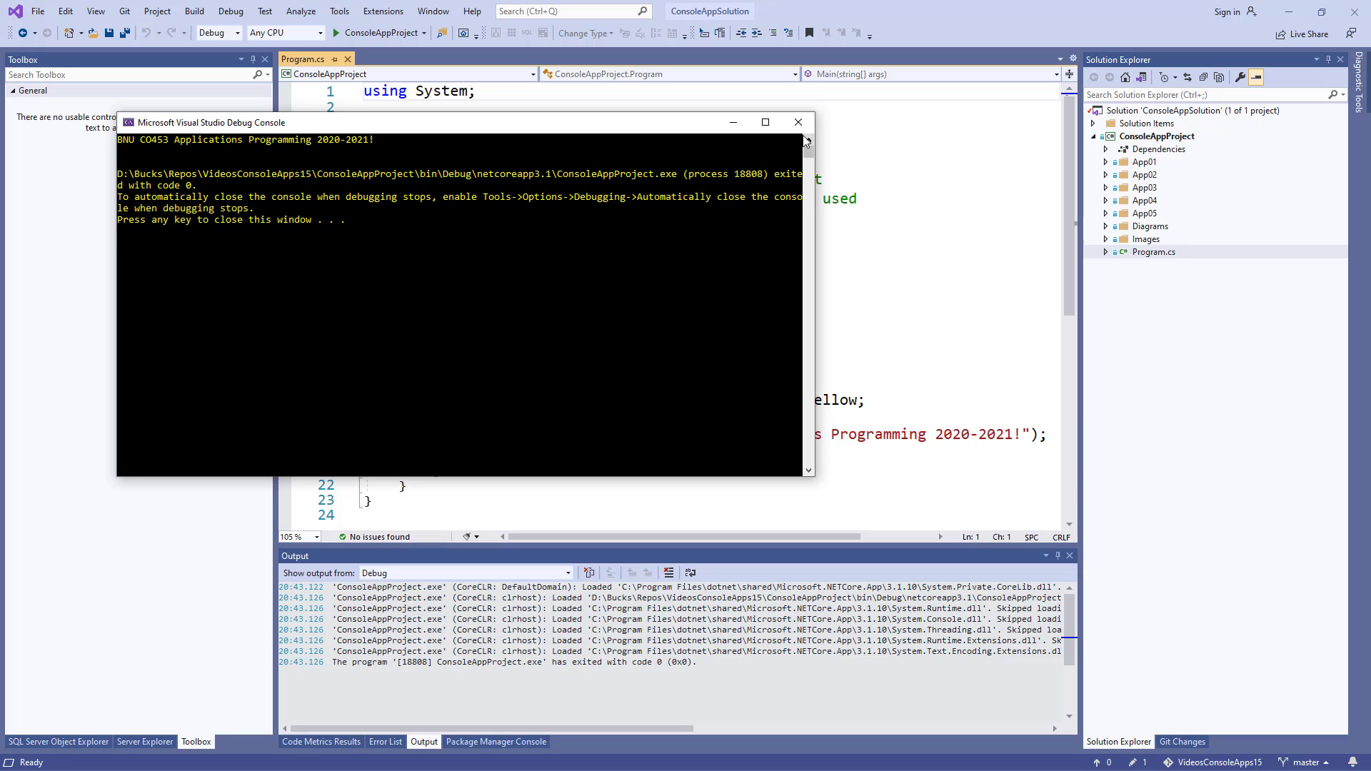
mouse_move(539, 145)
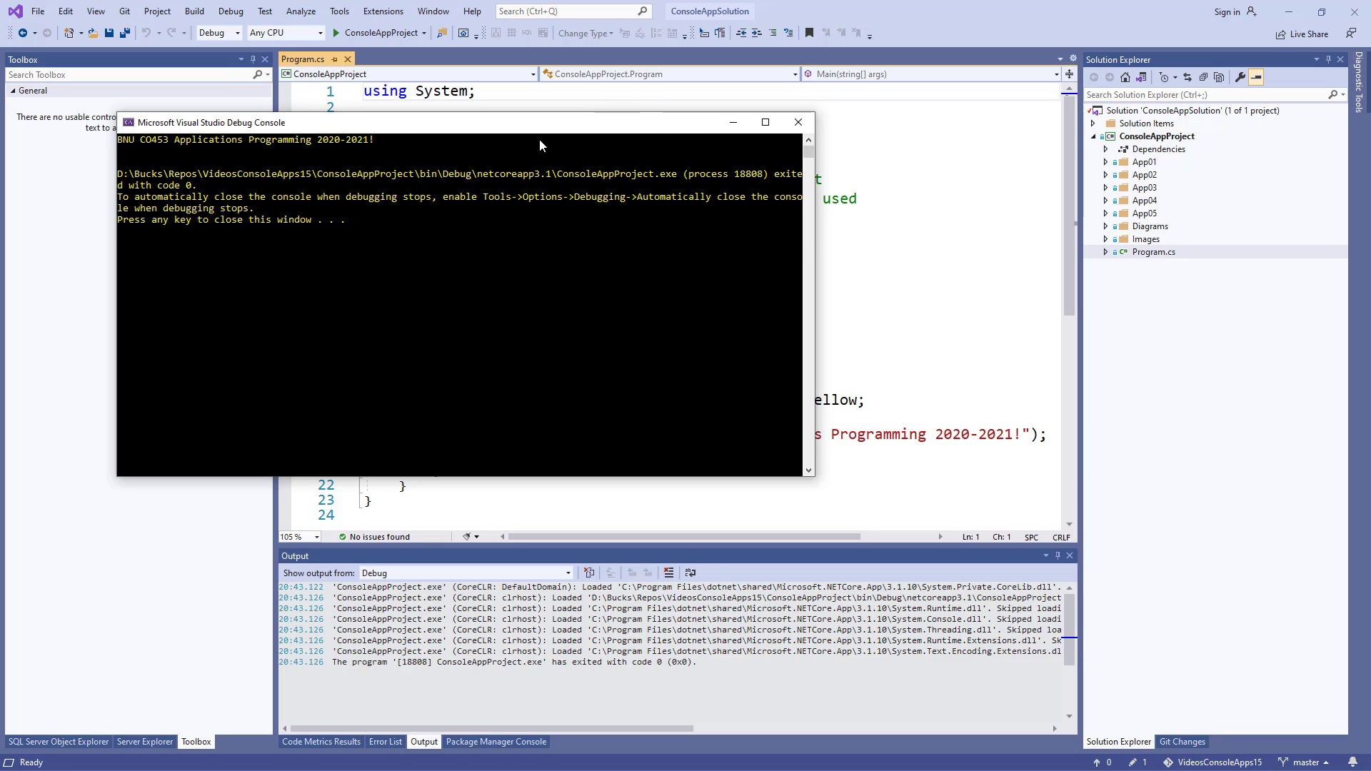
mouse_move(745, 171)
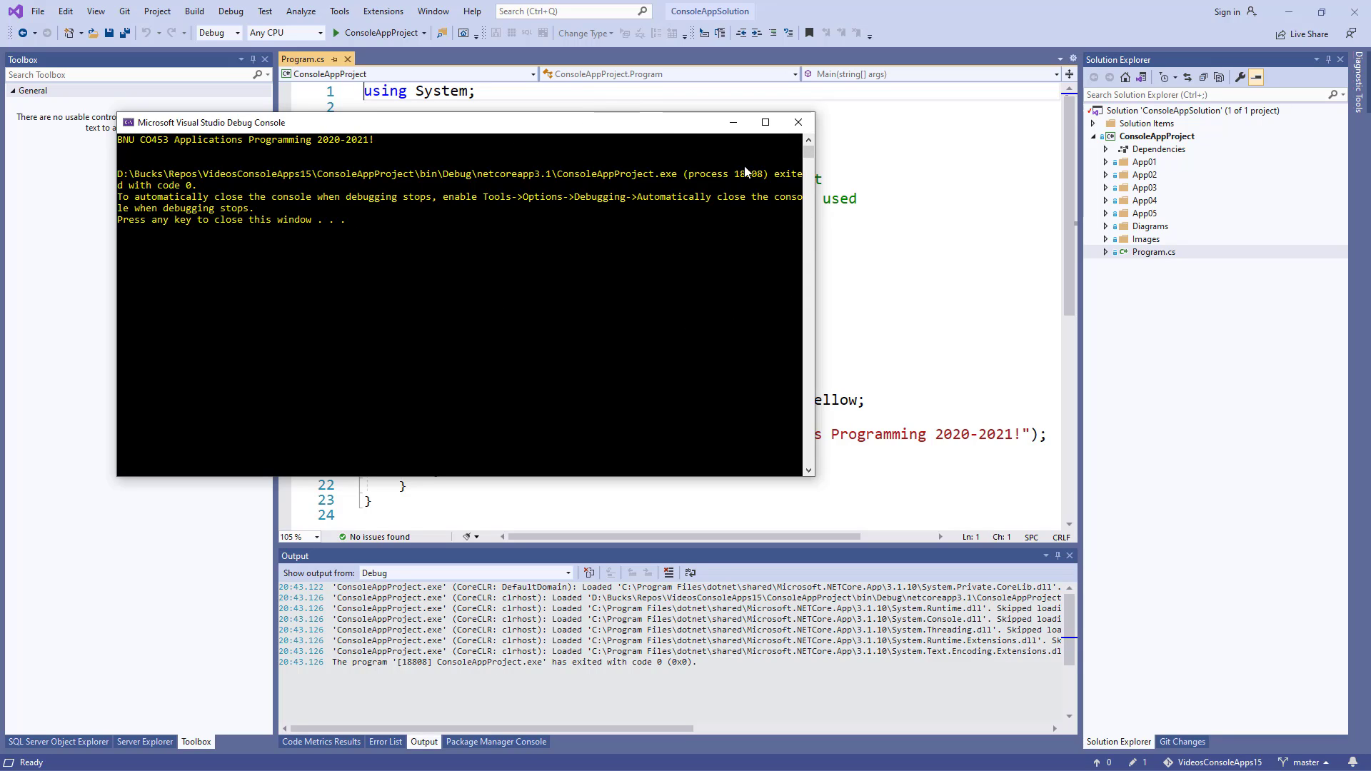
mouse_move(446, 193)
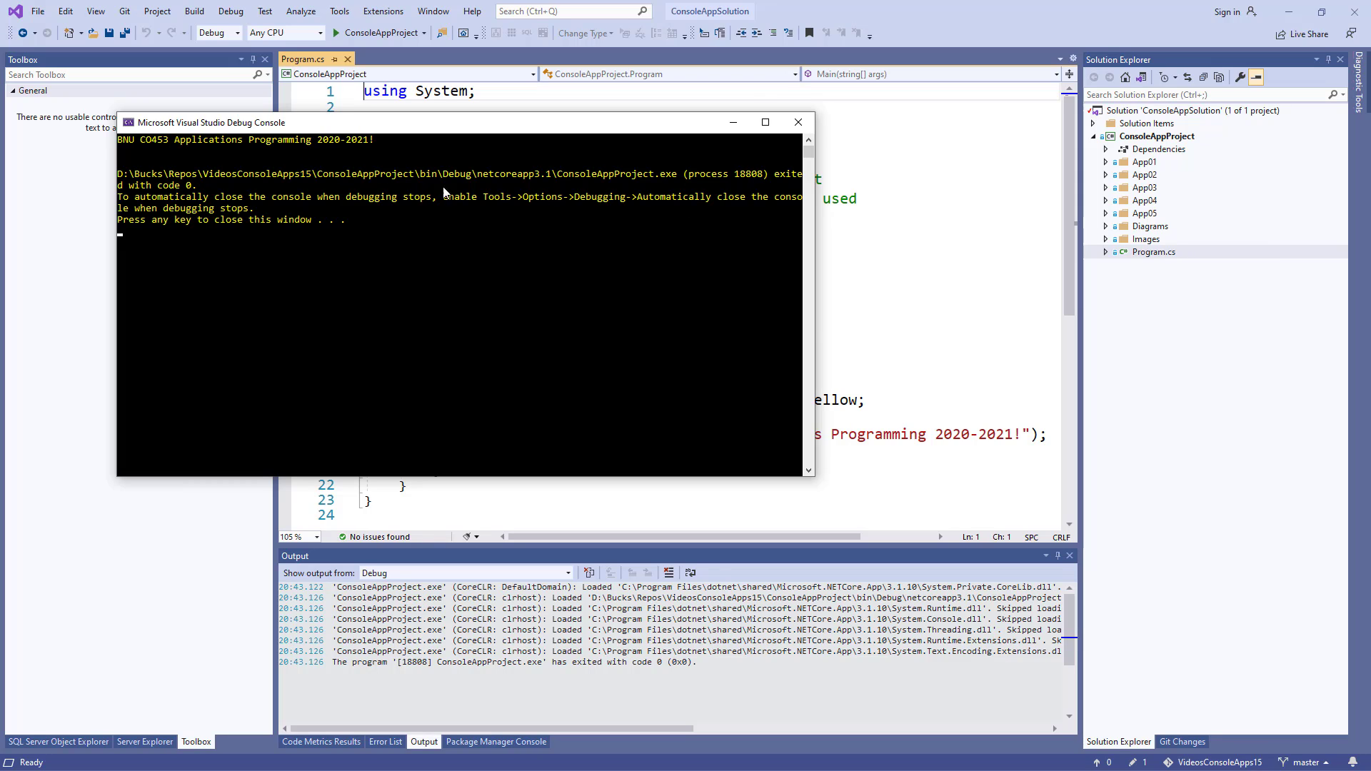
mouse_move(185, 188)
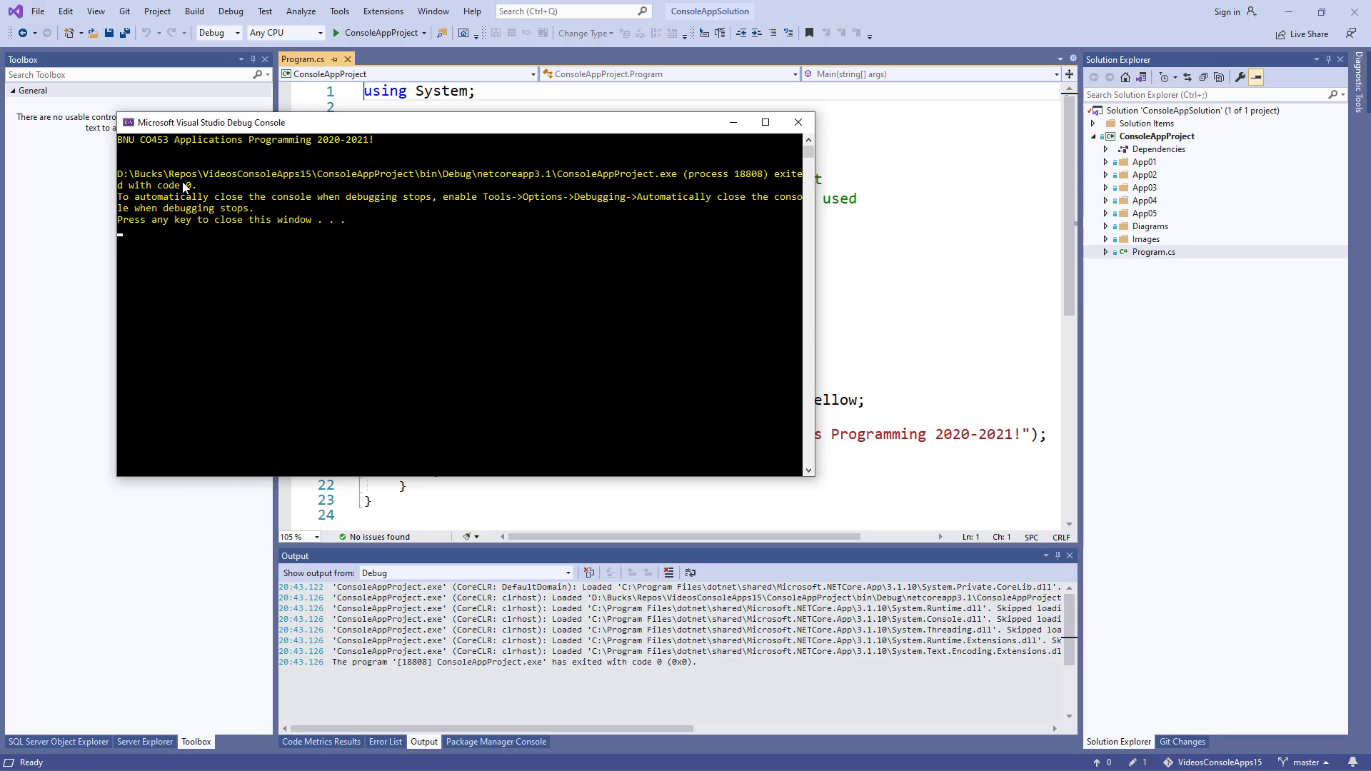
mouse_move(804, 158)
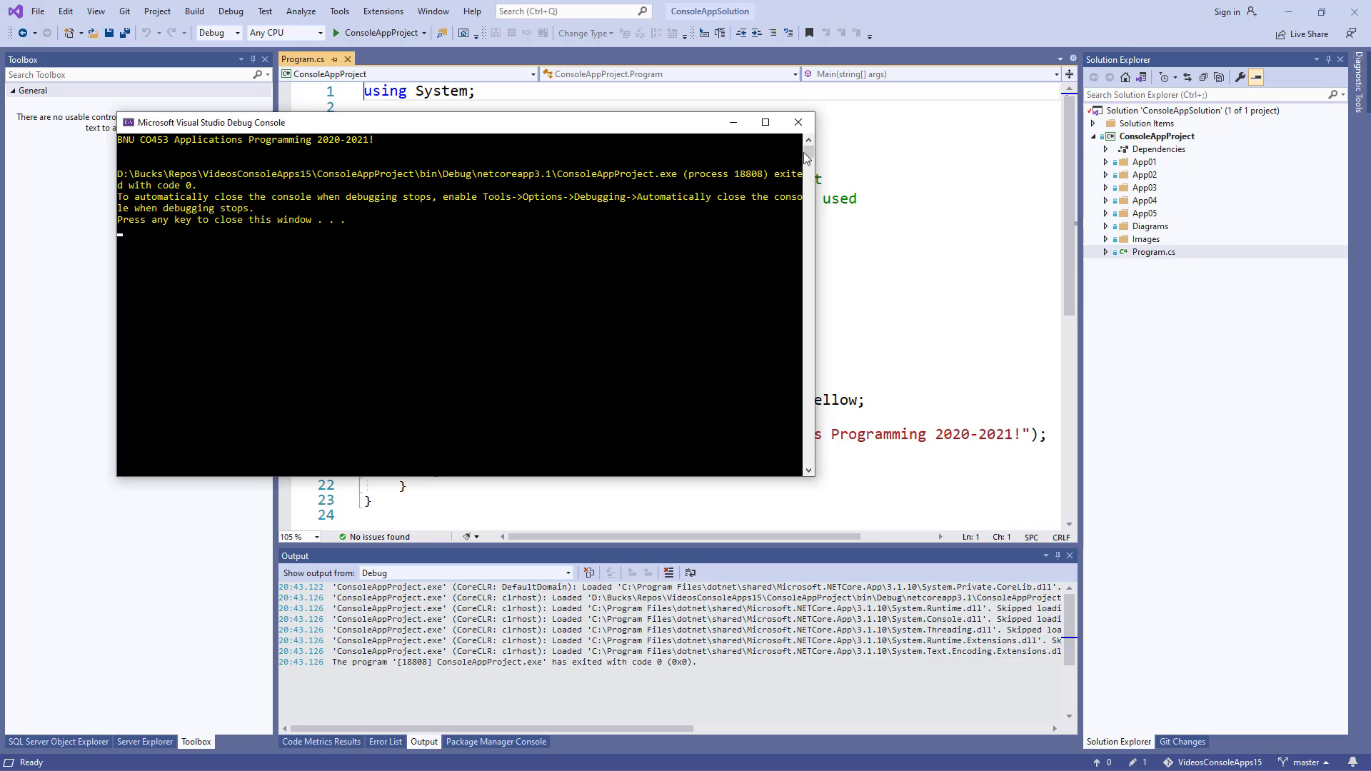
Close the debug console window to return to the Program.cs code
click(797, 122)
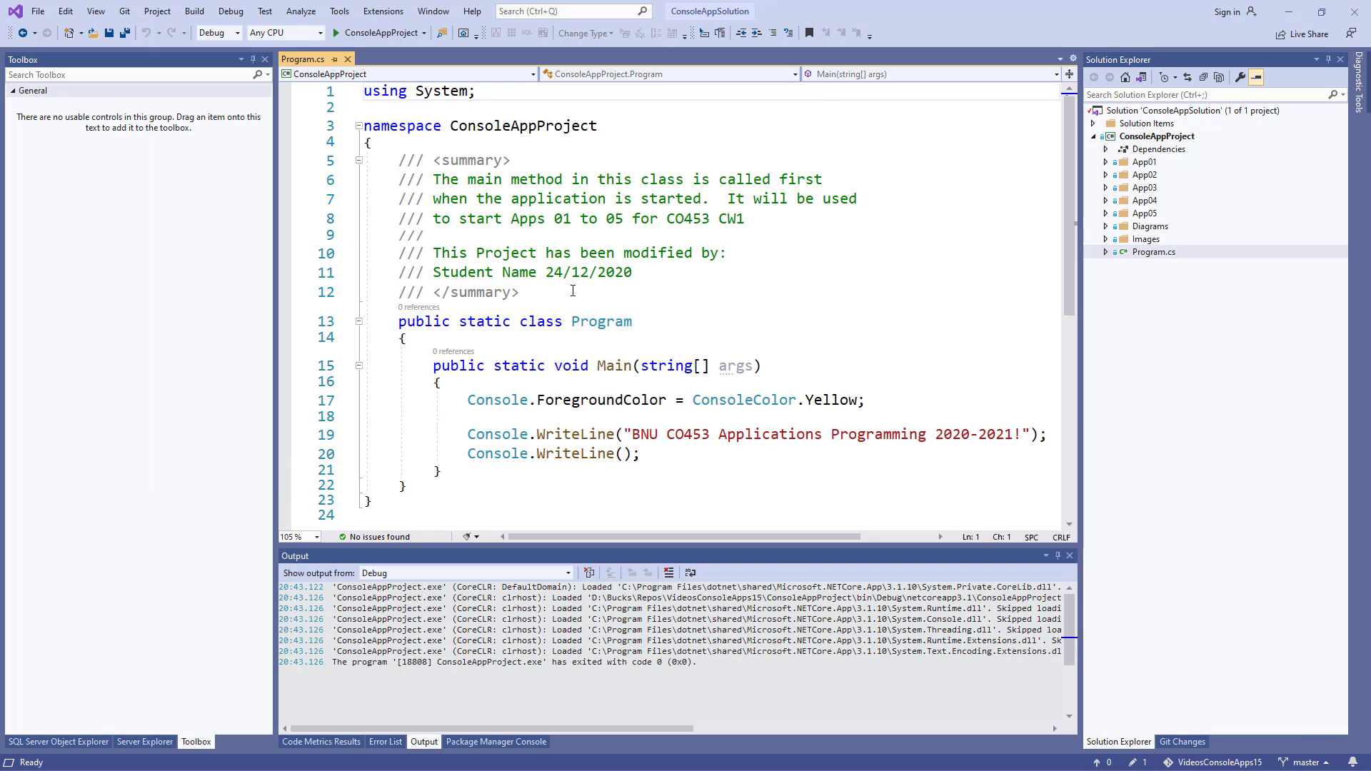
mouse_move(638, 281)
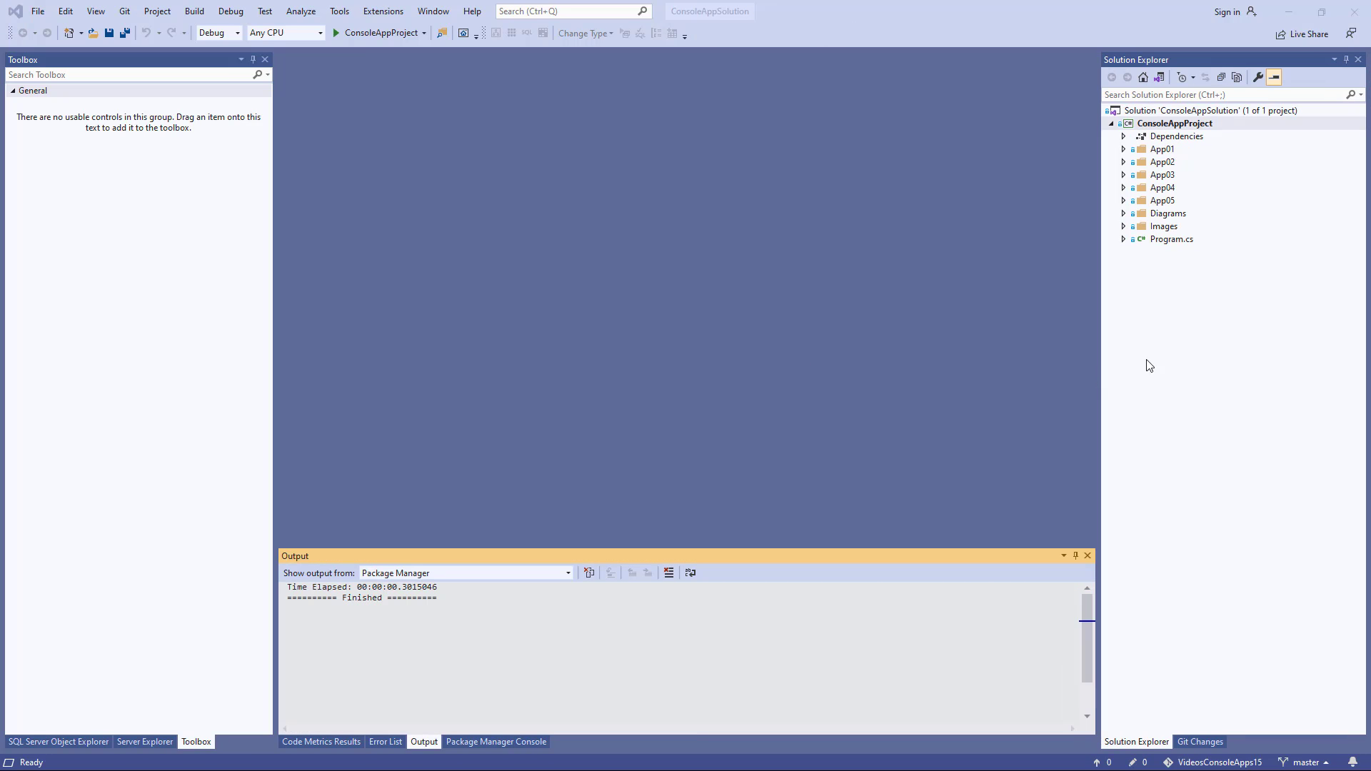
mouse_move(1158, 257)
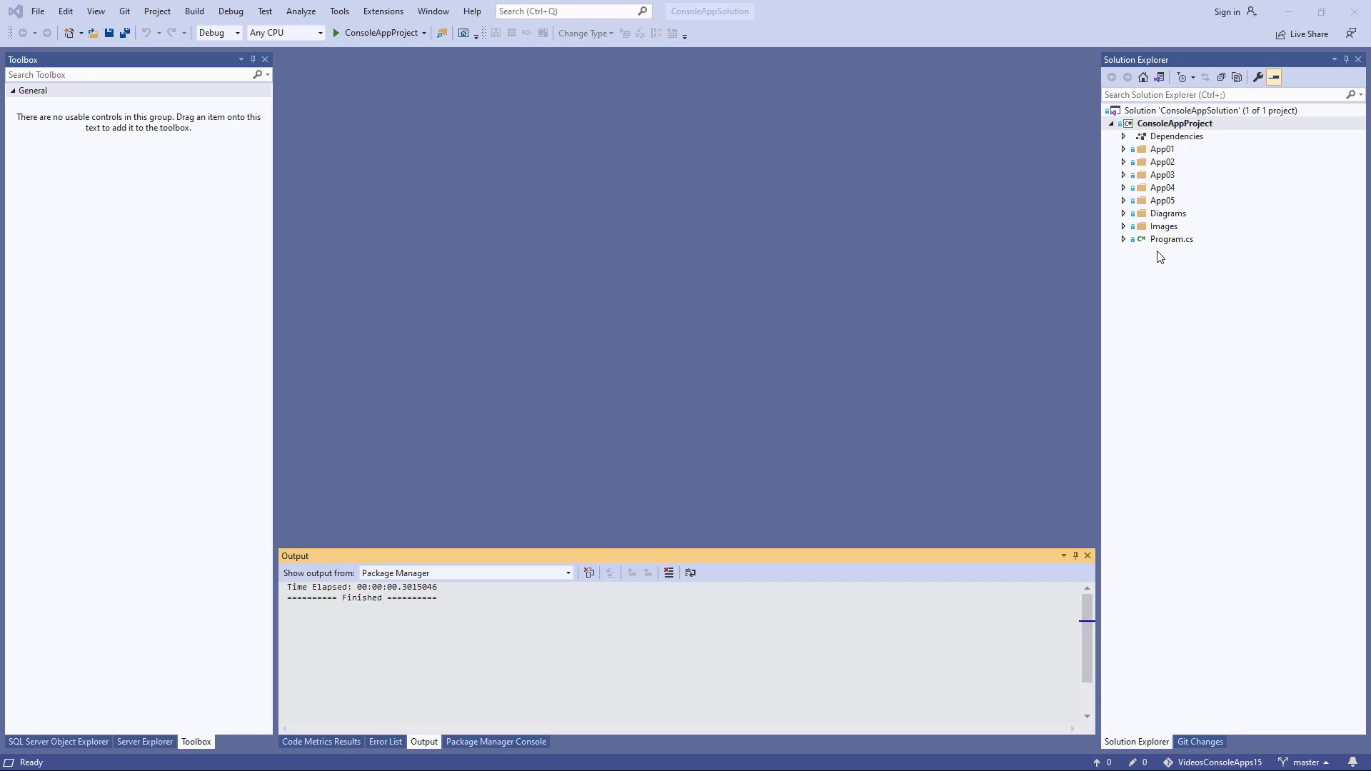
mouse_move(1167, 249)
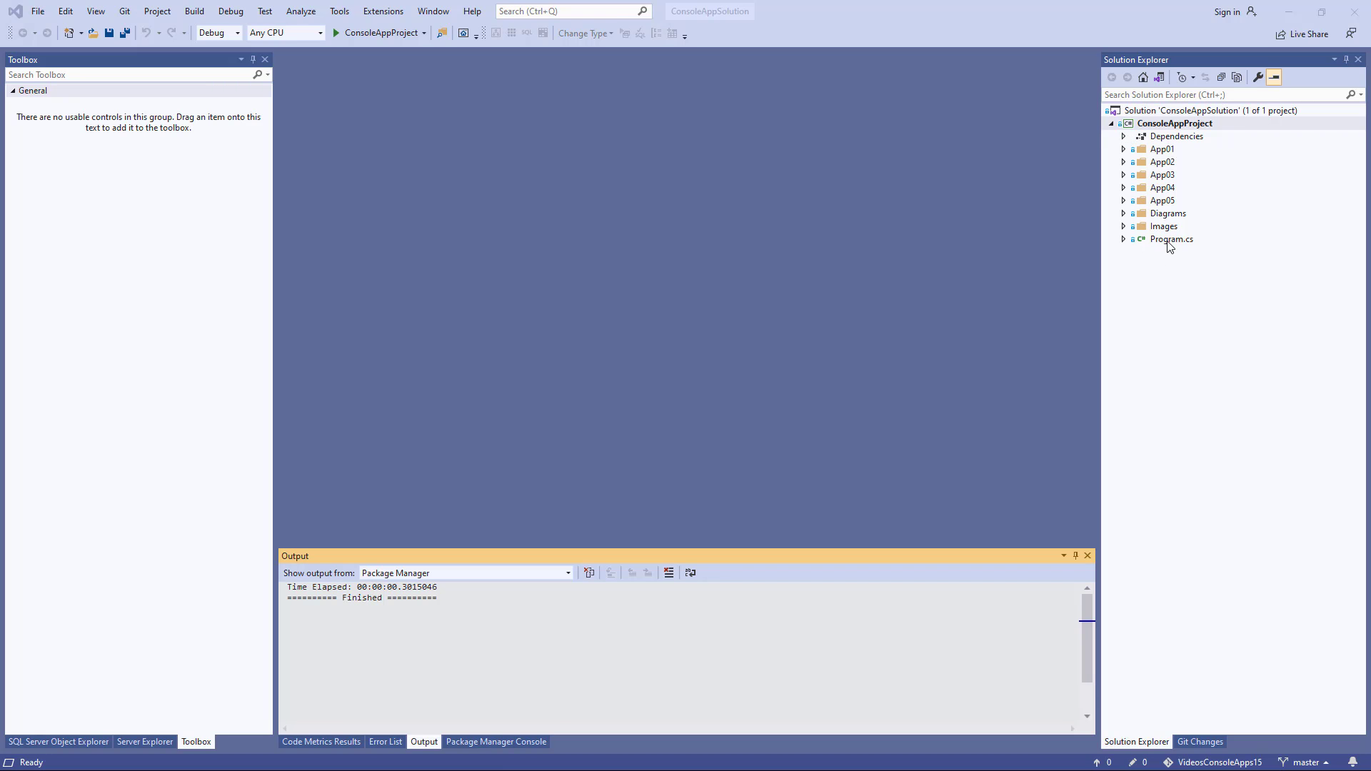
Change the author comment in Program.cs to Student Name 24/12/2020
double_click(1172, 239)
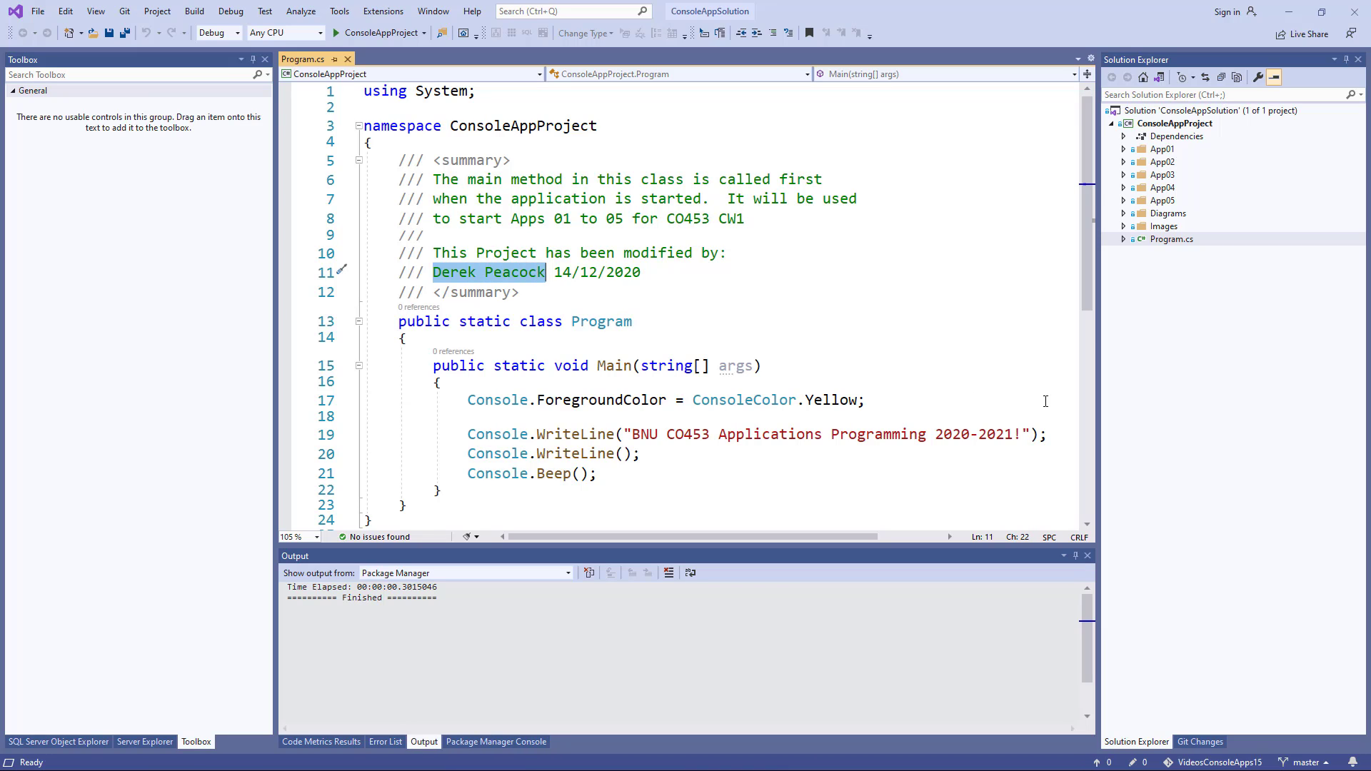
text(Student)
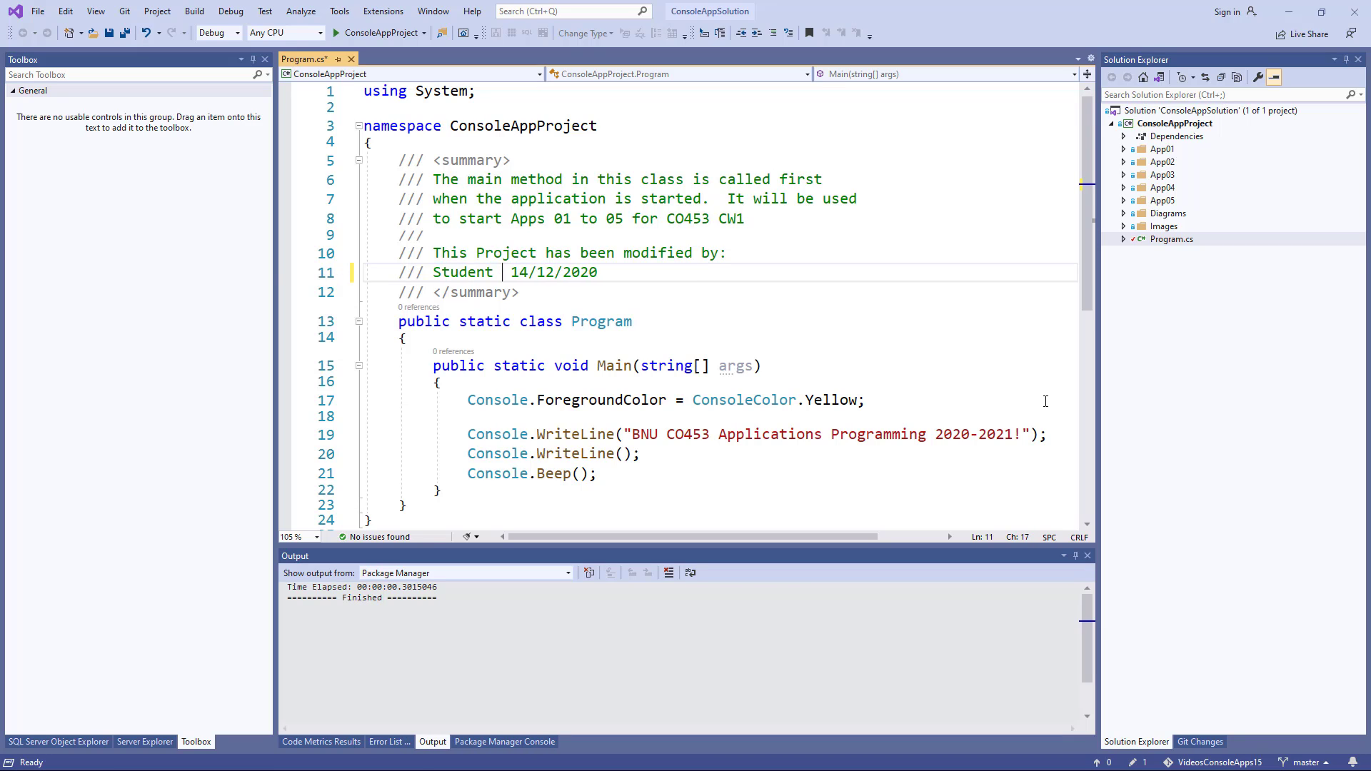
text(Name)
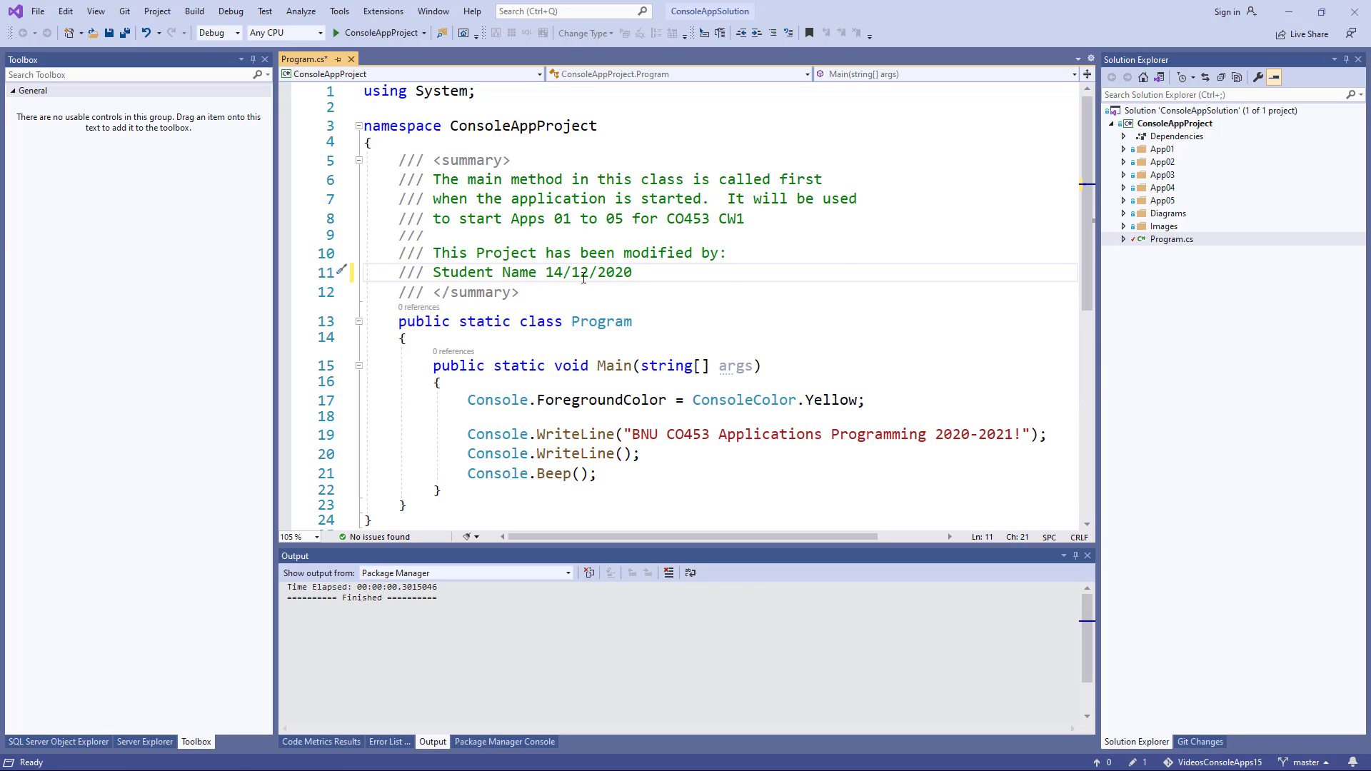
click(558, 345)
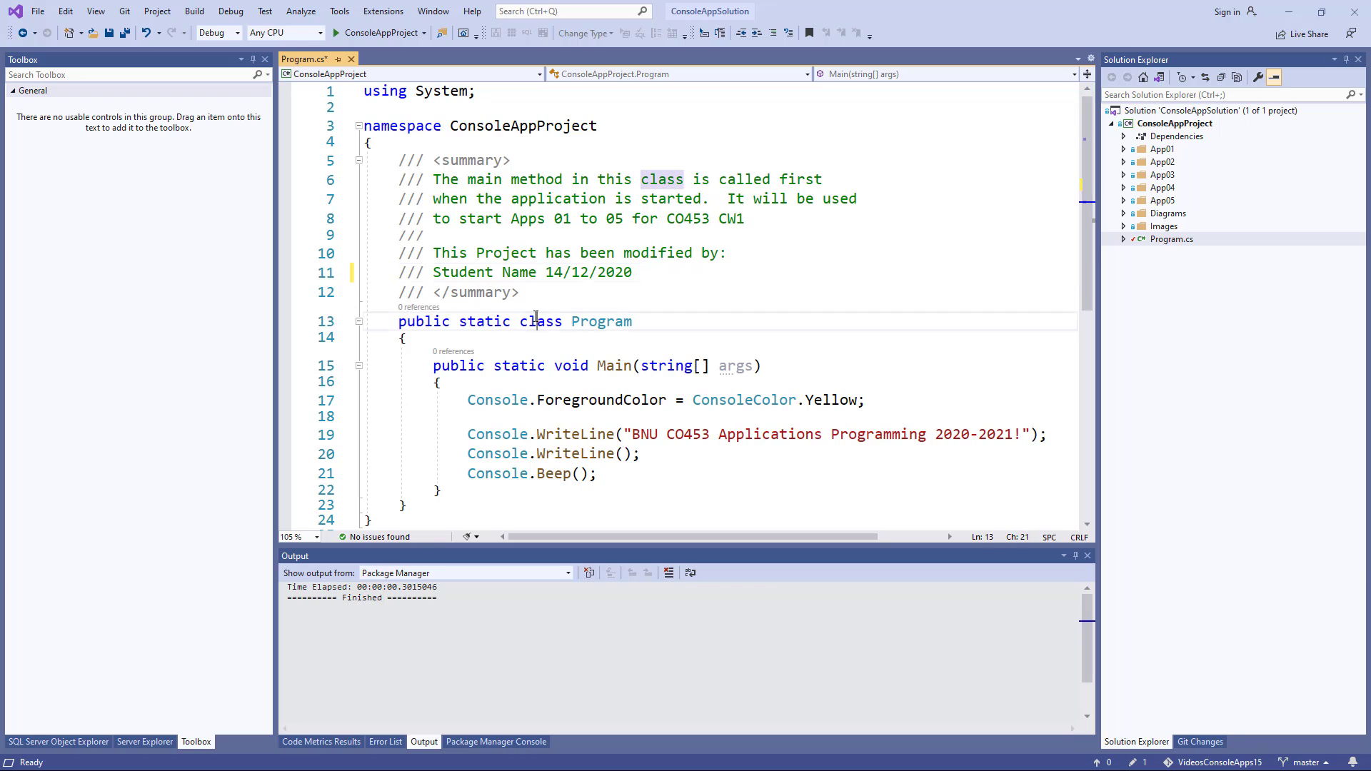
mouse_move(602, 321)
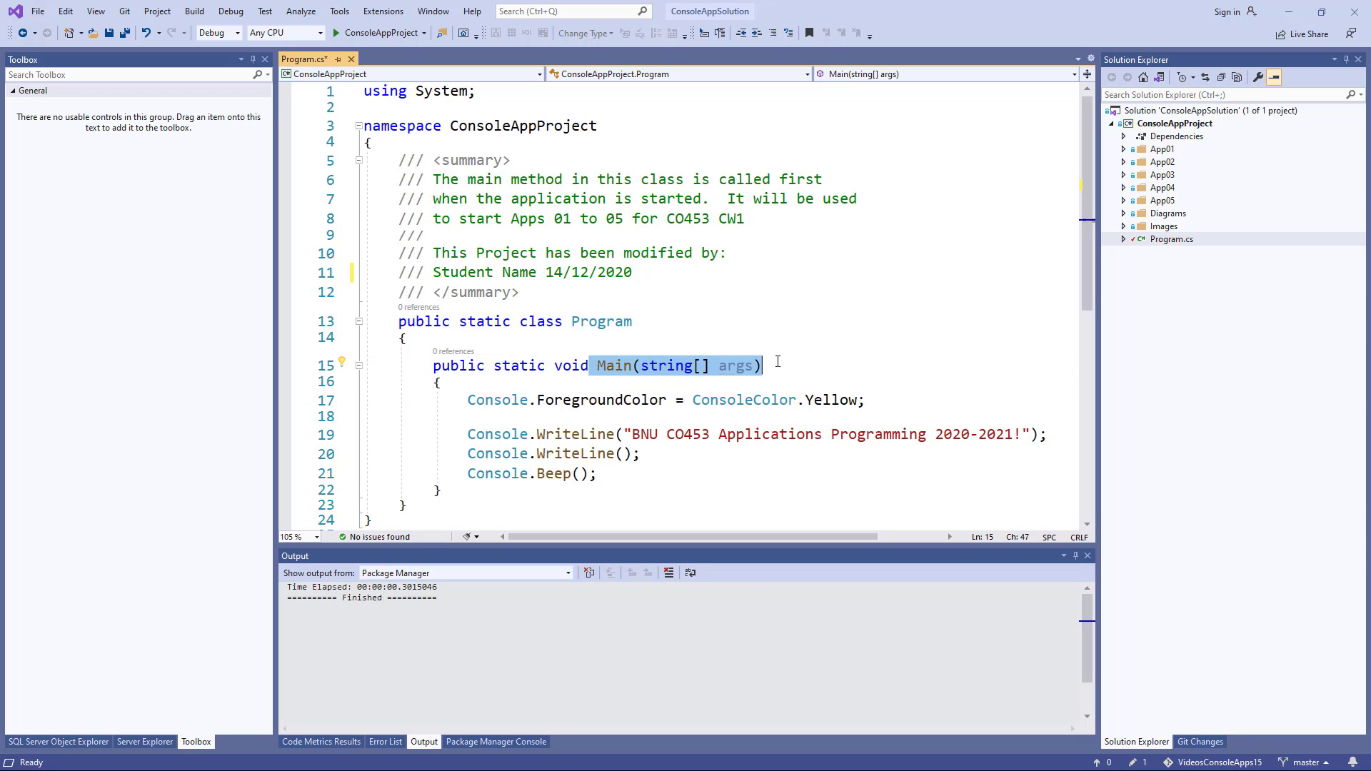
click(731, 292)
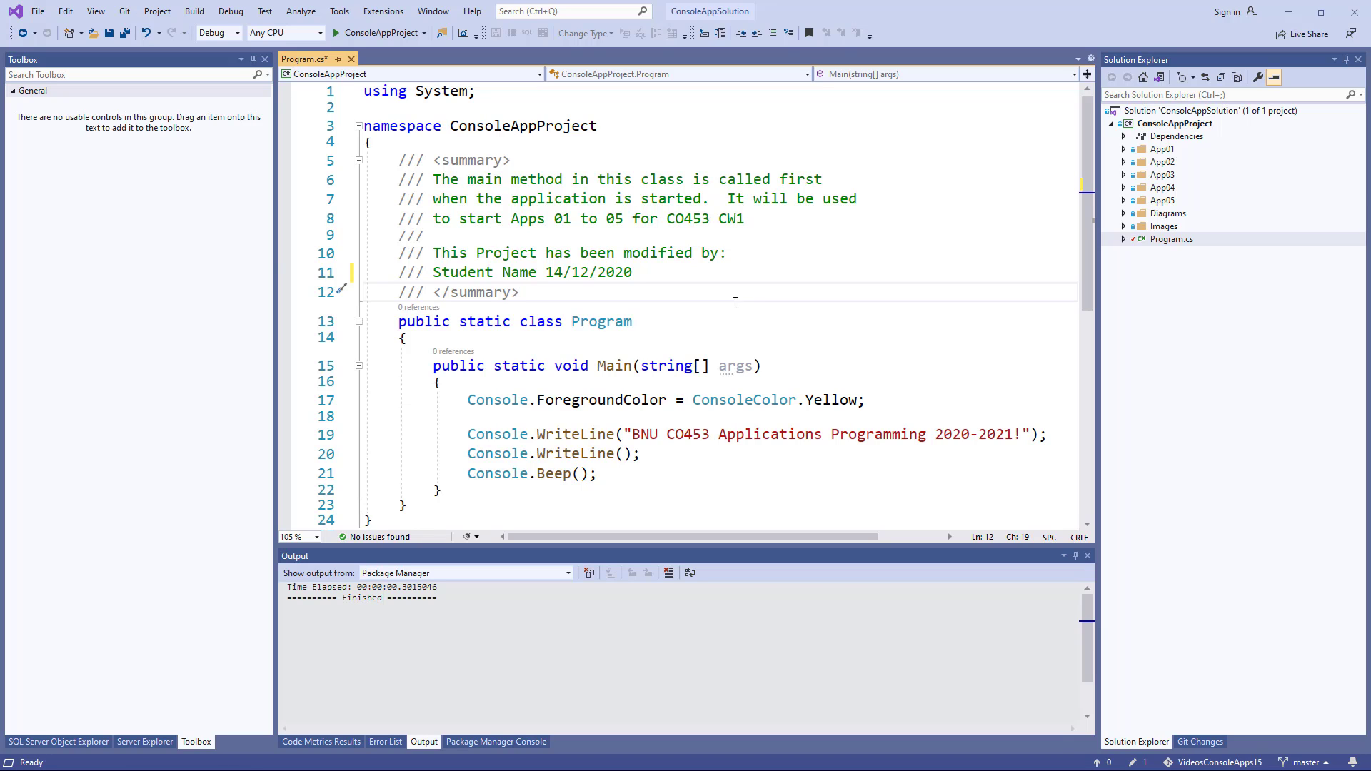
click(520, 292)
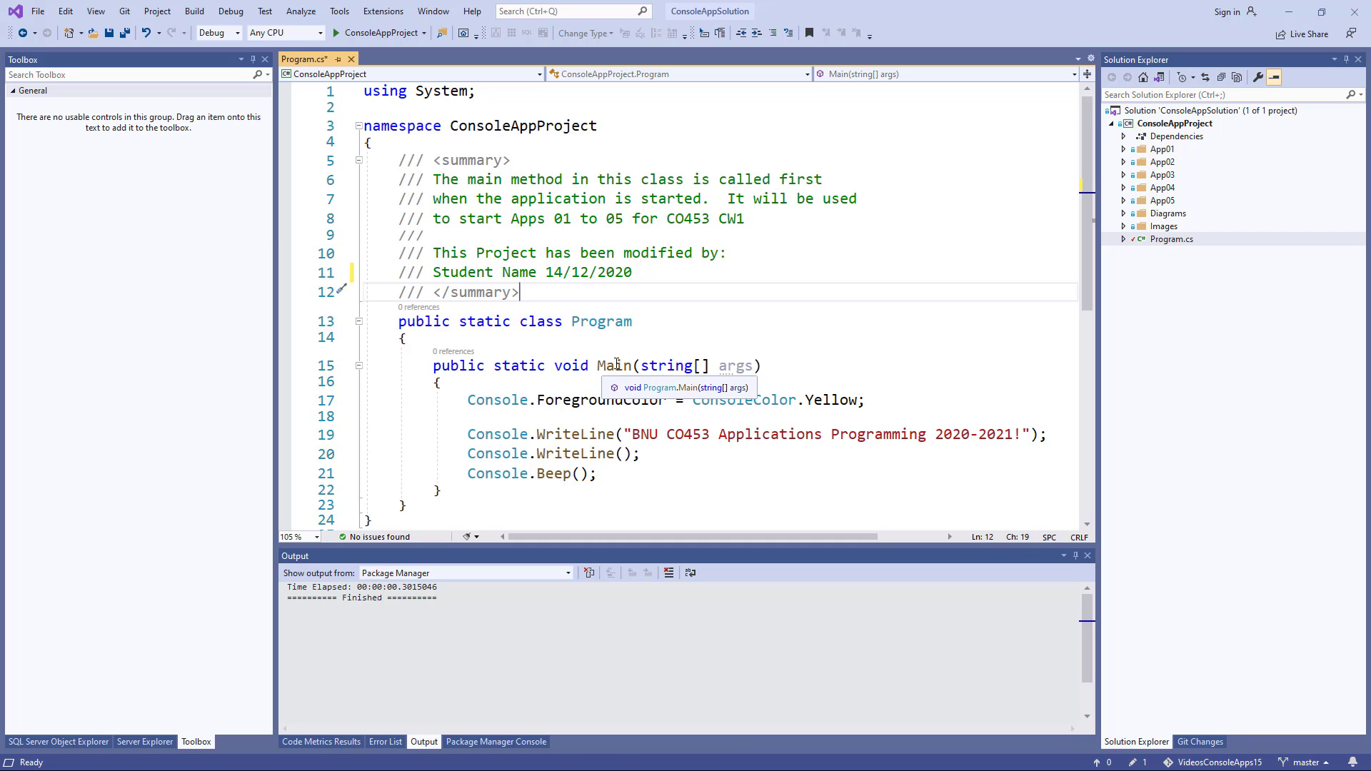
mouse_move(747, 364)
text(2)
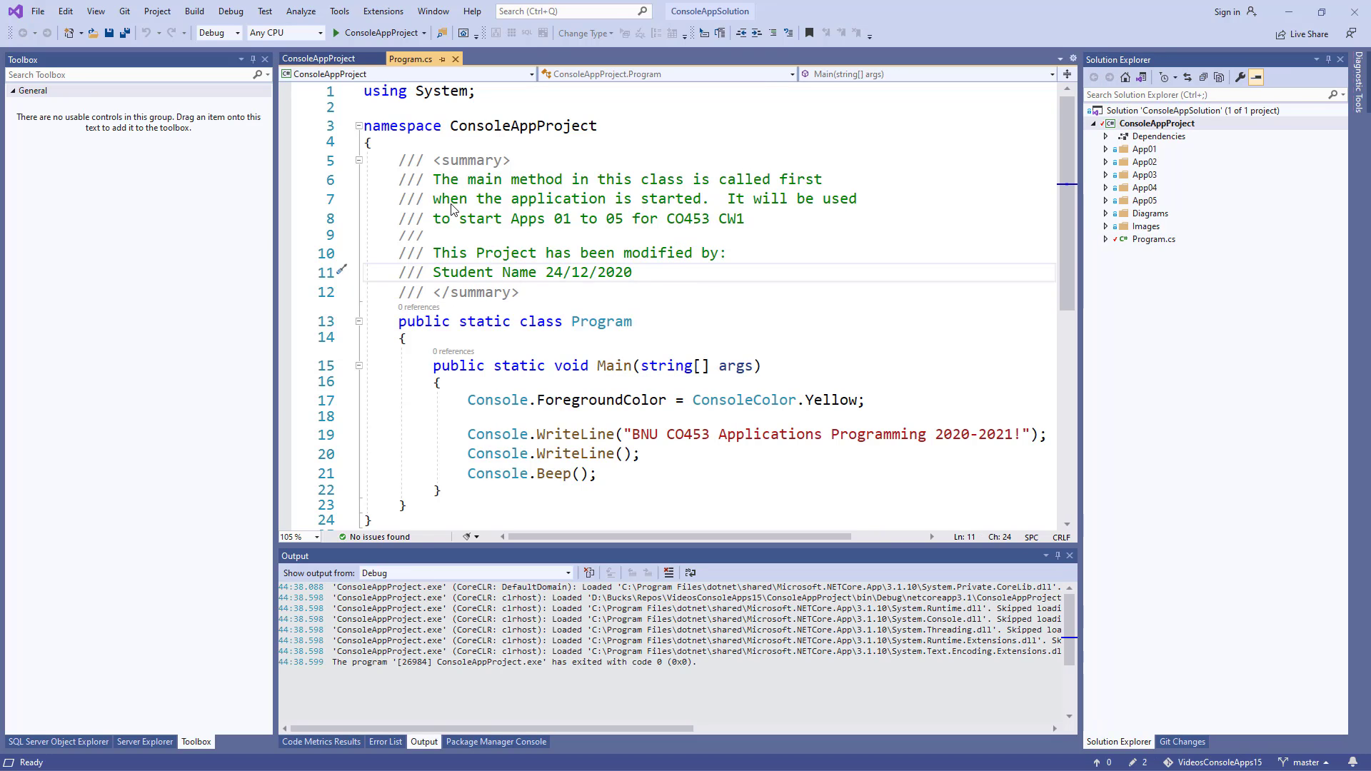
mouse_move(544, 278)
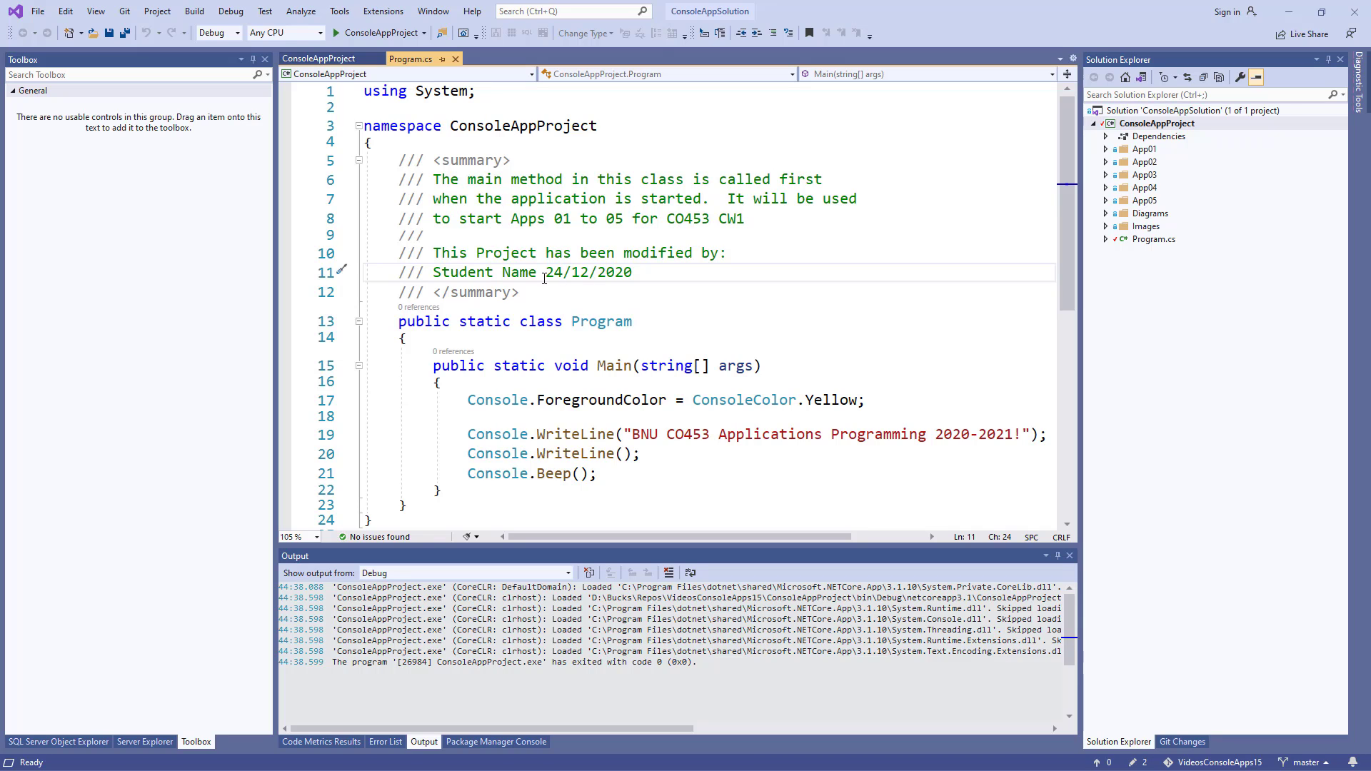
mouse_move(598, 400)
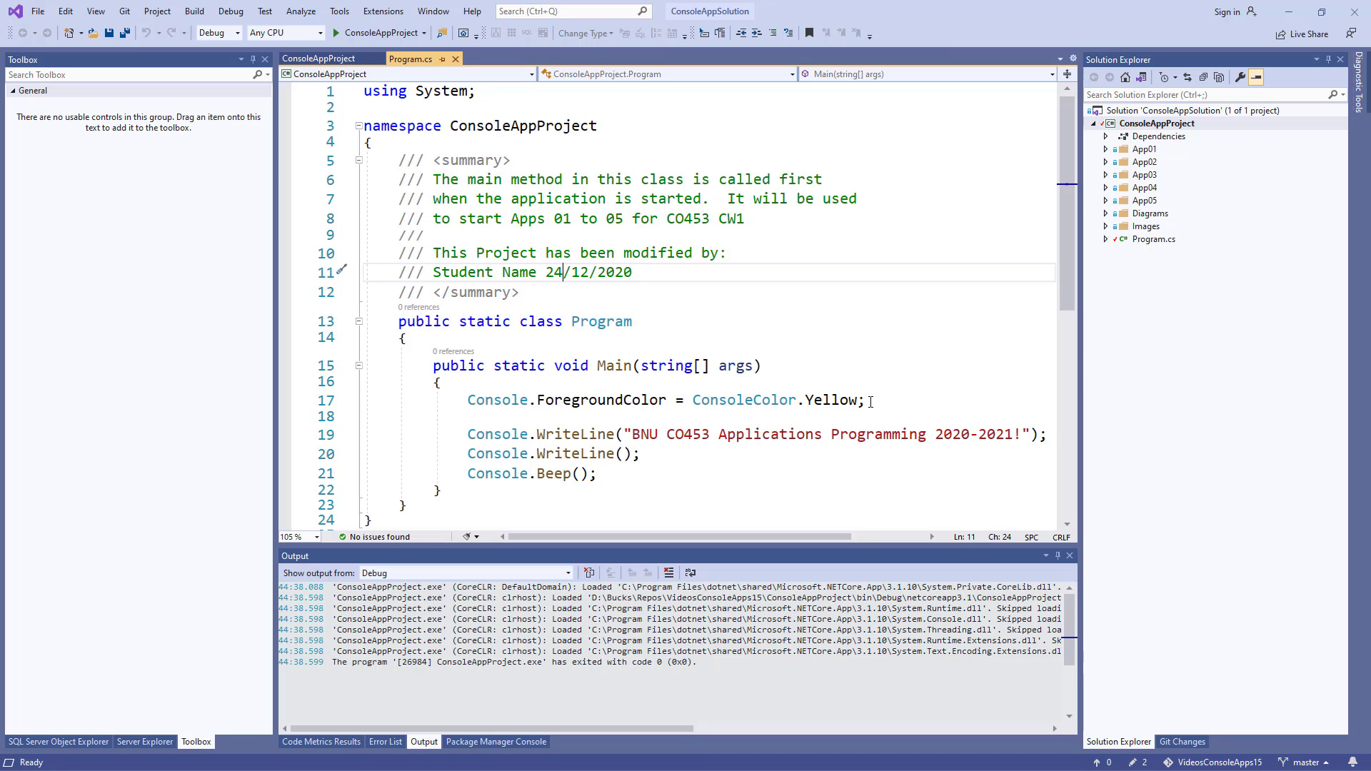
mouse_move(468, 473)
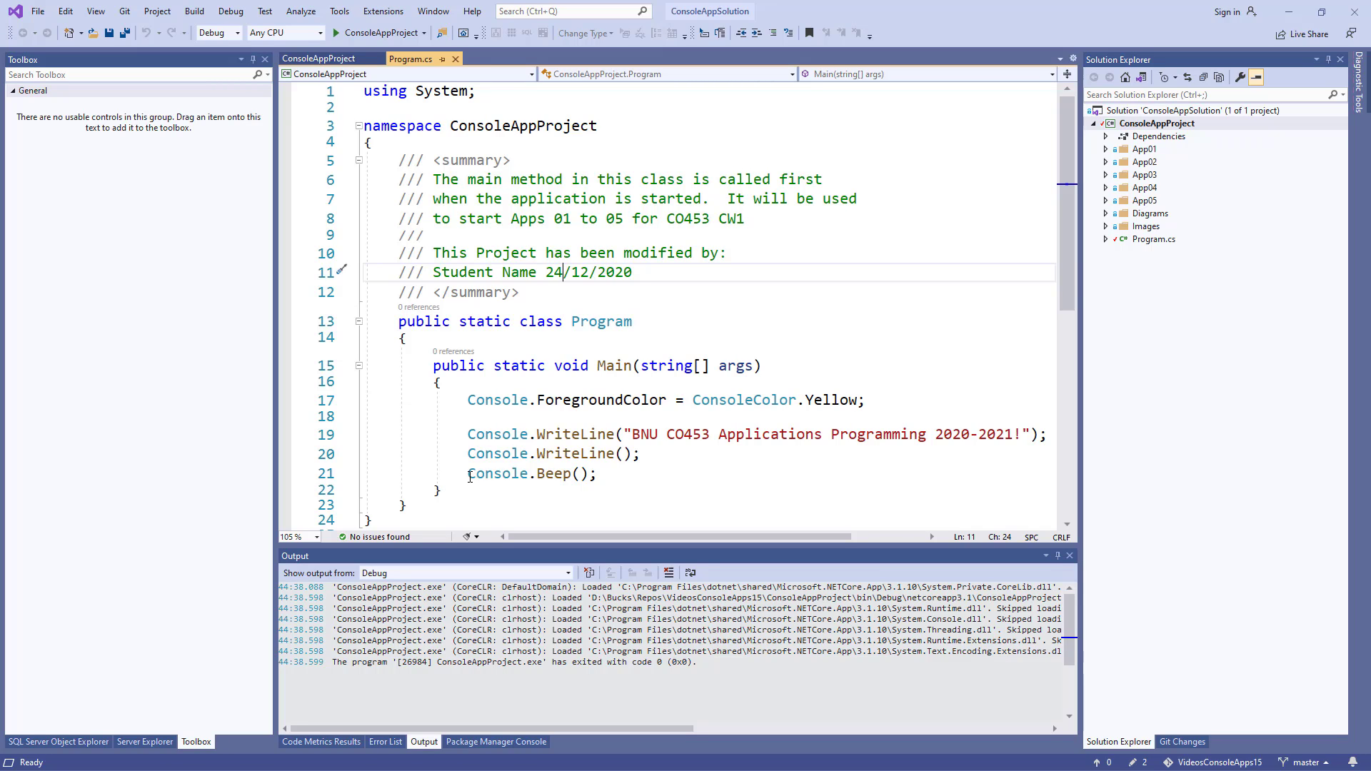
Remove the Console.Beep() call from Main
click(675, 473)
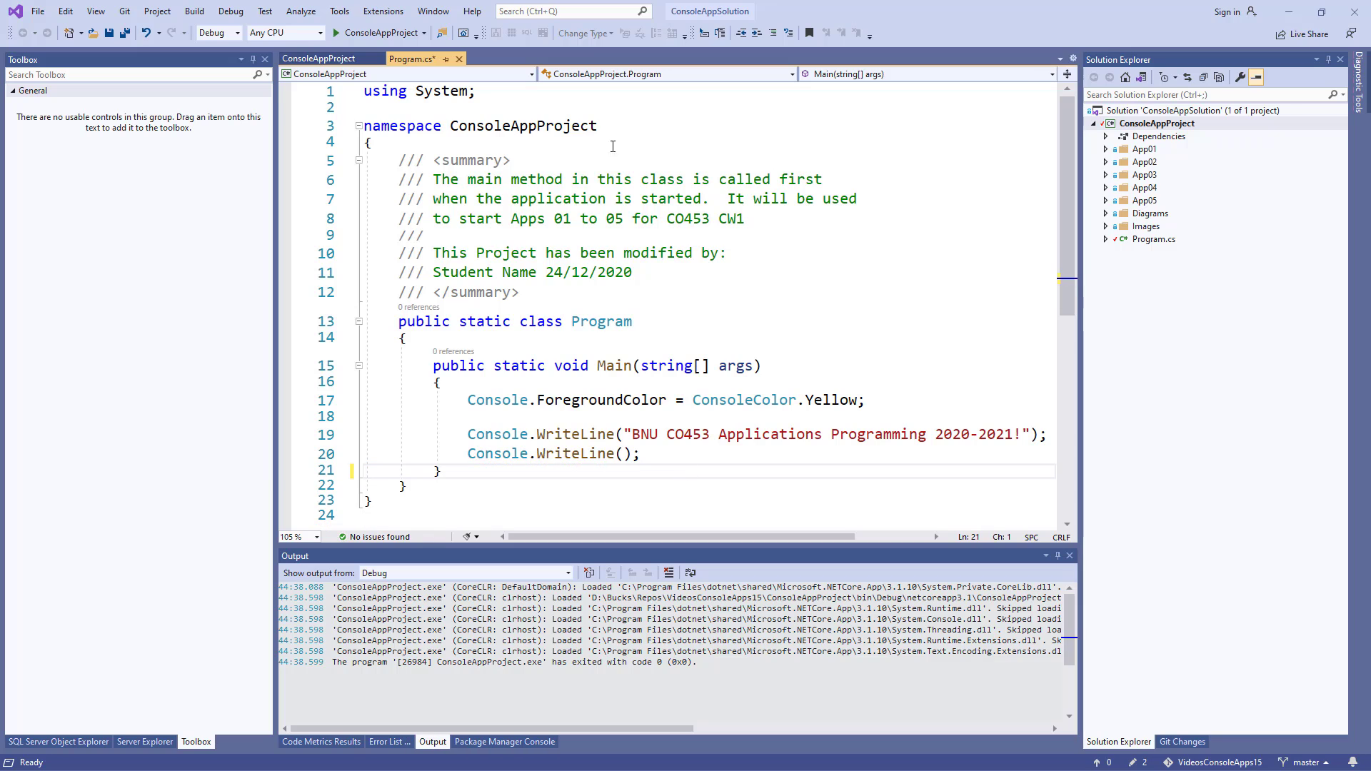
Build the solution, reporting 1 succeeded and 0 failed
click(194, 10)
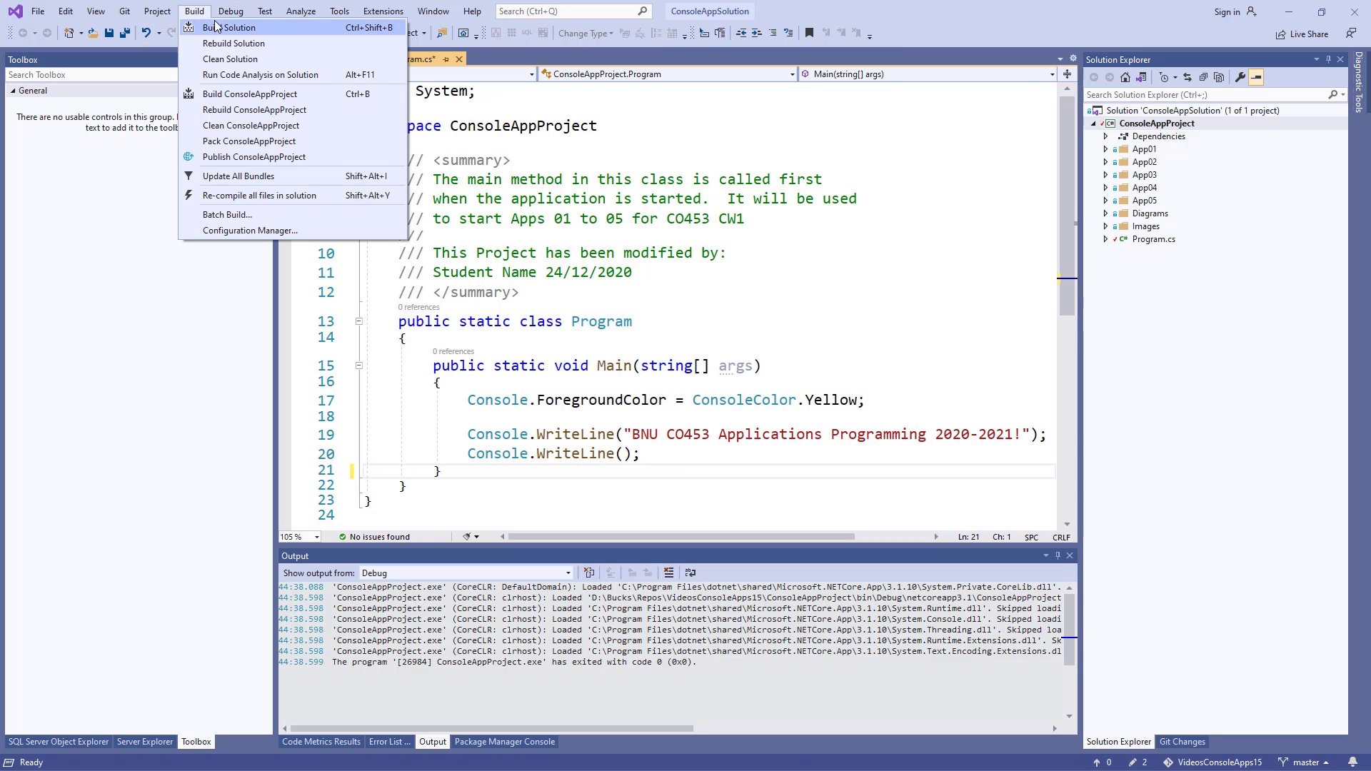
click(236, 27)
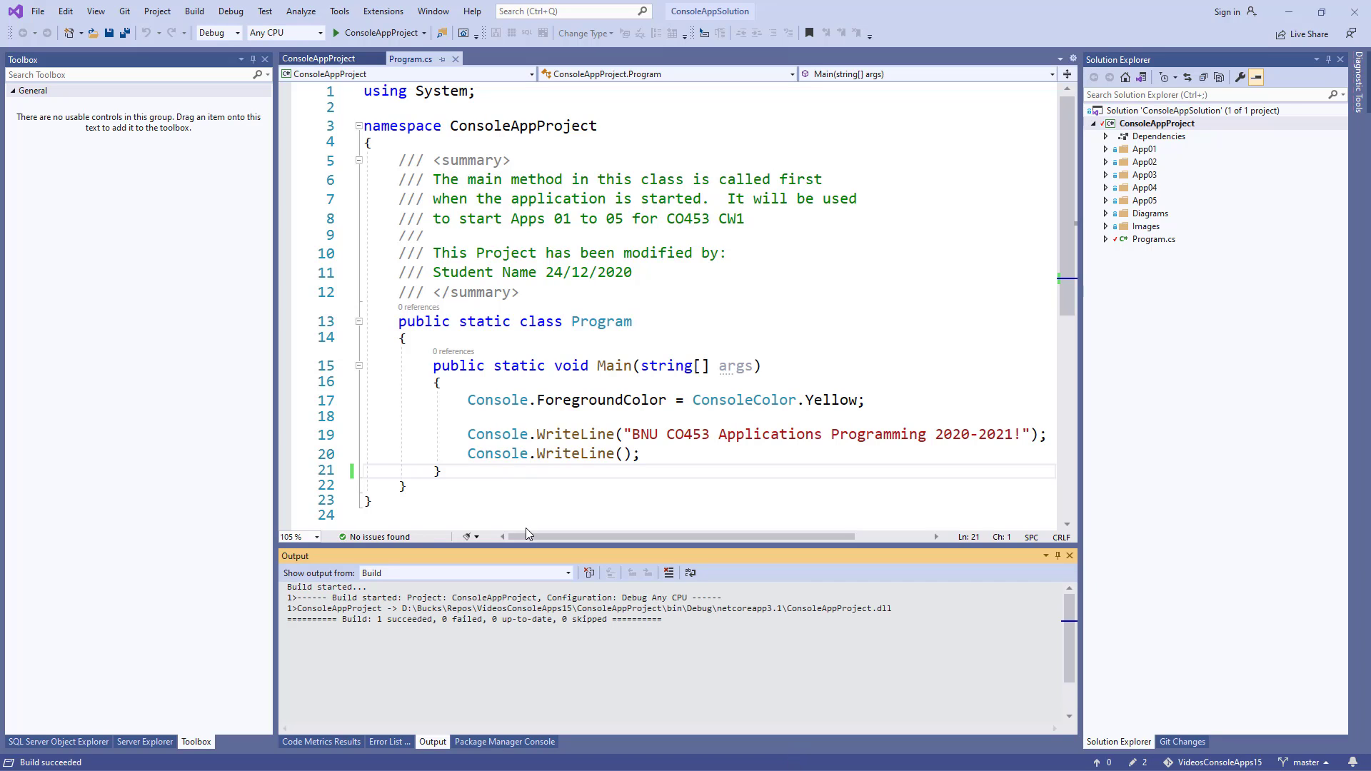
mouse_move(824, 315)
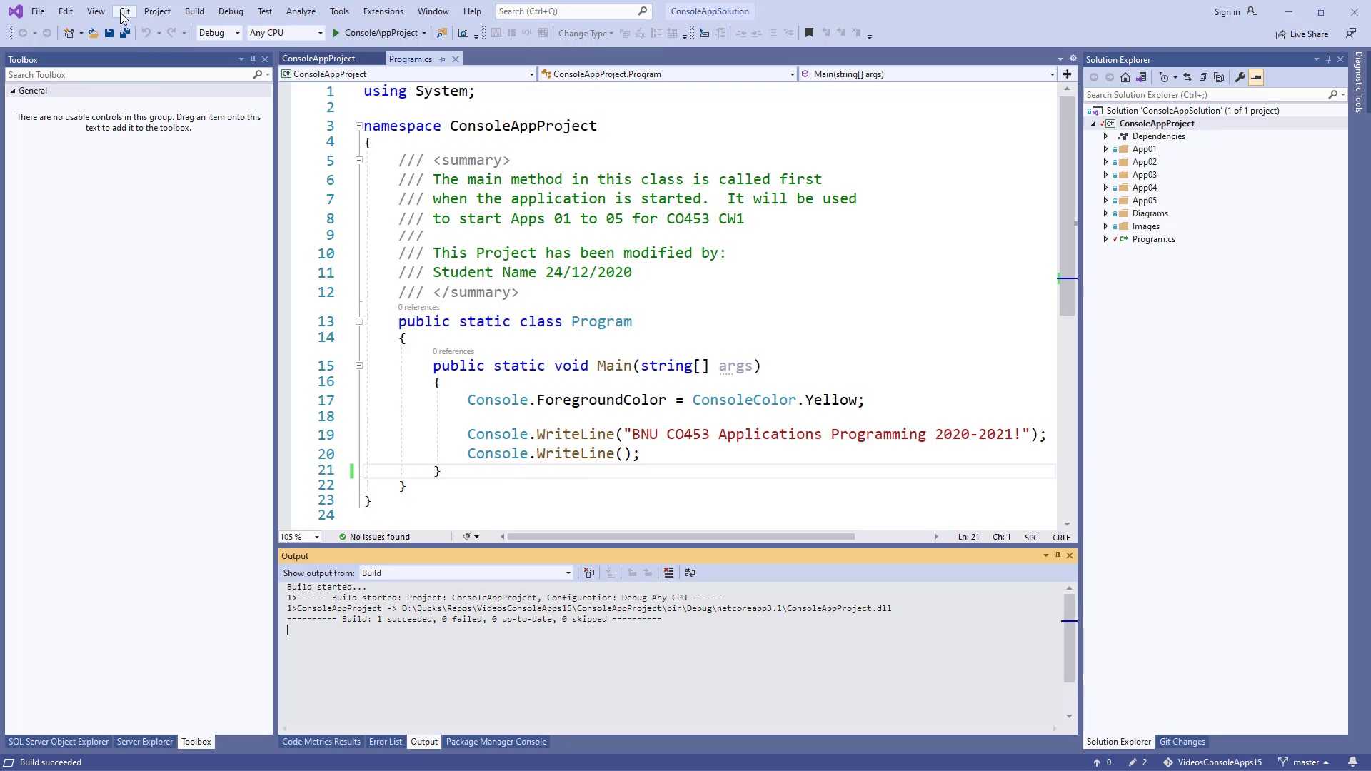
click(124, 10)
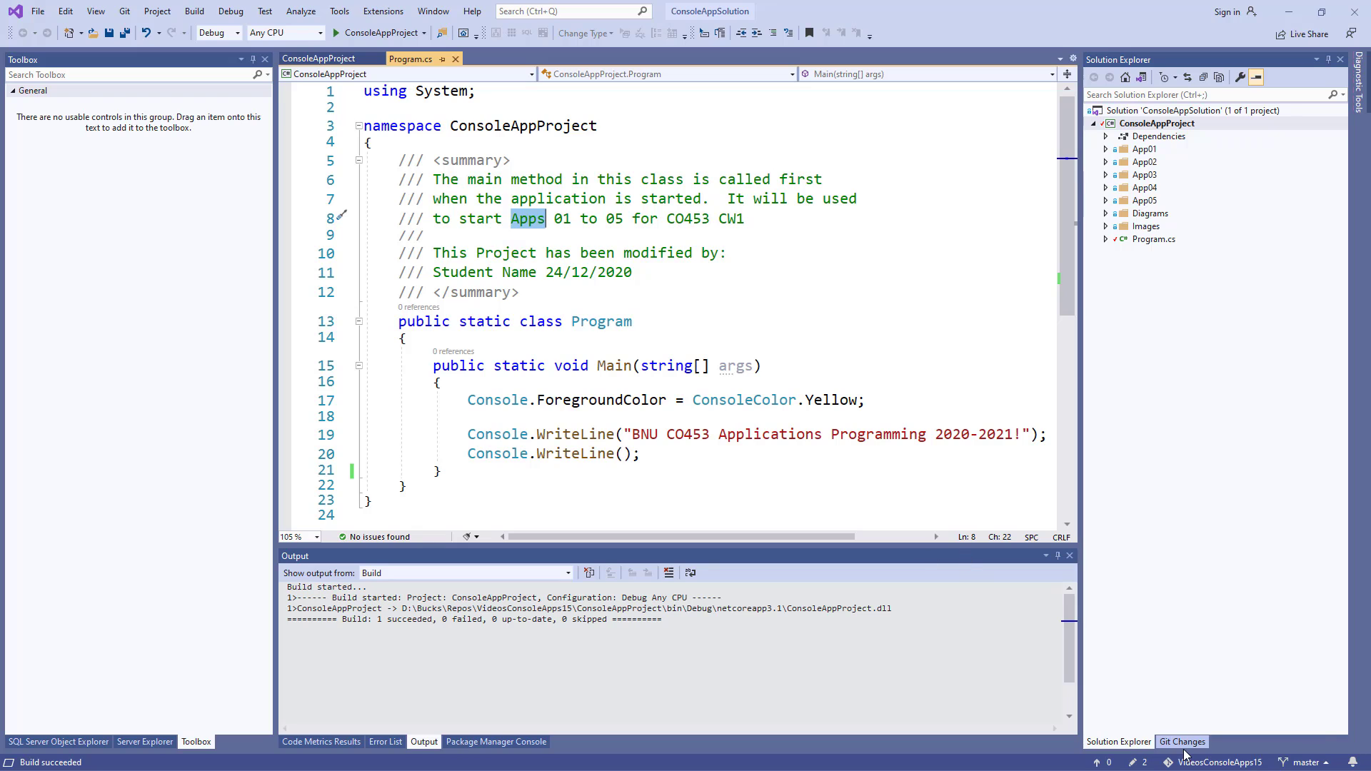
mouse_move(1277, 702)
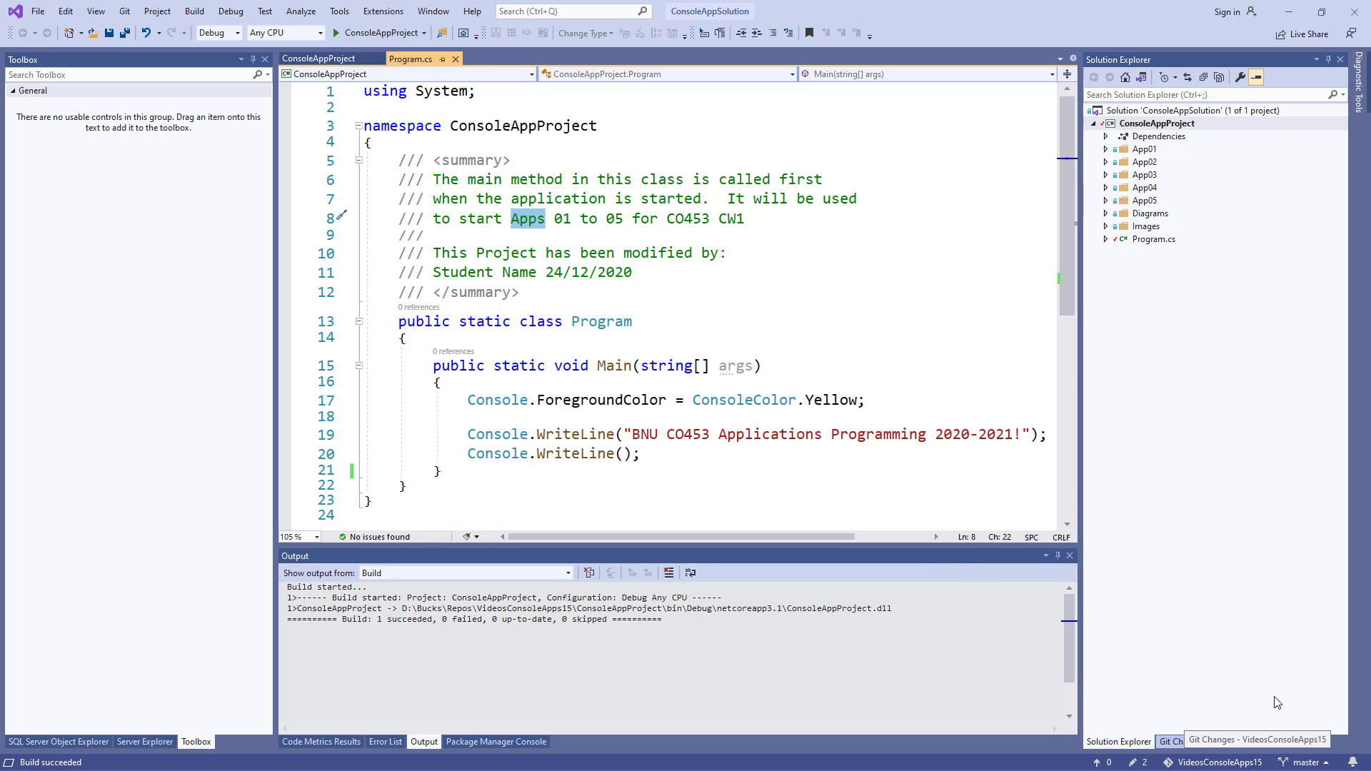
click(1181, 742)
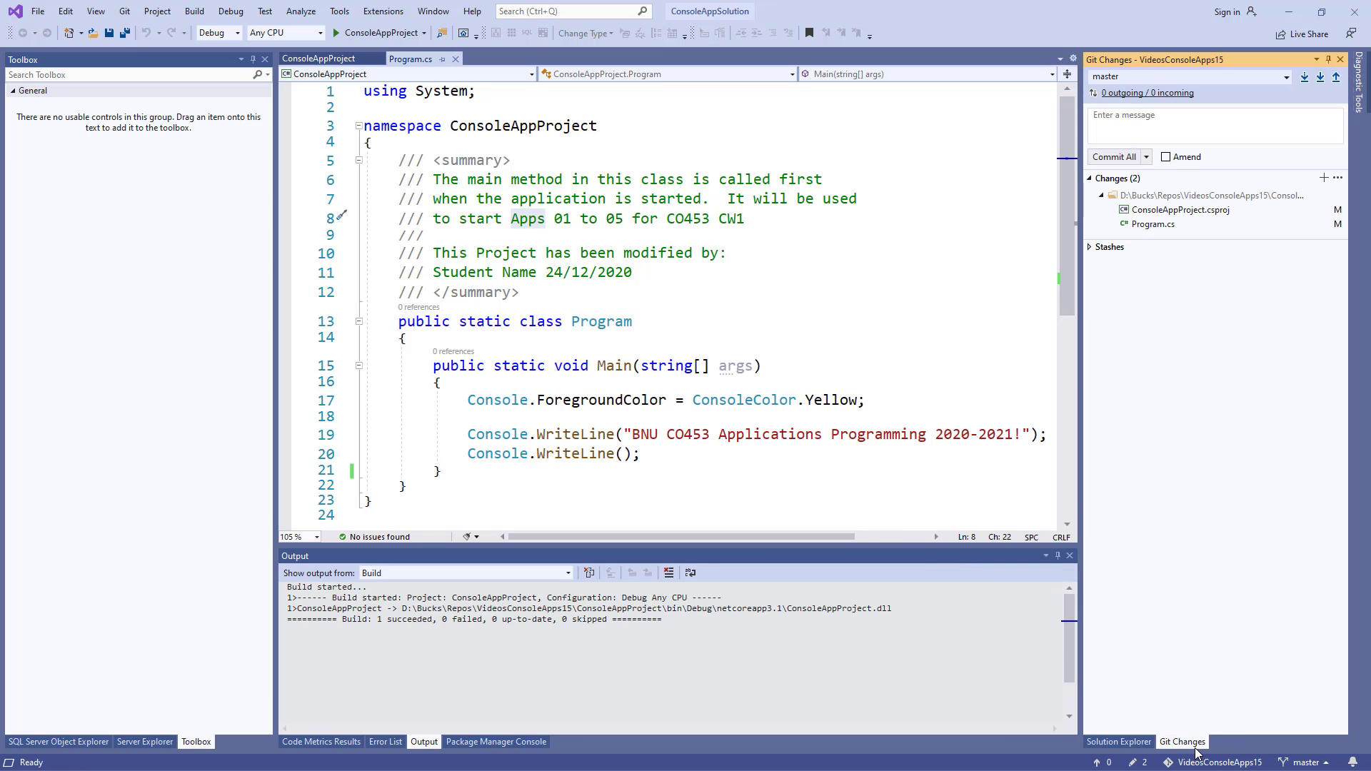
mouse_move(1160, 239)
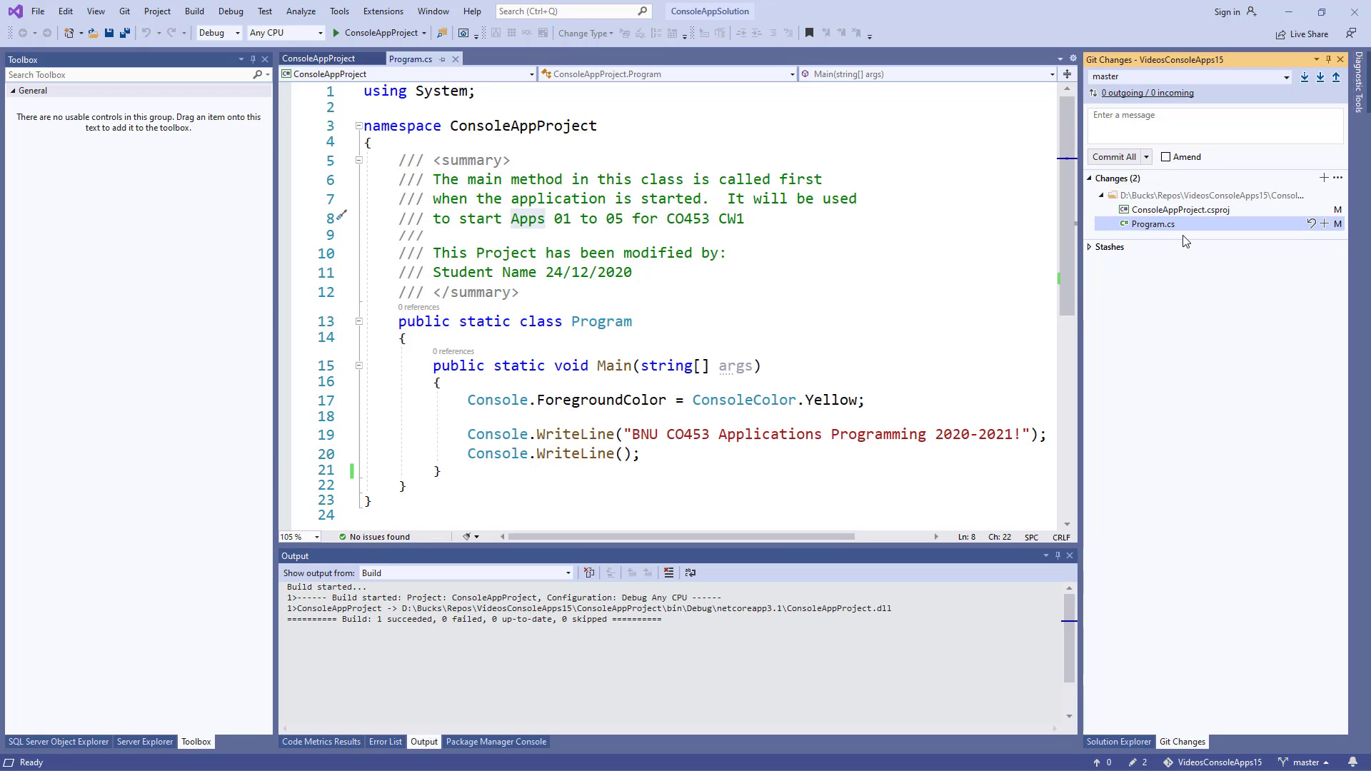
mouse_move(1165, 231)
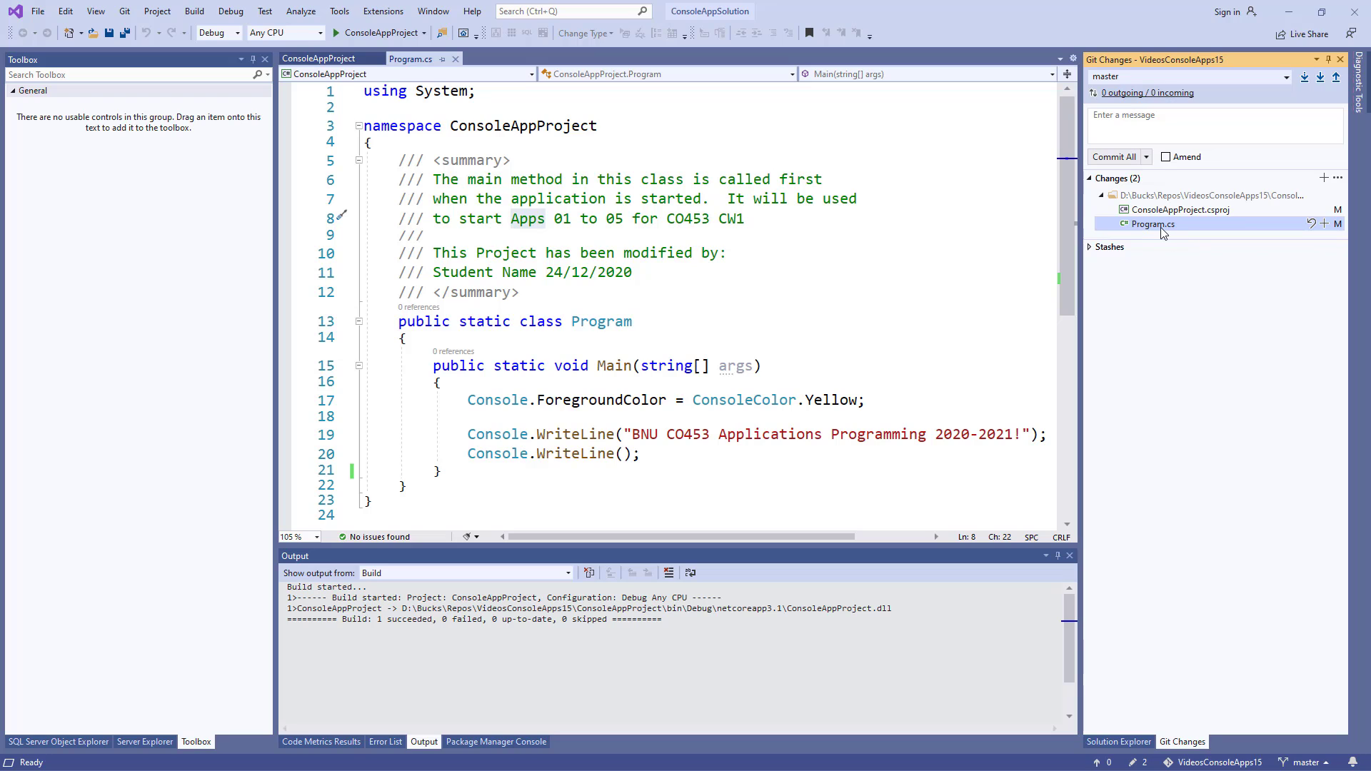
mouse_move(1153, 224)
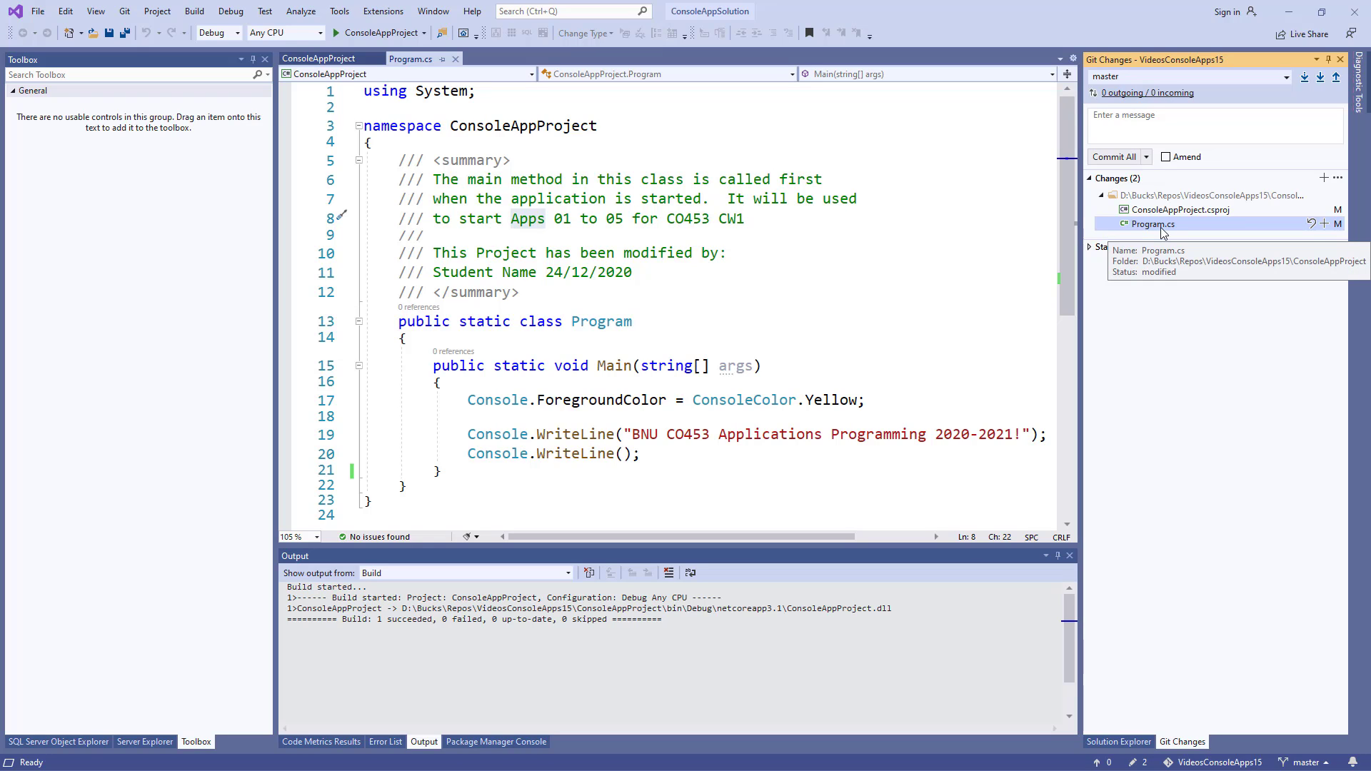
click(1155, 224)
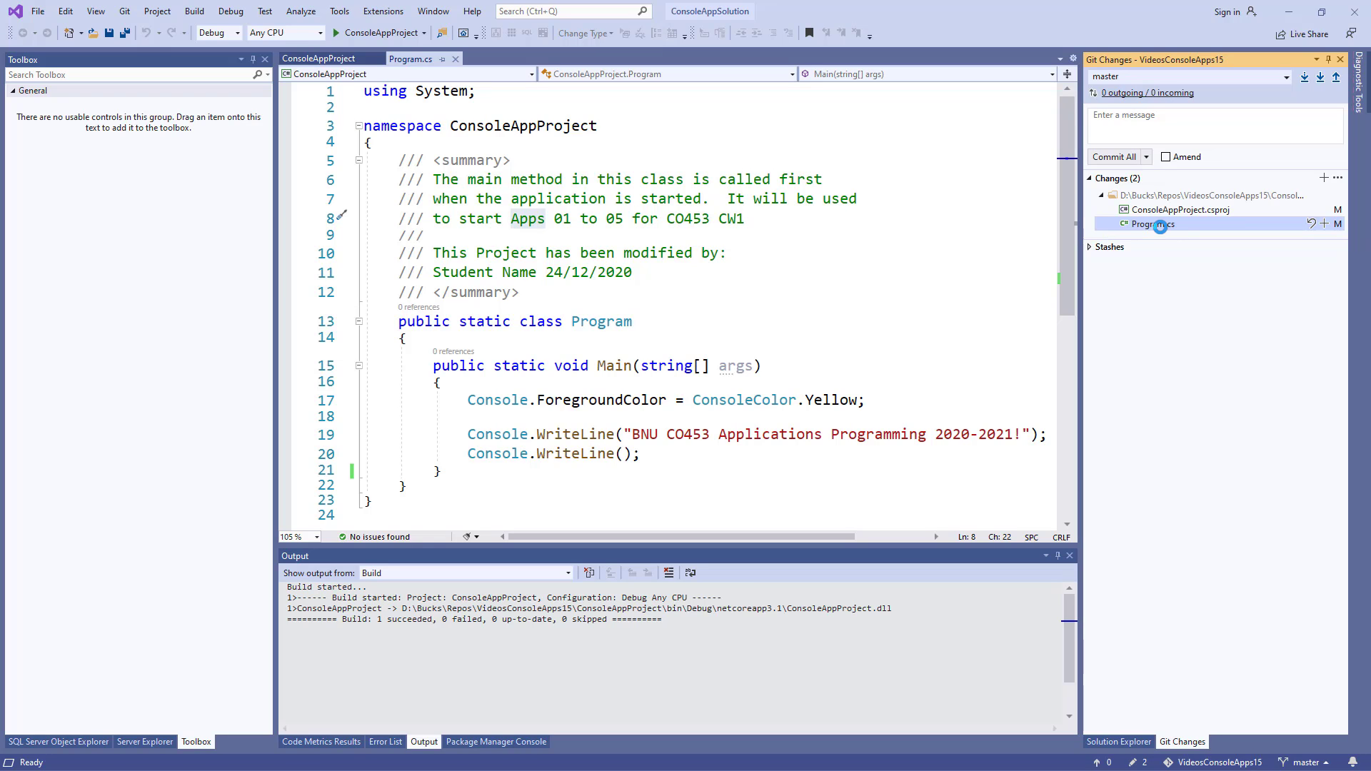
Diff Program.cs against HEAD, showing the changed name line and removed Beep call
double_click(1154, 224)
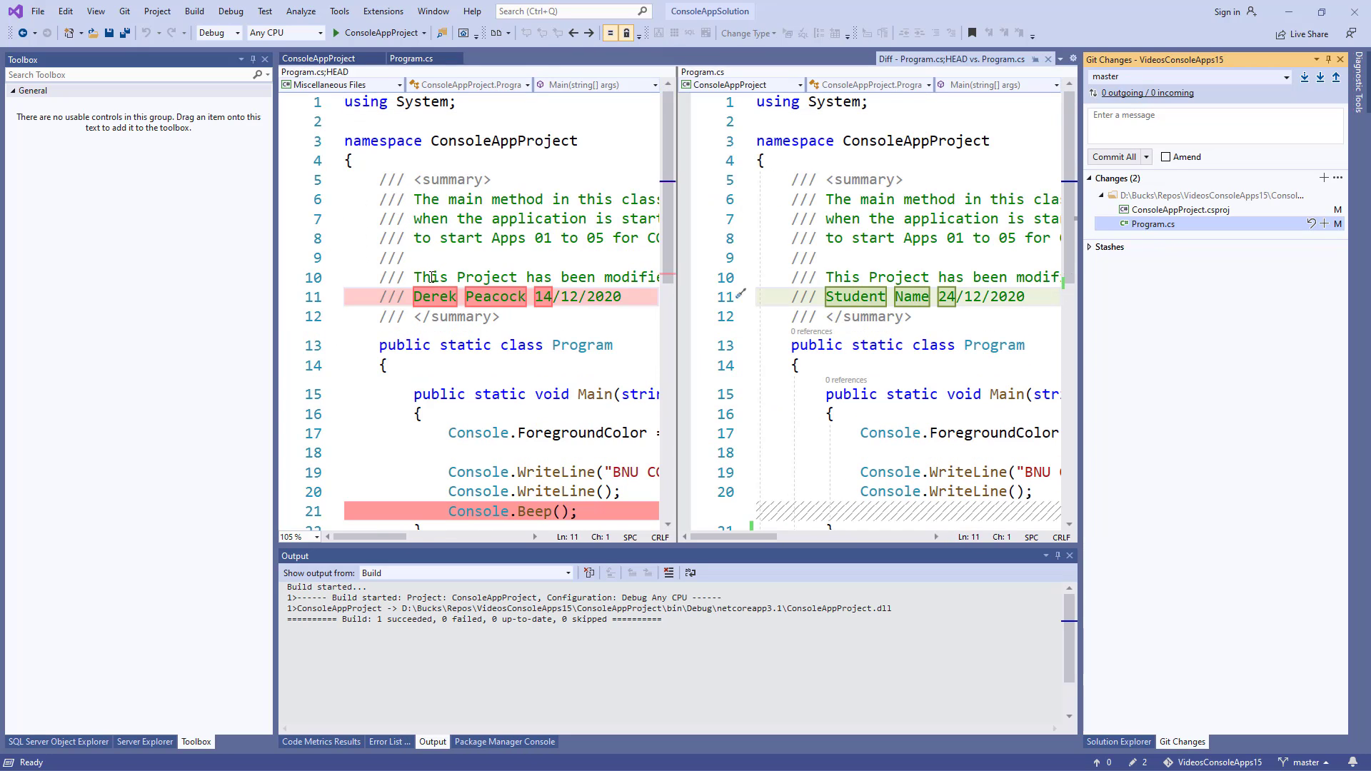
mouse_move(660, 318)
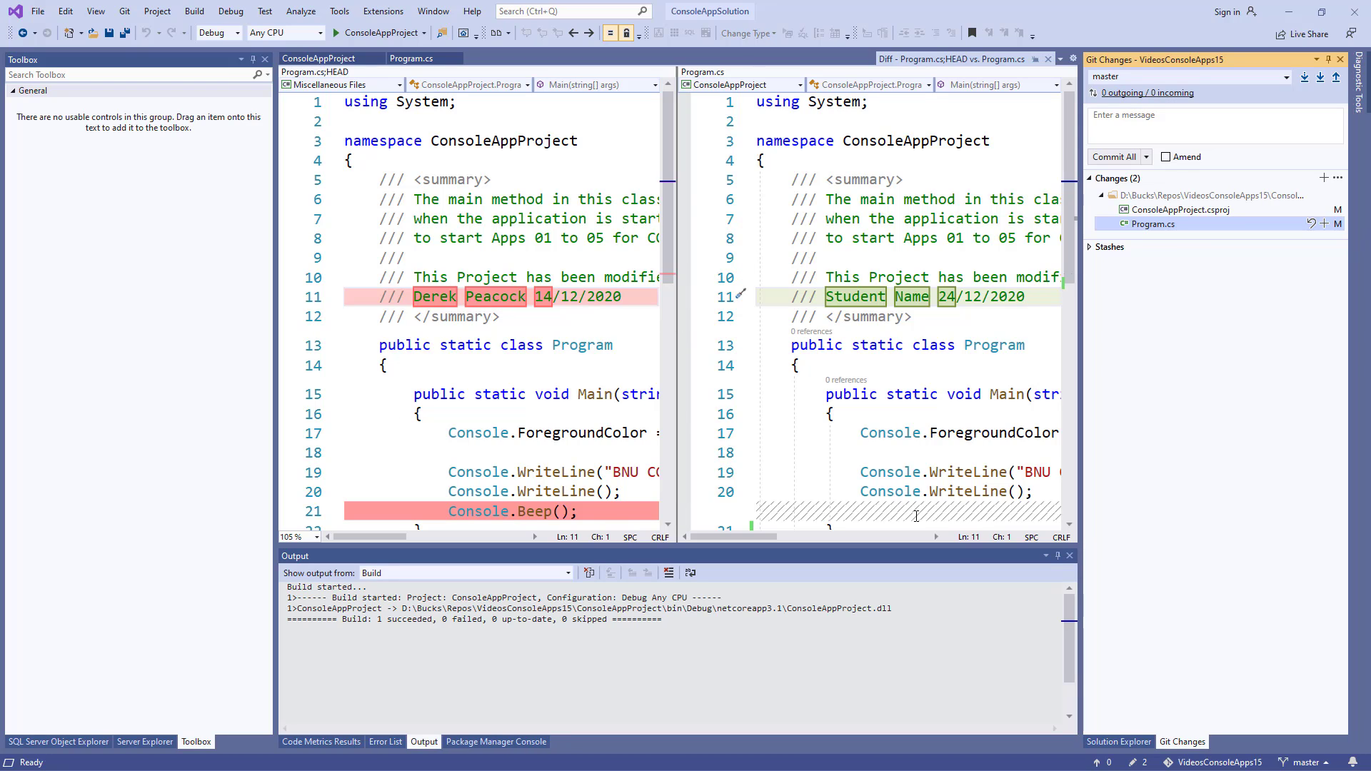
mouse_move(1197, 700)
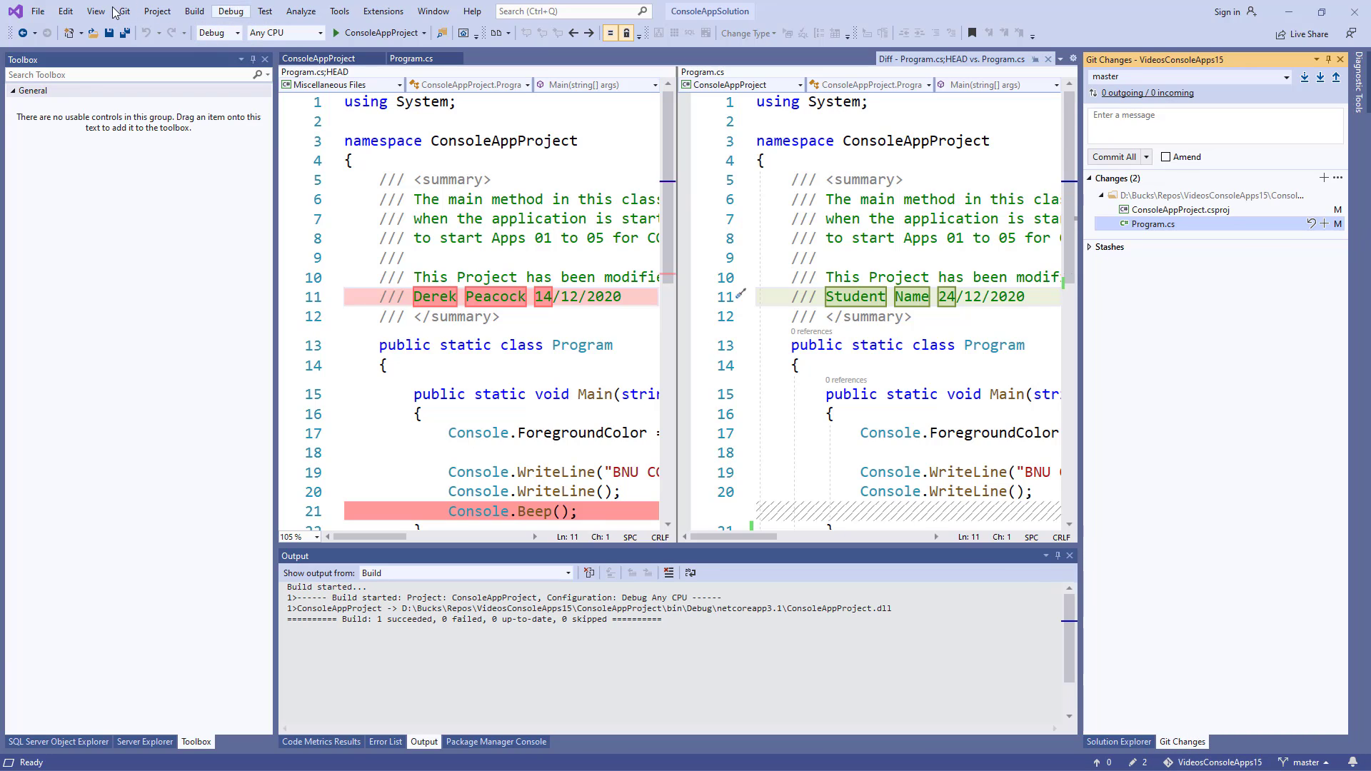
click(96, 12)
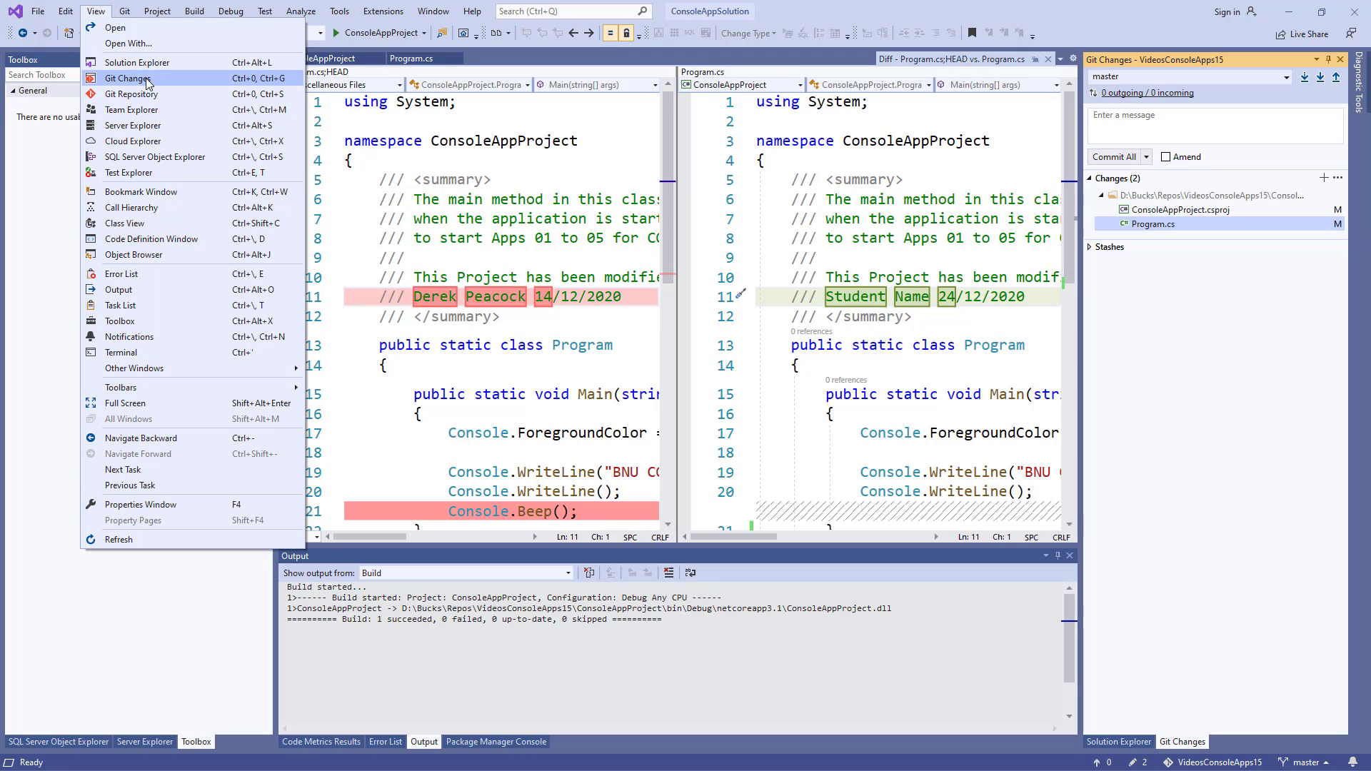
mouse_move(901, 314)
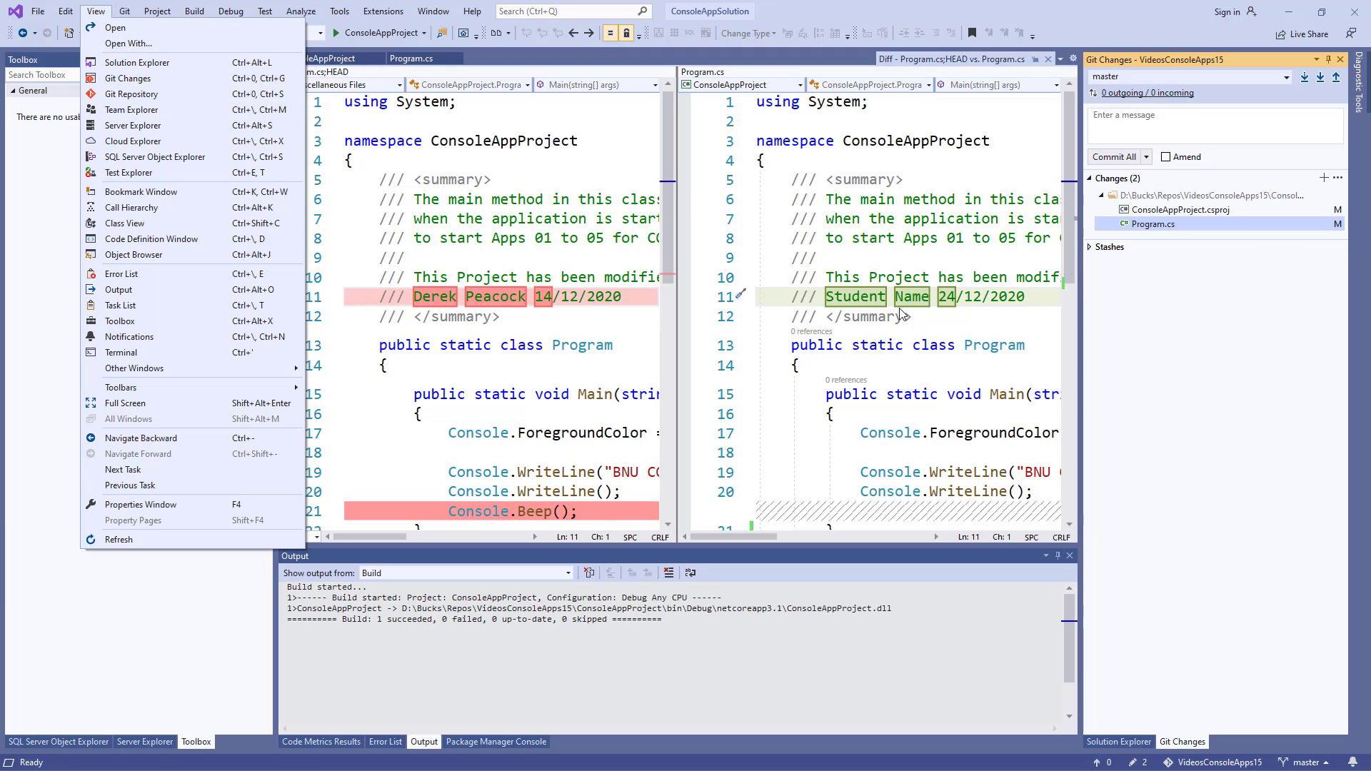
click(118, 321)
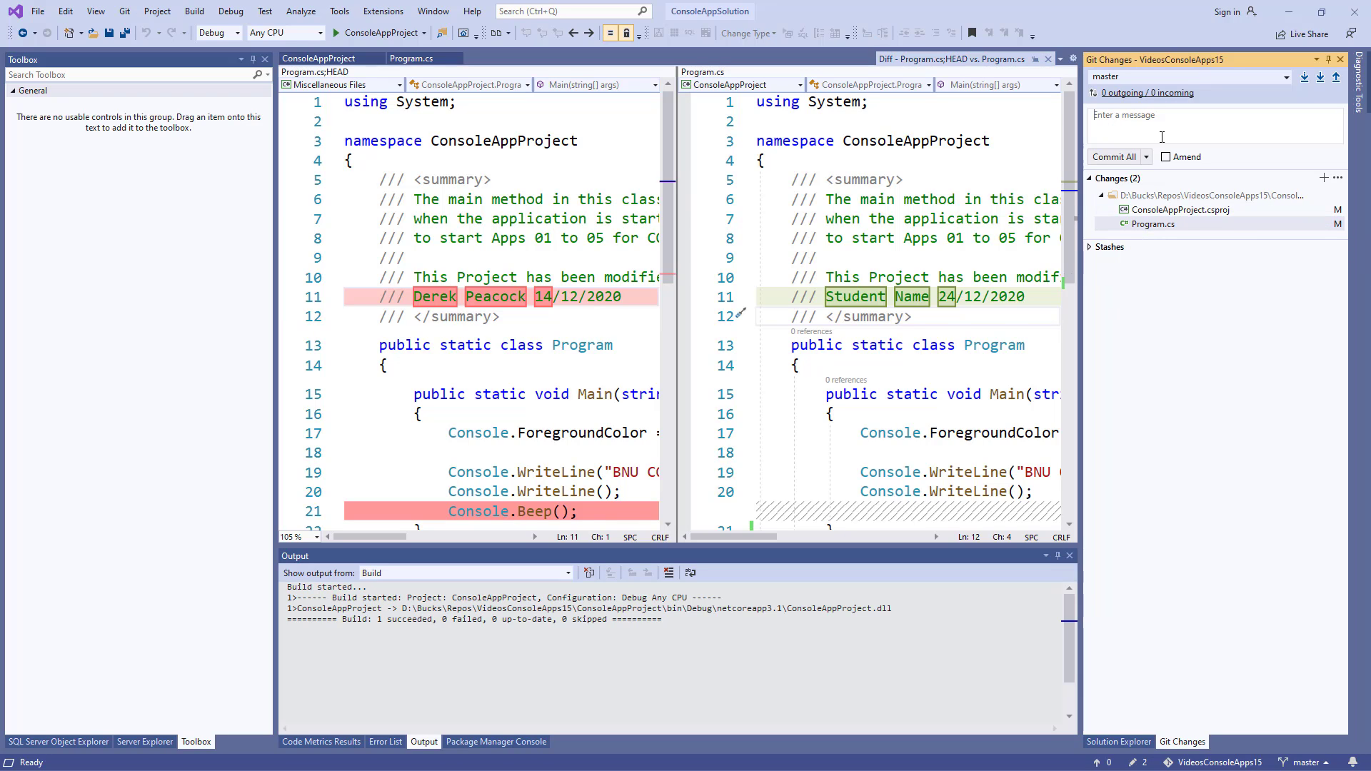
Enter the commit message 'Added my name and removed the beep'
text(Added)
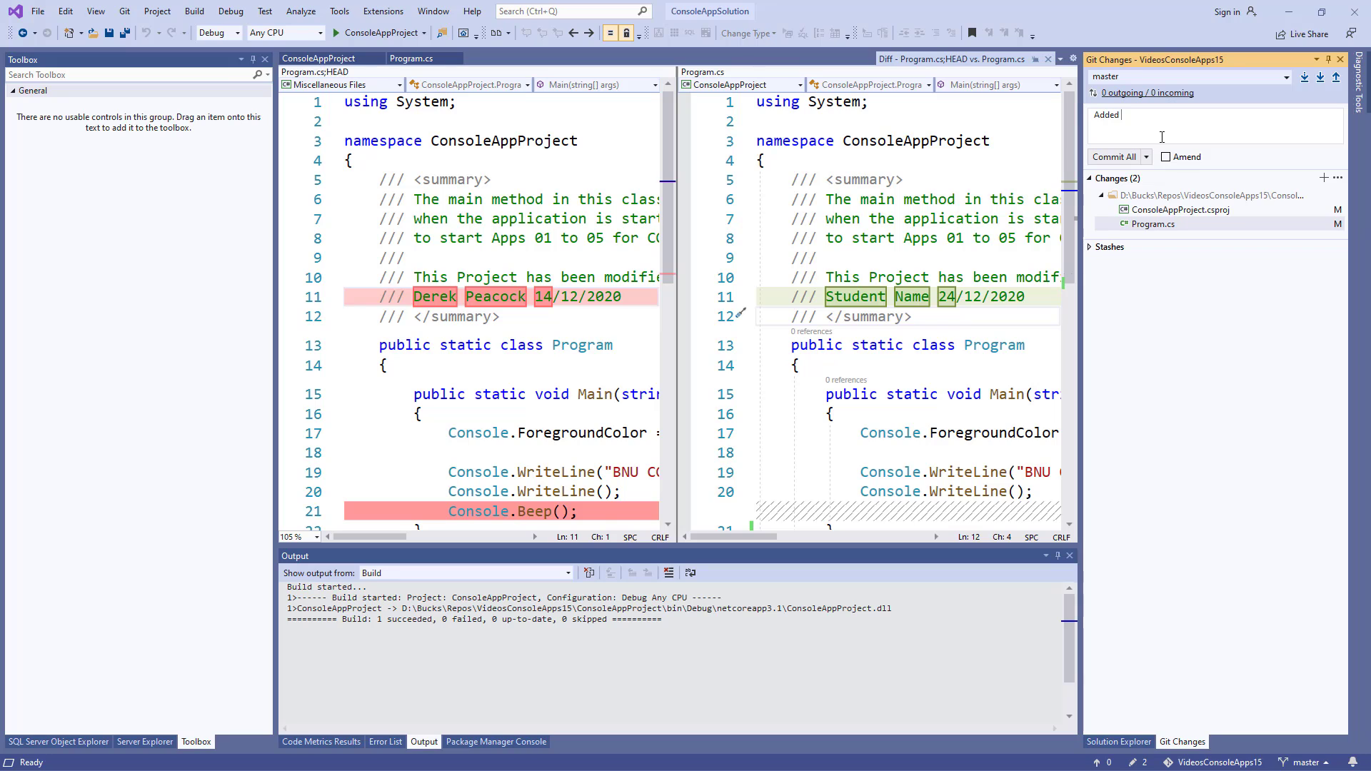
text(my name)
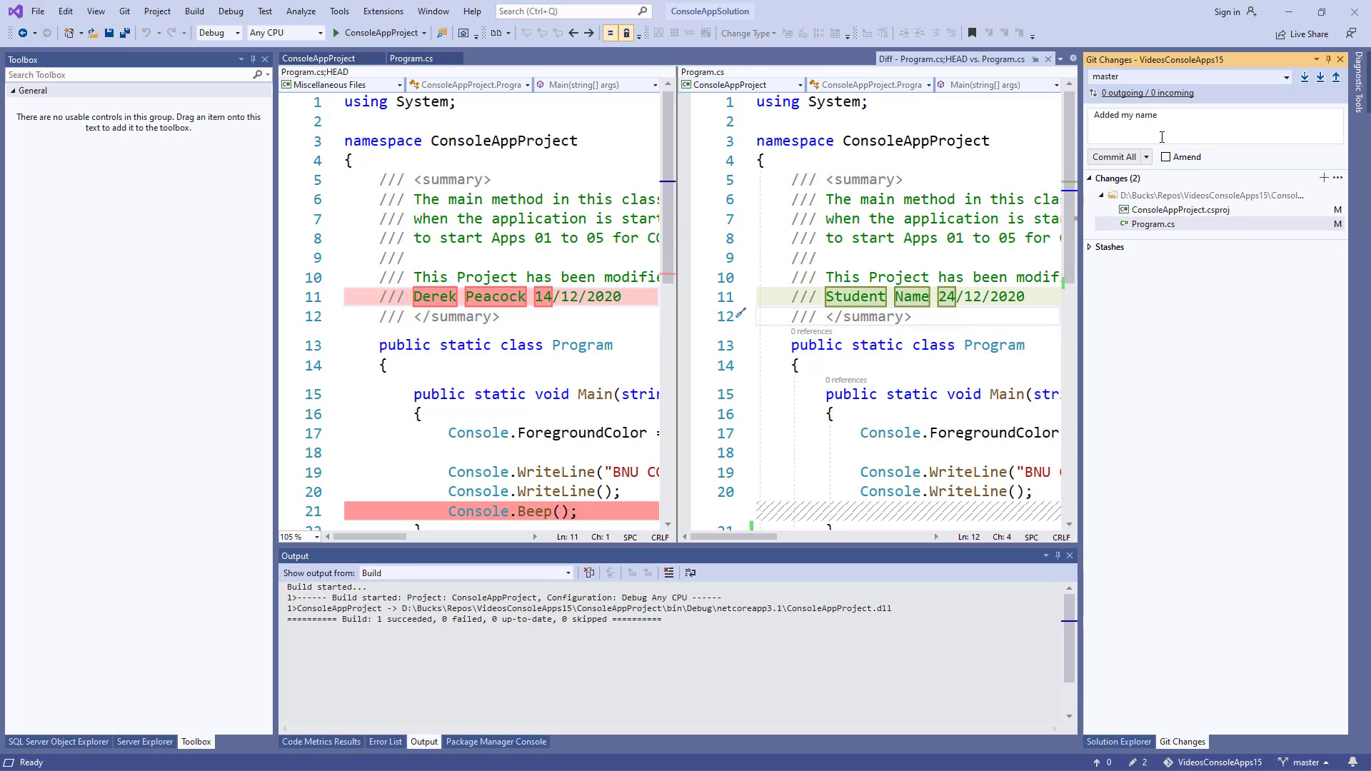
mouse_move(1161, 123)
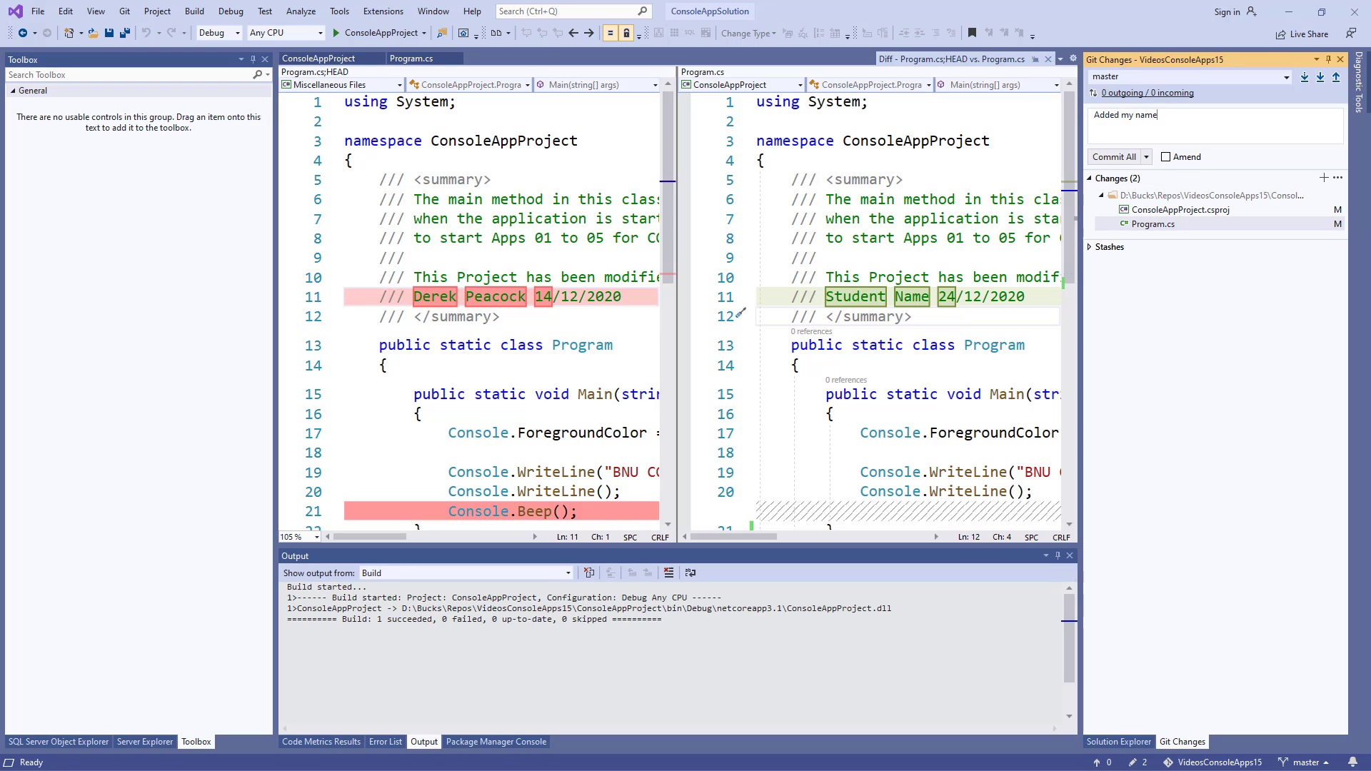
text(a)
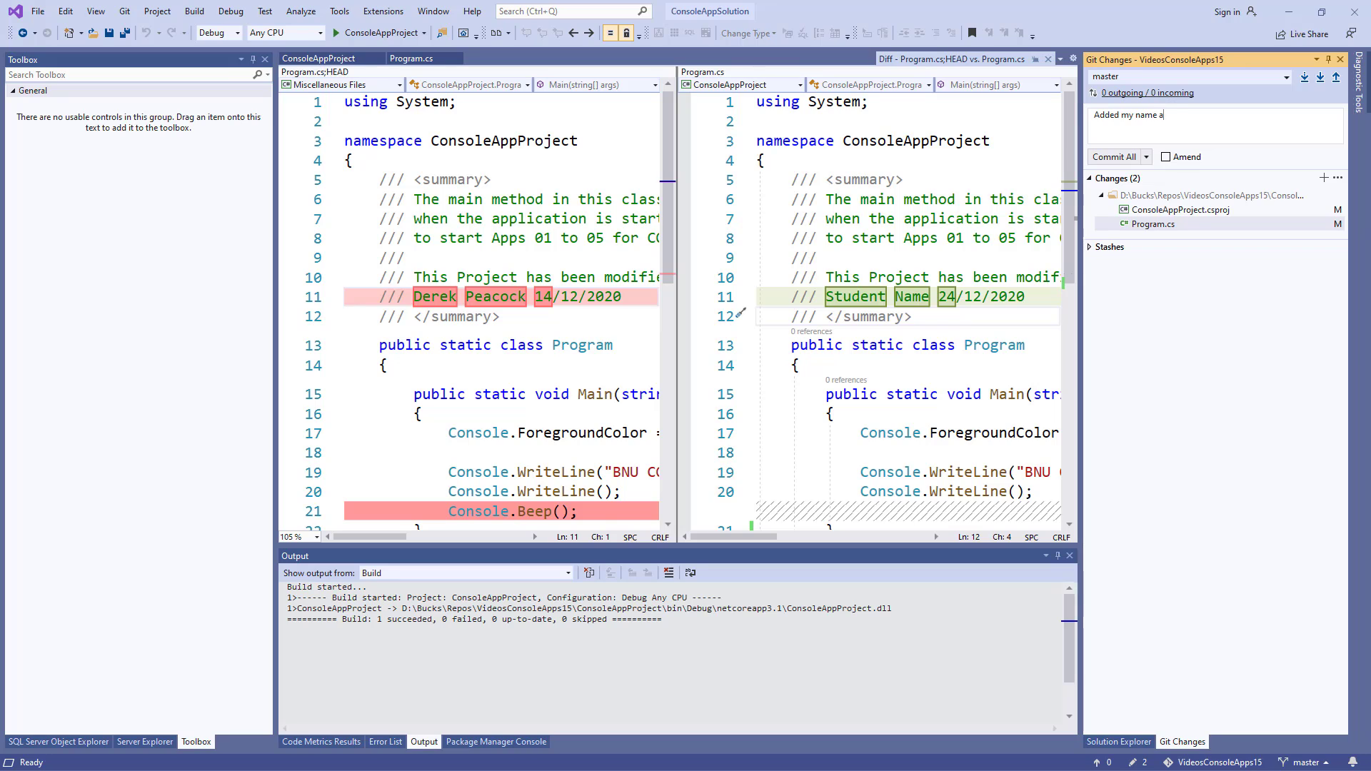
text(nd remove)
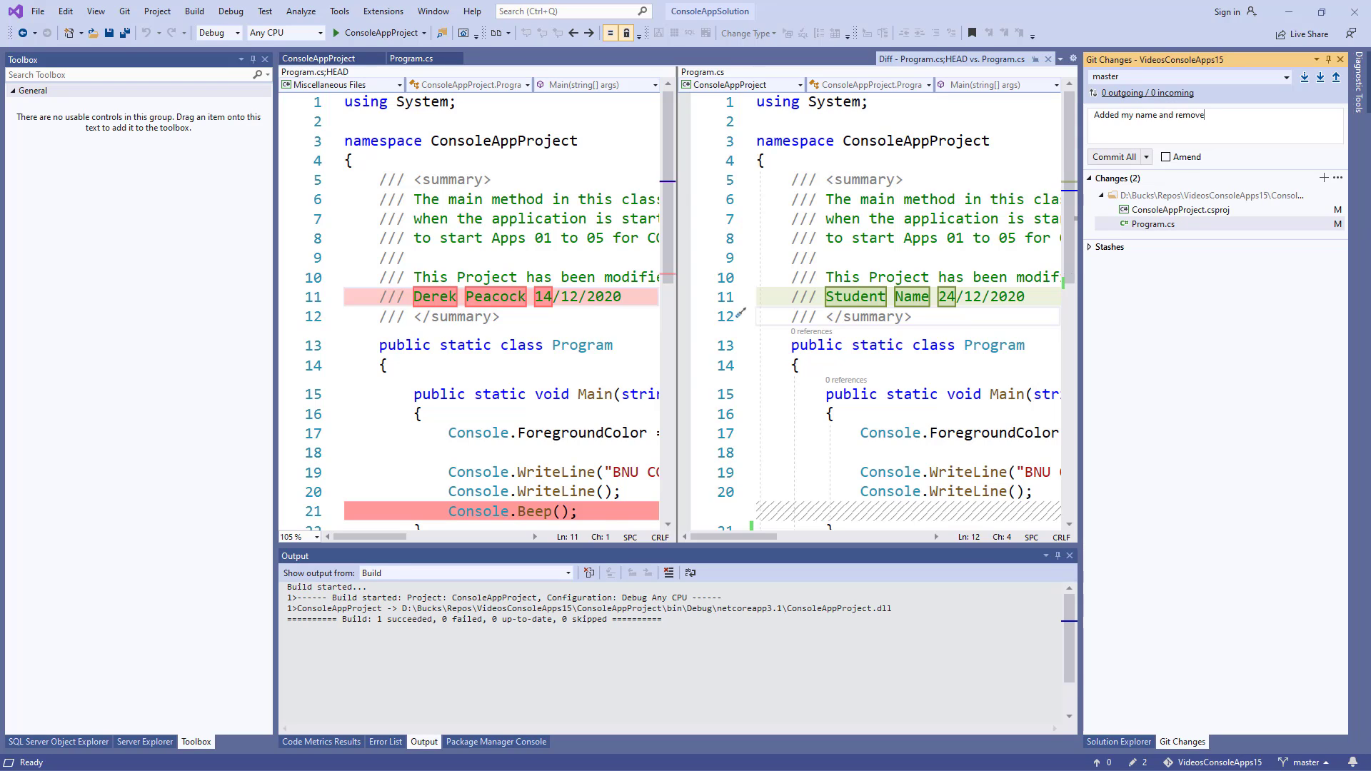
text(d the beep)
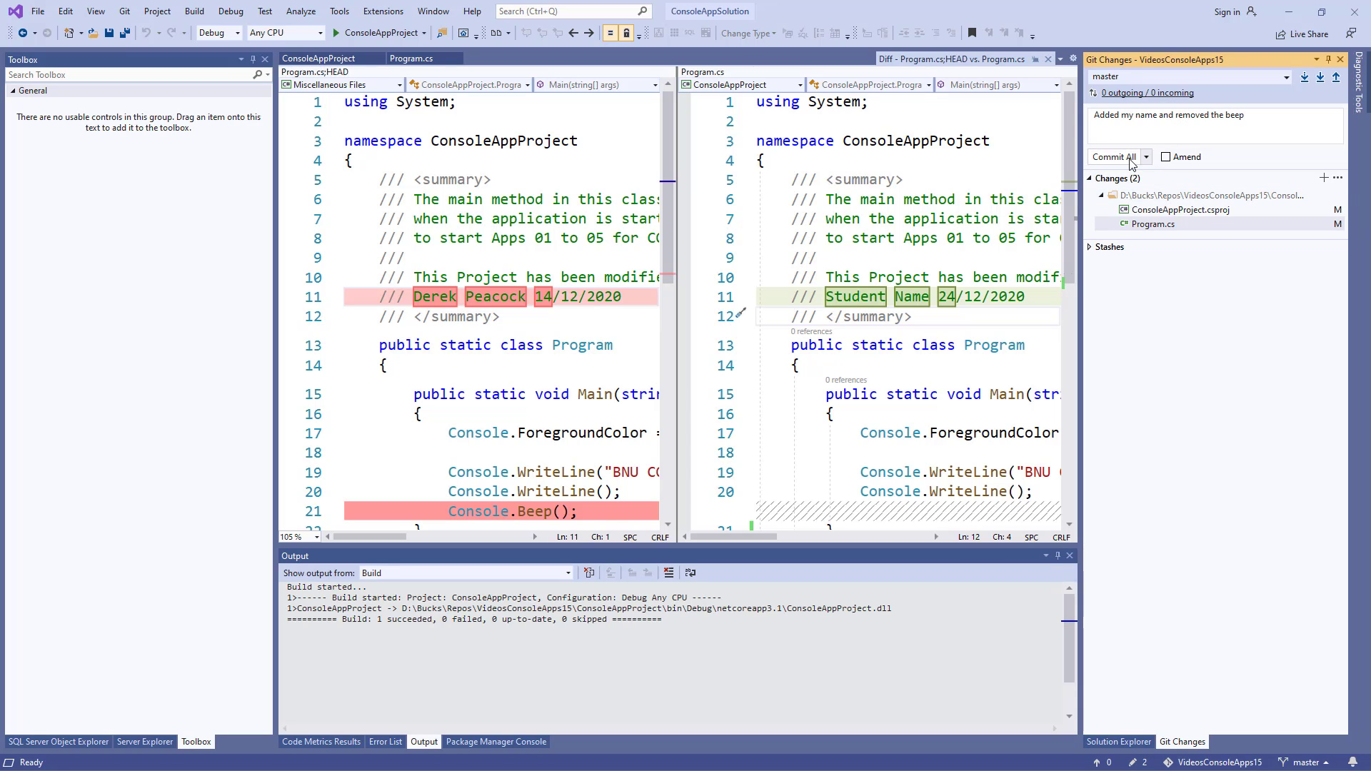
Commit All and Push the changes to the remote repository
click(1144, 158)
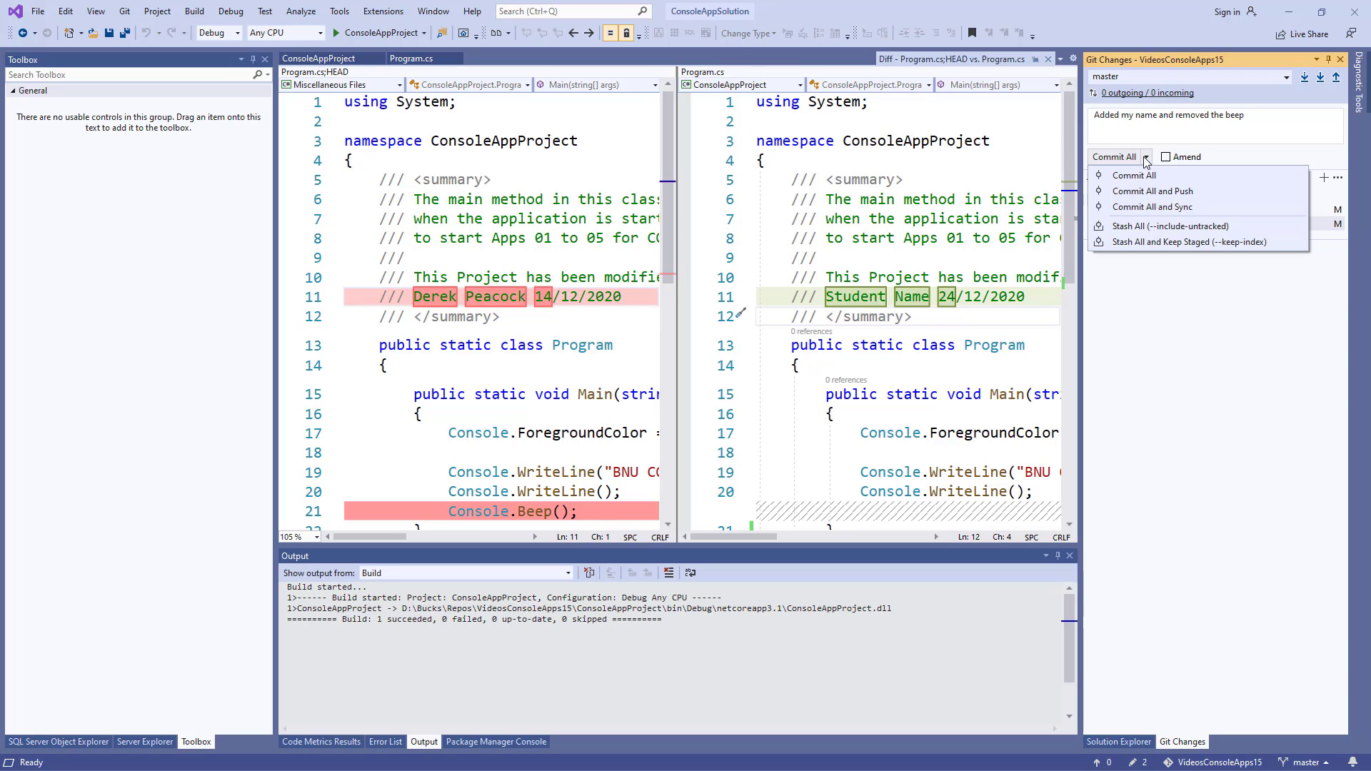
mouse_move(1133, 174)
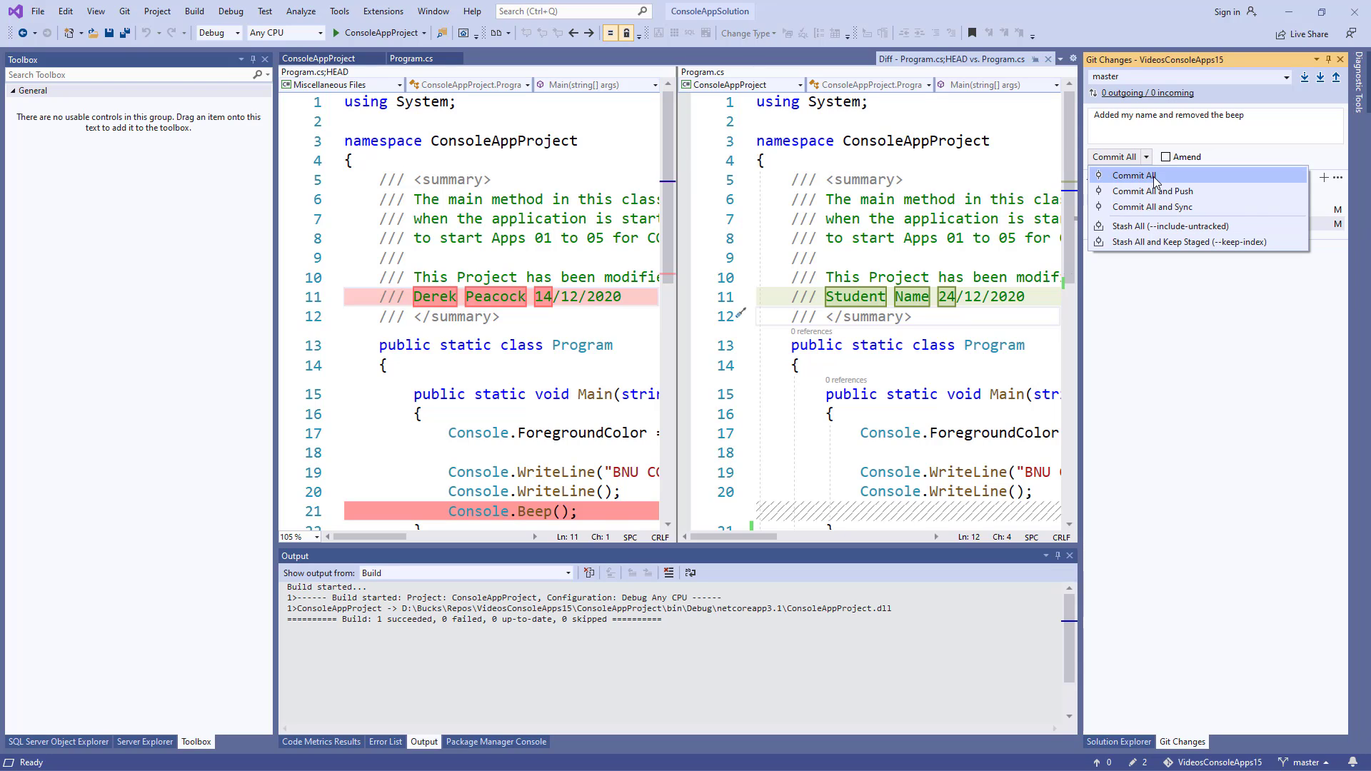
mouse_move(1153, 190)
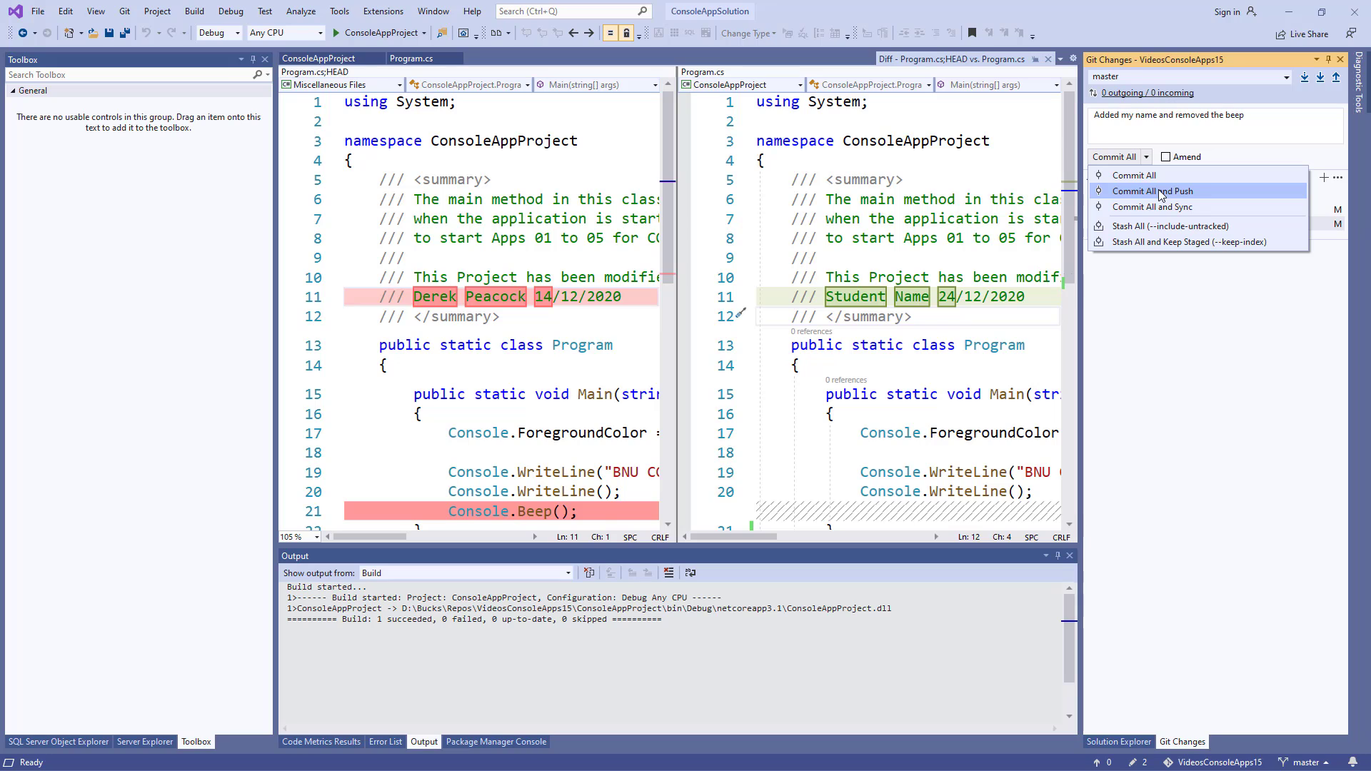
mouse_move(1133, 175)
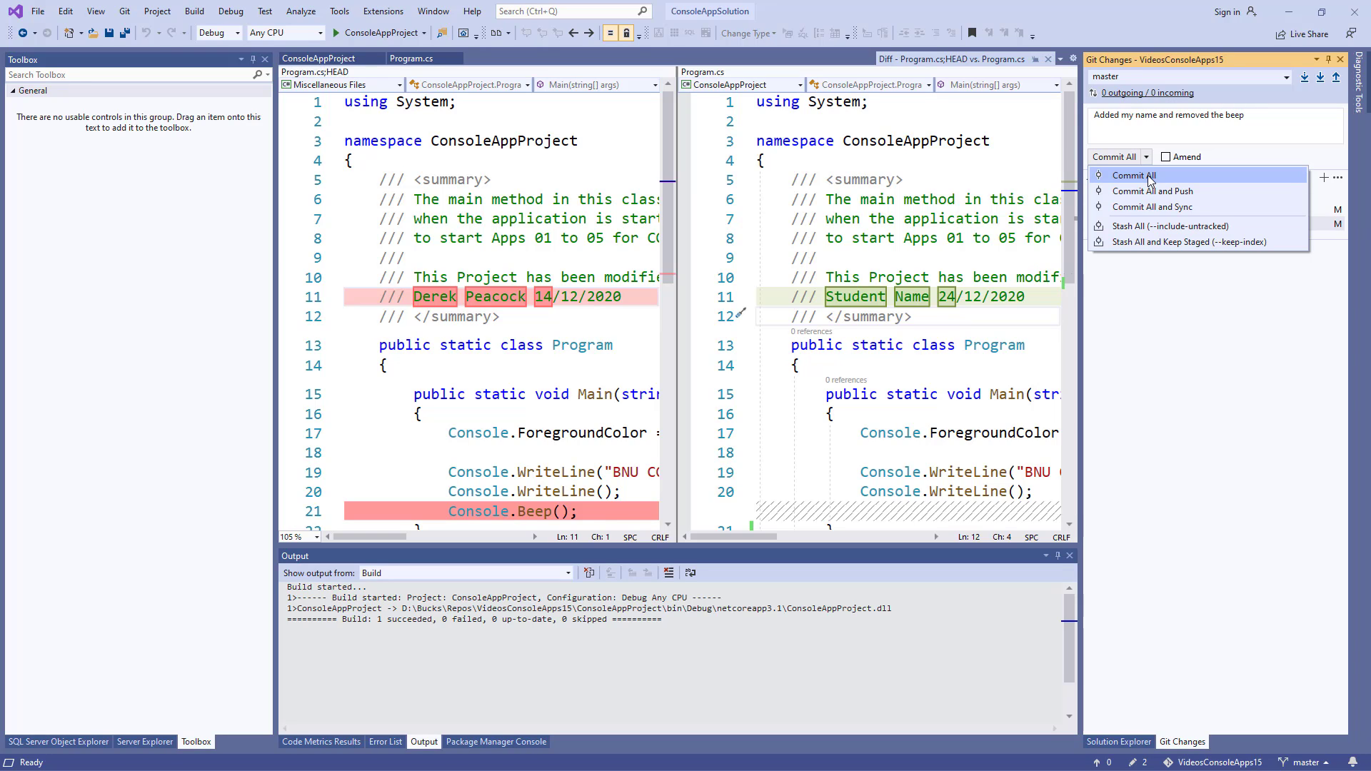
mouse_move(1153, 190)
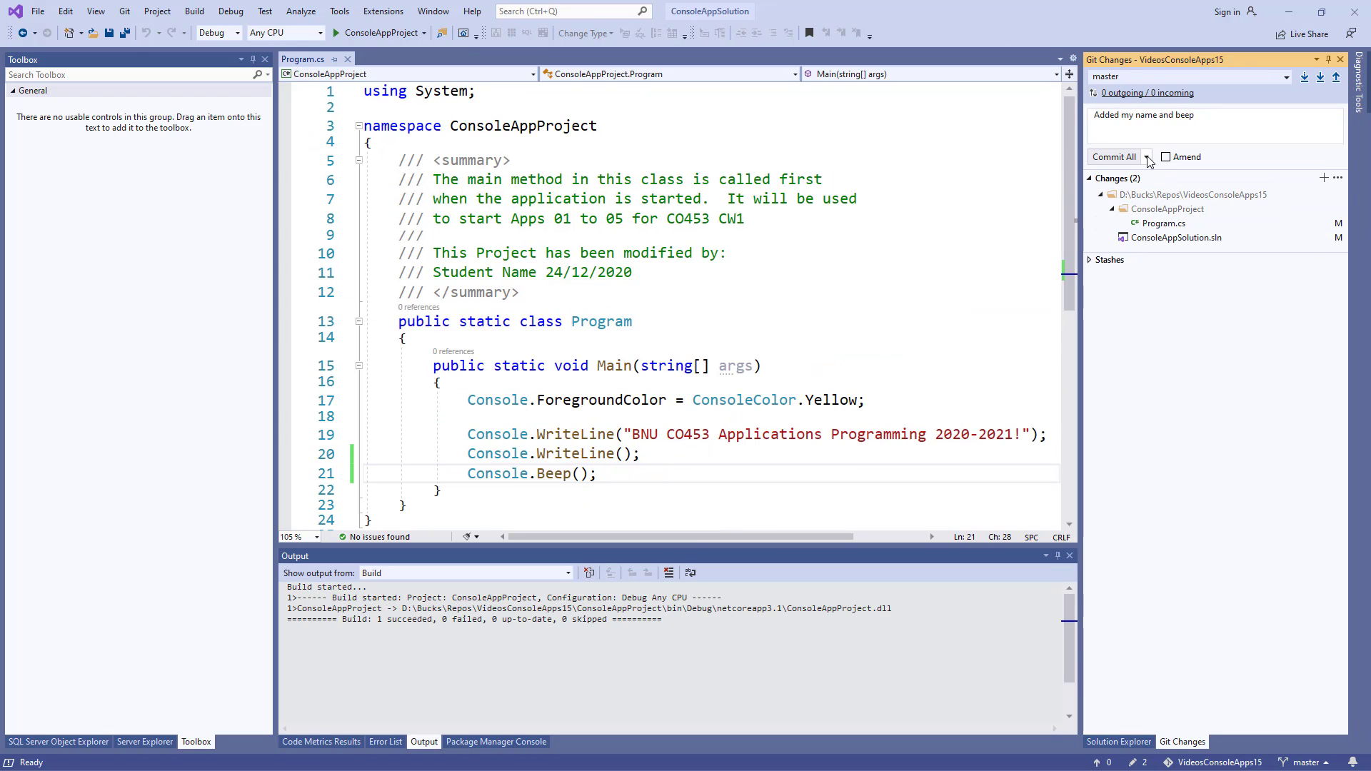
click(1146, 158)
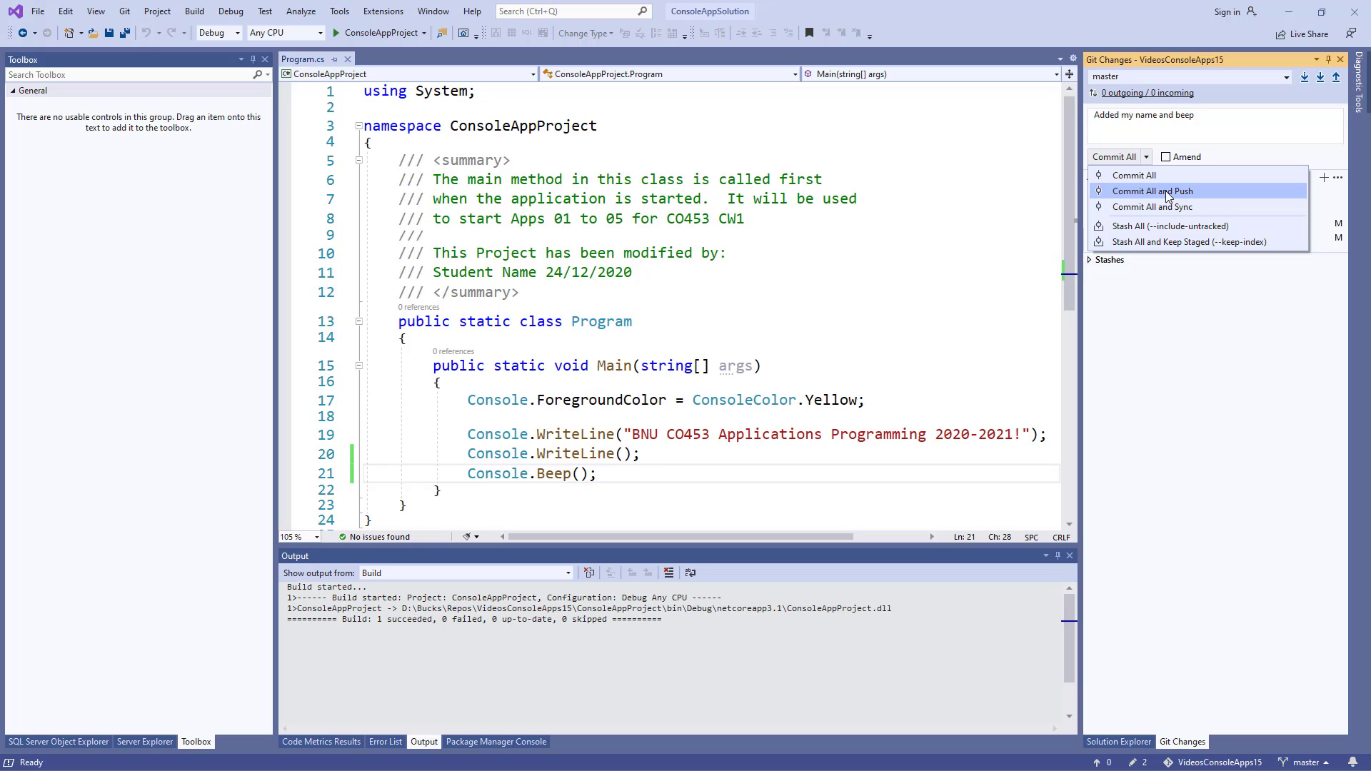
click(1151, 190)
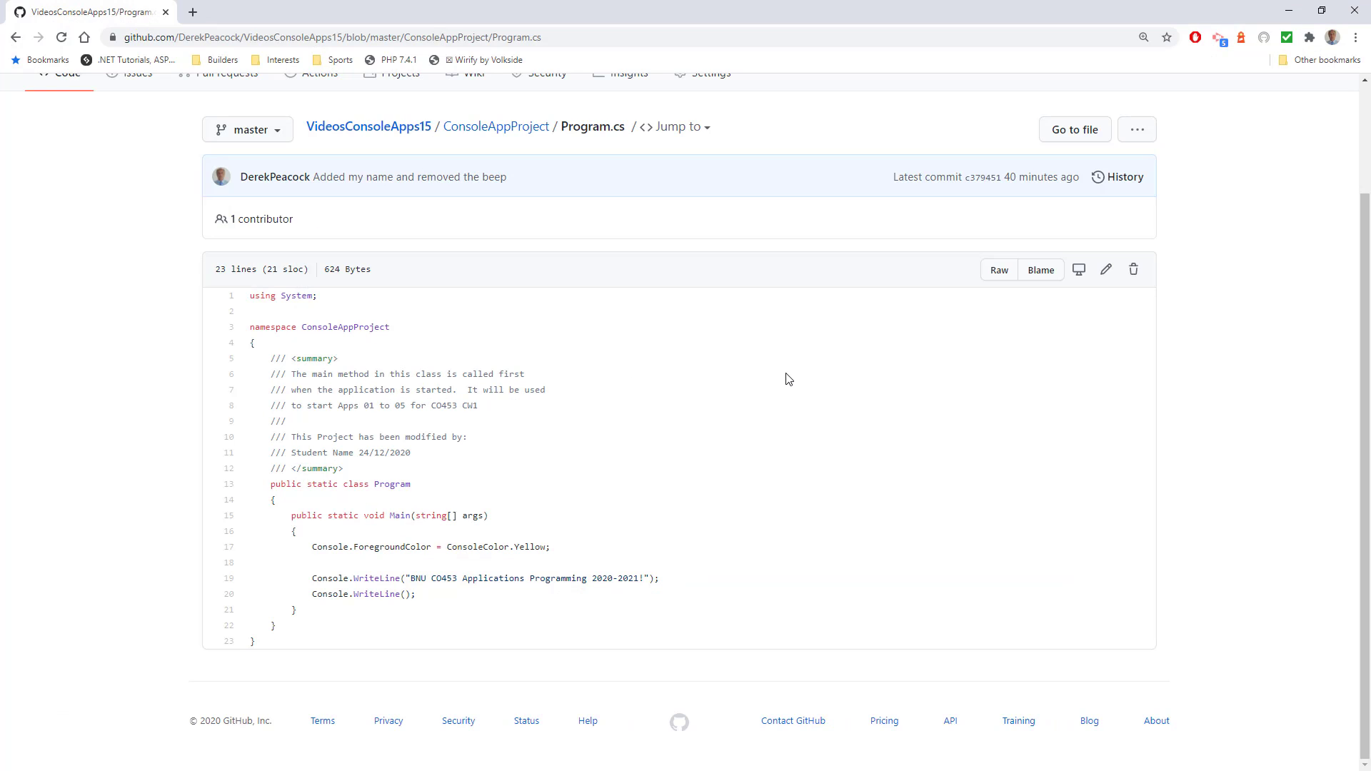
Scroll GitHub's Program.cs to confirm Student Name 24/12/2020 and no Console.Beep()
scroll(down, 3)
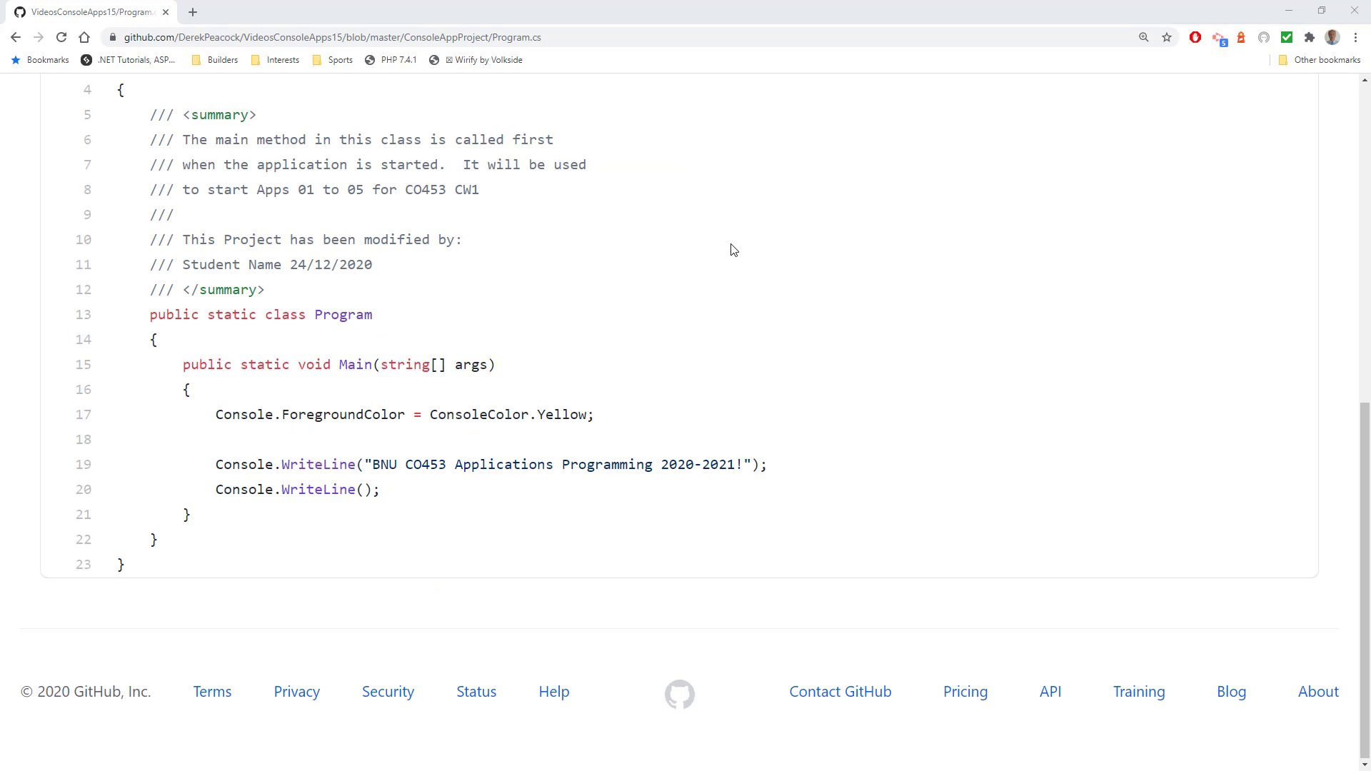
mouse_move(251, 581)
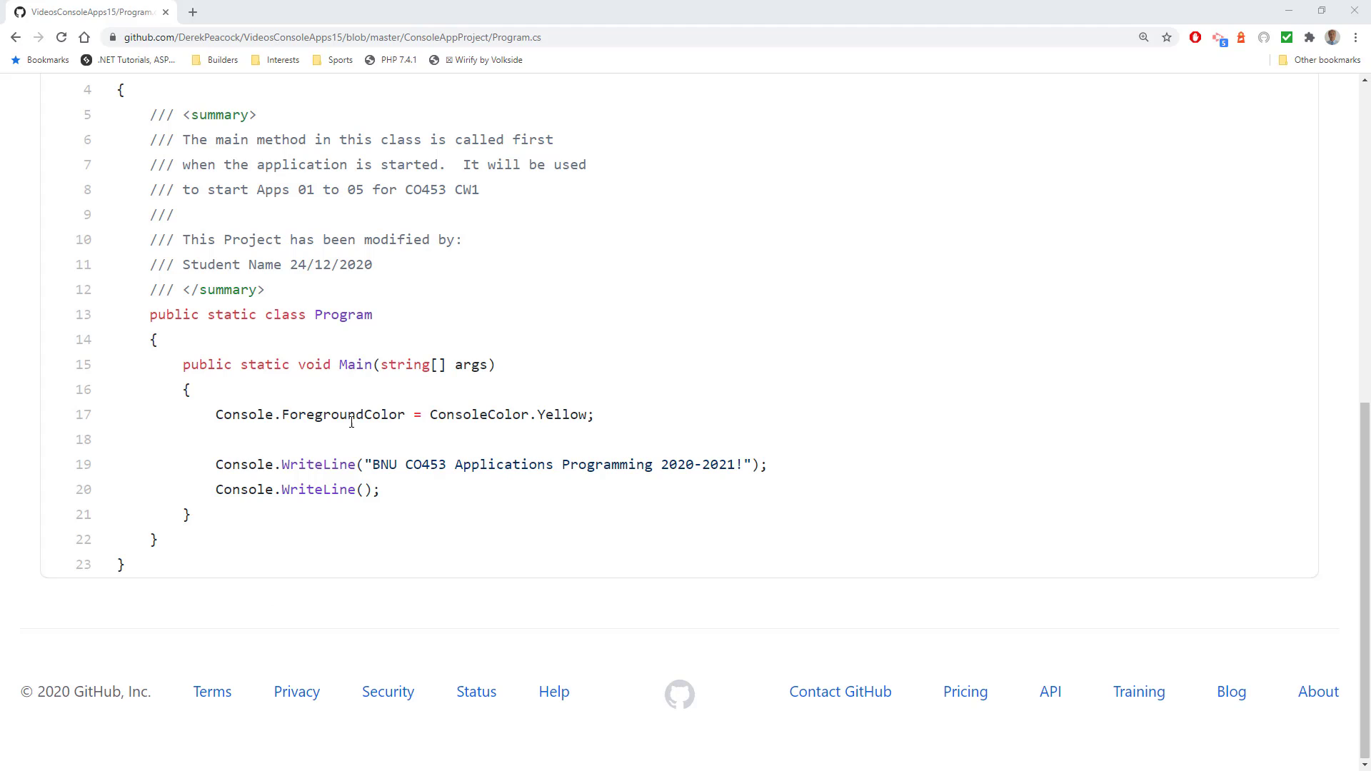
mouse_move(326, 310)
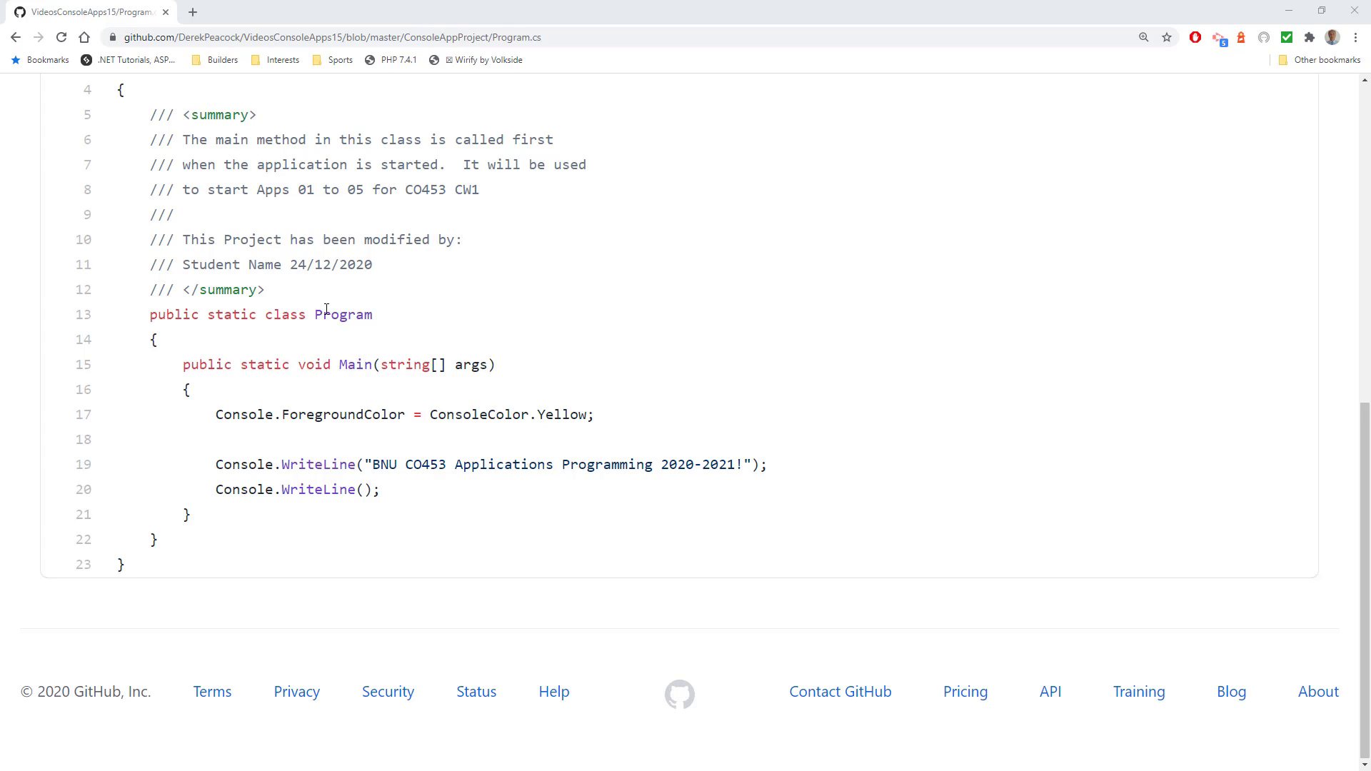
mouse_move(289, 160)
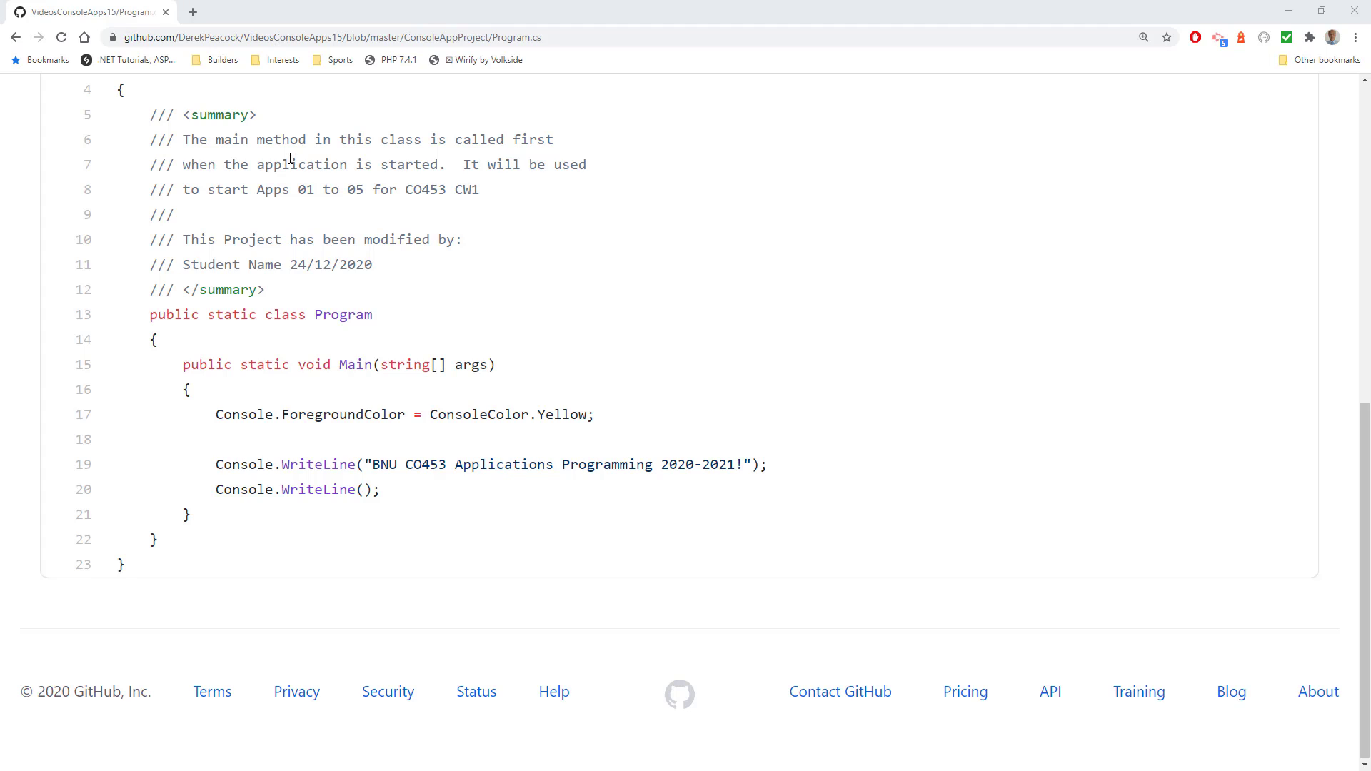
mouse_move(393, 520)
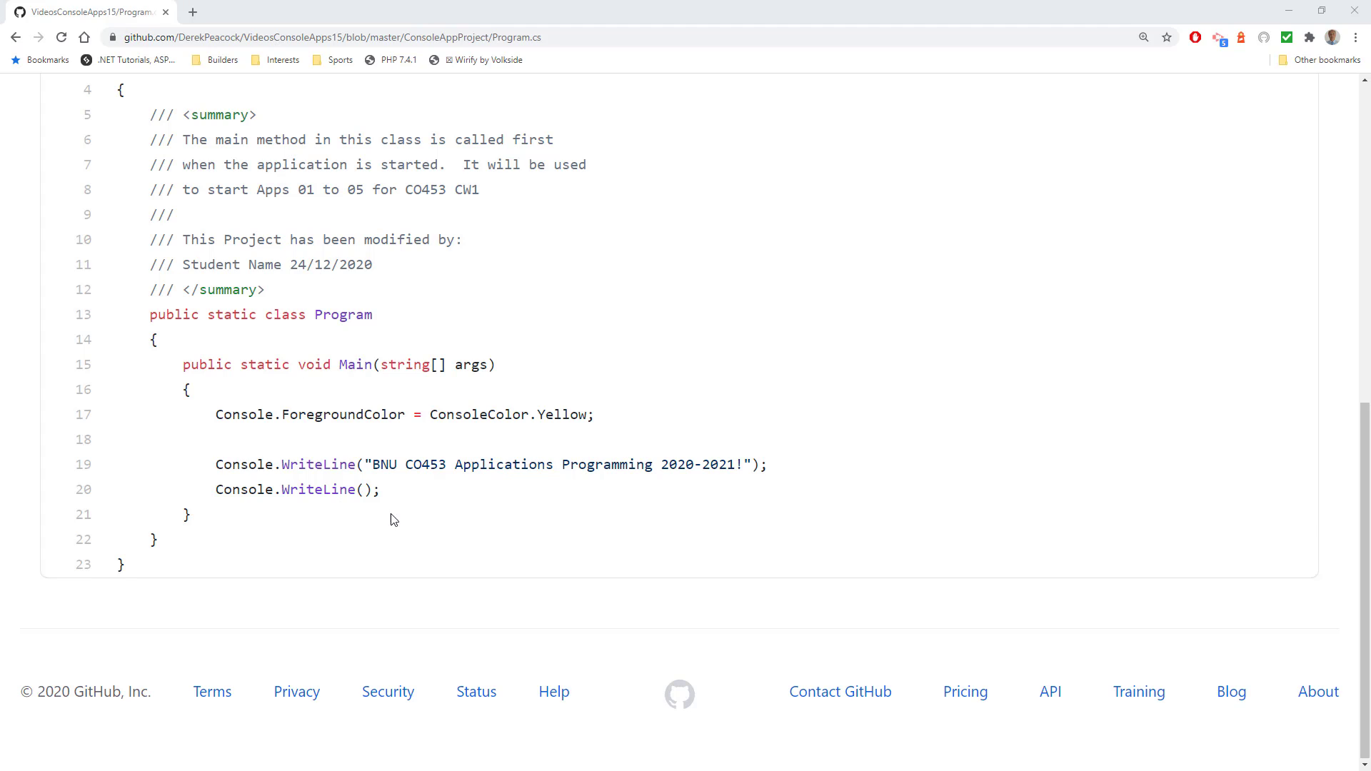